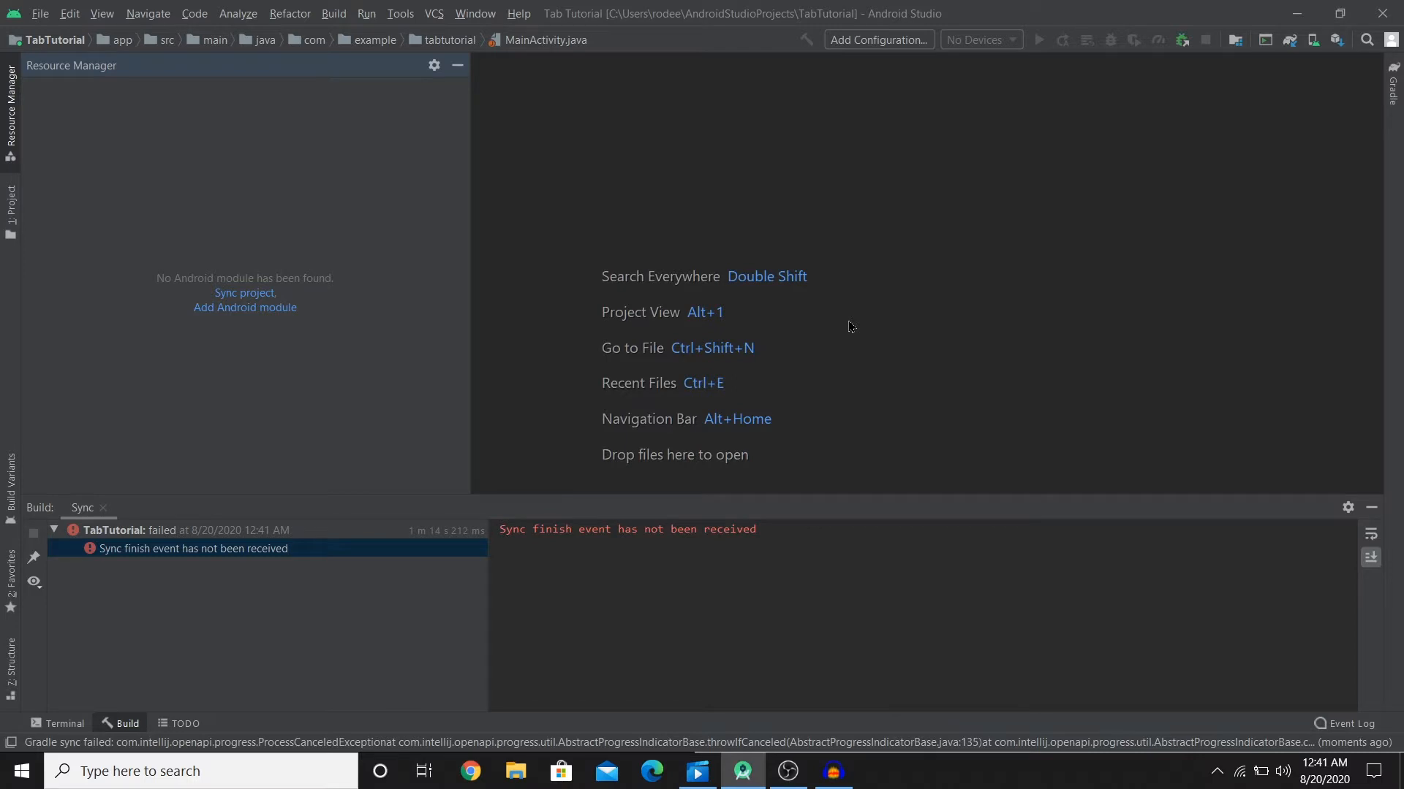
pyautogui.moveTo(467, 260)
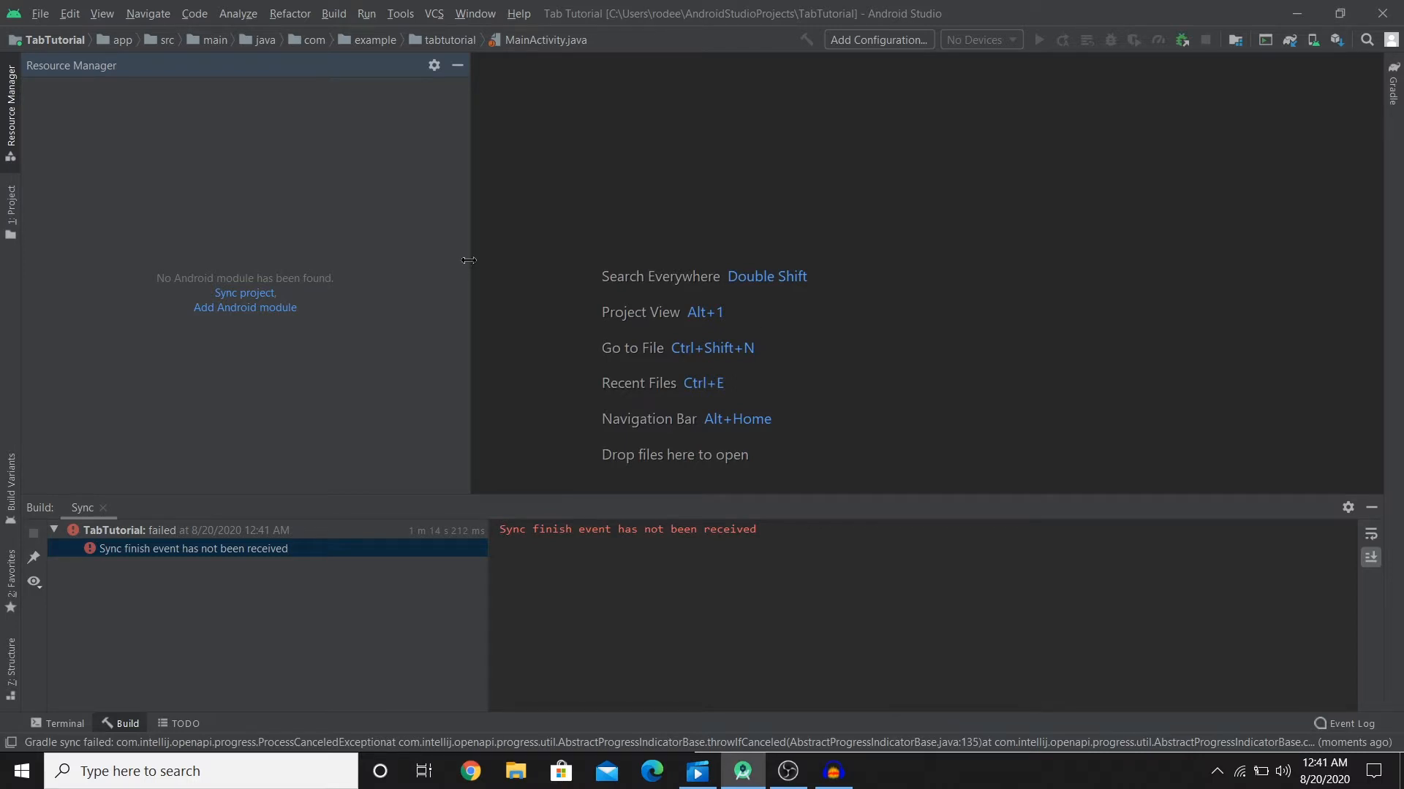
pyautogui.moveTo(466, 260)
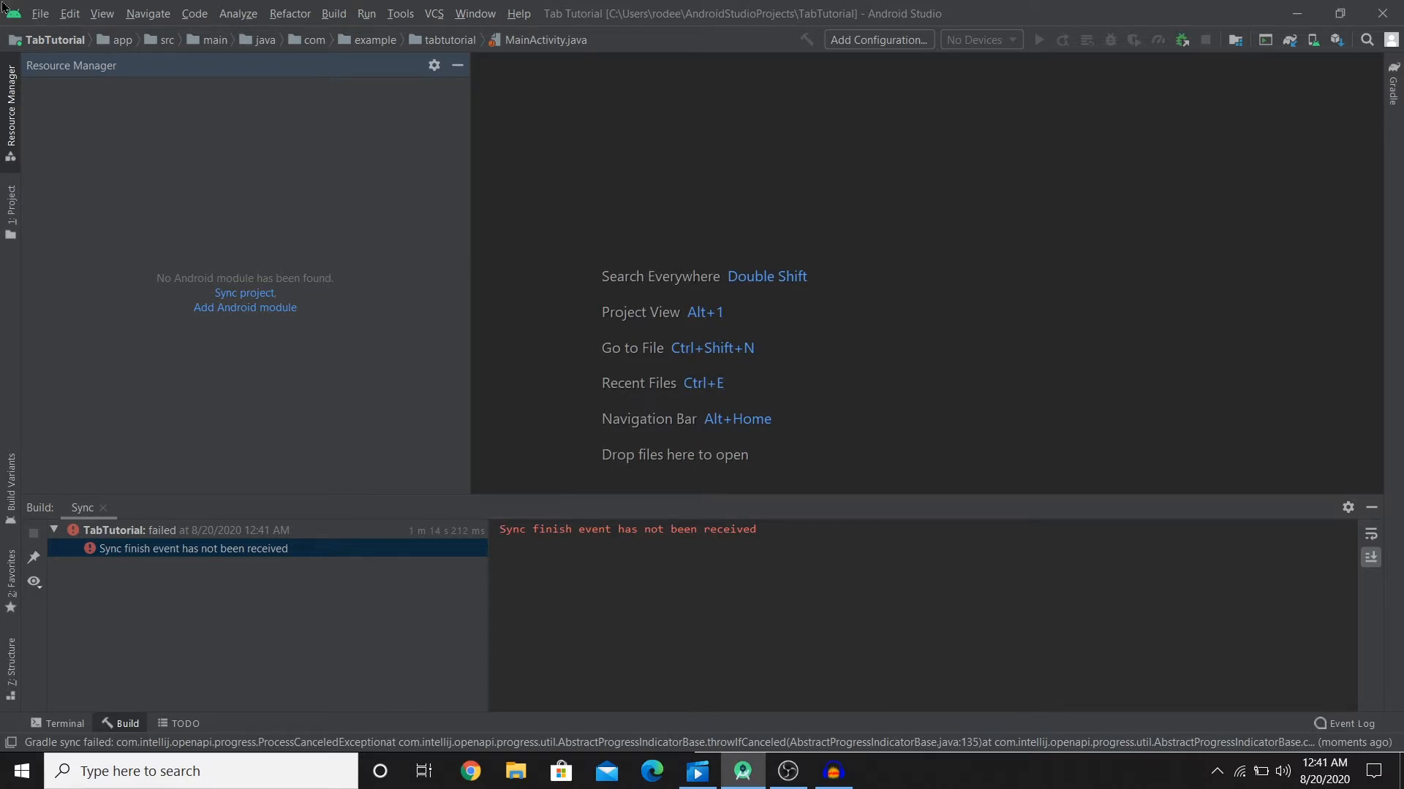
# Begin a new project via File > New Project using the Tabbed Activity template
pyautogui.click(42, 13)
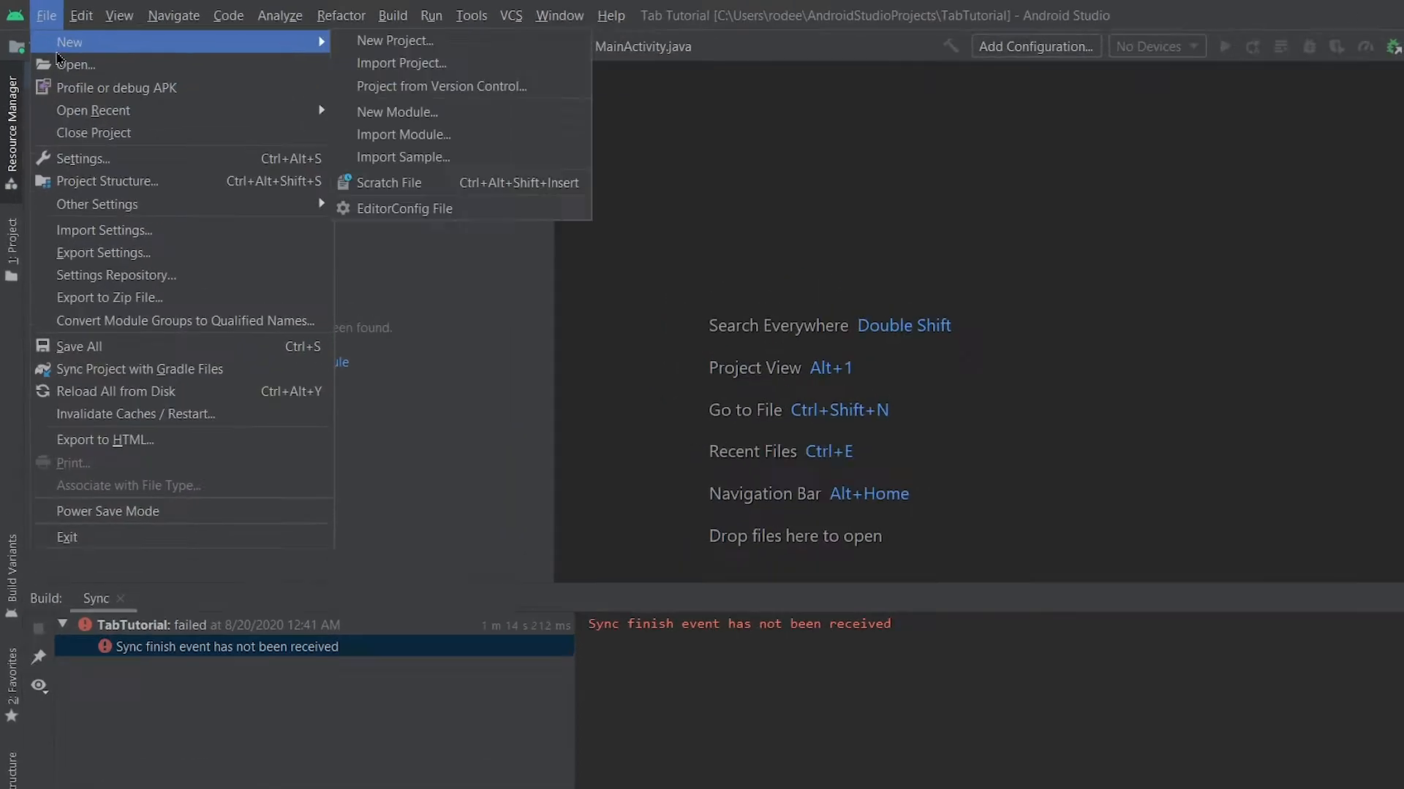
pyautogui.click(397, 41)
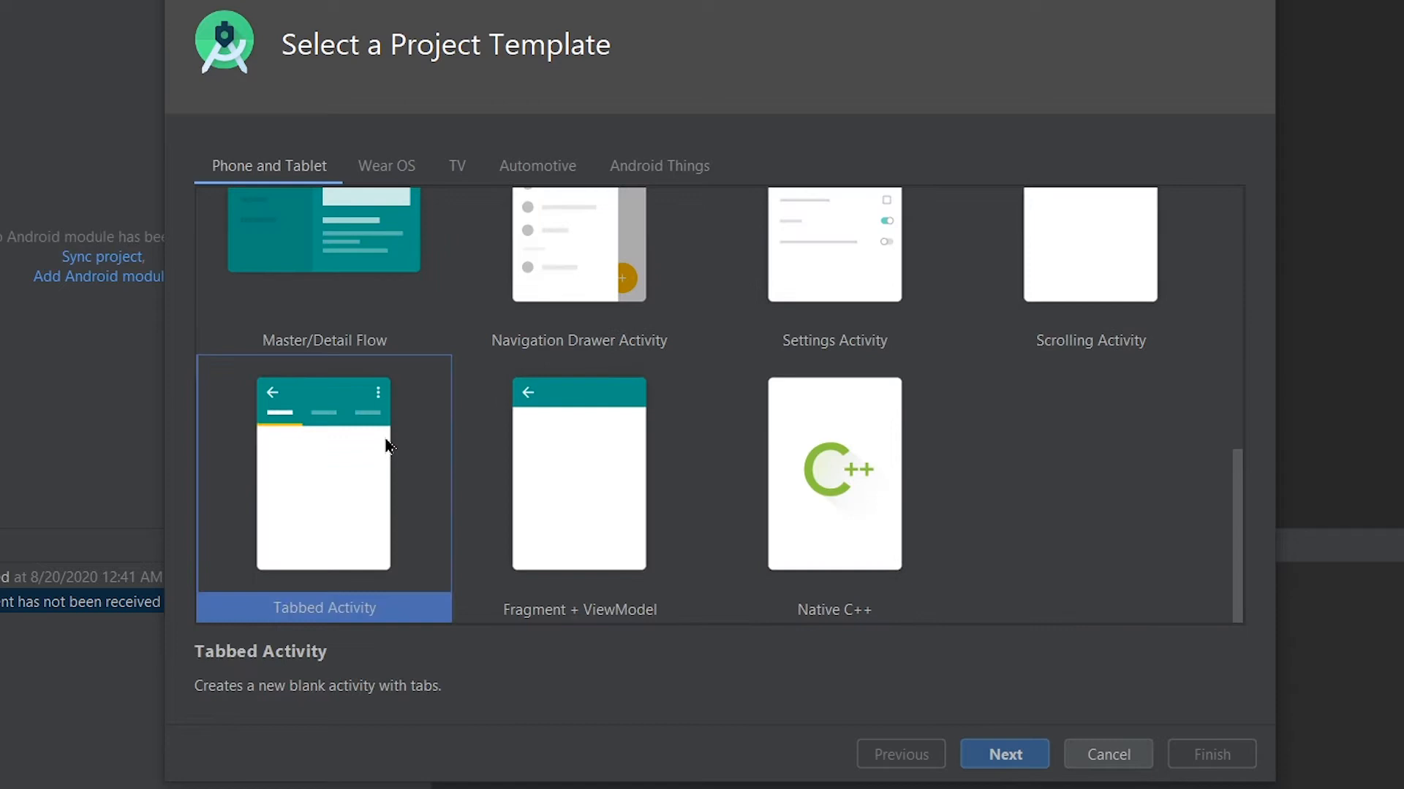
pyautogui.moveTo(1004, 738)
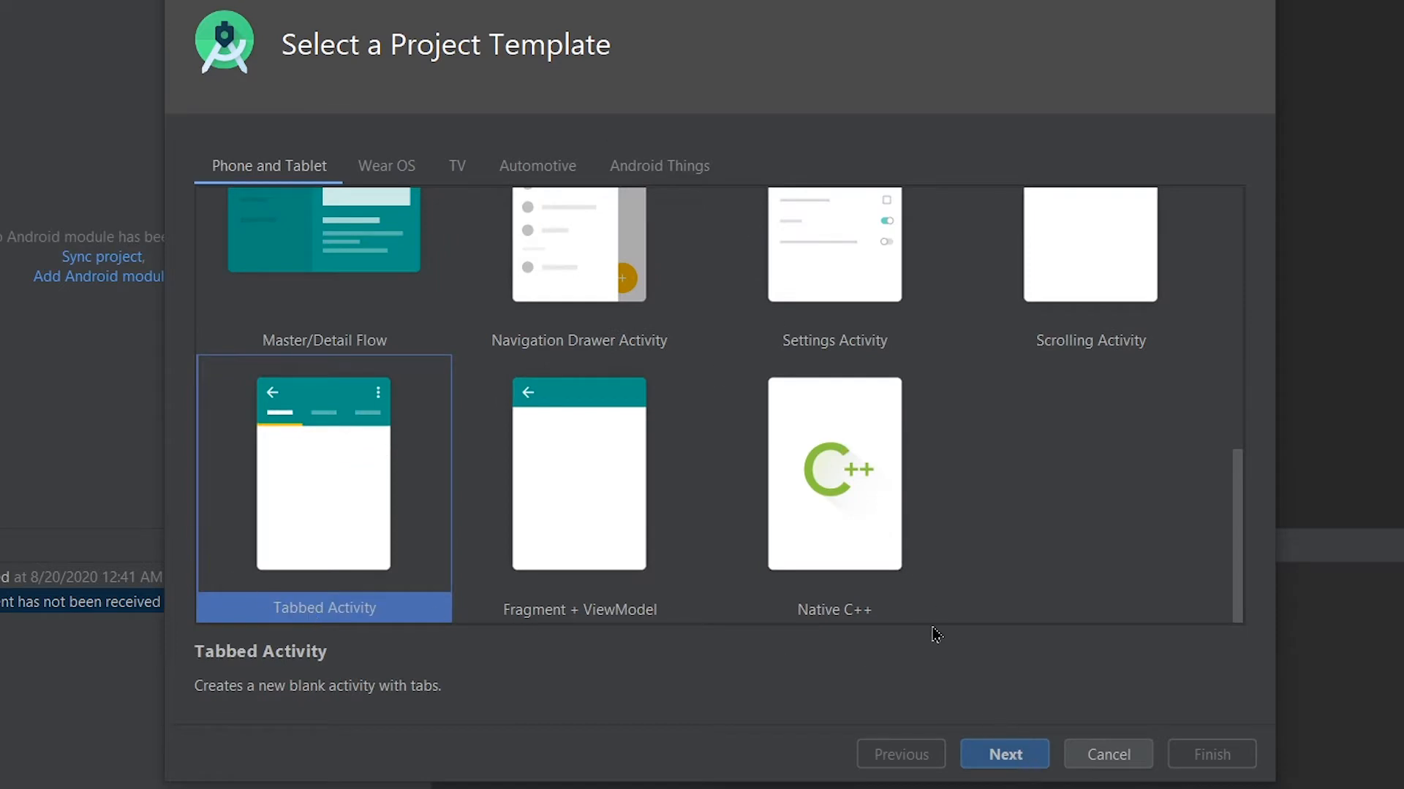
pyautogui.click(1003, 774)
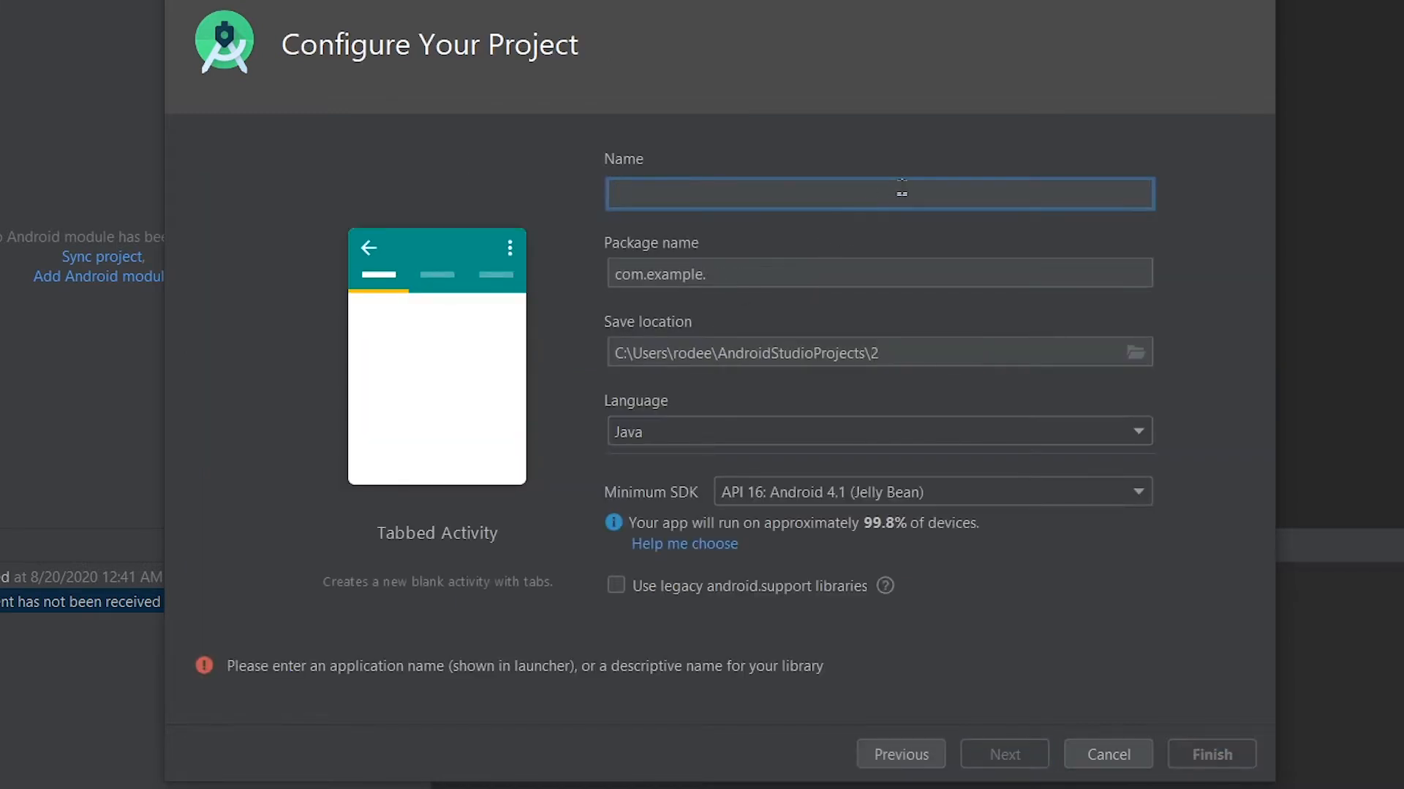
# Finish the TabTutorial2 wizard, then open activity_main.xml and MainActivity.java
pyautogui.click(1210, 775)
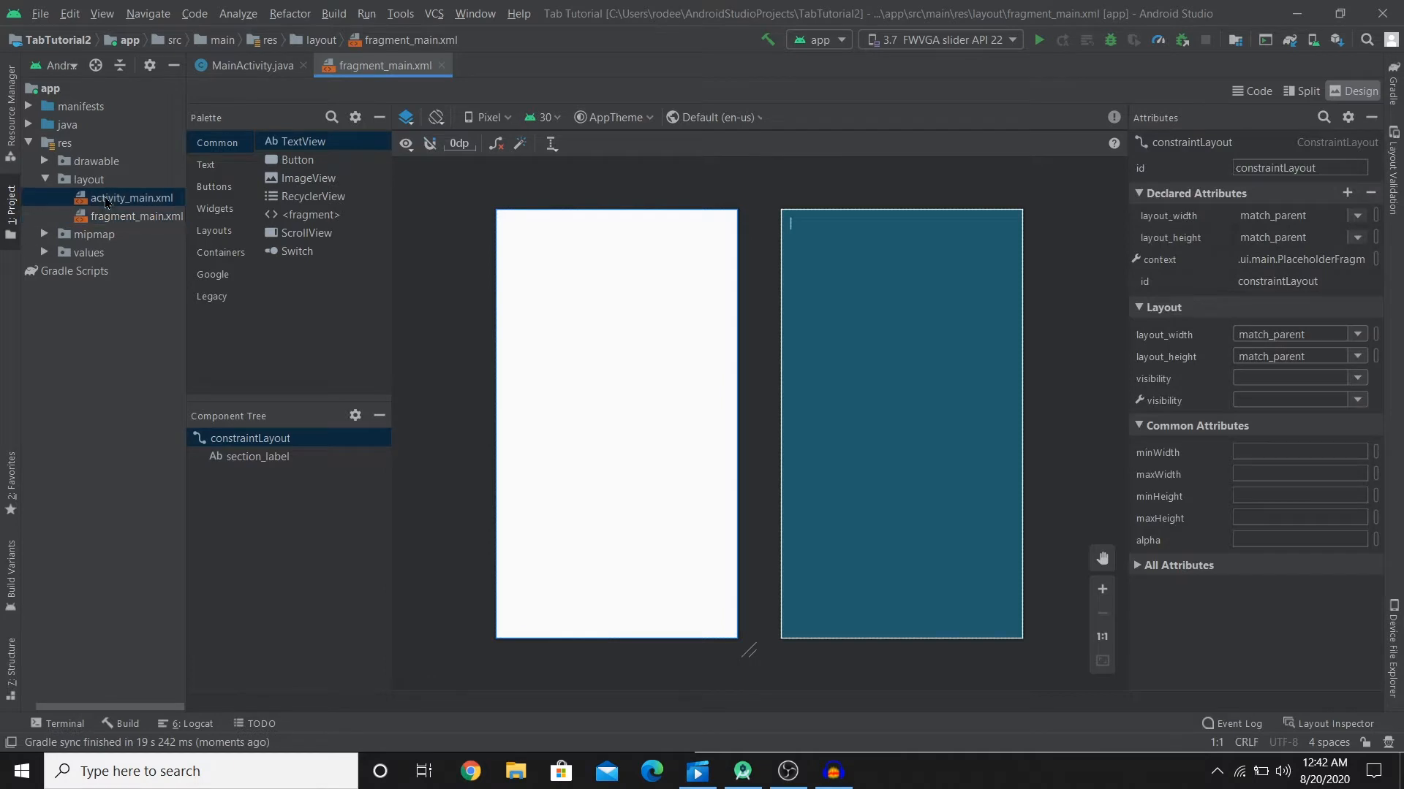
pyautogui.click(132, 197)
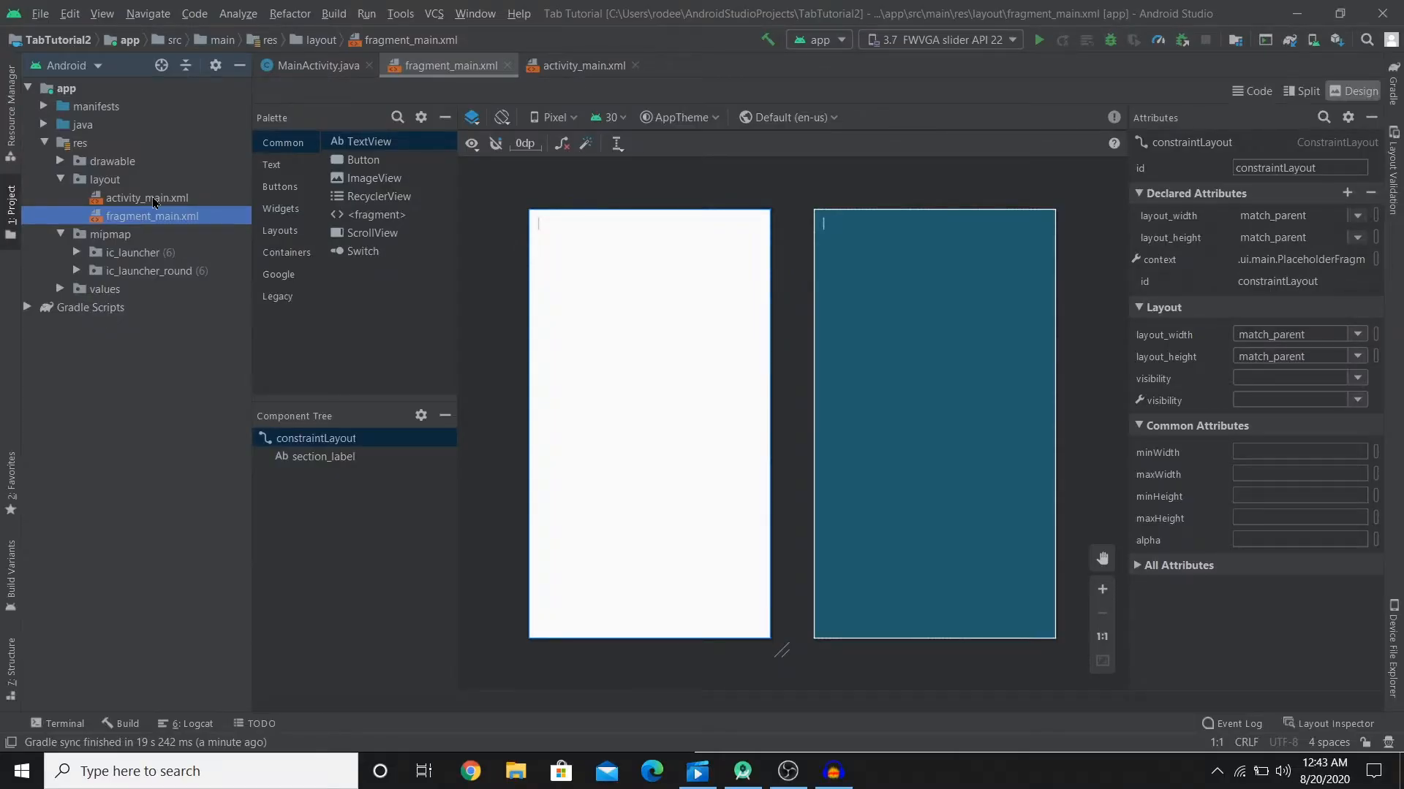
pyautogui.click(149, 198)
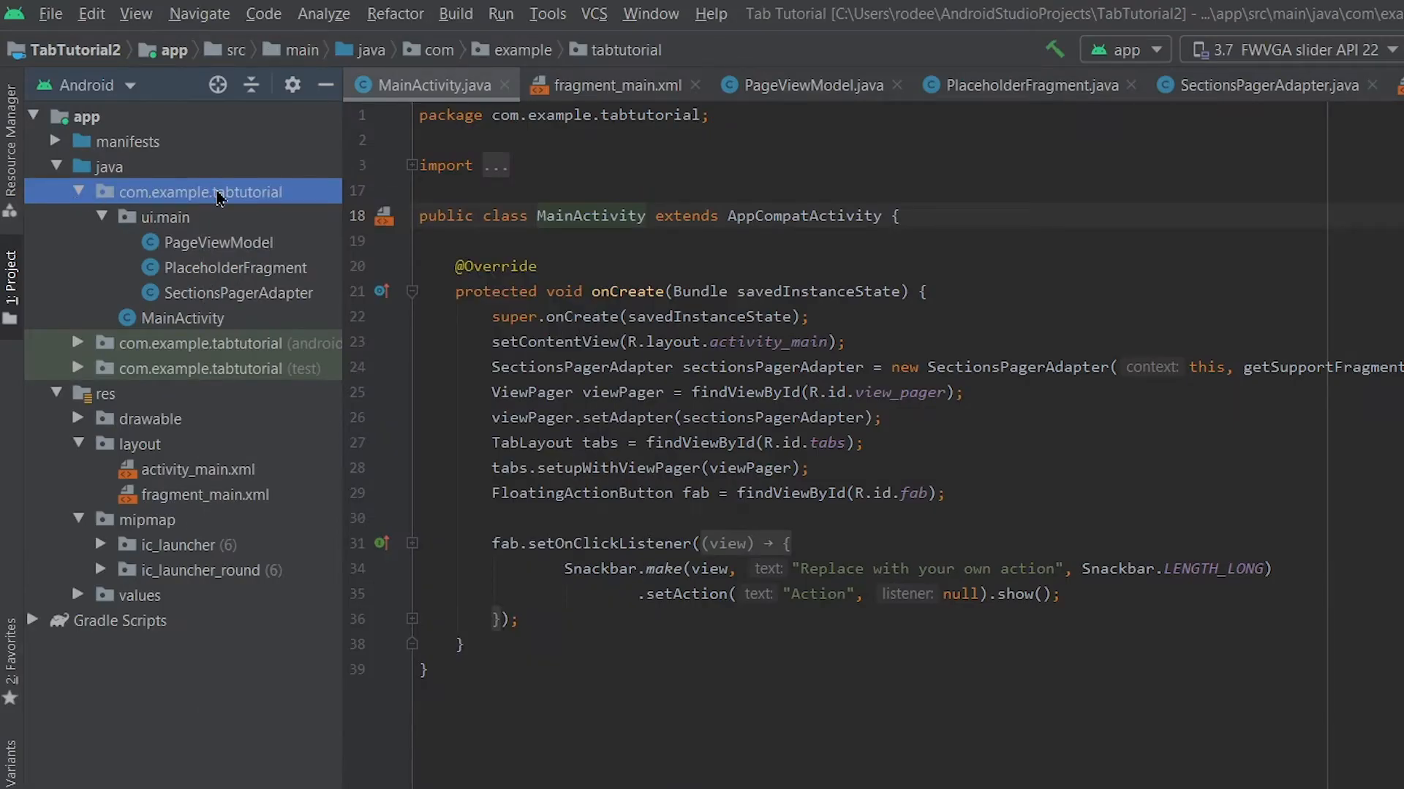
# Create Java class fragment1 in com.example.tabtutorial declared as extending Fragment
pyautogui.rightClick(219, 191)
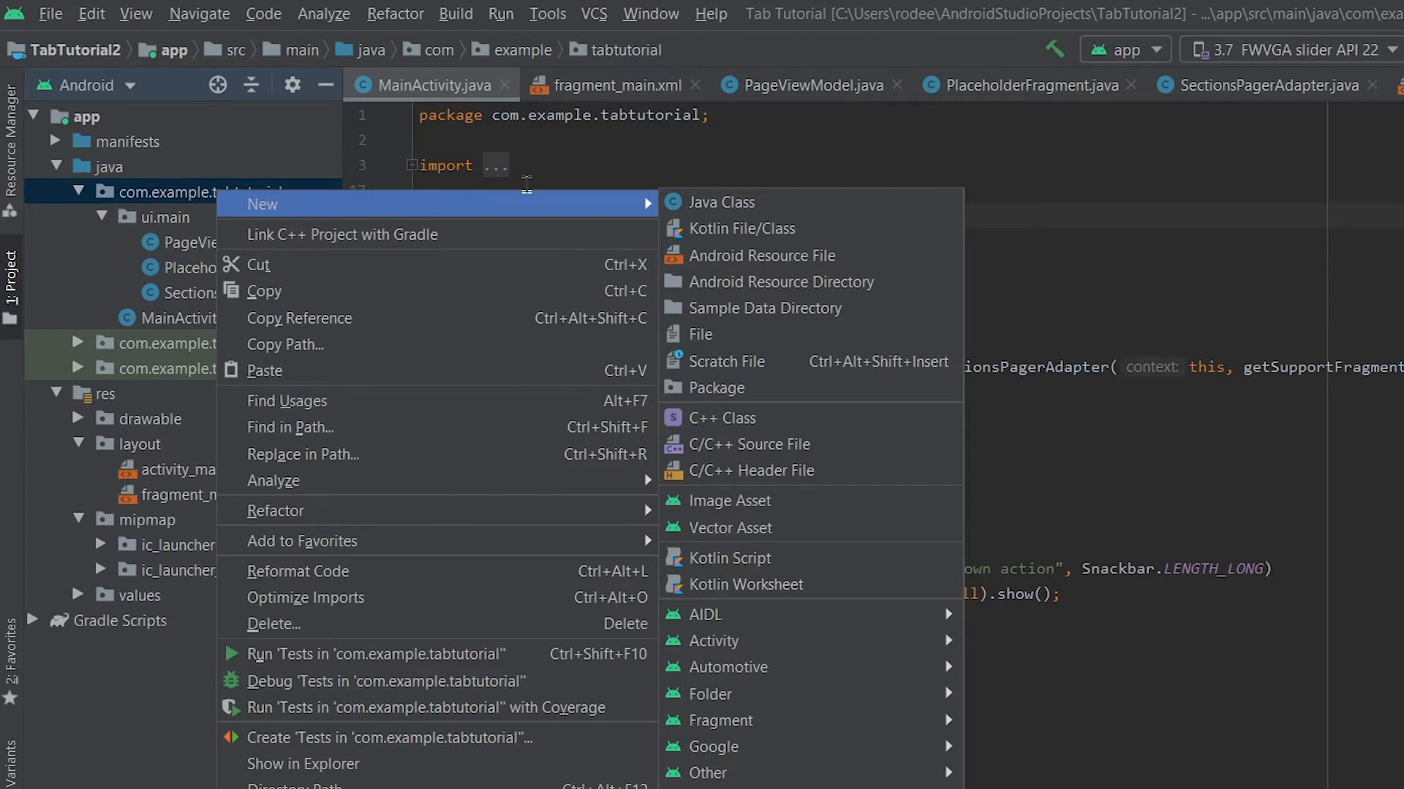
pyautogui.click(720, 203)
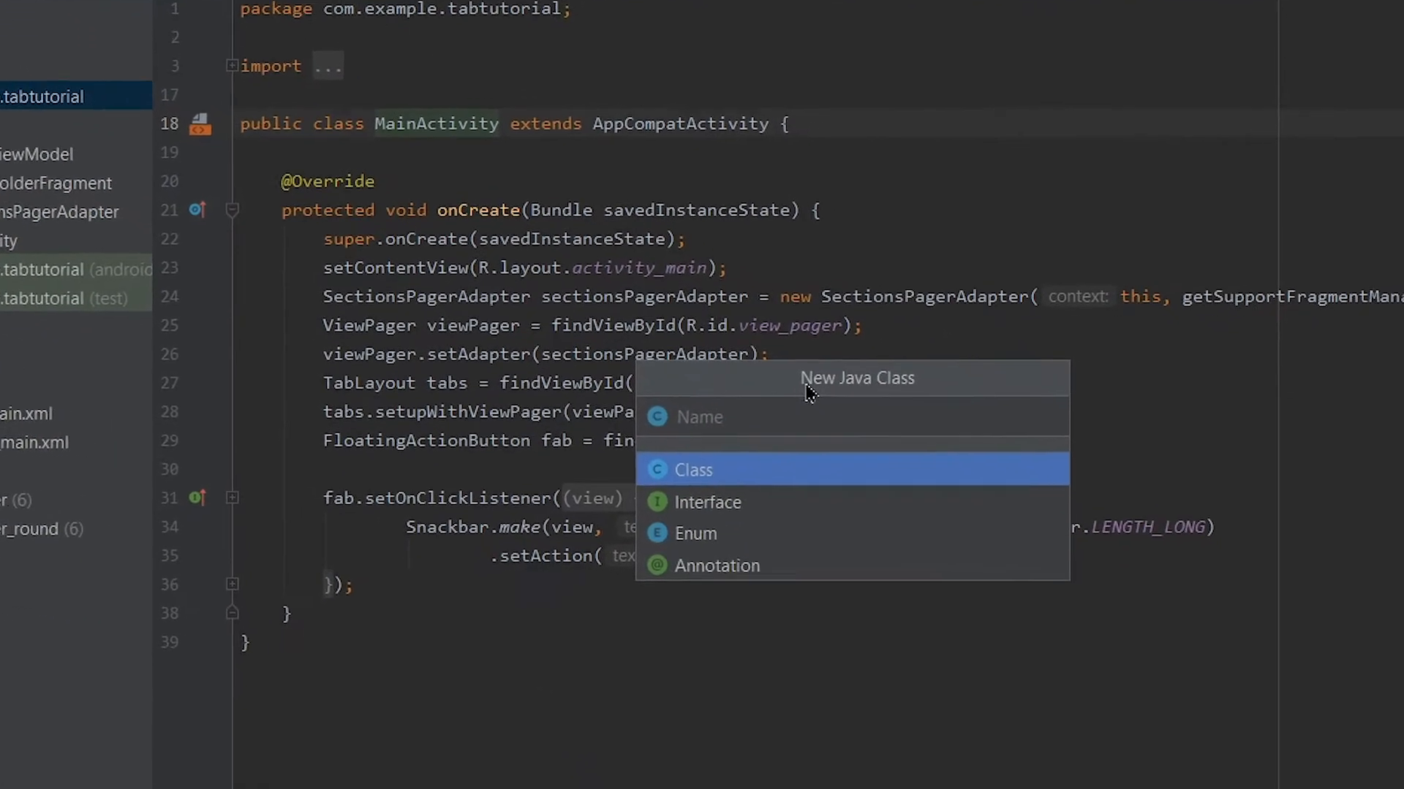
pyautogui.write('fragm')
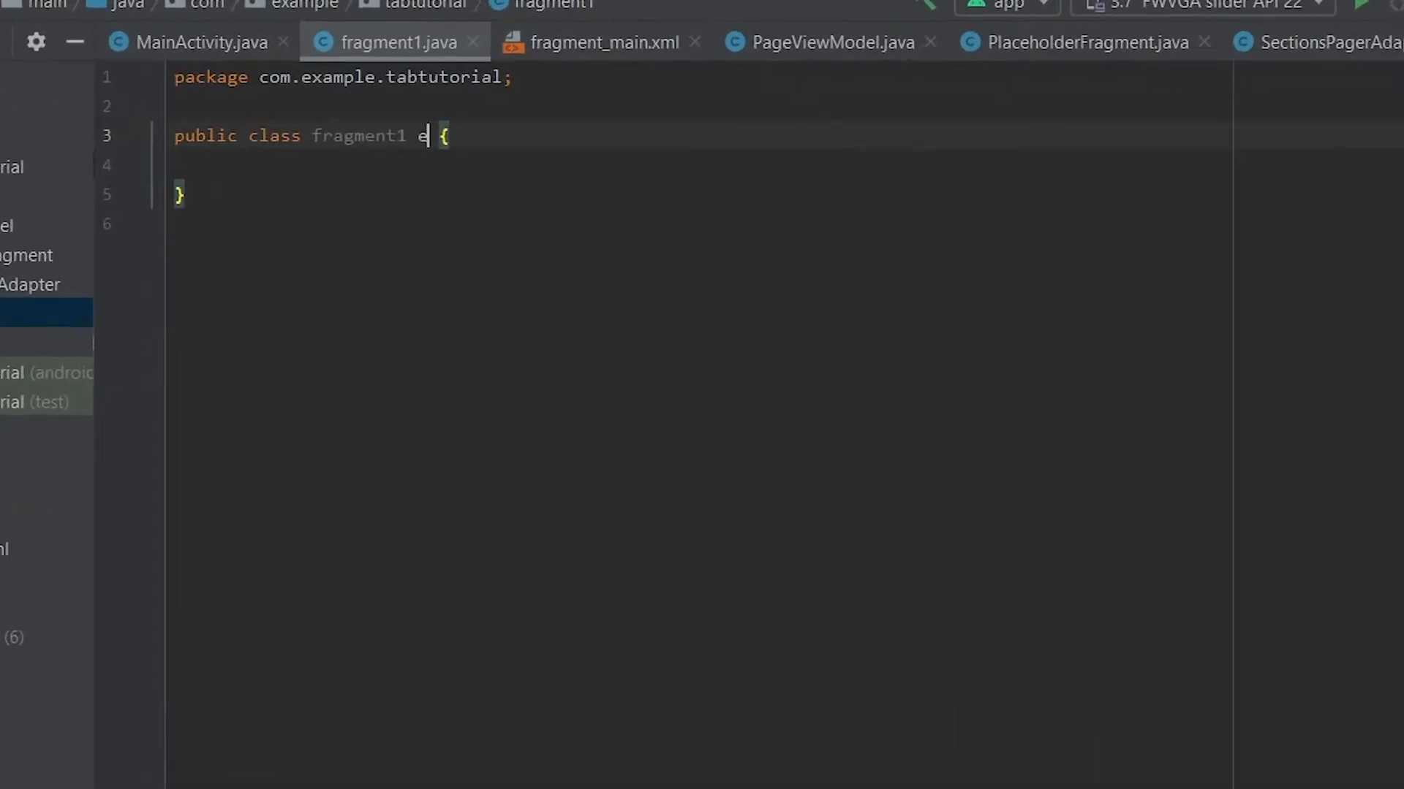
pyautogui.write('xtends fr')
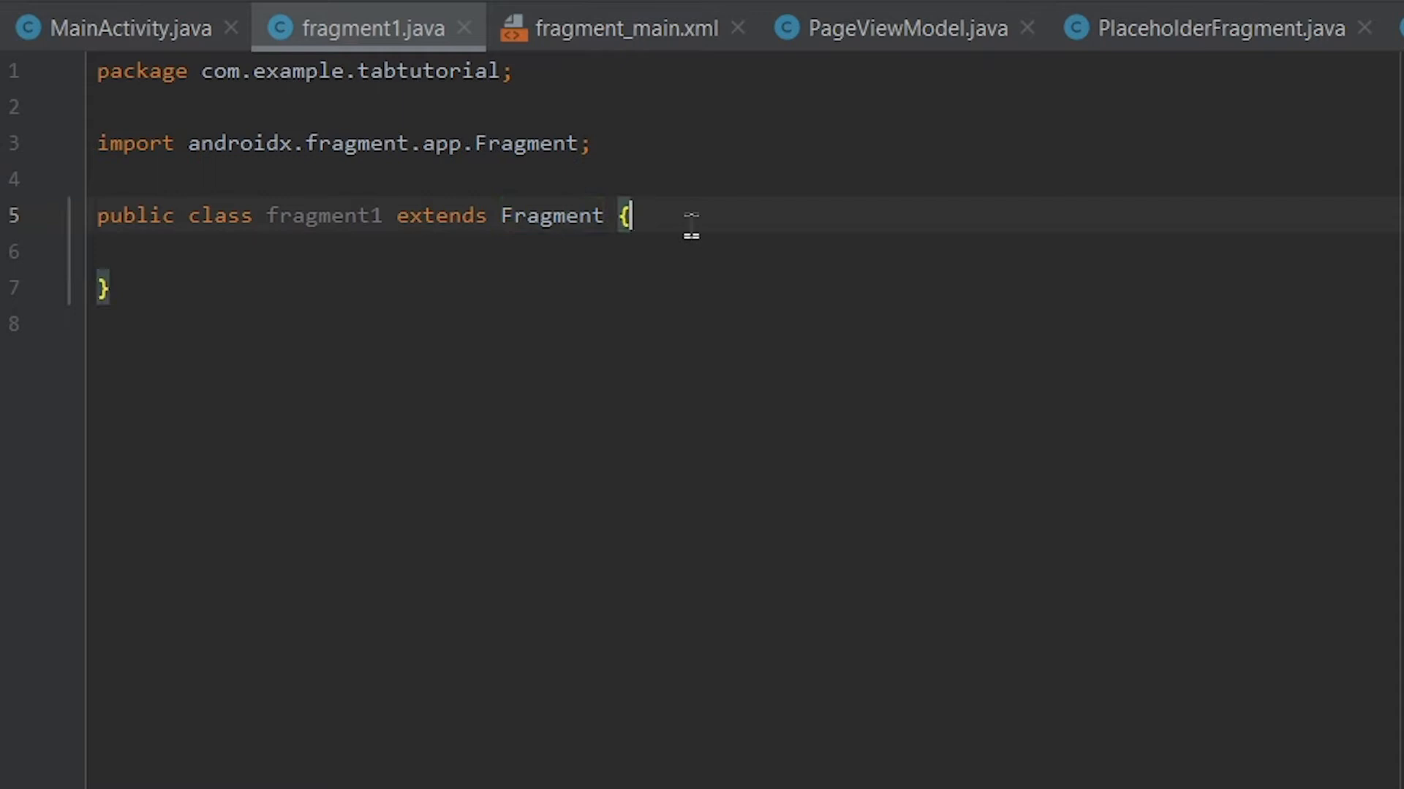
# Generate fragment1's onCreateView override from code completion and clear its super return line
pyautogui.press('Enter')
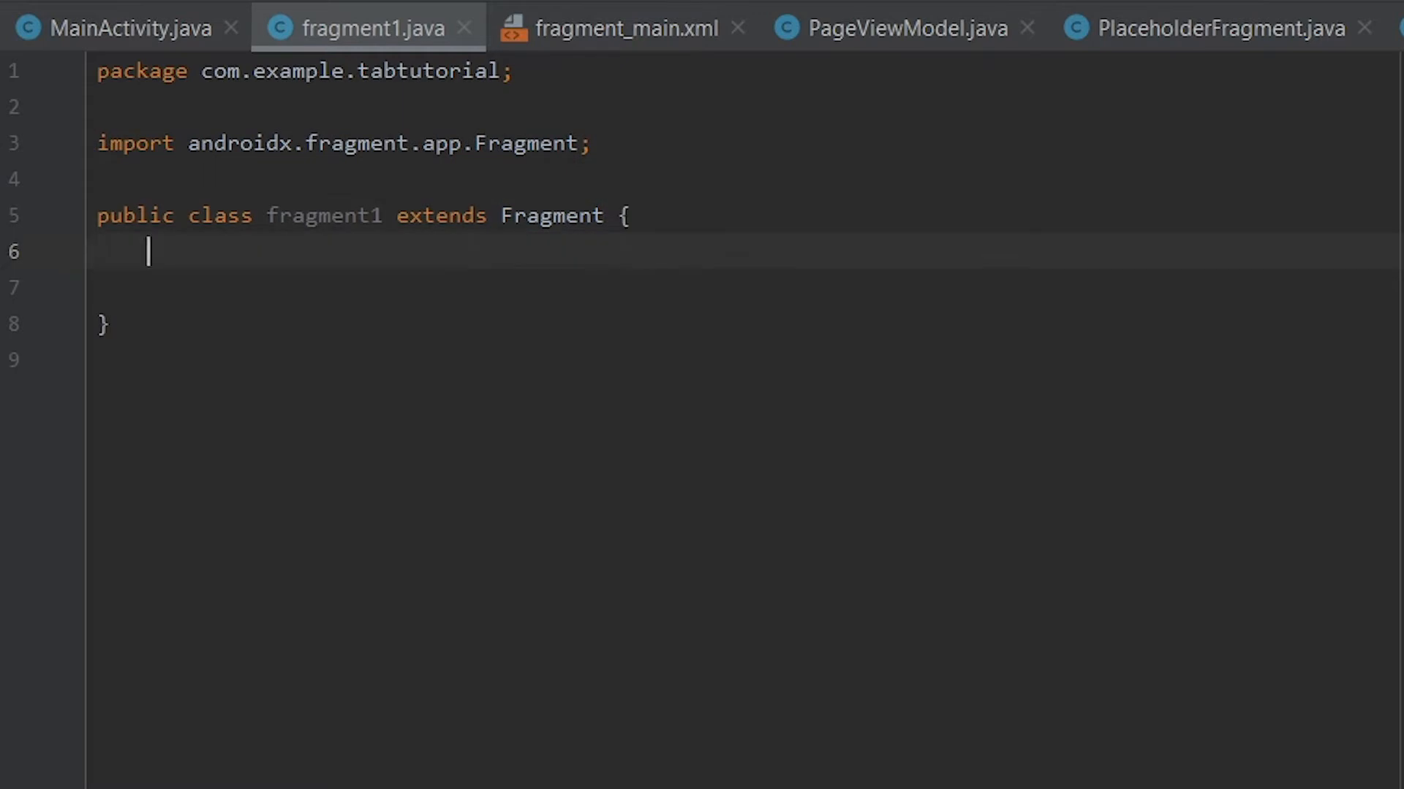
pyautogui.write('onCr')
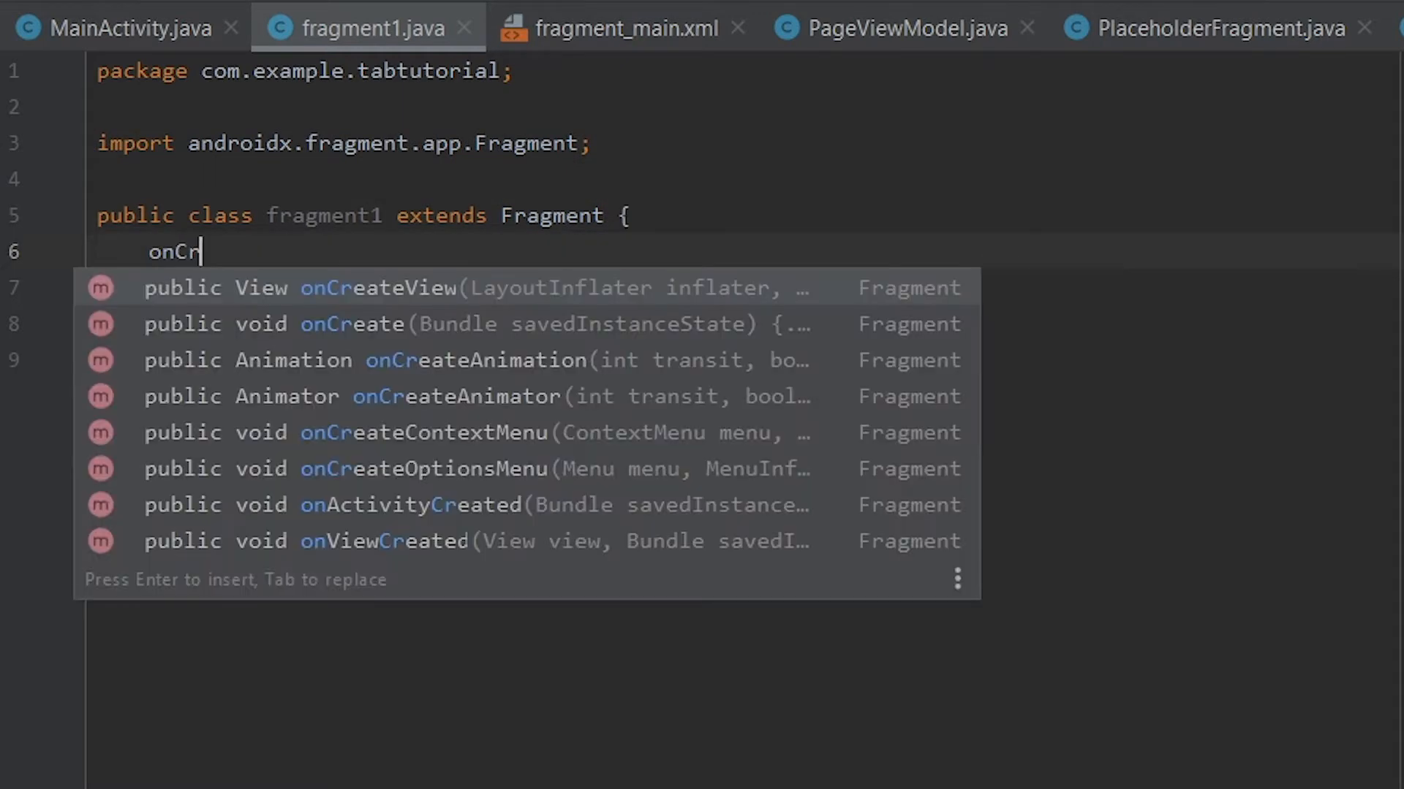
pyautogui.press('Backspace')
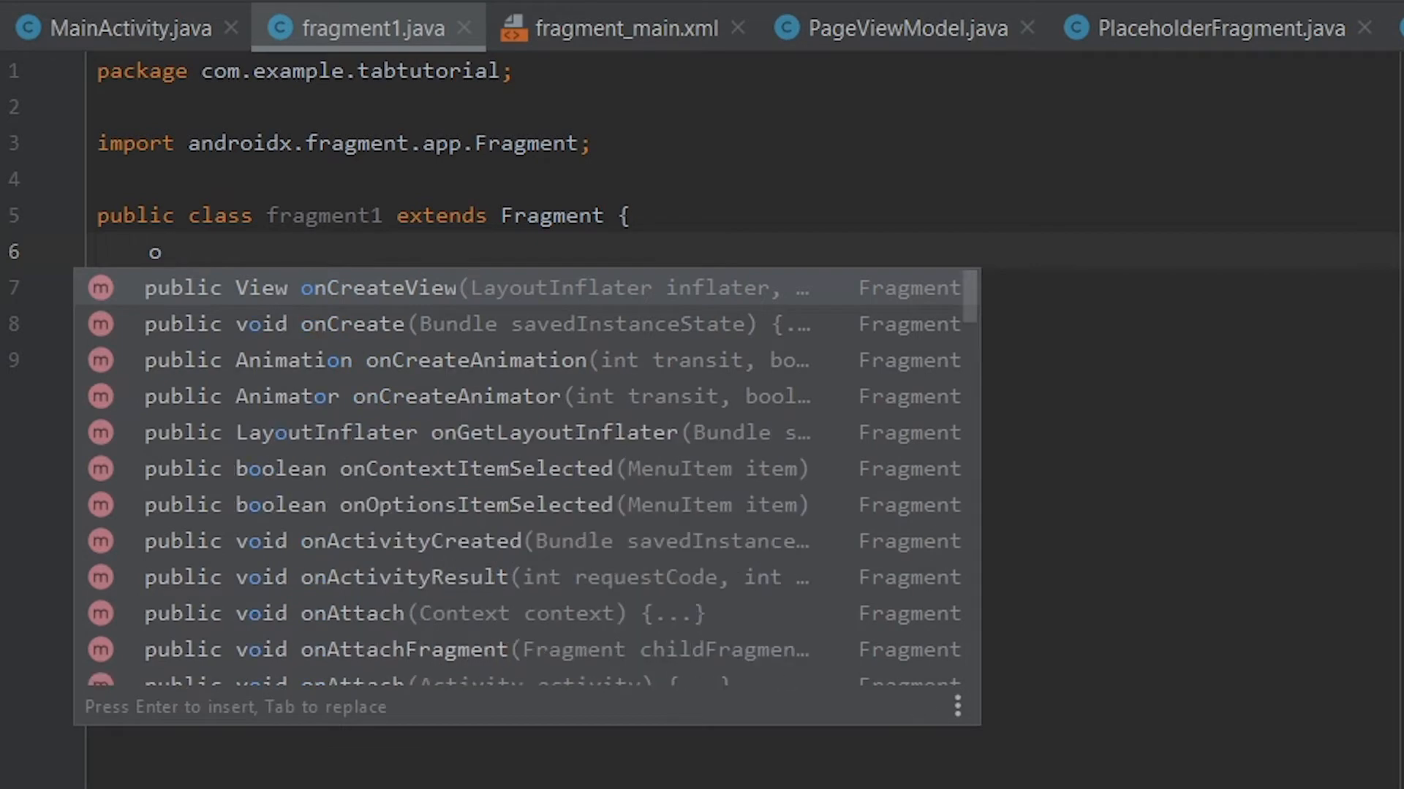
pyautogui.write('nC')
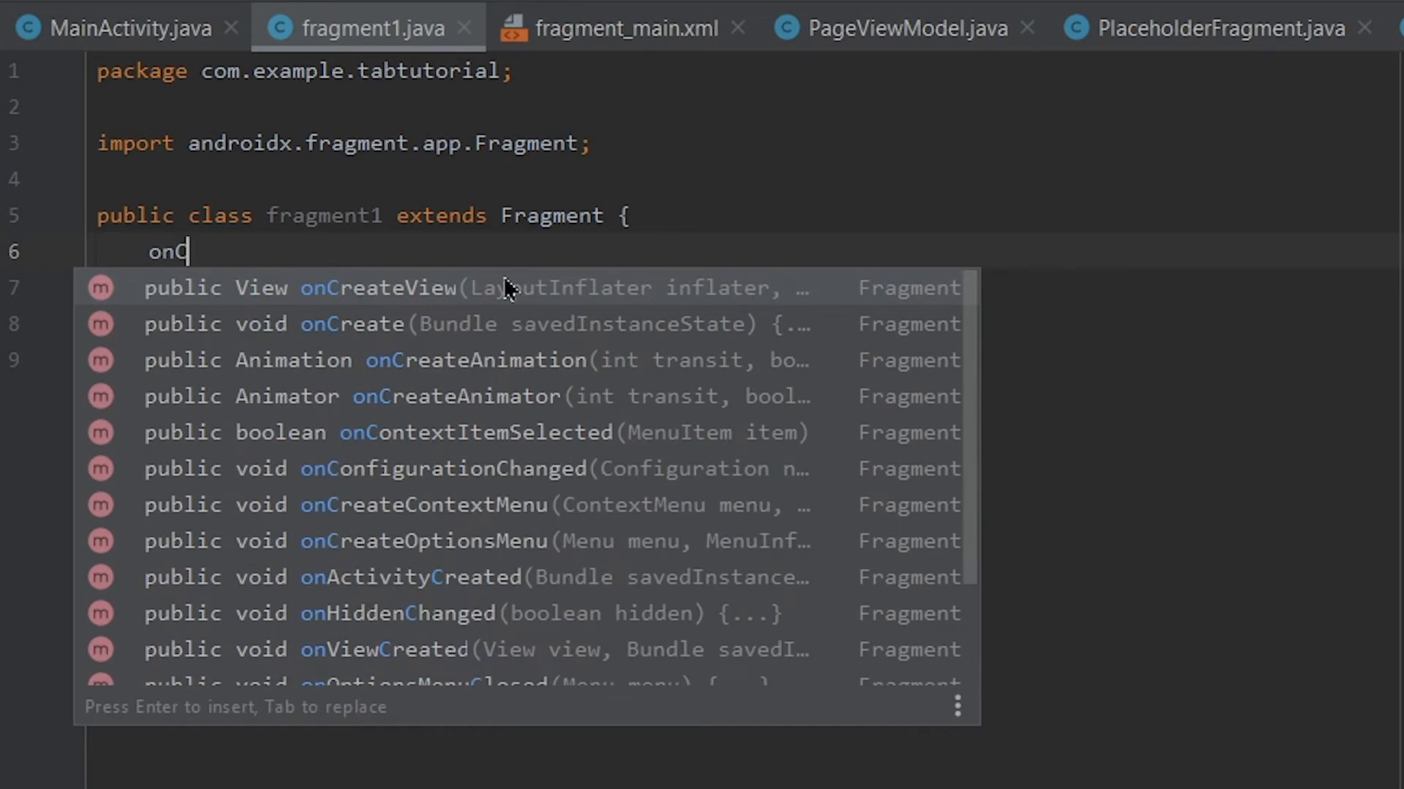
pyautogui.moveTo(547, 302)
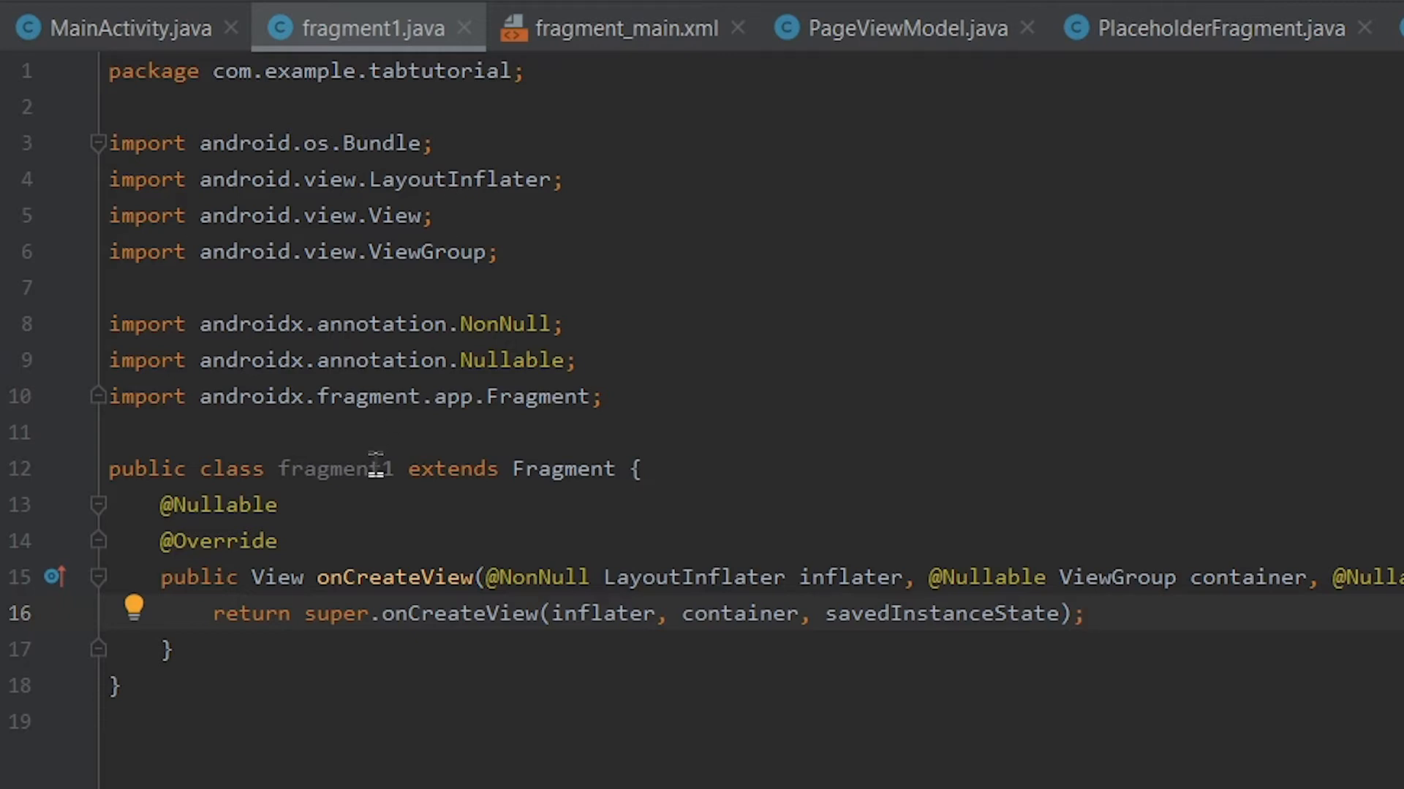
pyautogui.doubleClick(336, 468)
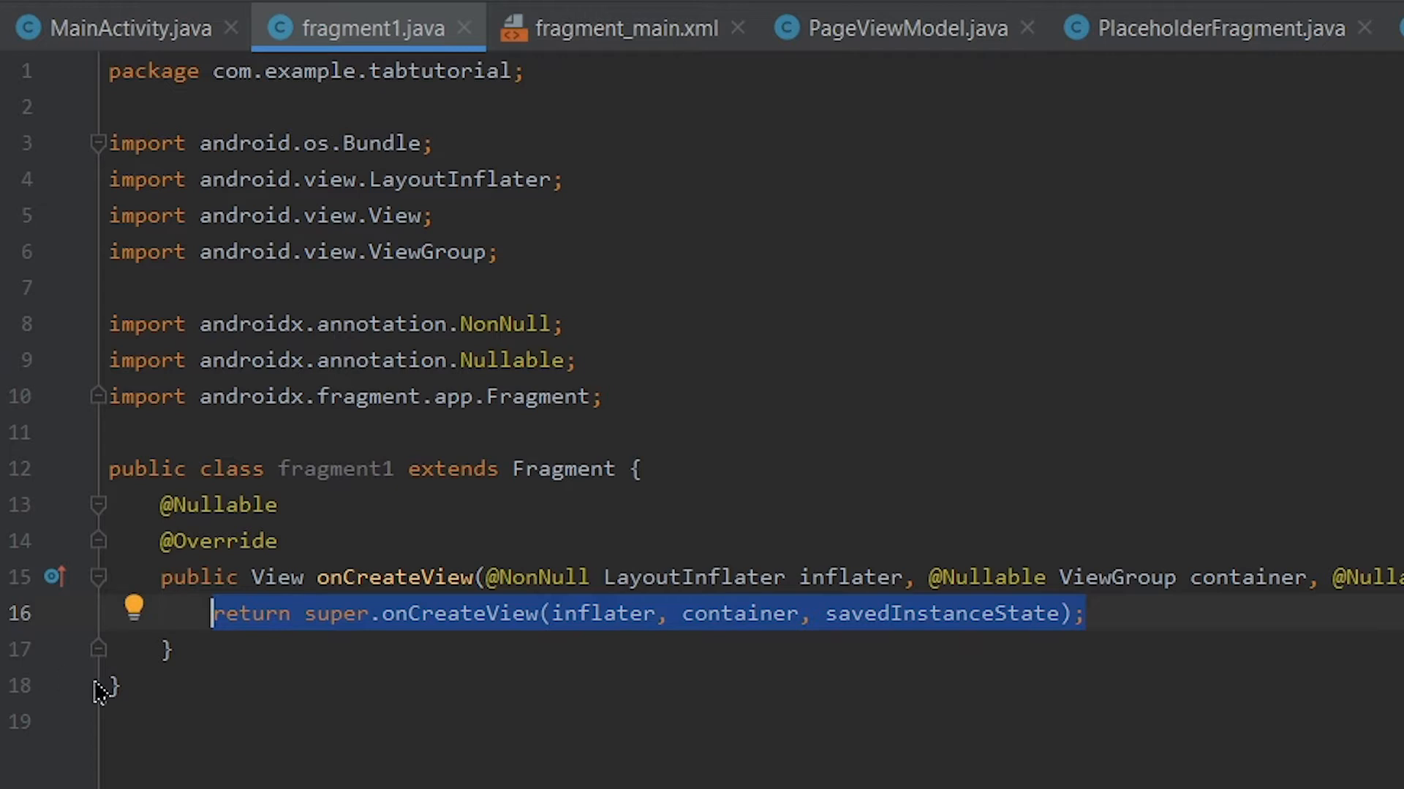
pyautogui.moveTo(326, 635)
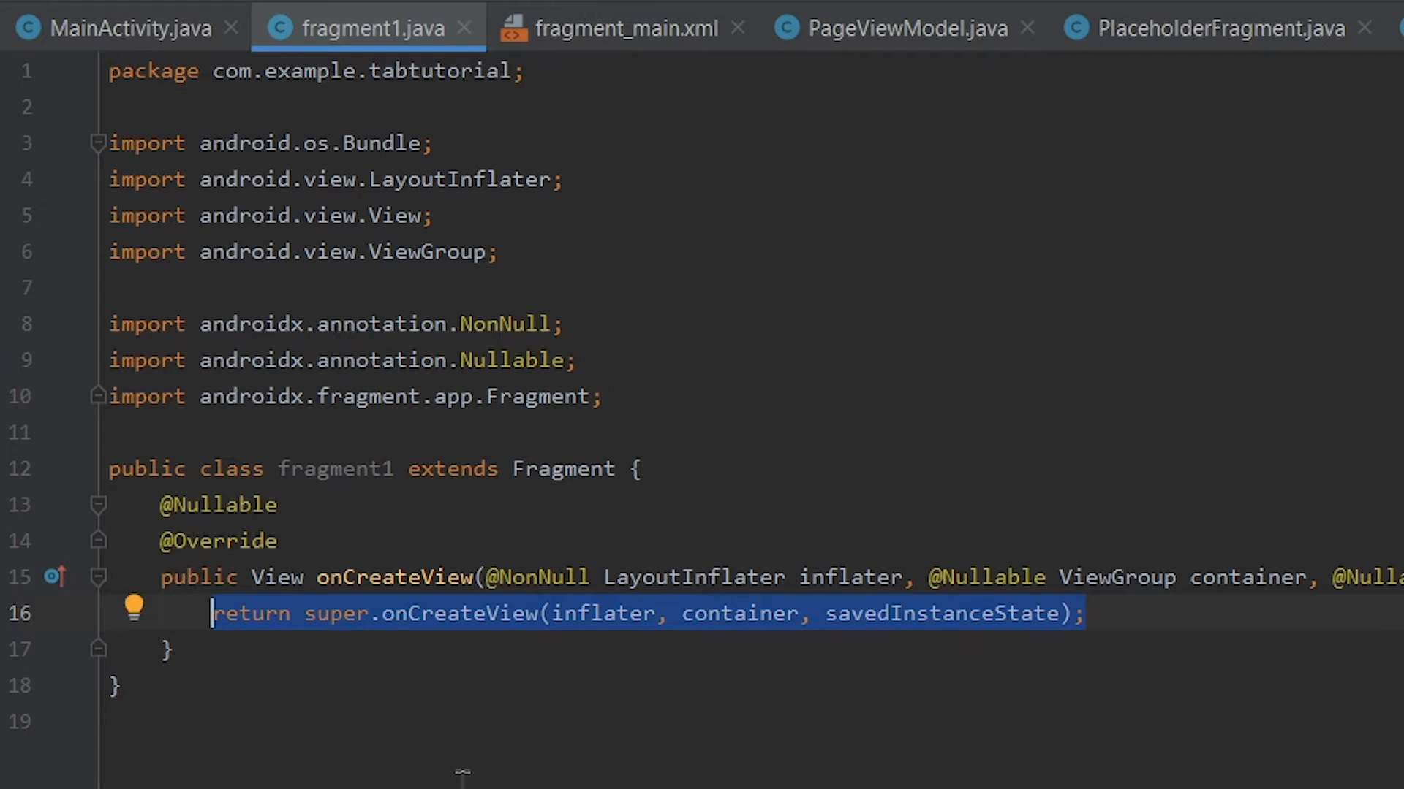
pyautogui.press('Delete')
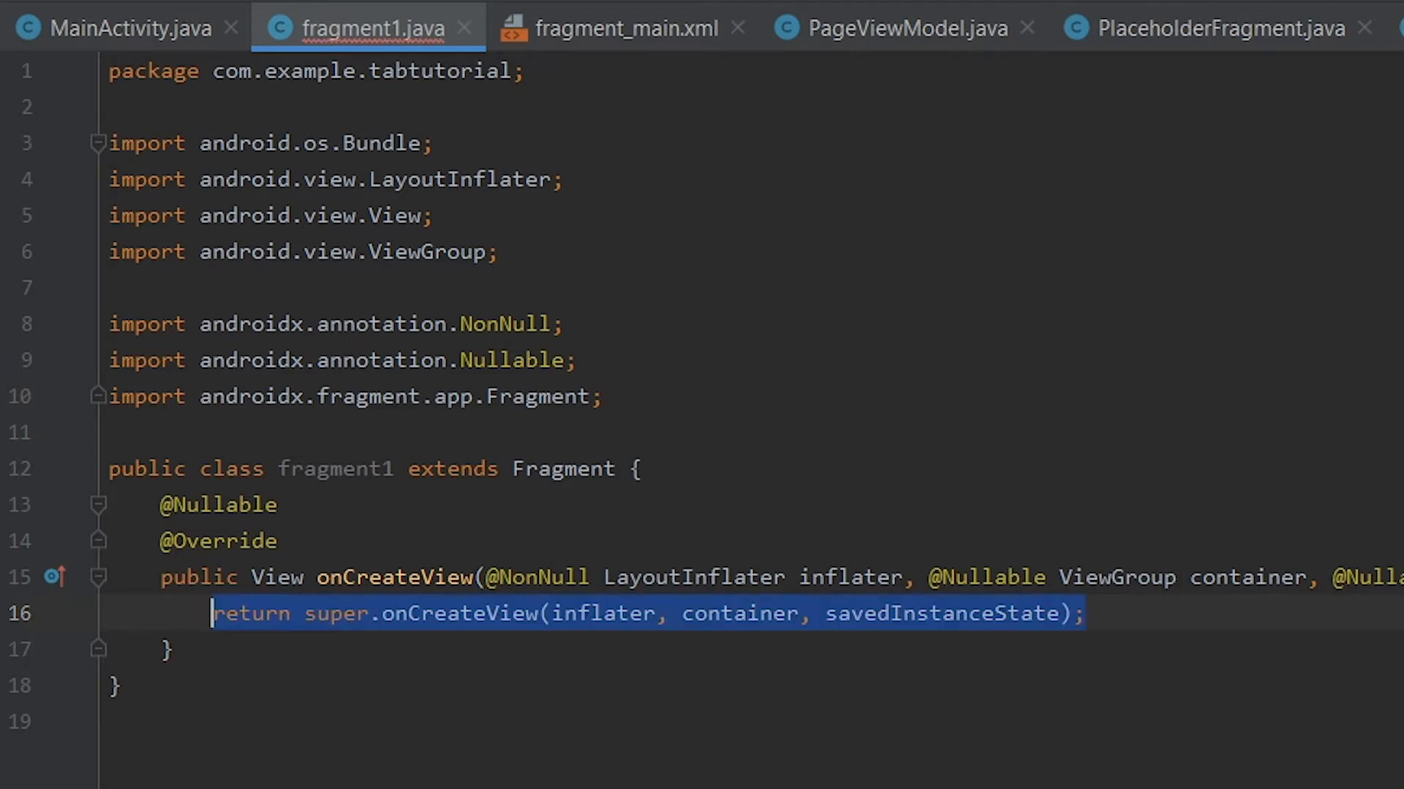
# Start the return line as inflater.inflate(R.layout.fragment_1_layout
pyautogui.write('return inflater.inflate(')
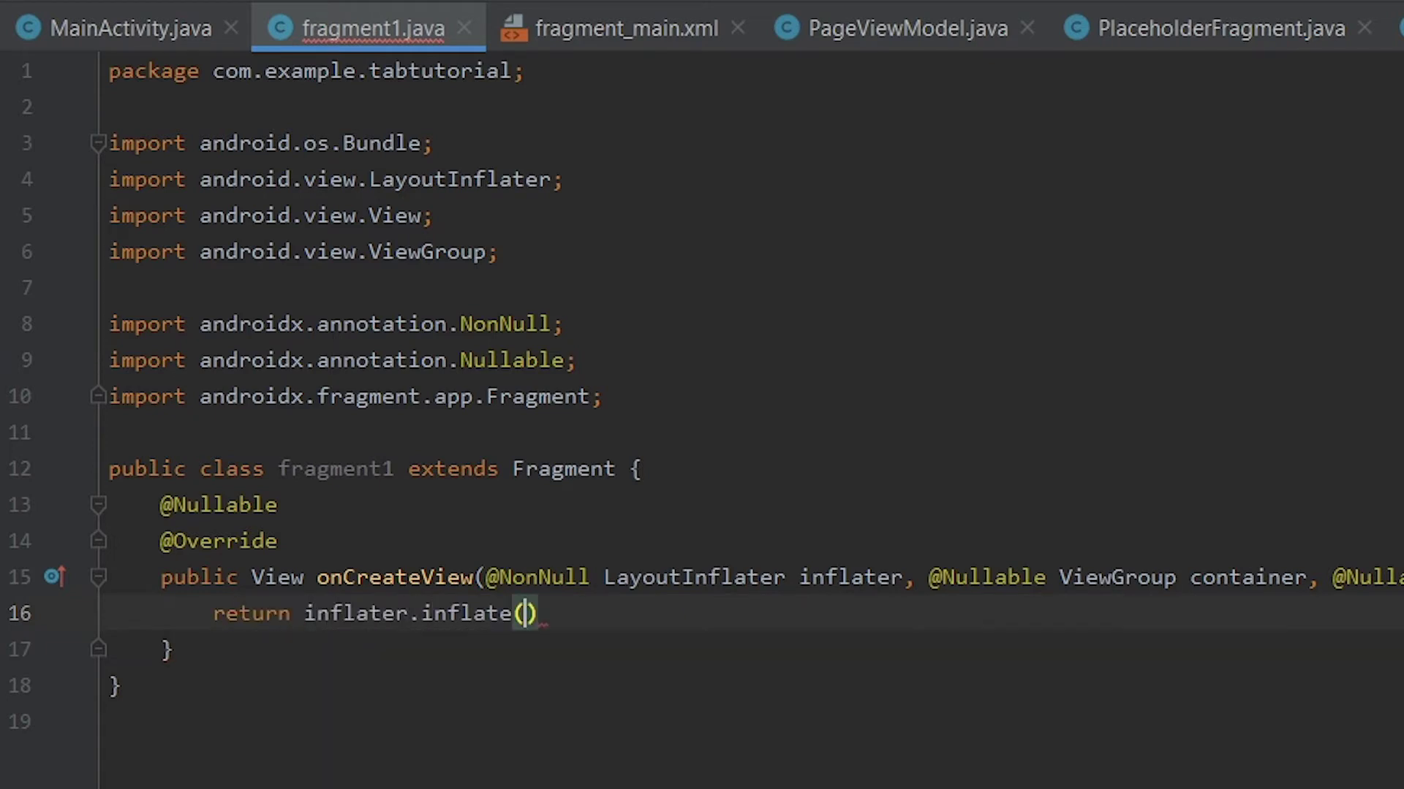
pyautogui.click(520, 613)
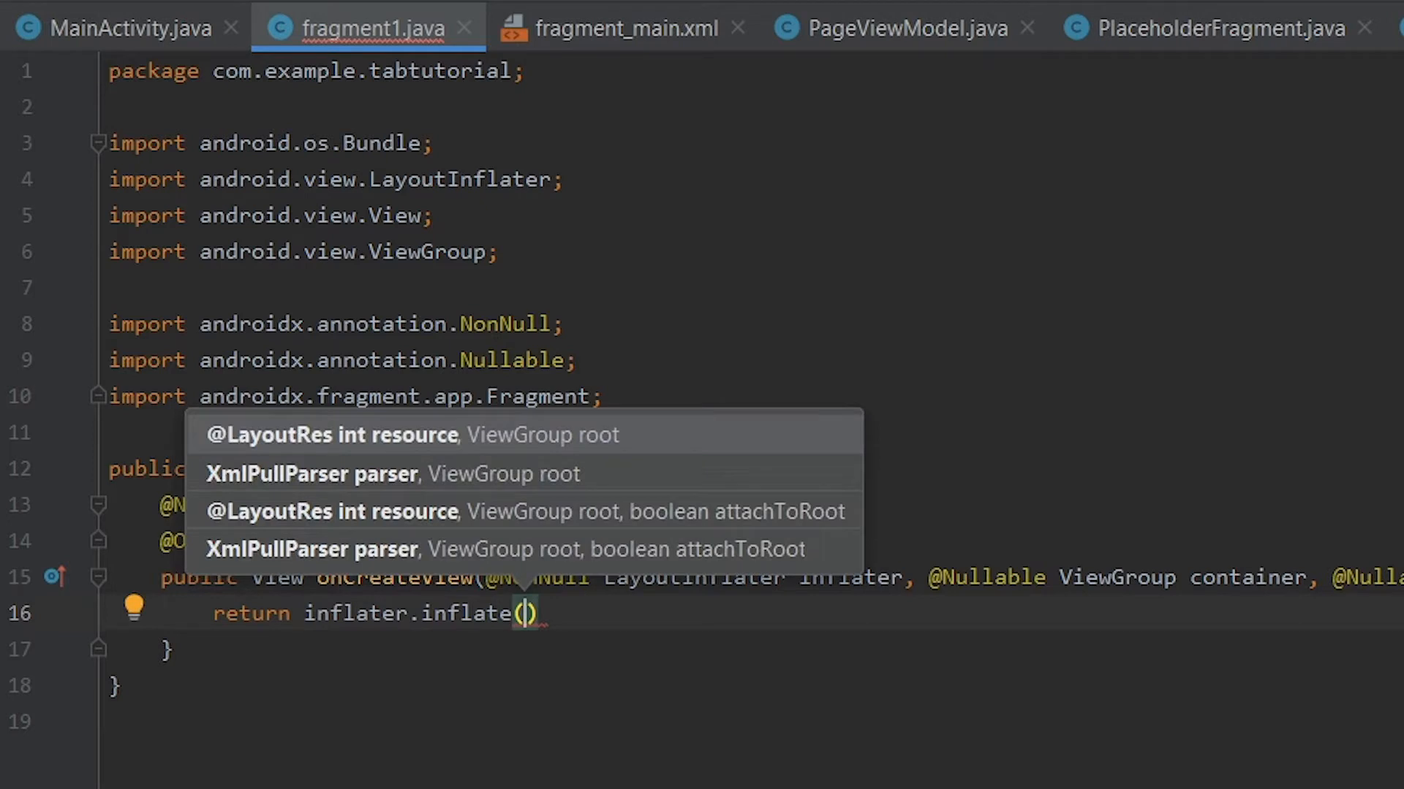
pyautogui.write('R')
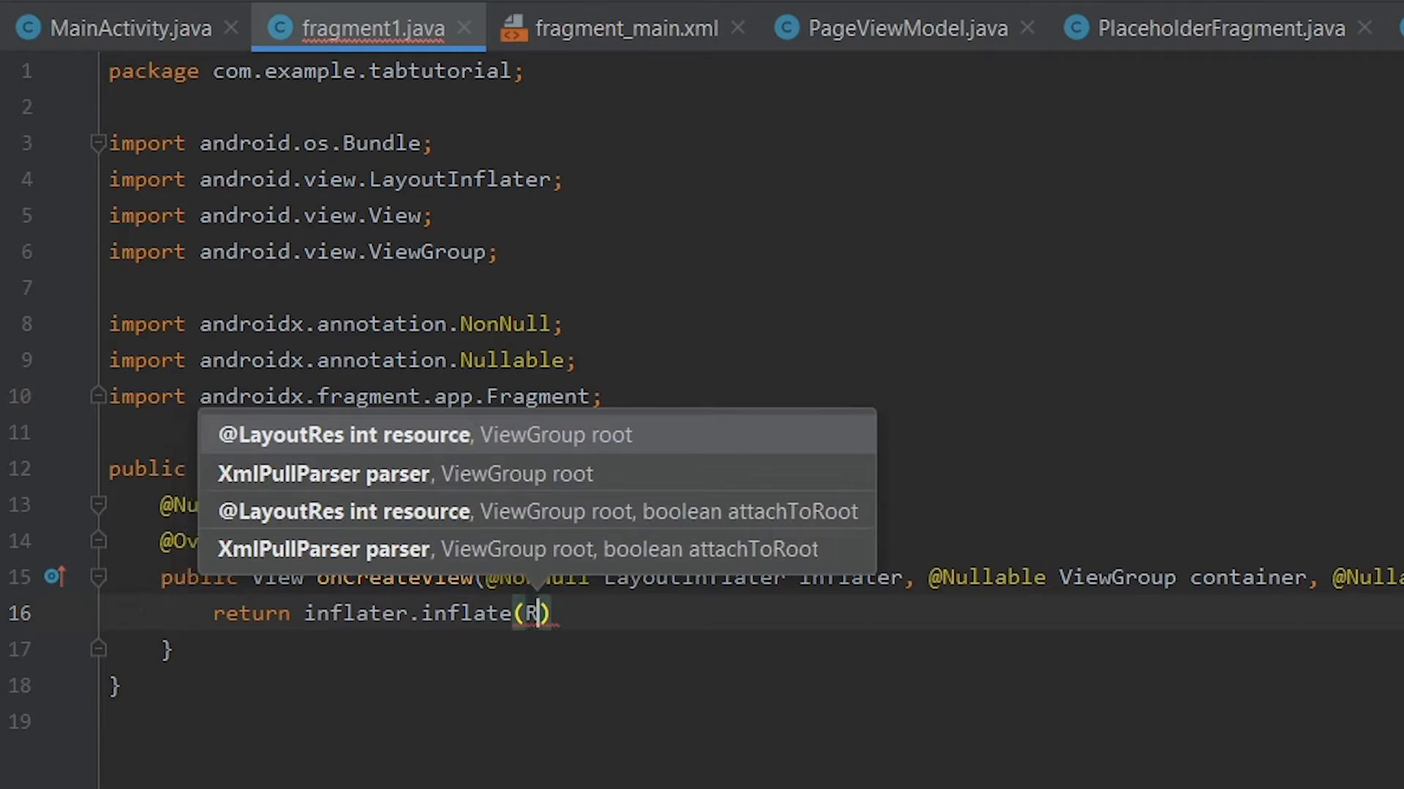
pyautogui.write('.layout.')
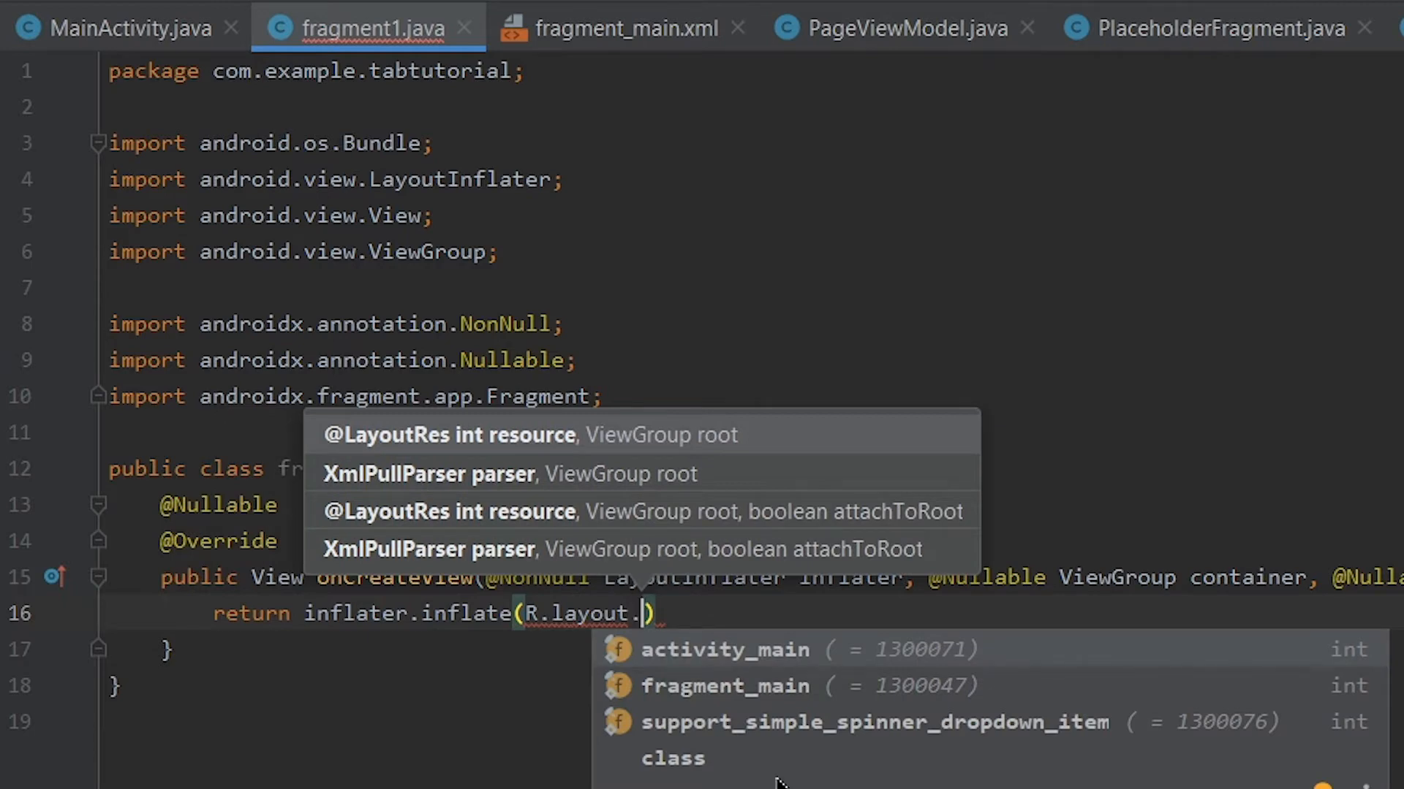
pyautogui.write('fragment_1_la')
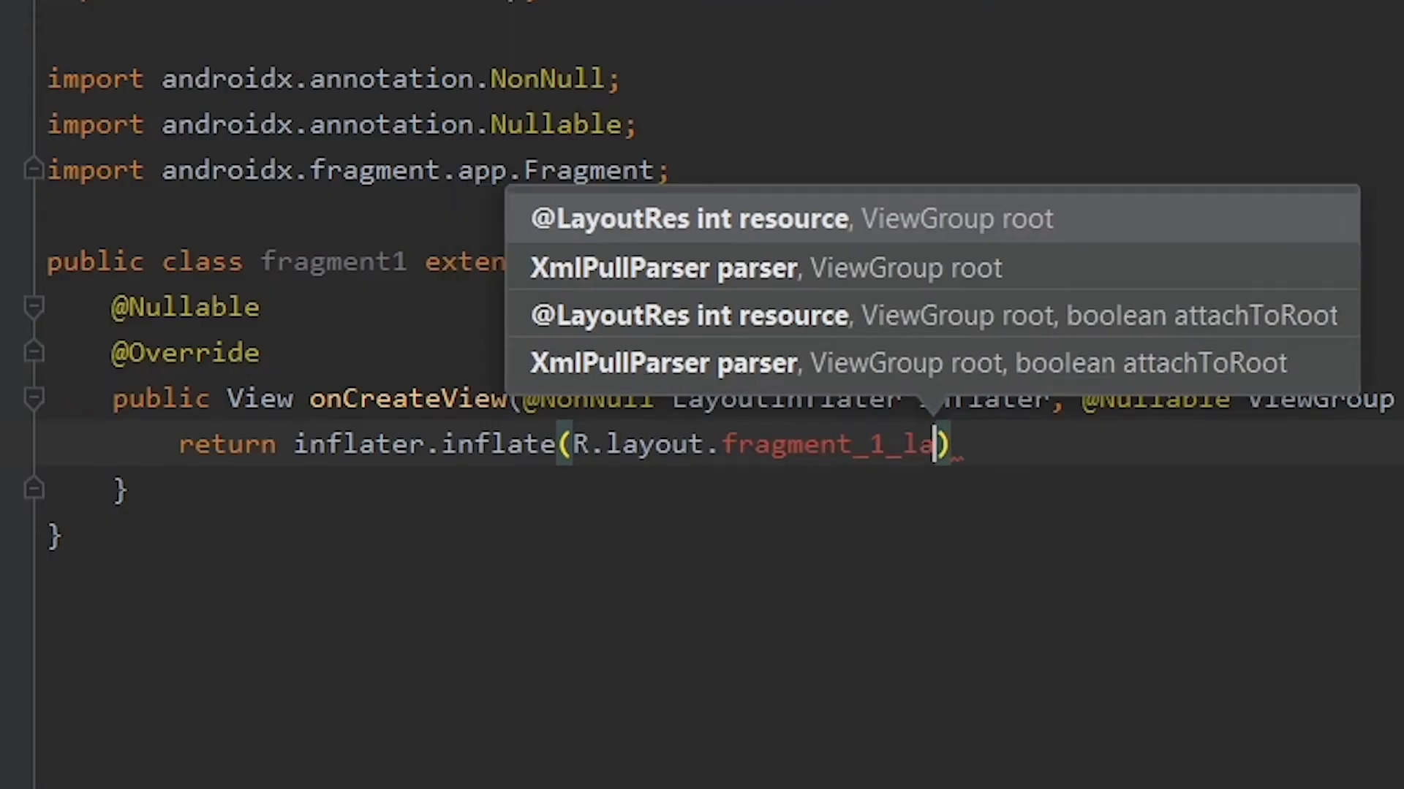
pyautogui.write('yout')
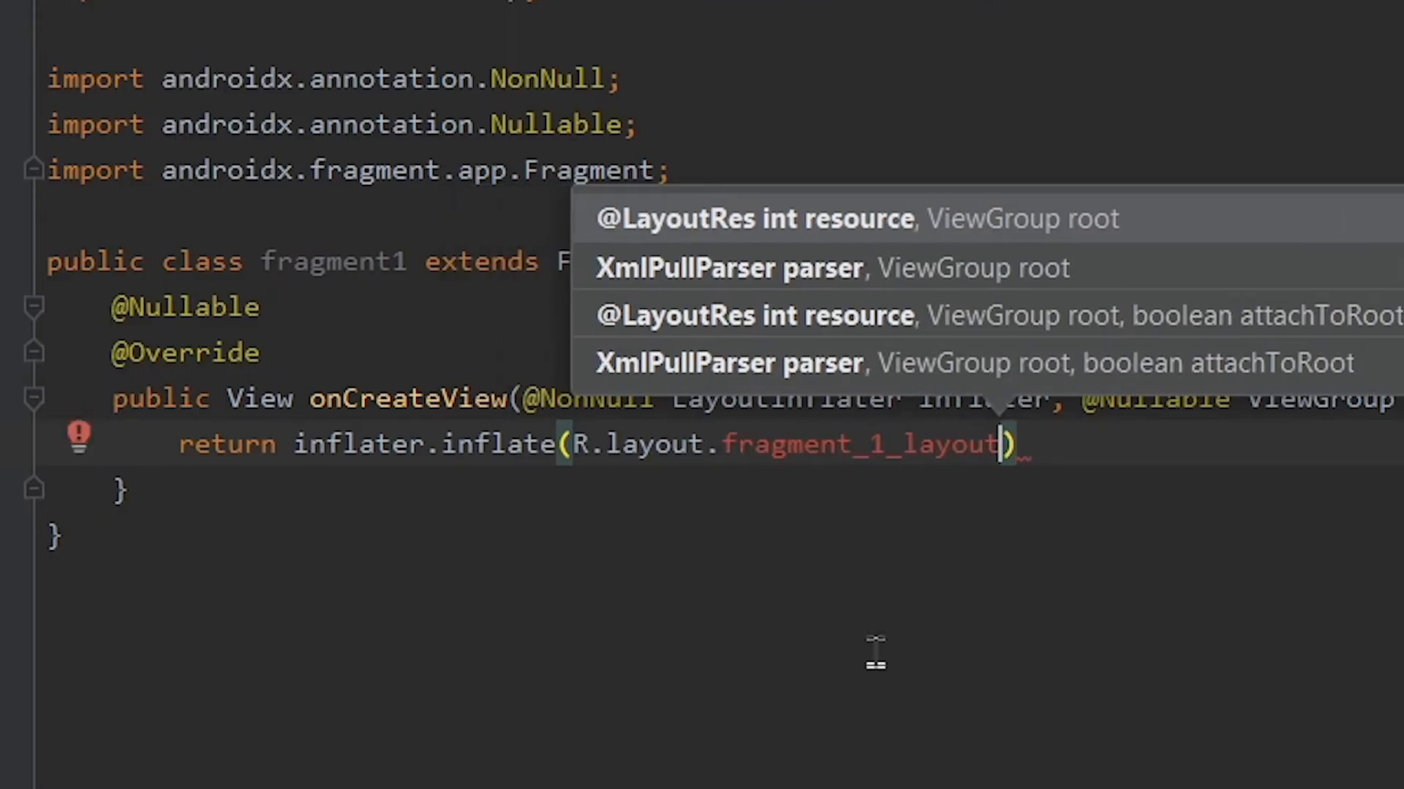
pyautogui.moveTo(459, 485)
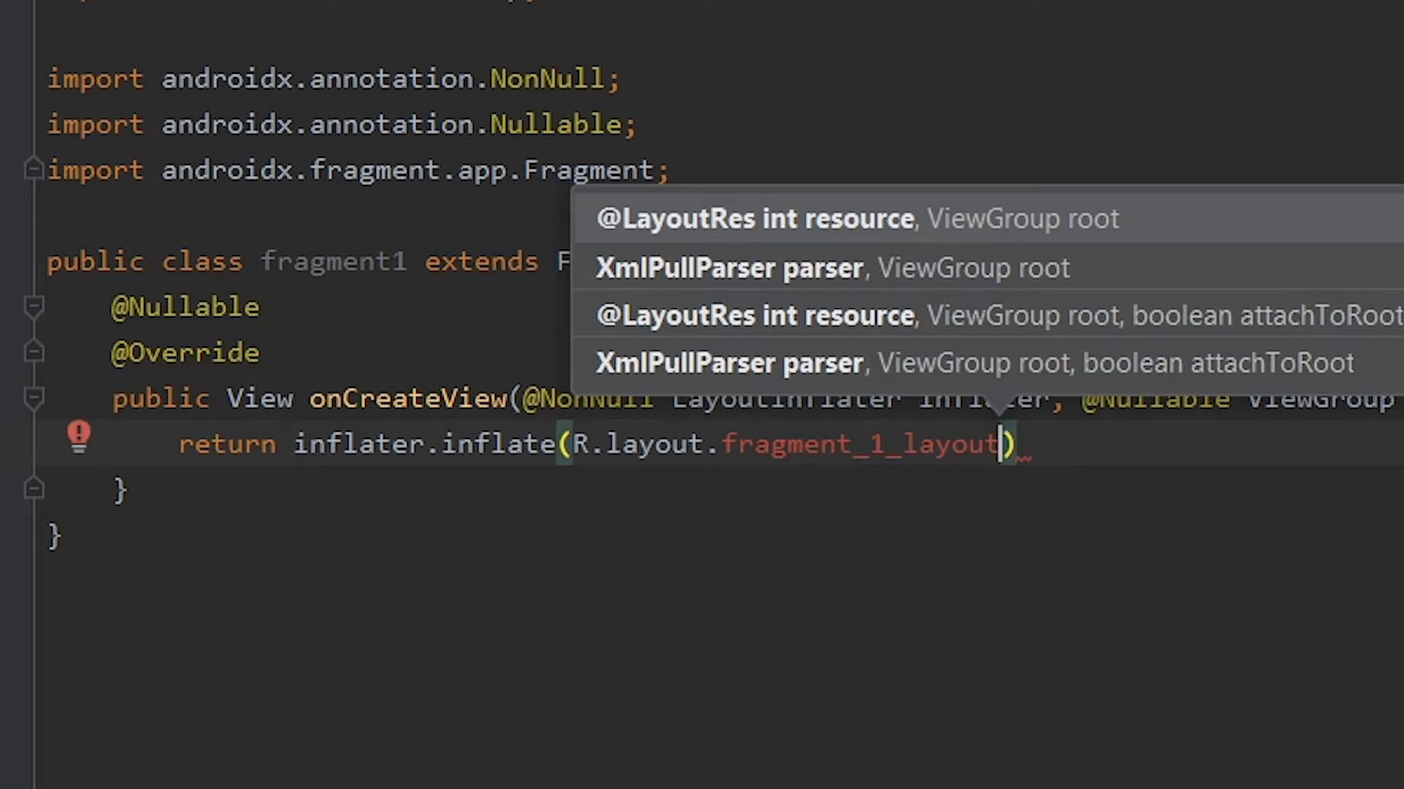
# Add the container and false arguments, removing stray characters, and select fragment_1_layout
pyautogui.write(', container')
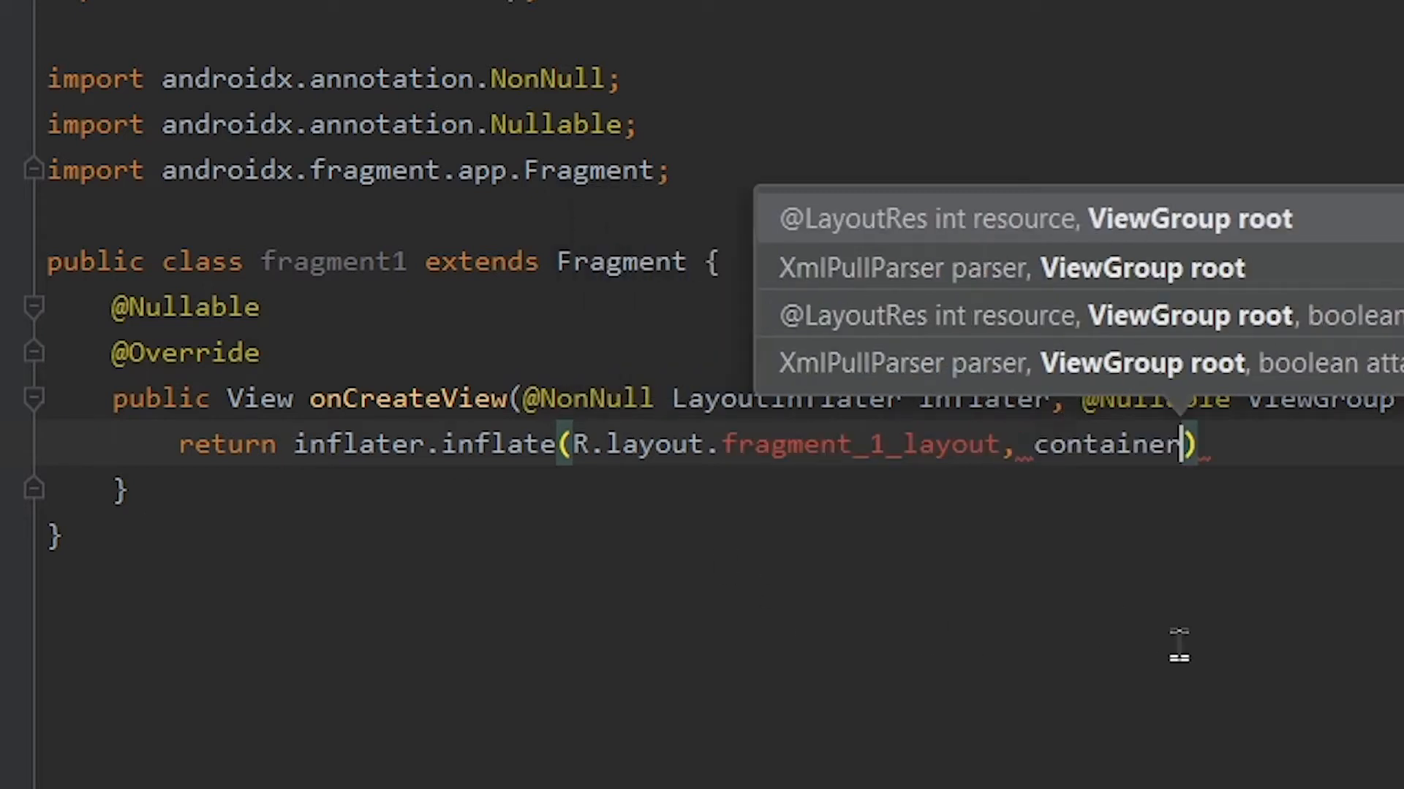
pyautogui.write(', f11')
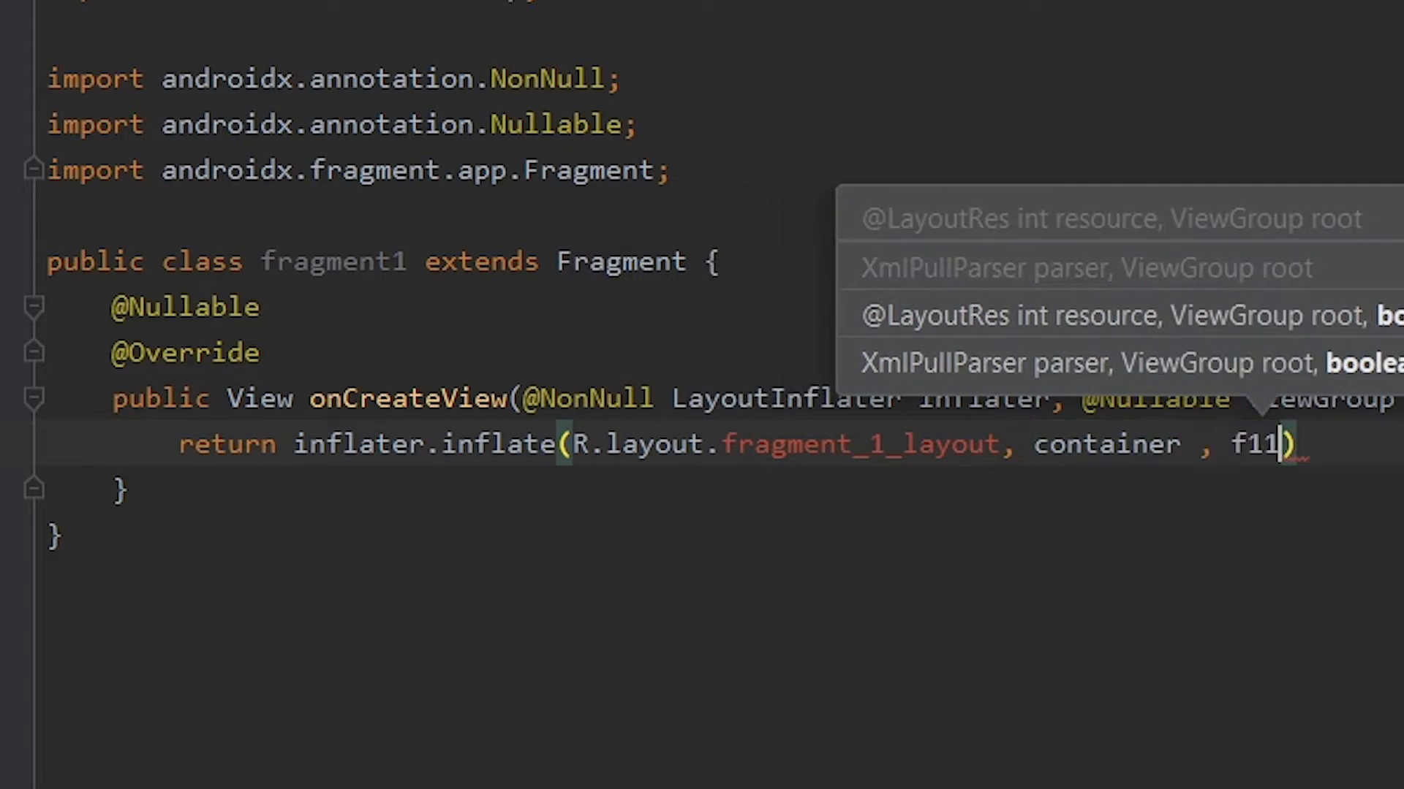
pyautogui.write('111')
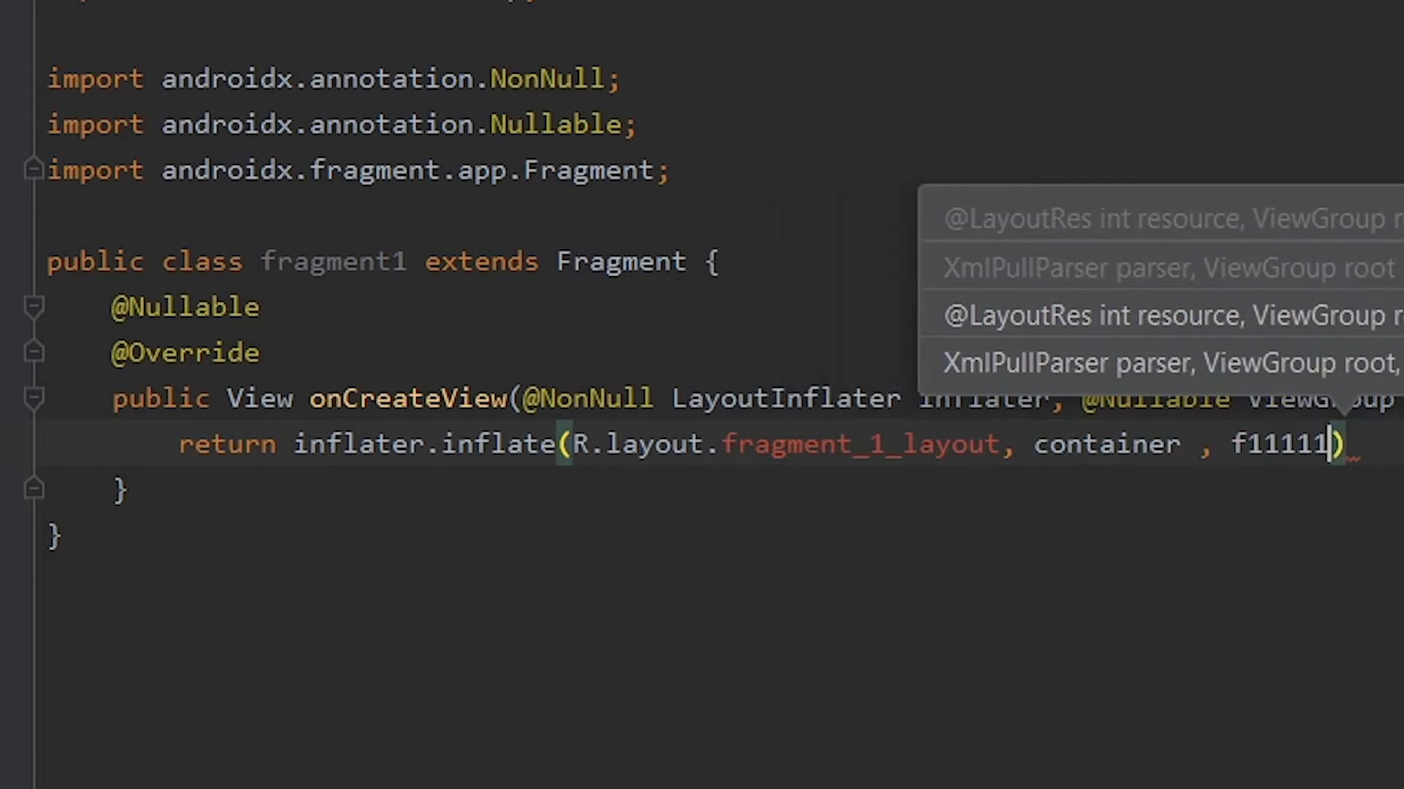
pyautogui.press('BackSpace')
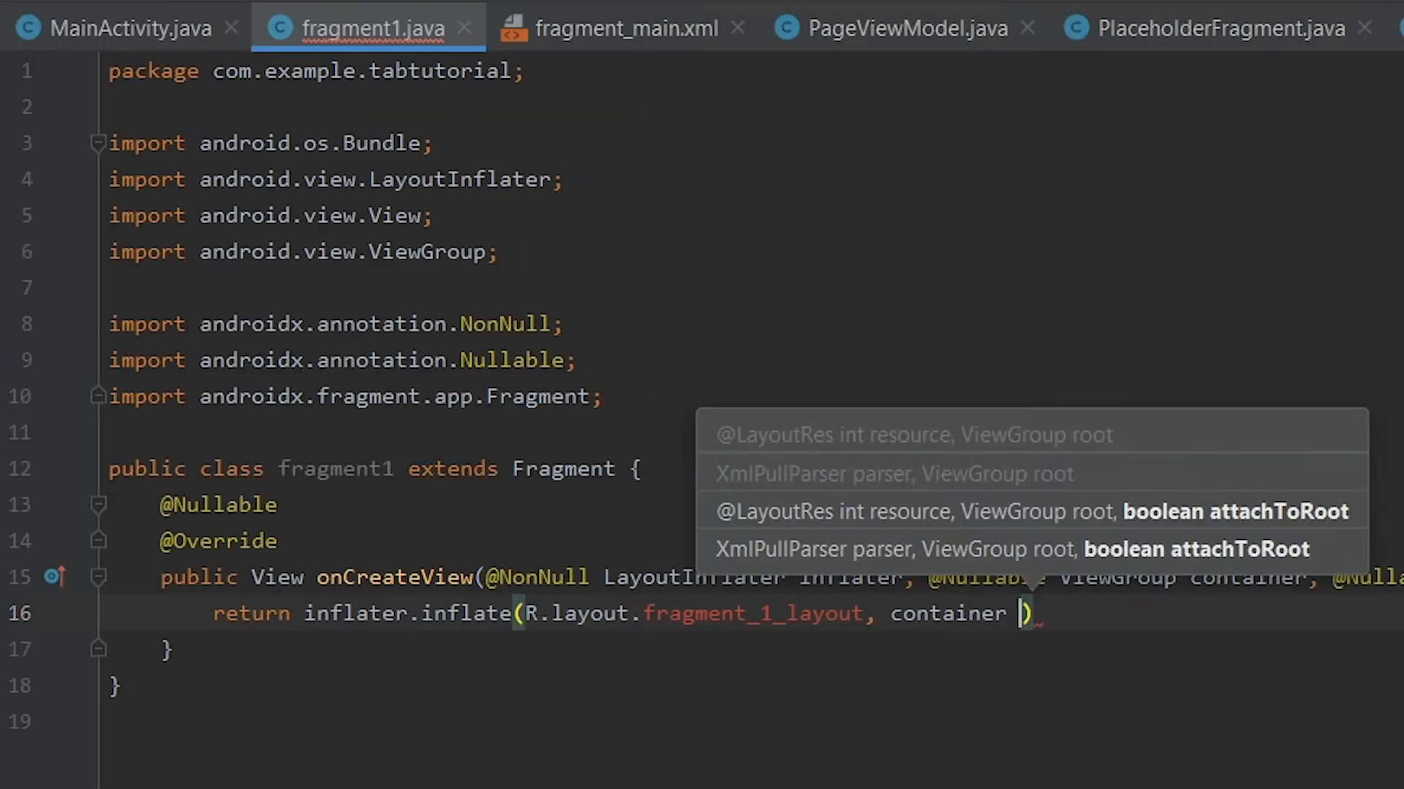
pyautogui.write(',')
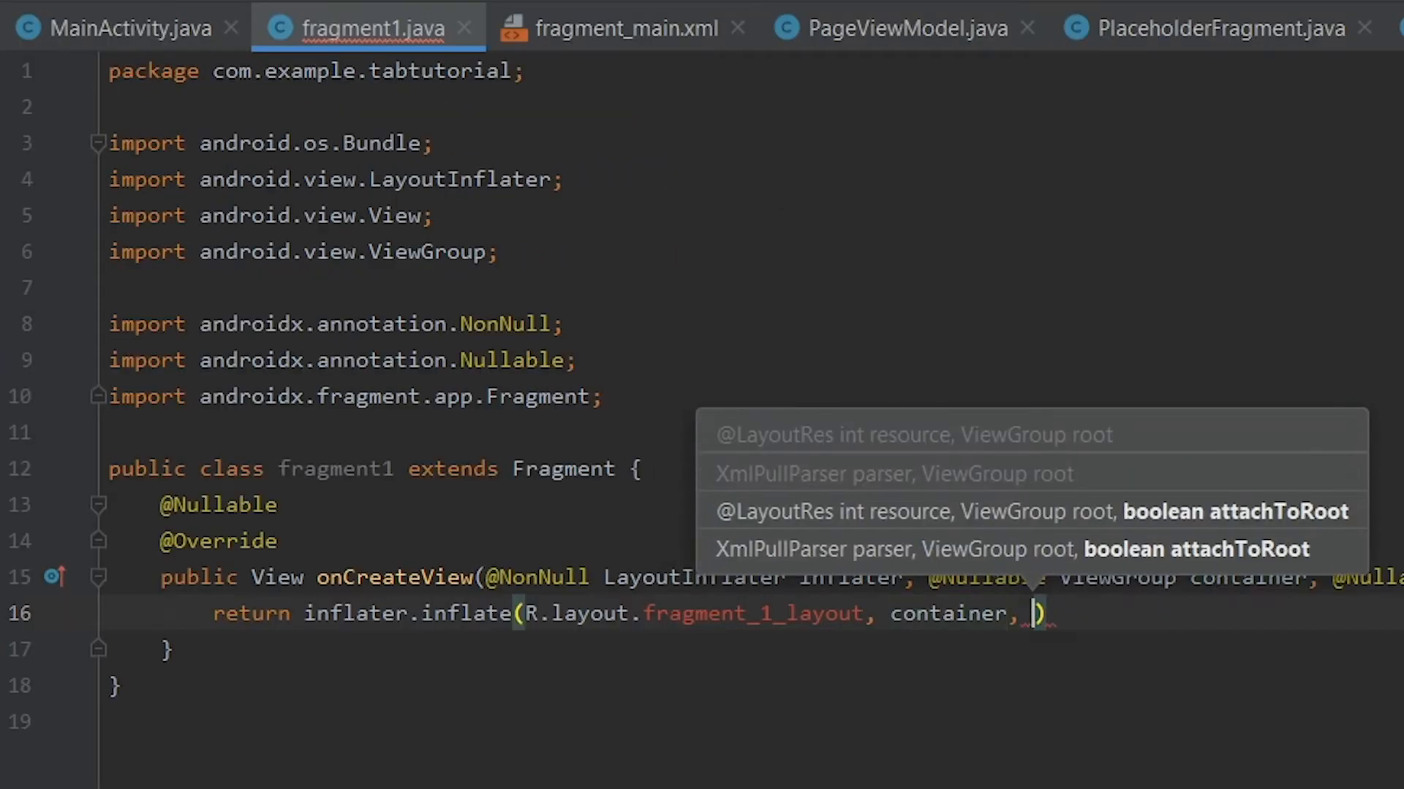
pyautogui.write('false')
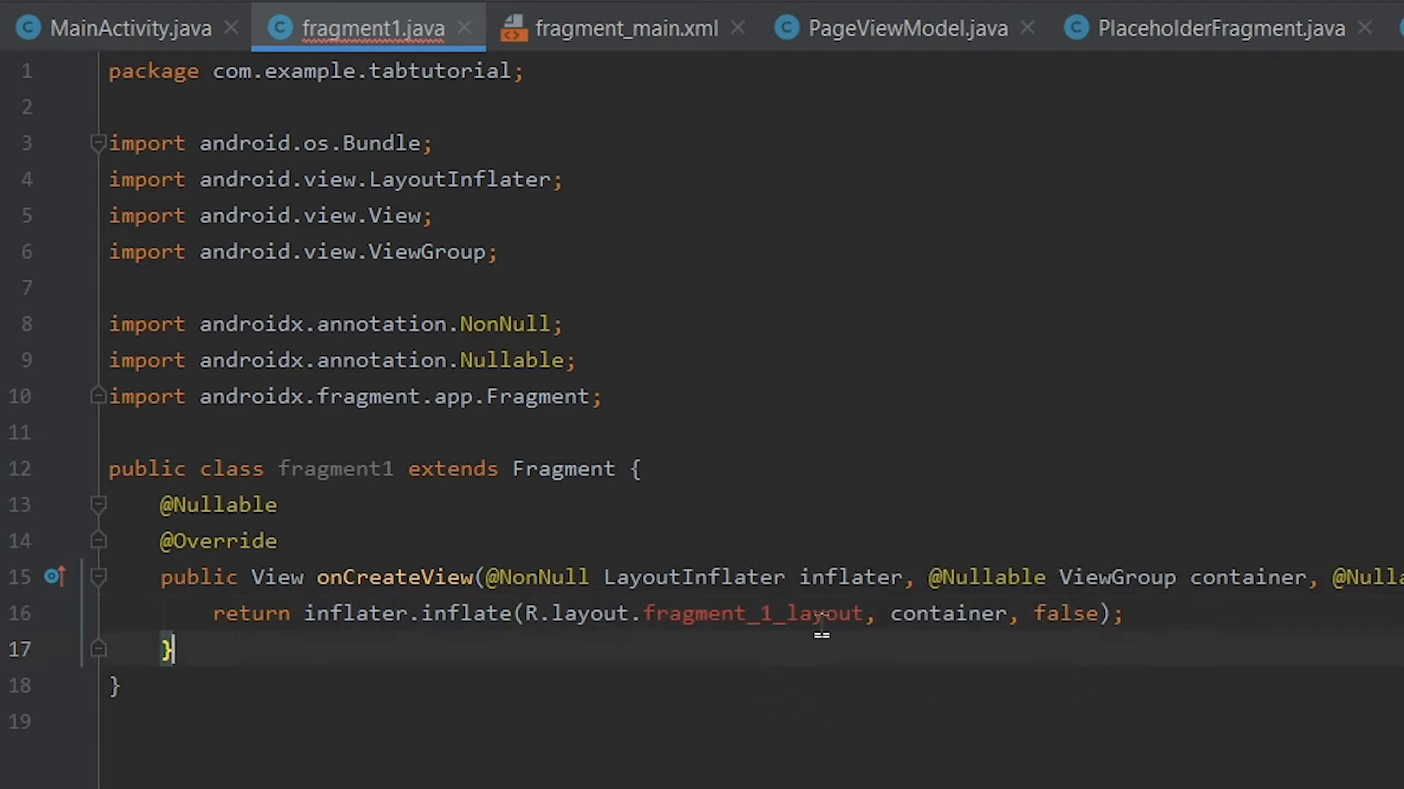
pyautogui.doubleClick(752, 614)
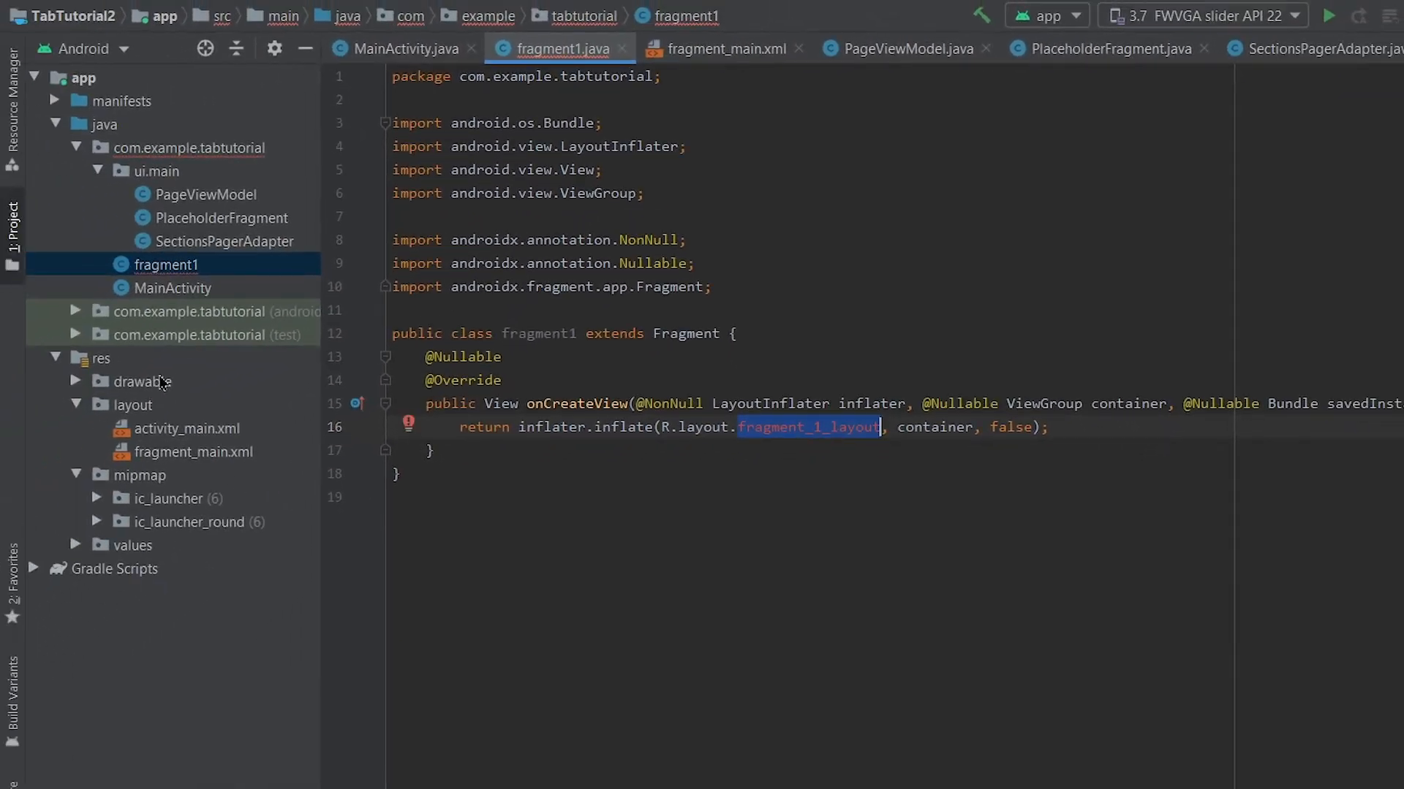
# Create layout resource fragment_1_layout in res/layout with a RelativeLayout root
pyautogui.click(132, 405)
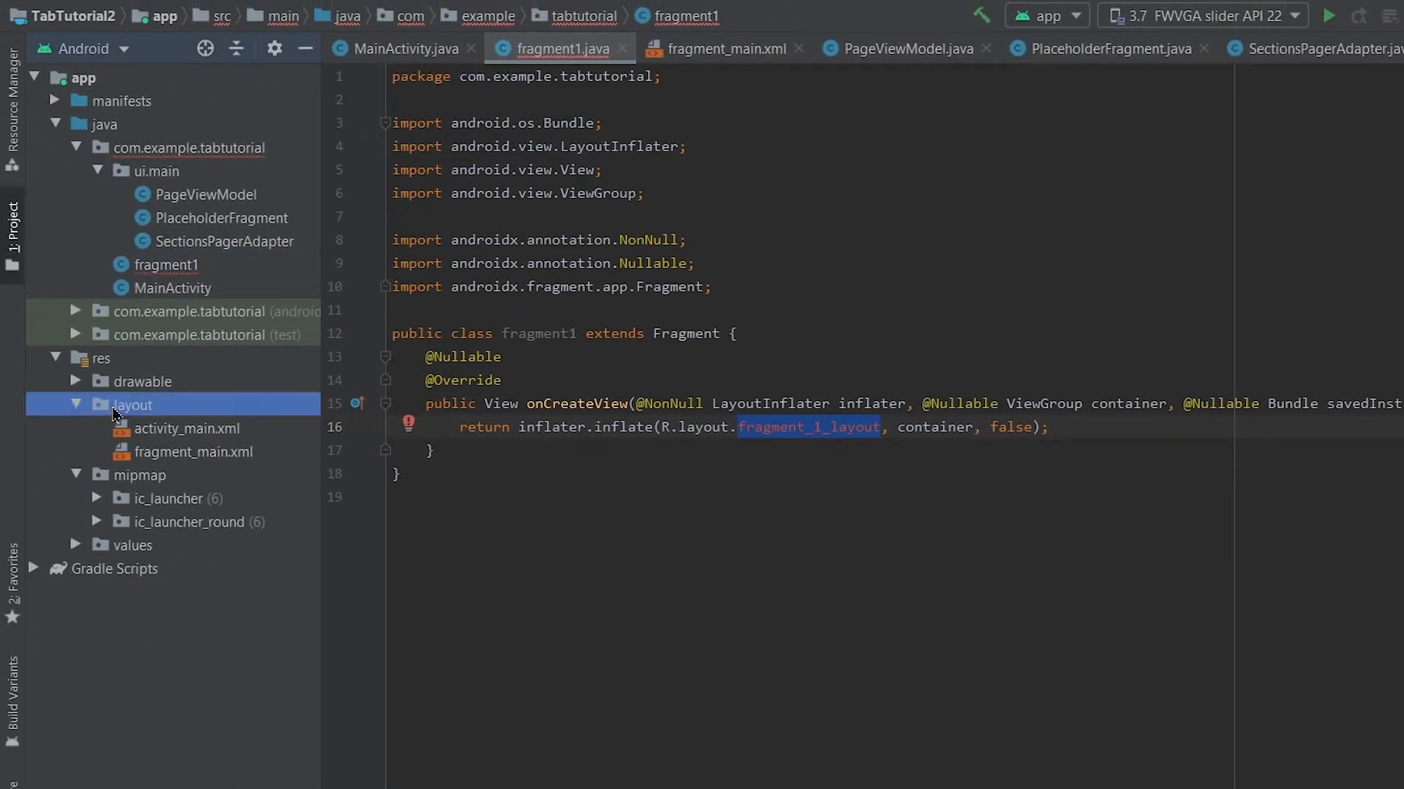
pyautogui.rightClick(134, 404)
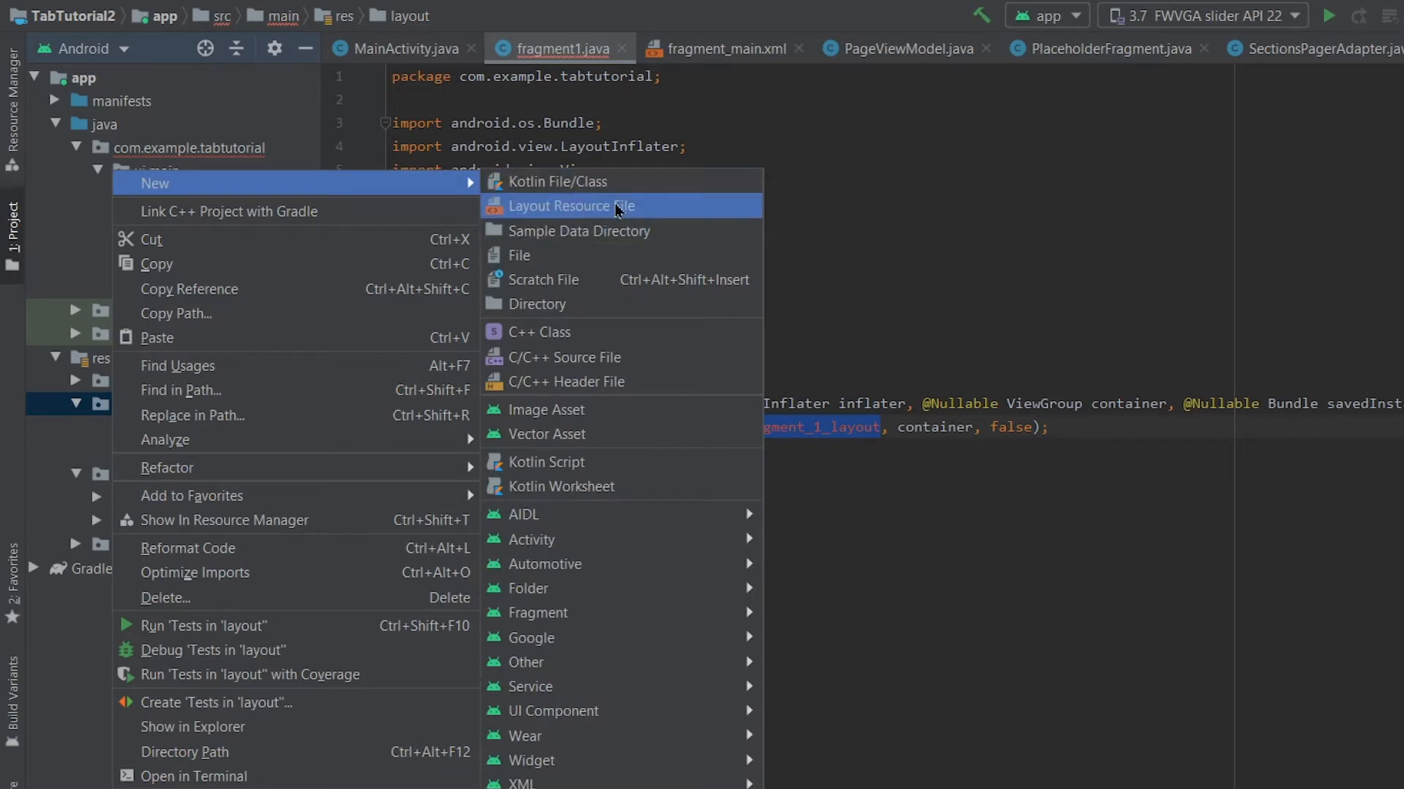
pyautogui.click(568, 206)
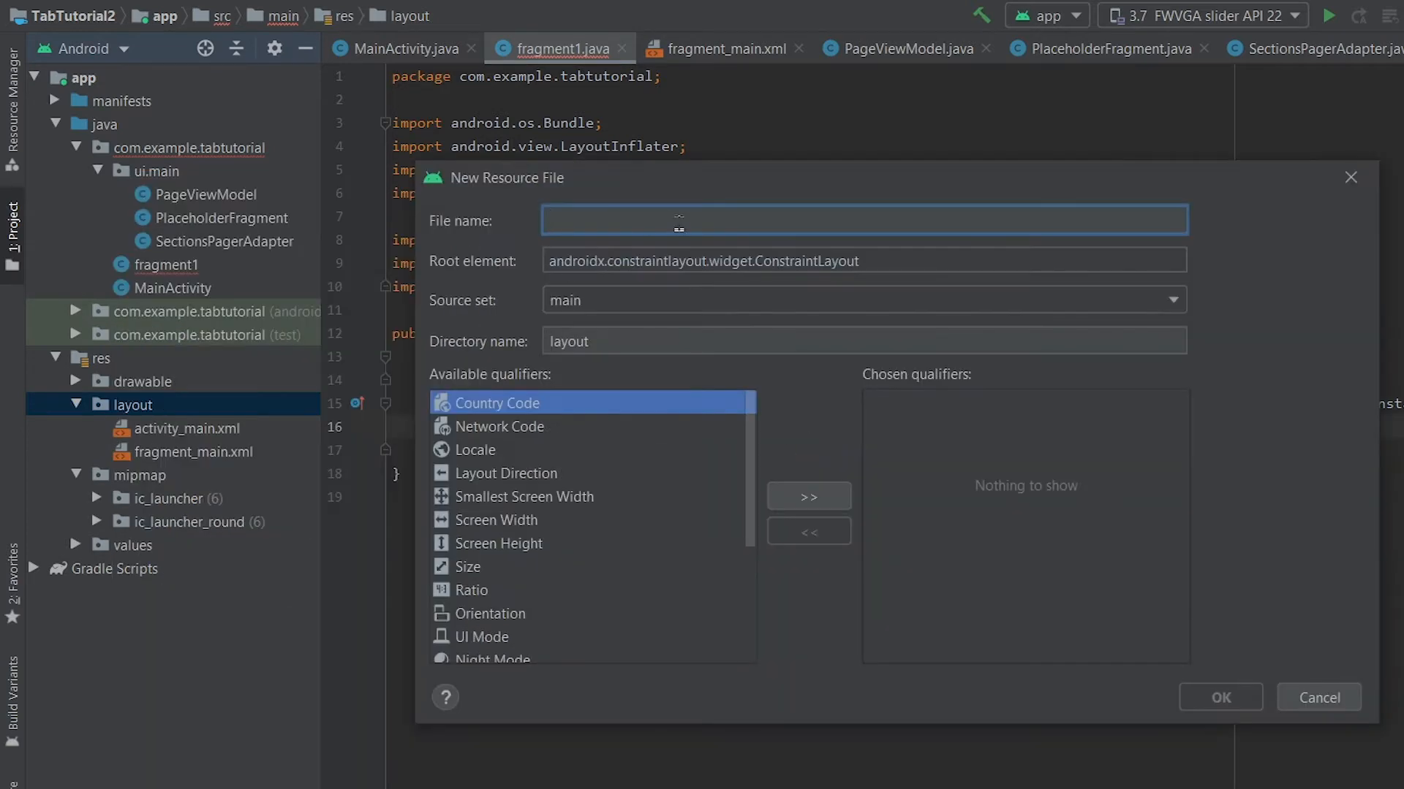
pyautogui.write('fragment_1_layout')
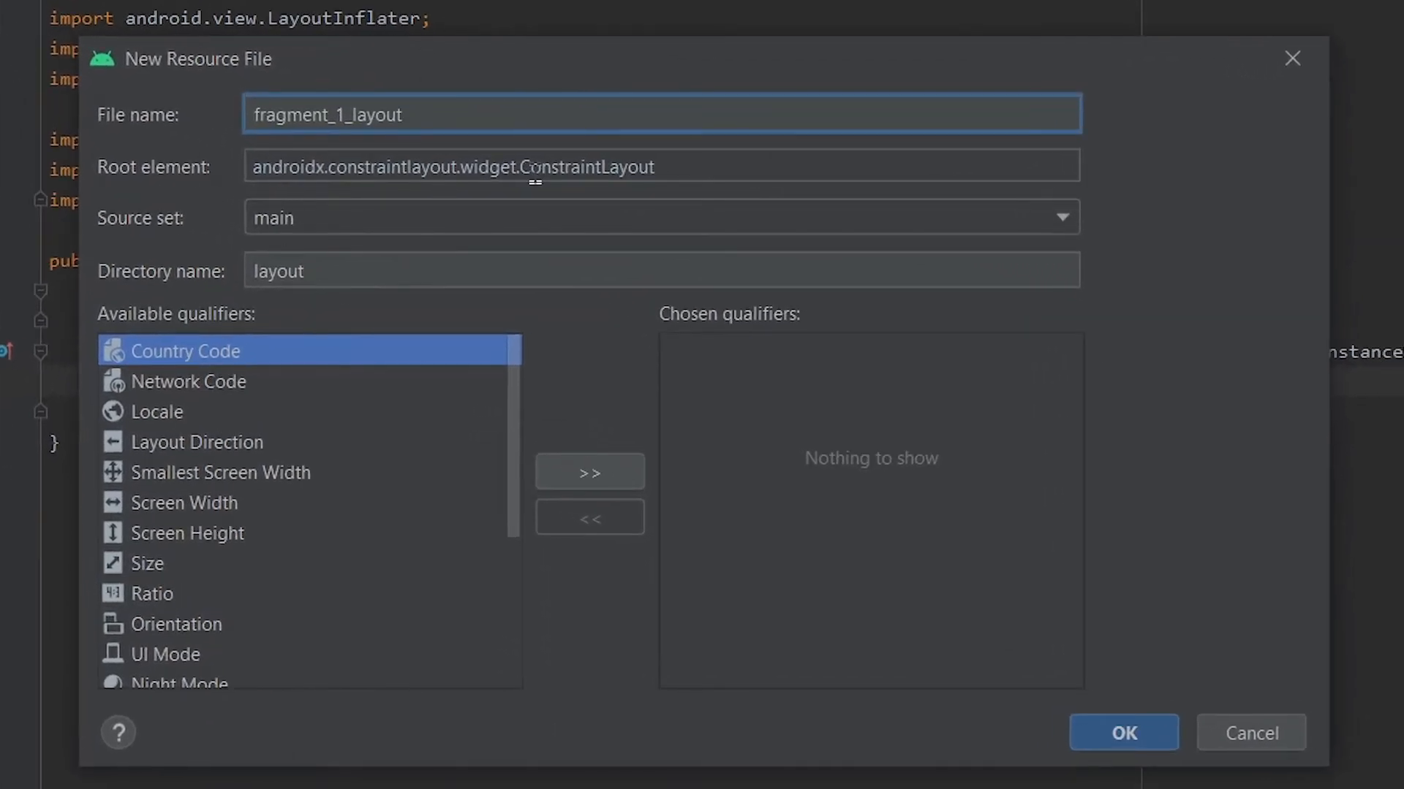
pyautogui.write('Re')
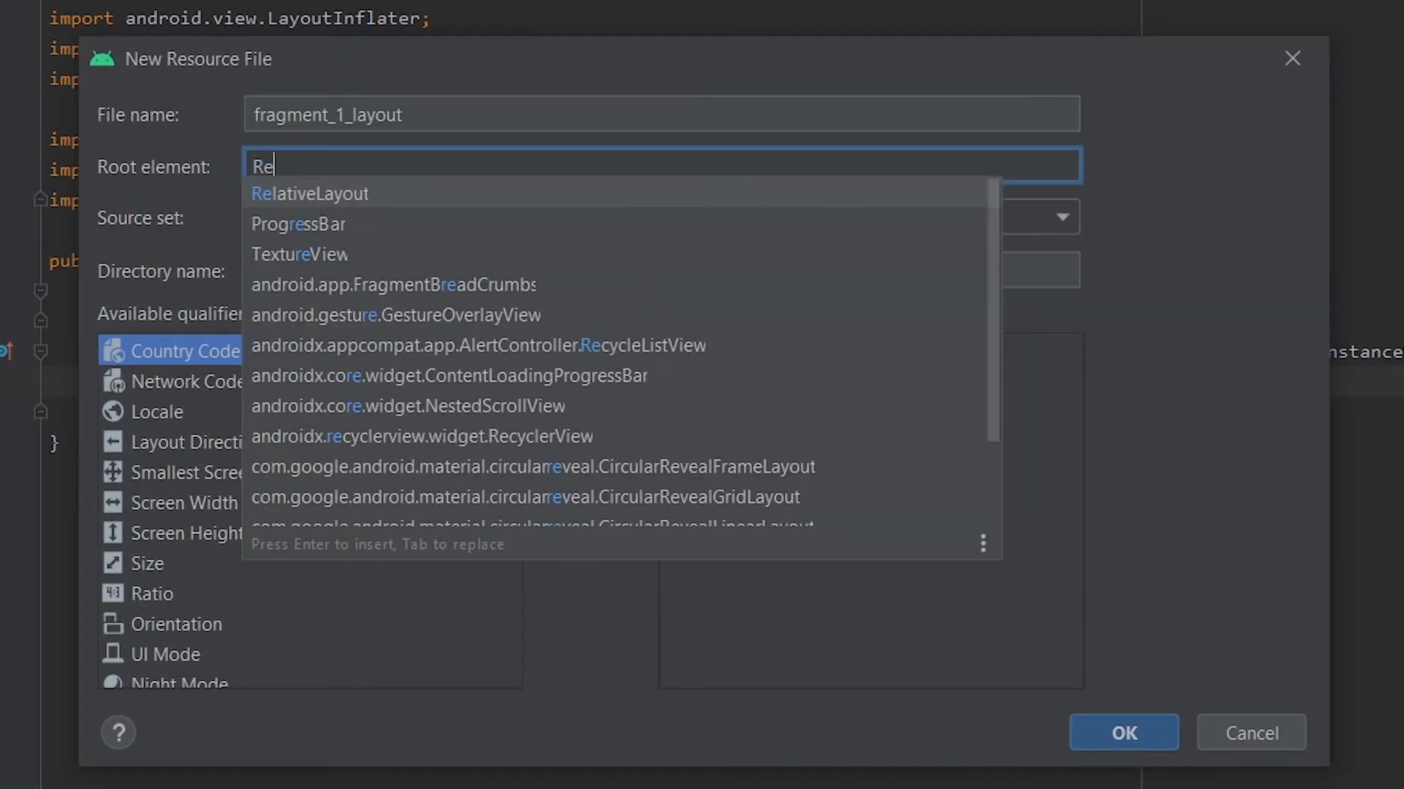
pyautogui.click(310, 193)
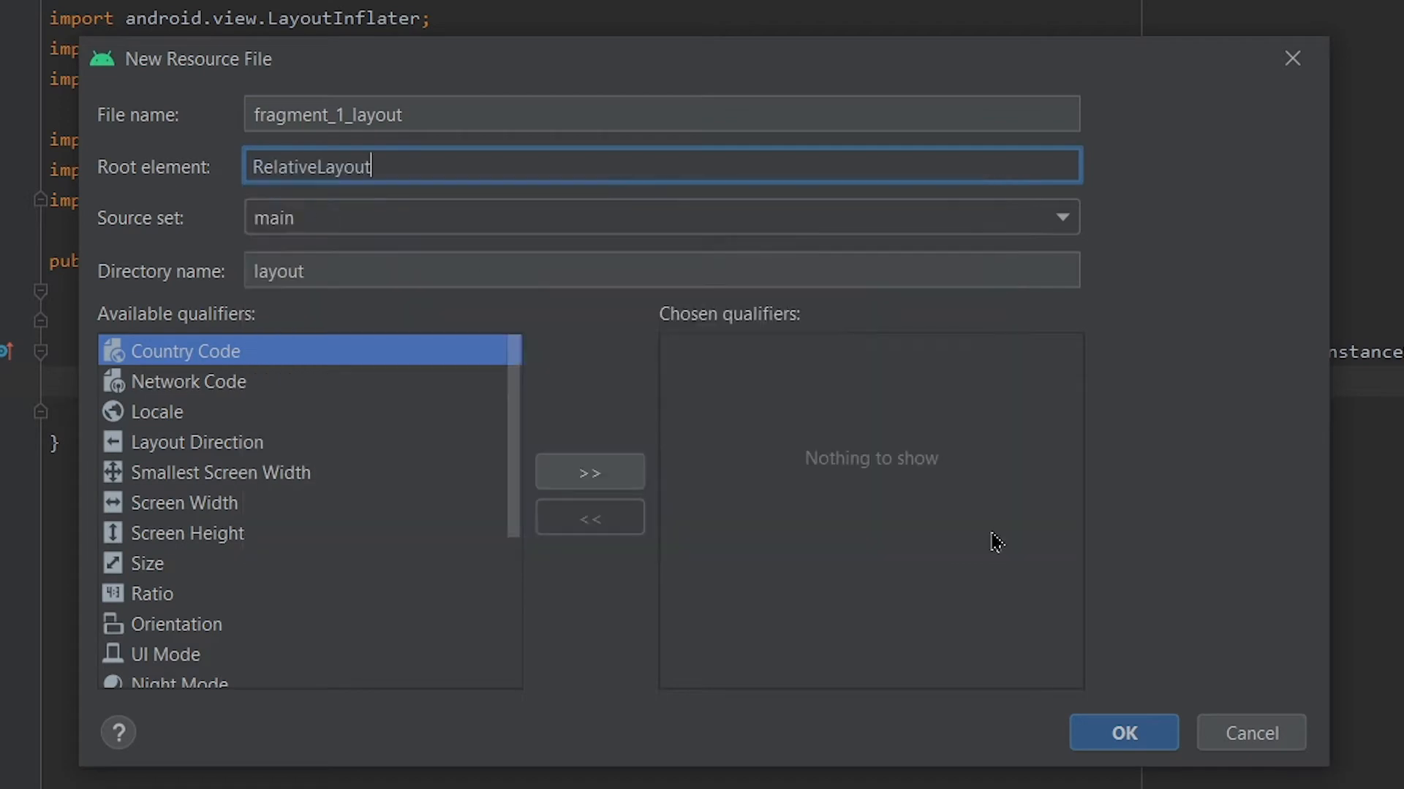
pyautogui.click(1123, 753)
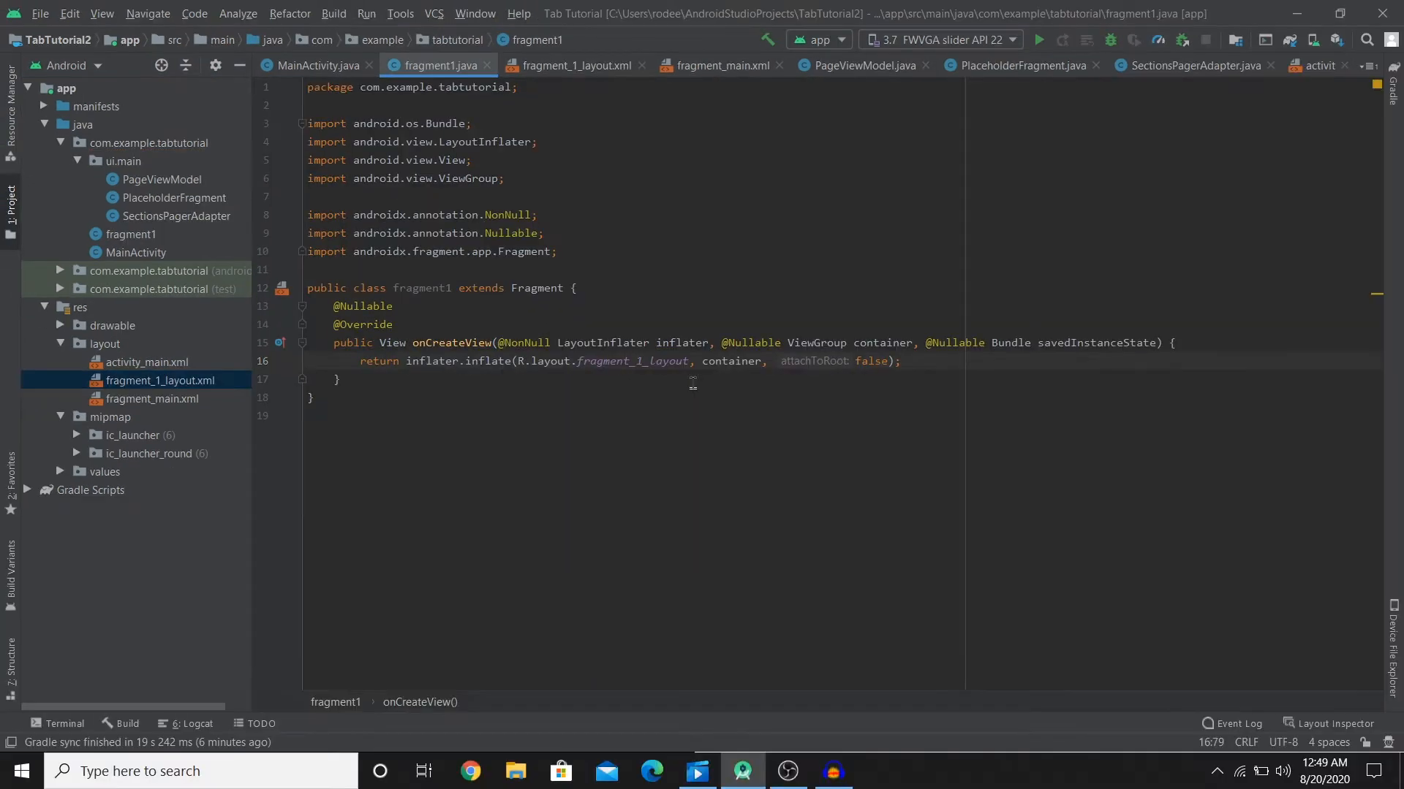
# Collapse ui.main, select com.example.tabtutorial, and select all of fragment1's code
pyautogui.click(384, 178)
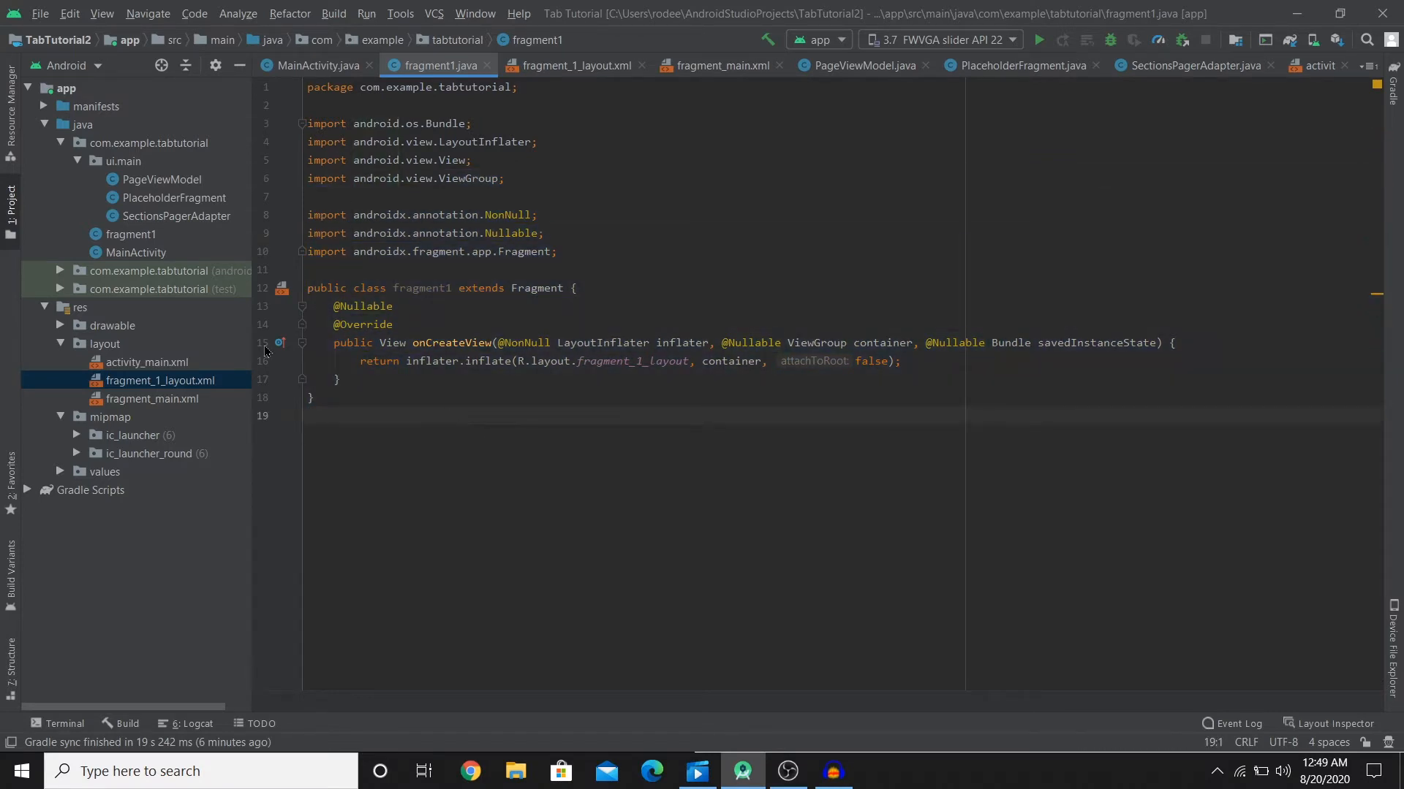
pyautogui.click(130, 234)
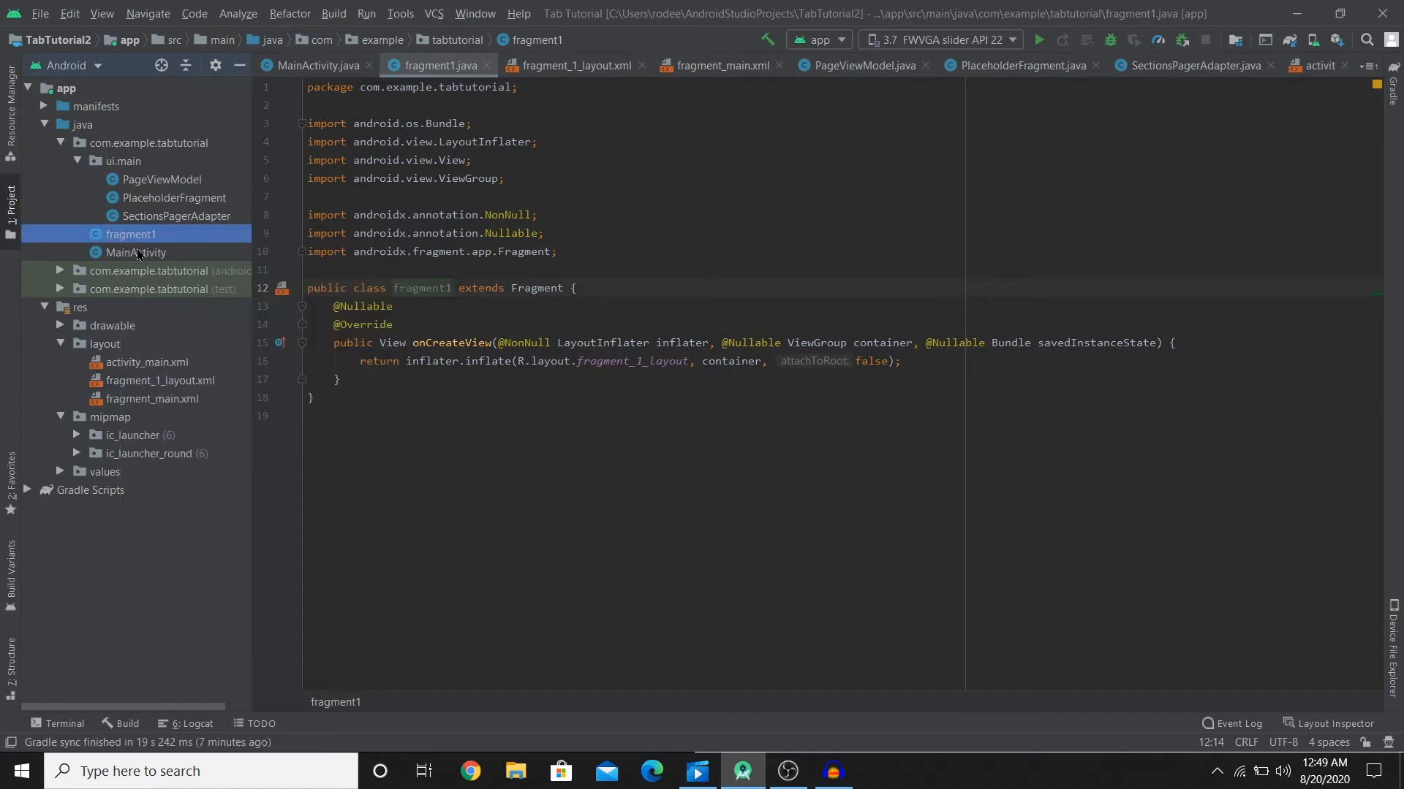
pyautogui.click(146, 143)
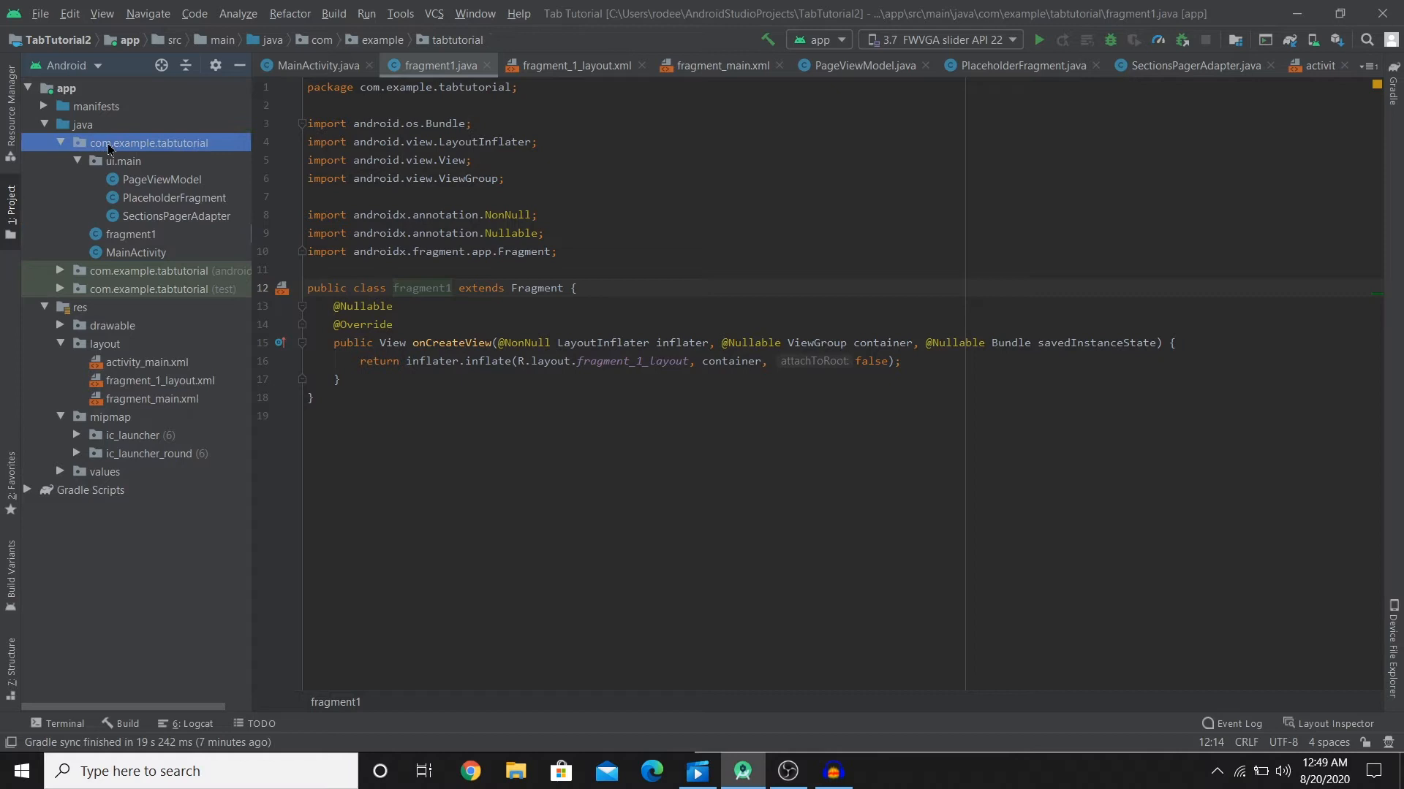
pyautogui.click(130, 234)
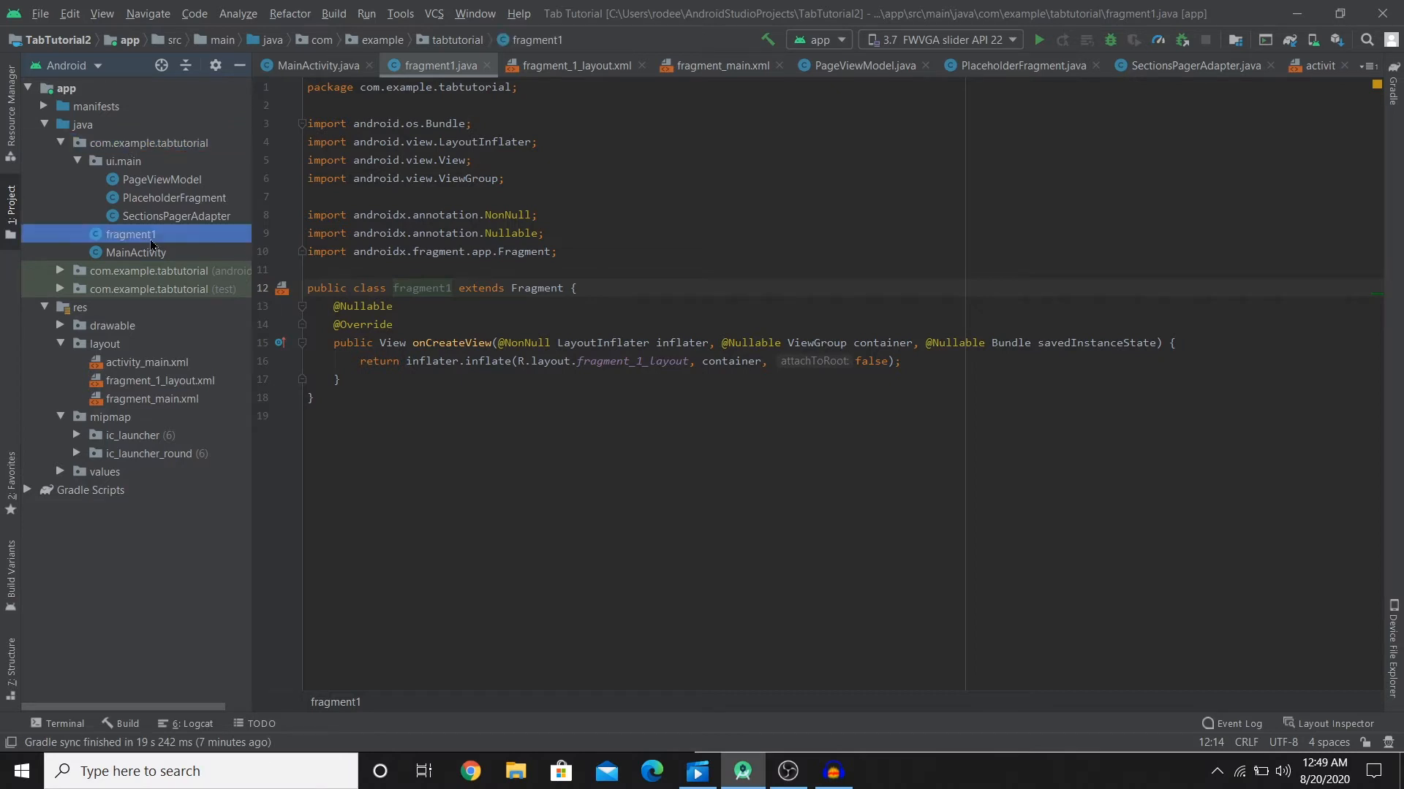
pyautogui.click(62, 143)
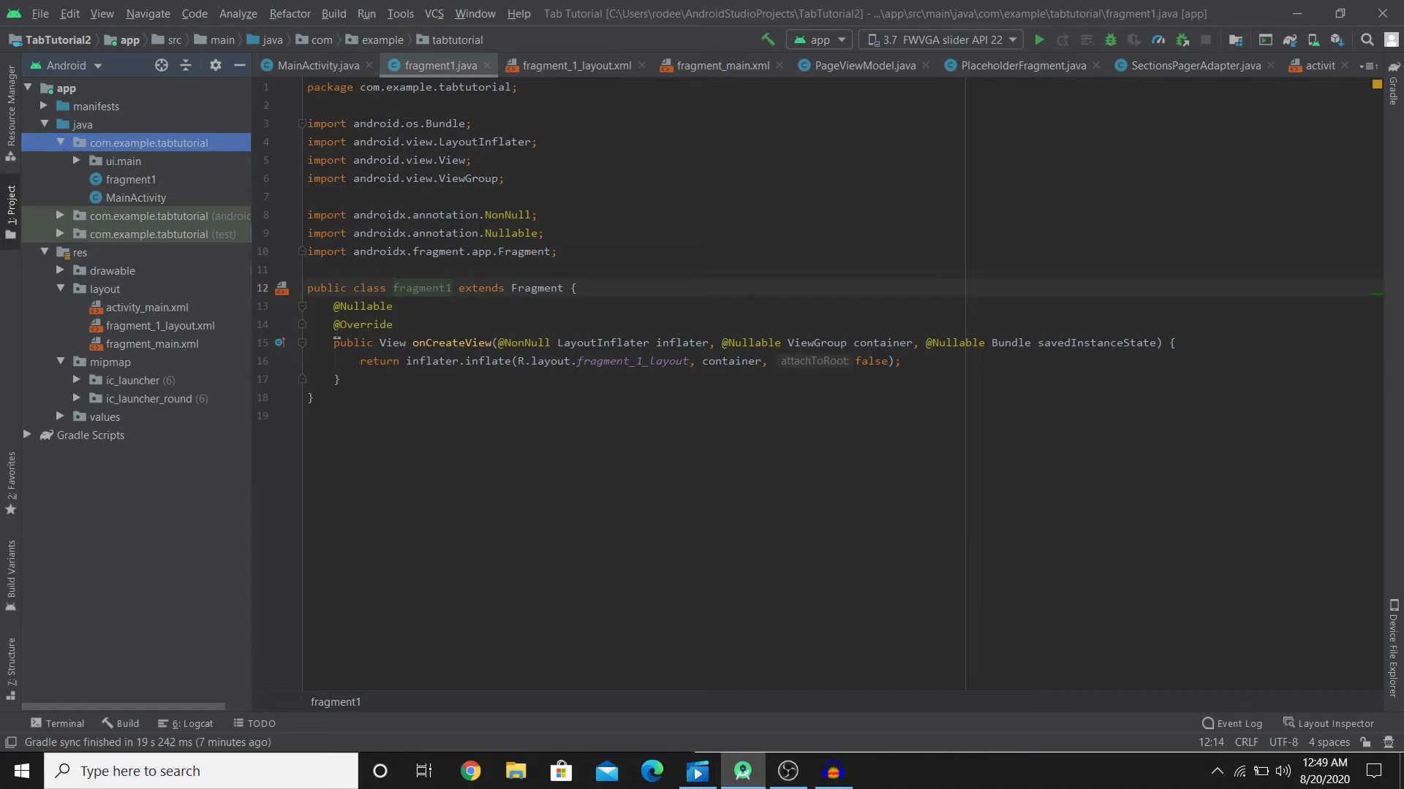
pyautogui.press('ctrl+a')
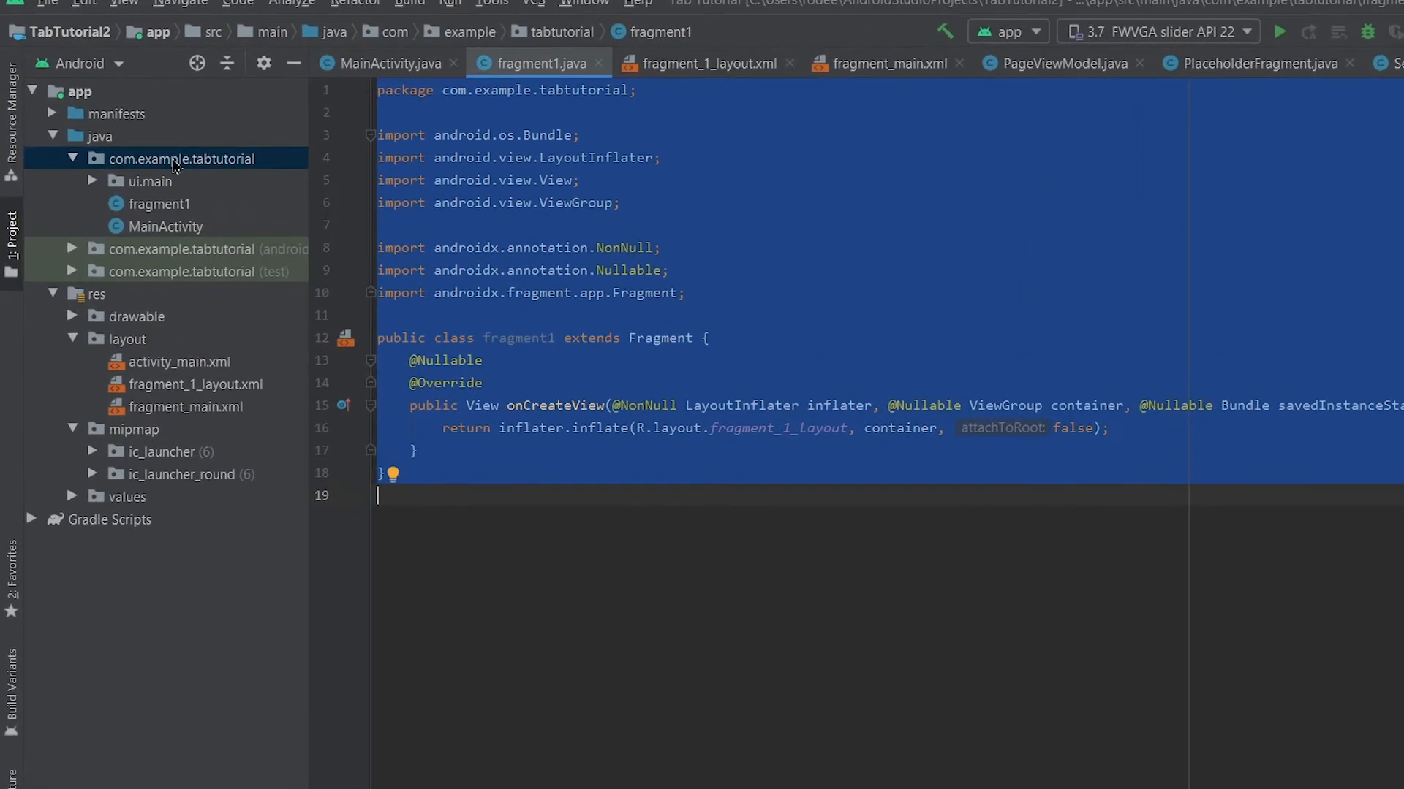
# Create a fragment2 Java class in com.example.tabtutorial
pyautogui.rightClick(176, 159)
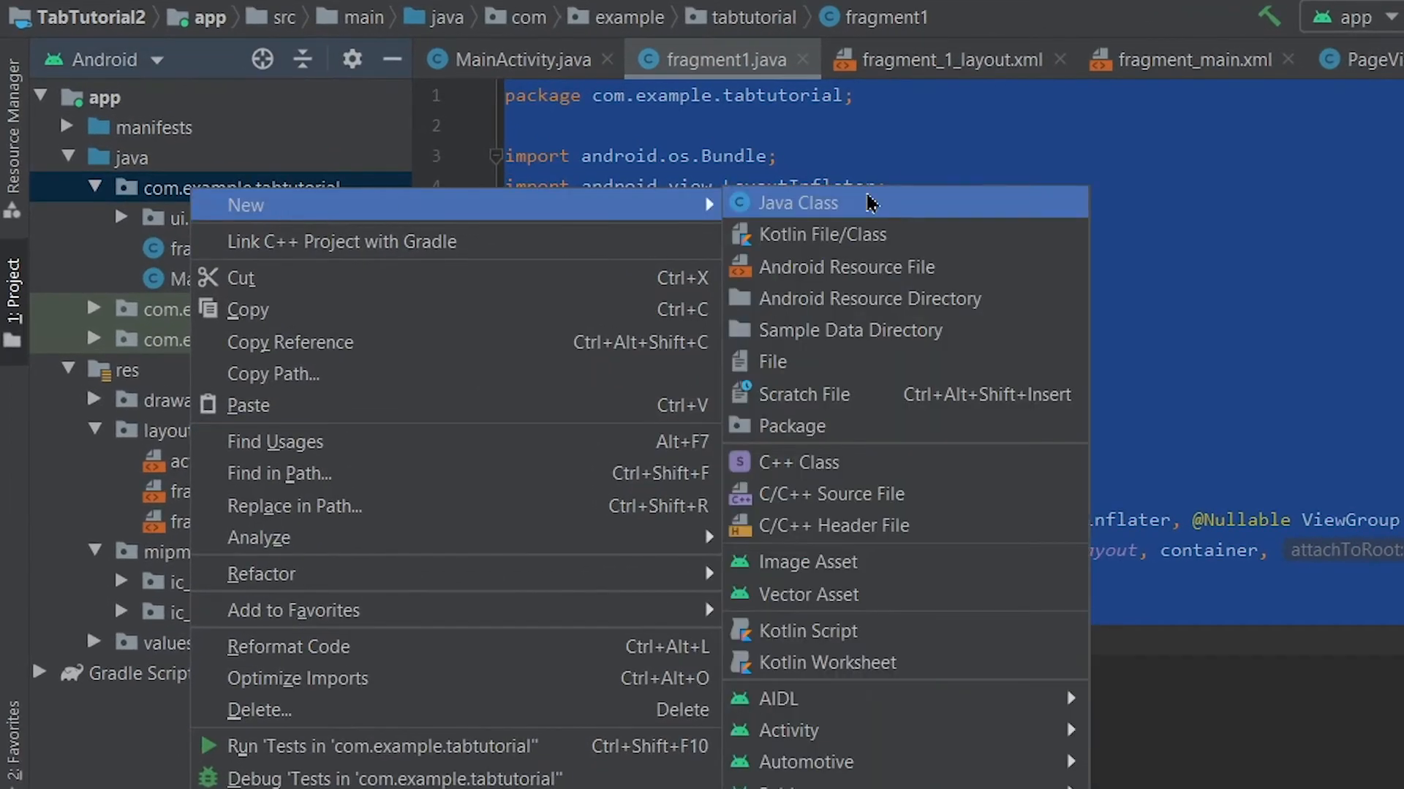
pyautogui.click(796, 203)
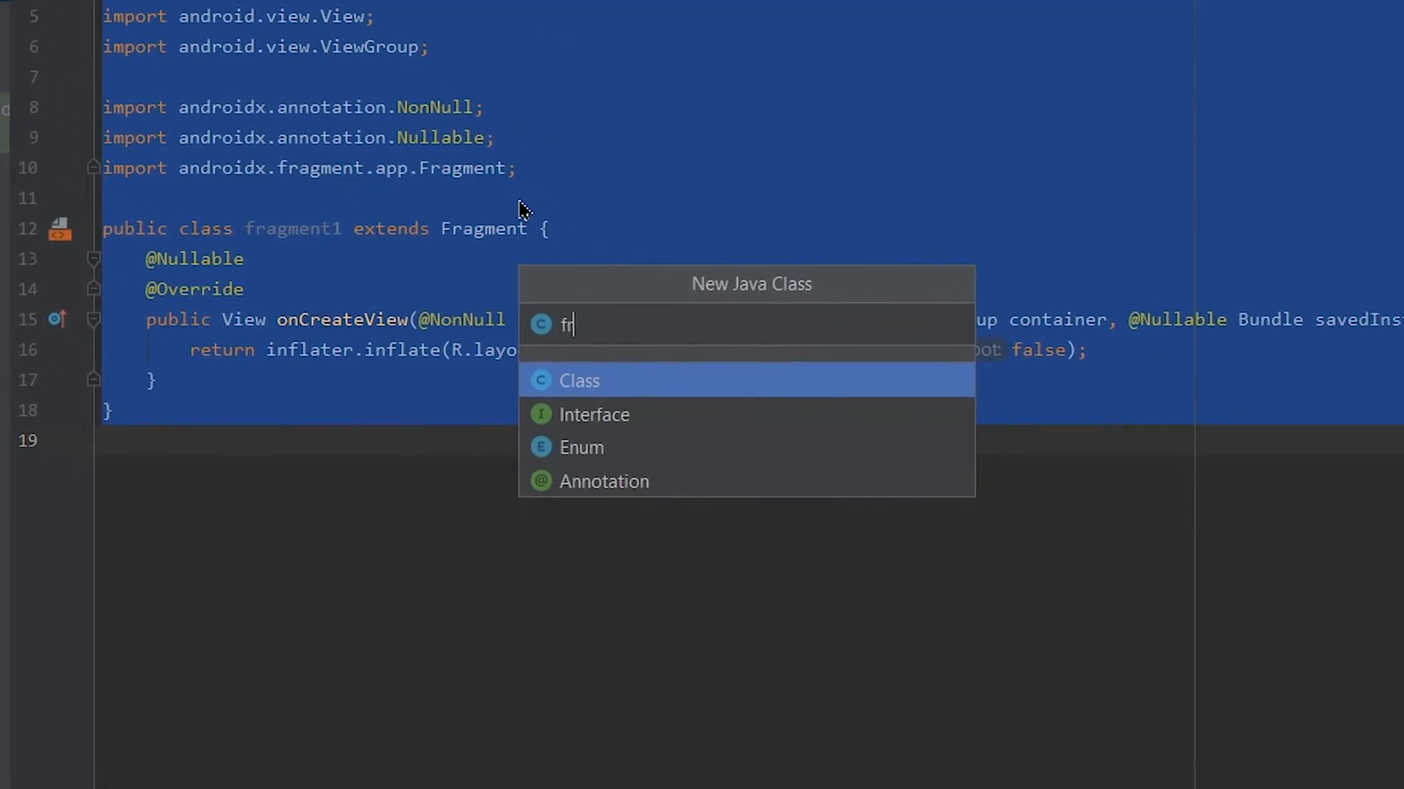
pyautogui.write('agment')
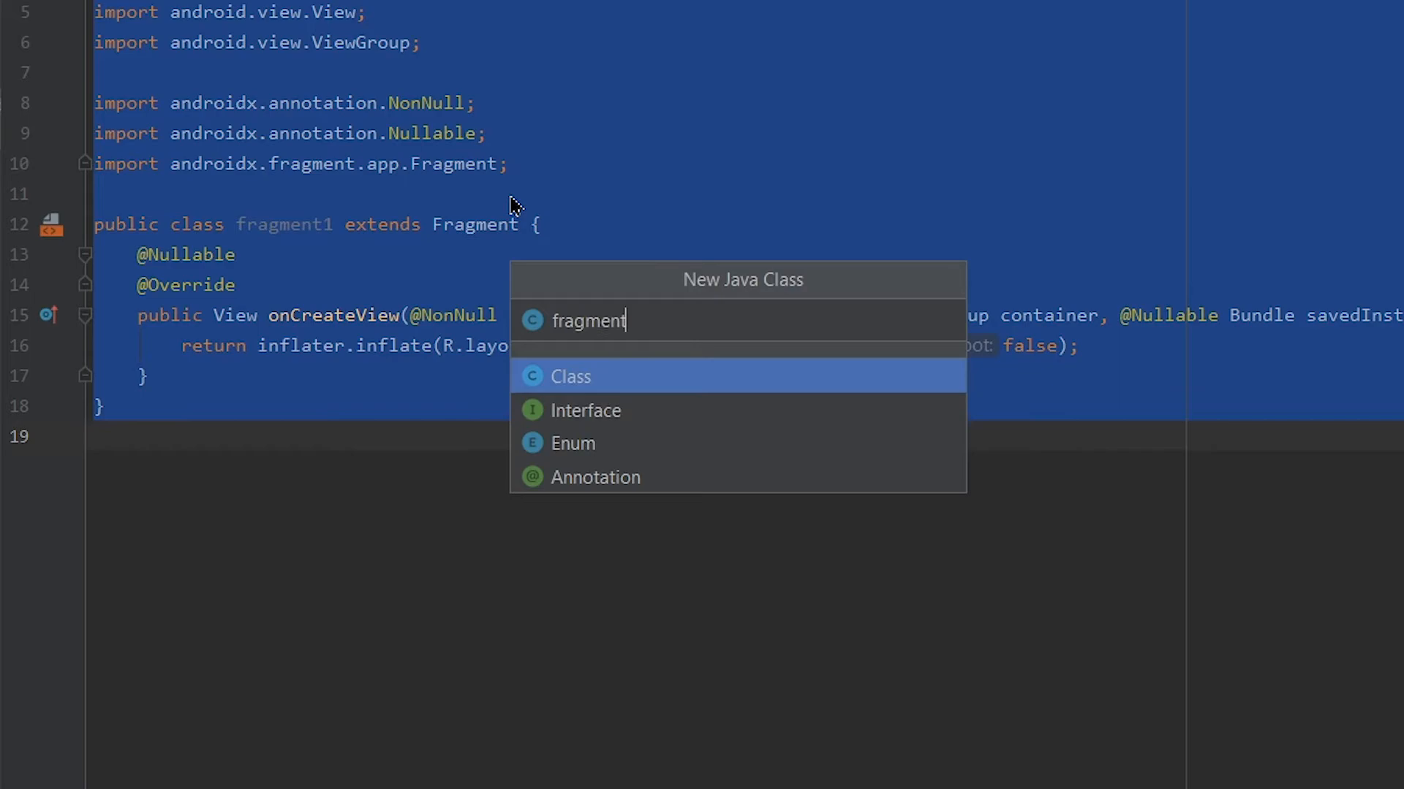
pyautogui.write('2')
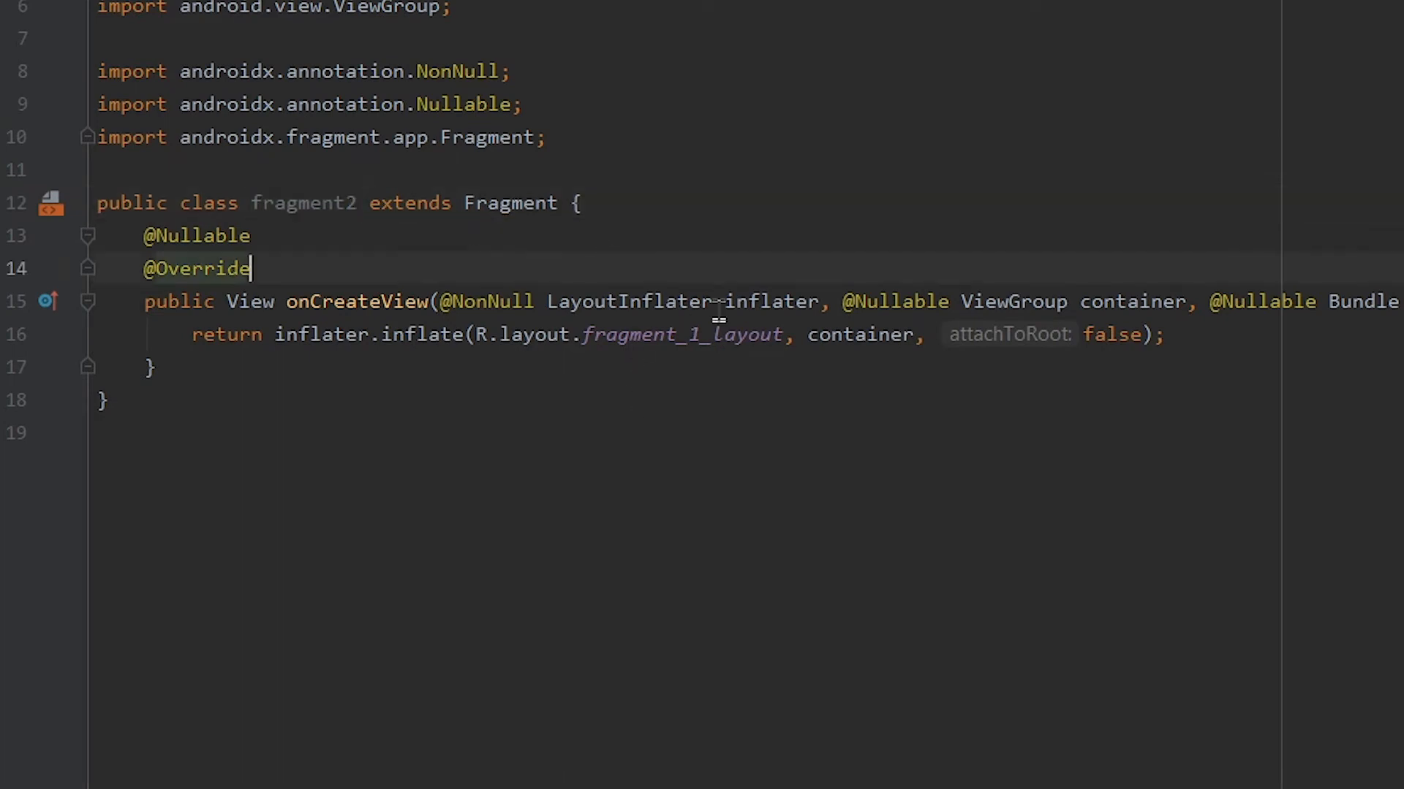
# Change fragment2's inflate layout from fragment_1_layout to fragment_2_layout
pyautogui.doubleClick(683, 334)
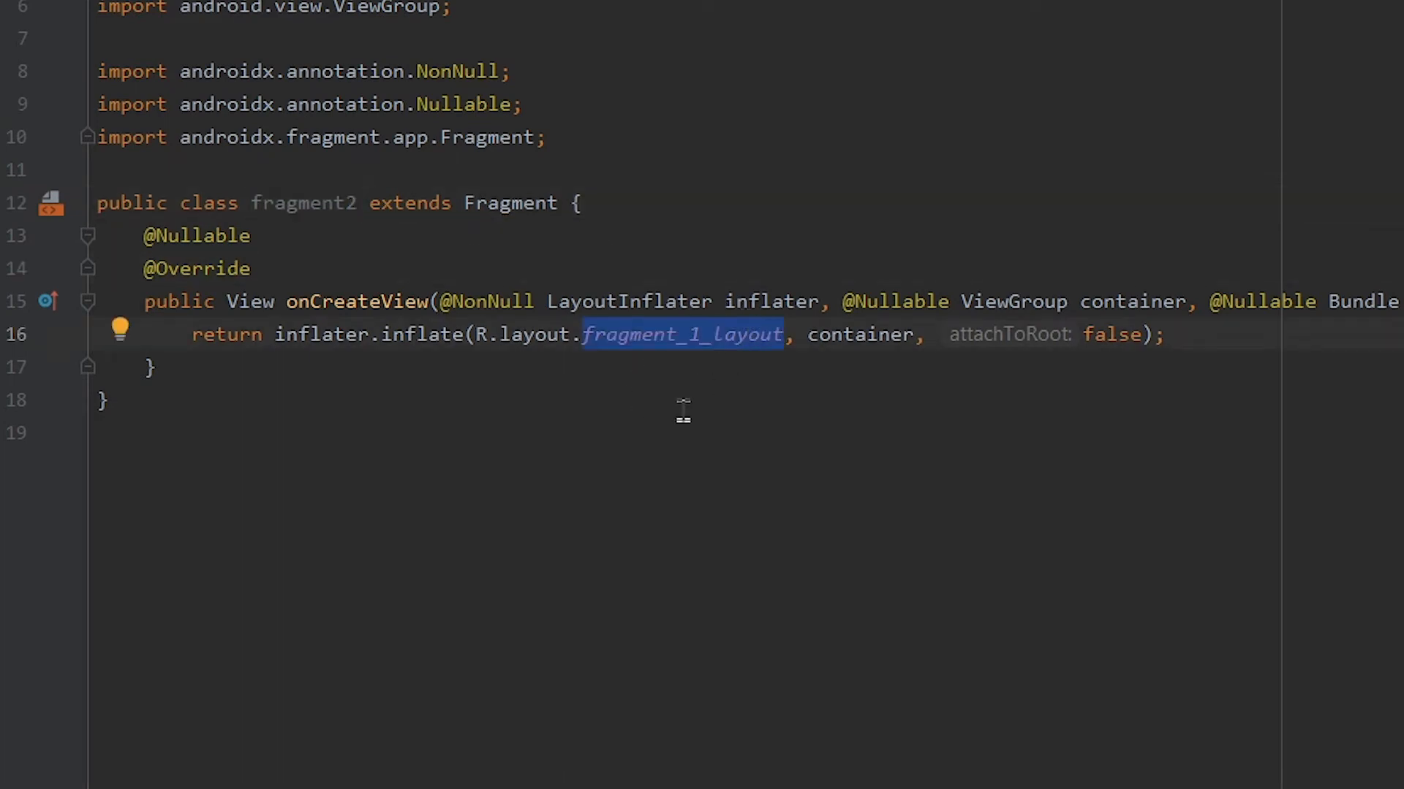
pyautogui.write('f')
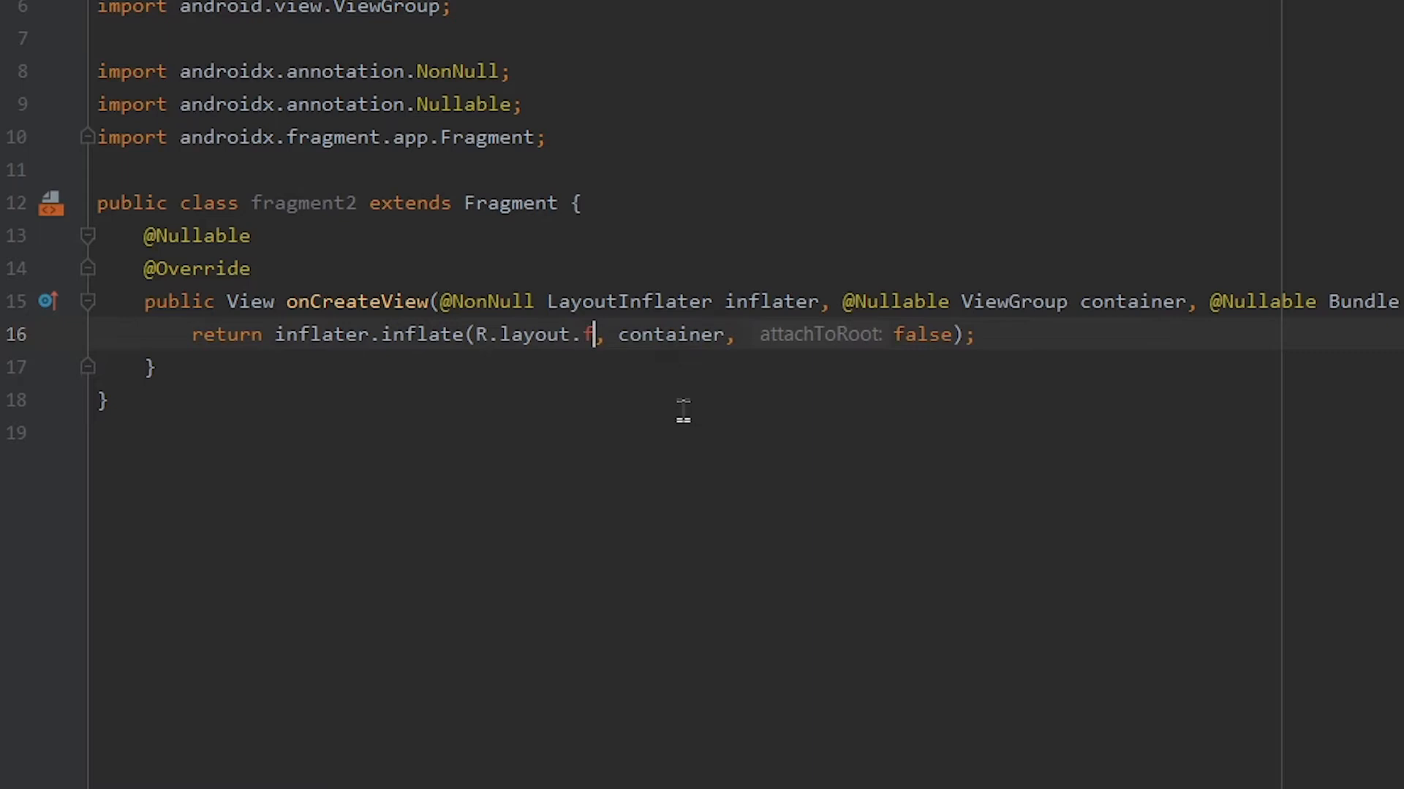
pyautogui.write('fragment_1_layout')
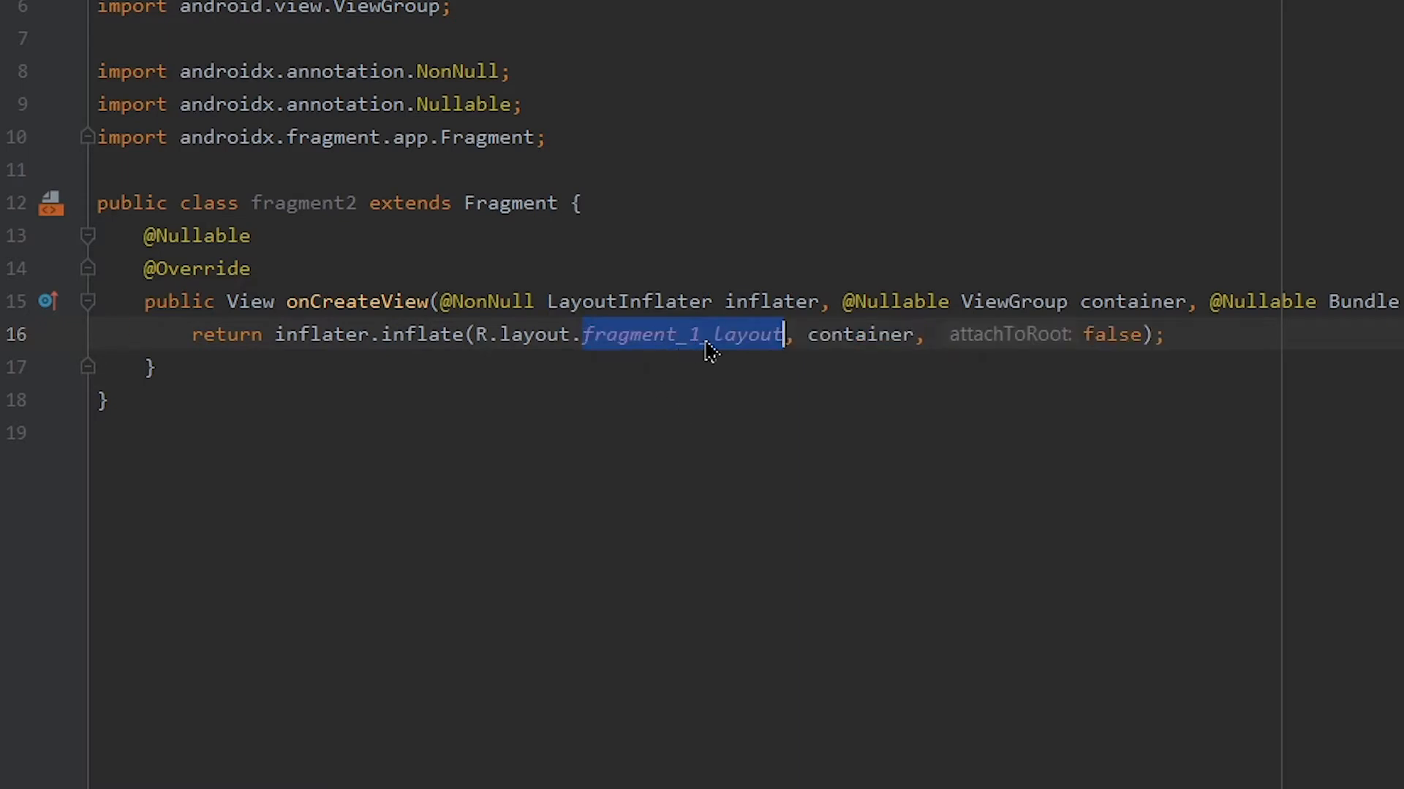
pyautogui.write('fragment_2_layout')
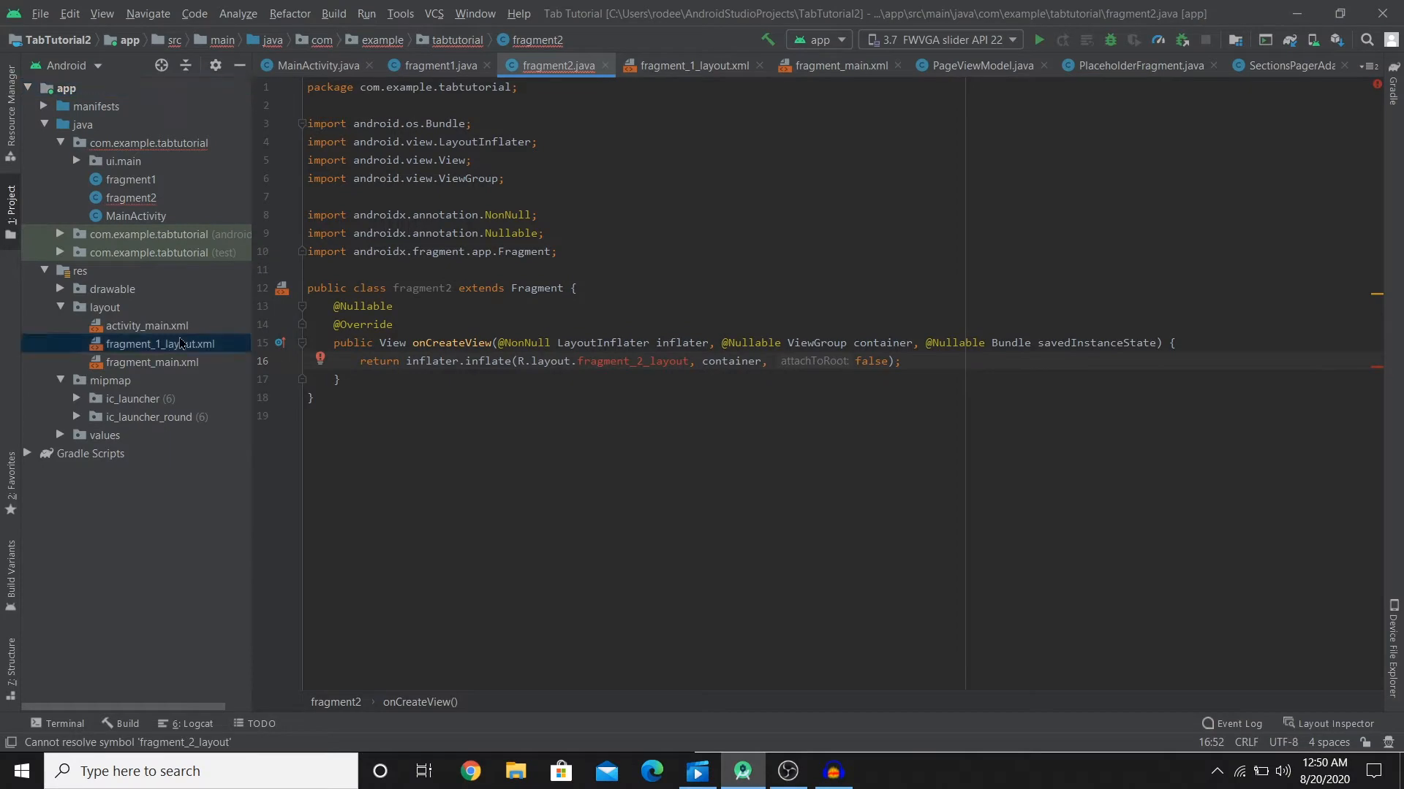
# Paste a copy of fragment_1_layout.xml into res/layout as fragment_2_layout.xml
pyautogui.rightClick(162, 344)
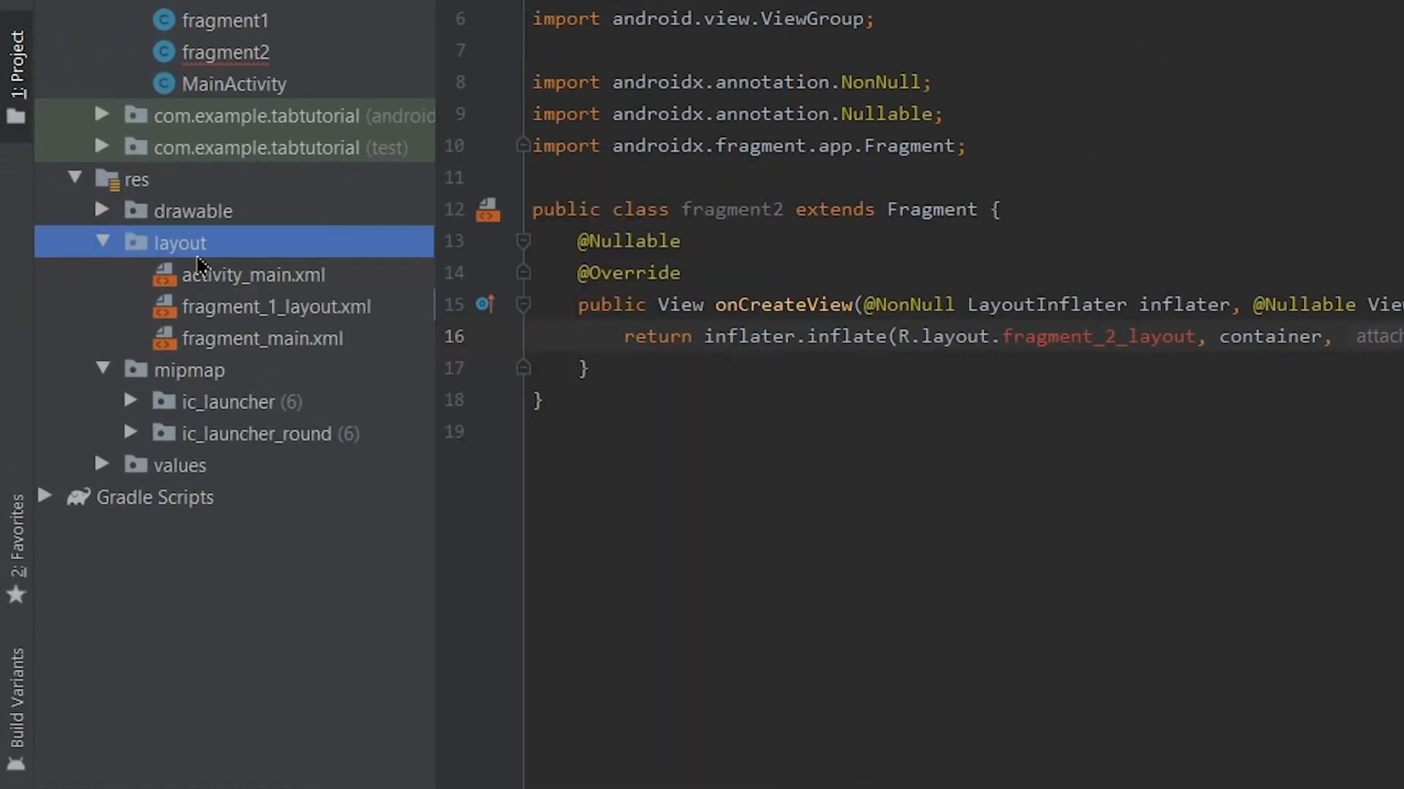
pyautogui.rightClick(179, 242)
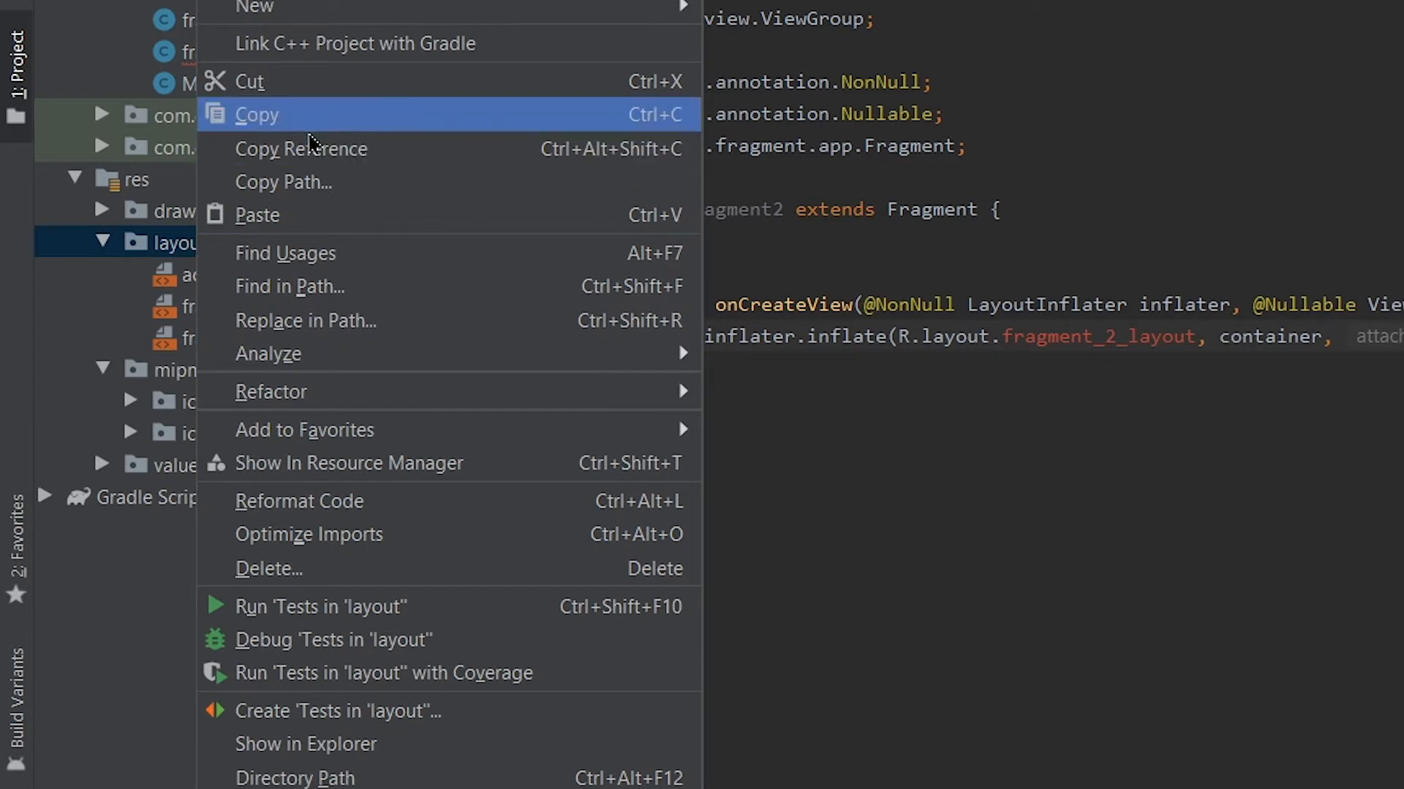
pyautogui.click(256, 114)
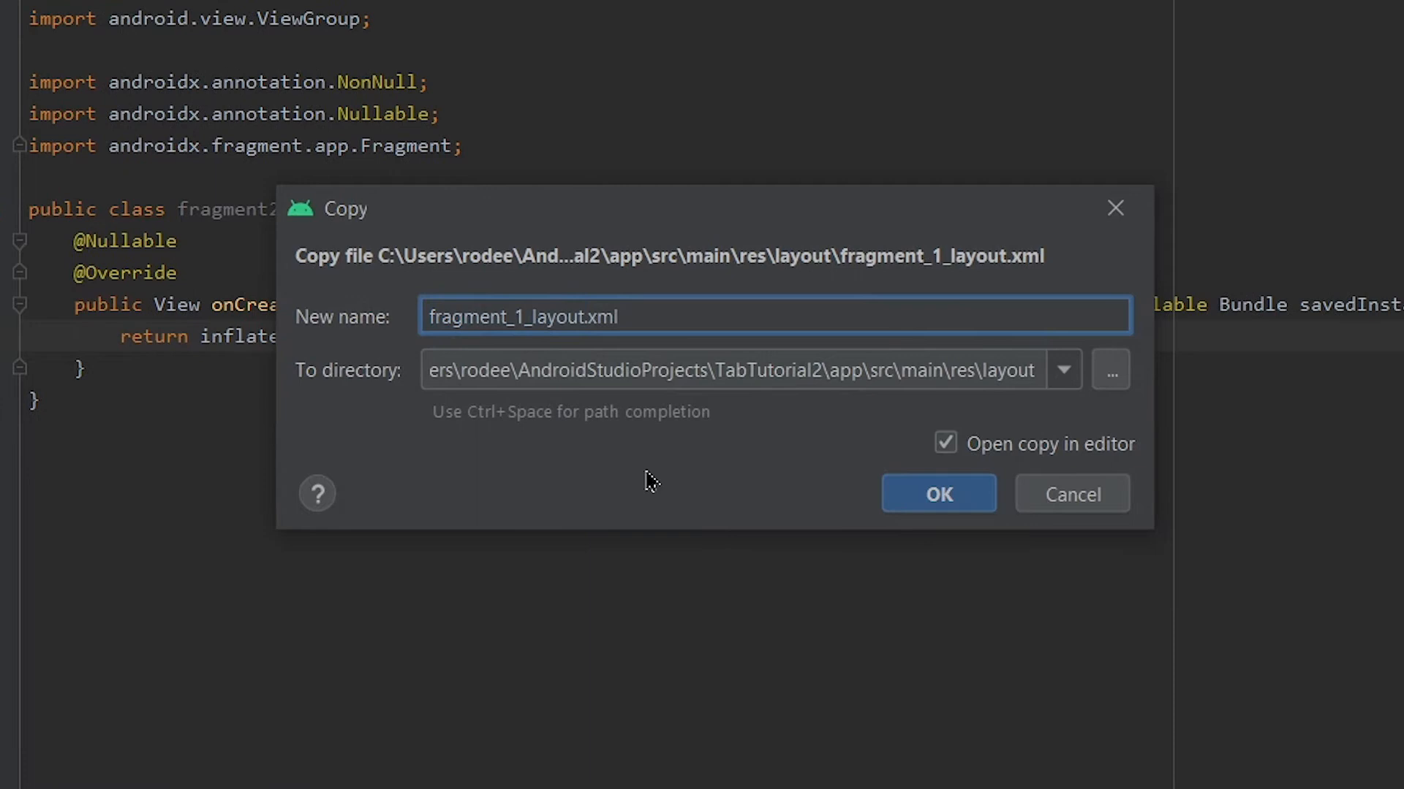
pyautogui.press('Backspace')
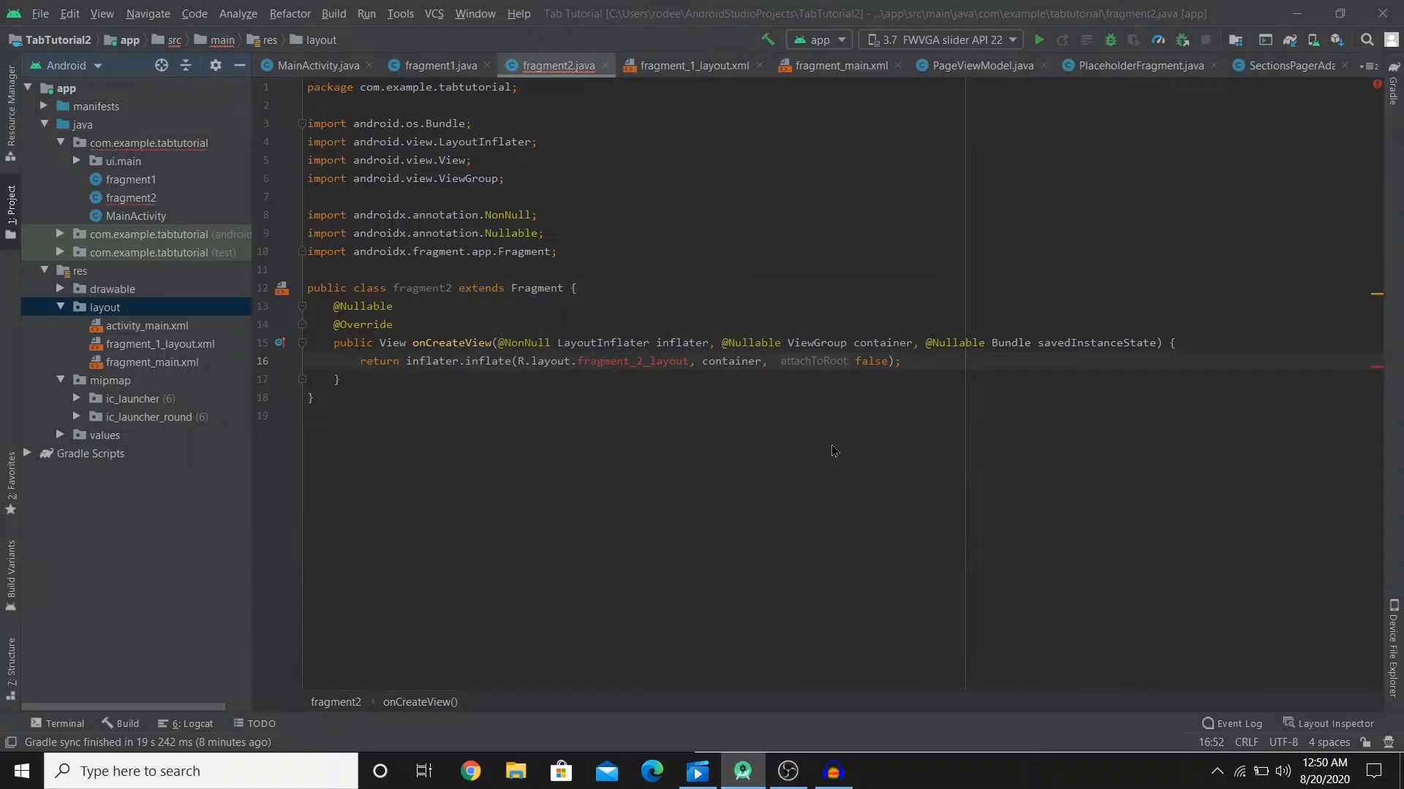
# Open fragment_2_layout.xml and fragment_1_layout.xml in the editor
pyautogui.doubleClick(159, 362)
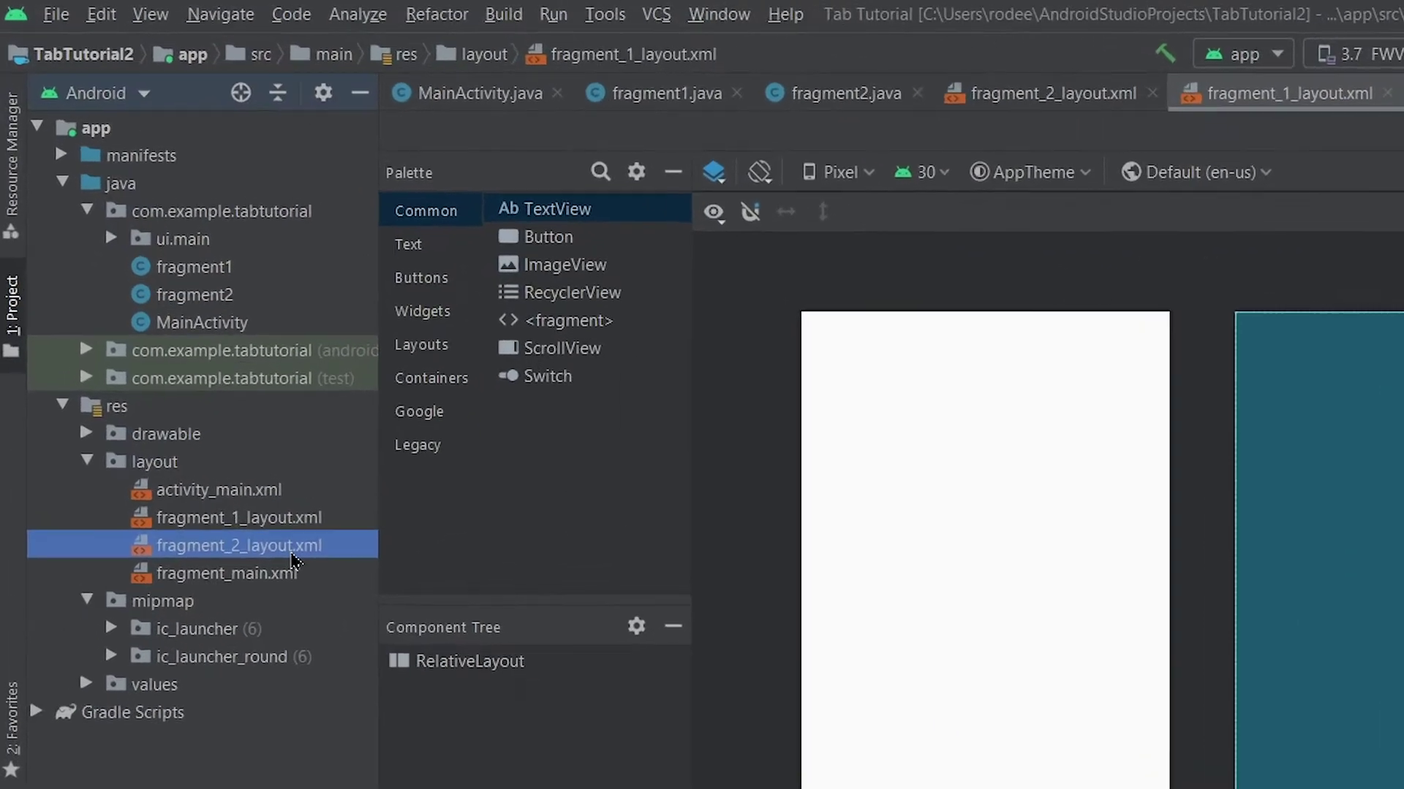
pyautogui.doubleClick(193, 267)
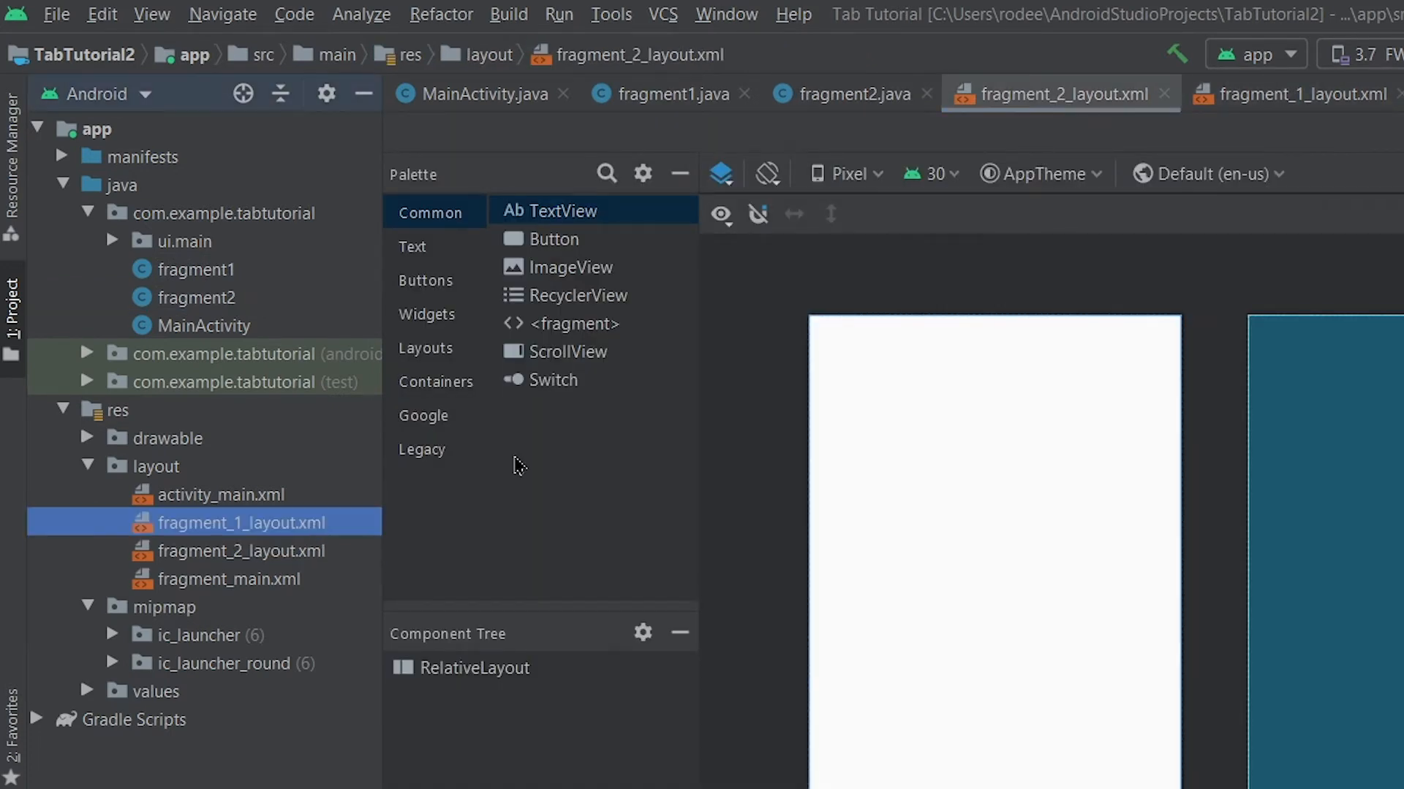
pyautogui.moveTo(541, 239); pyautogui.dragTo(848, 336)
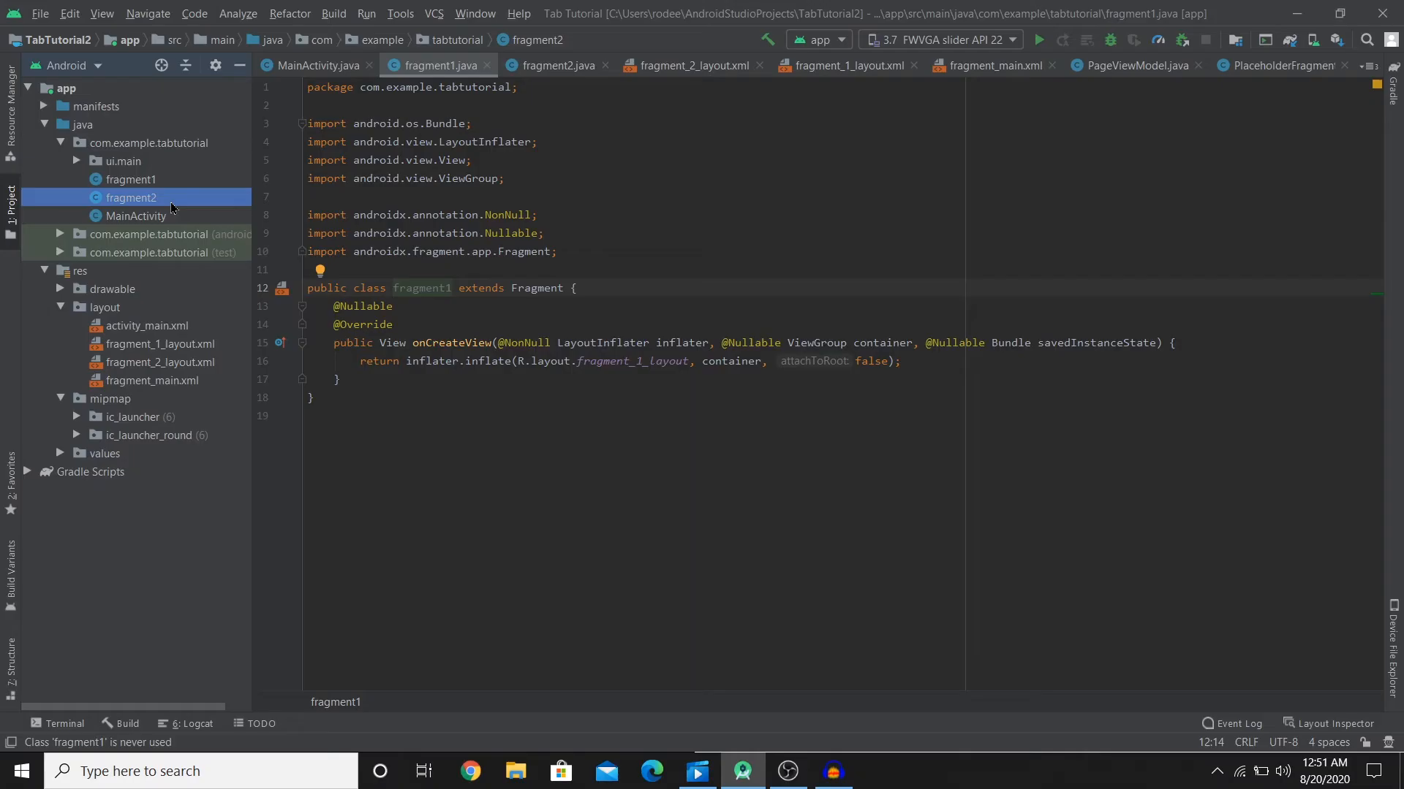
# Select all fragment1 code and expand ui.main to reveal SectionsPagerAdapter
pyautogui.press('ctrl+a')
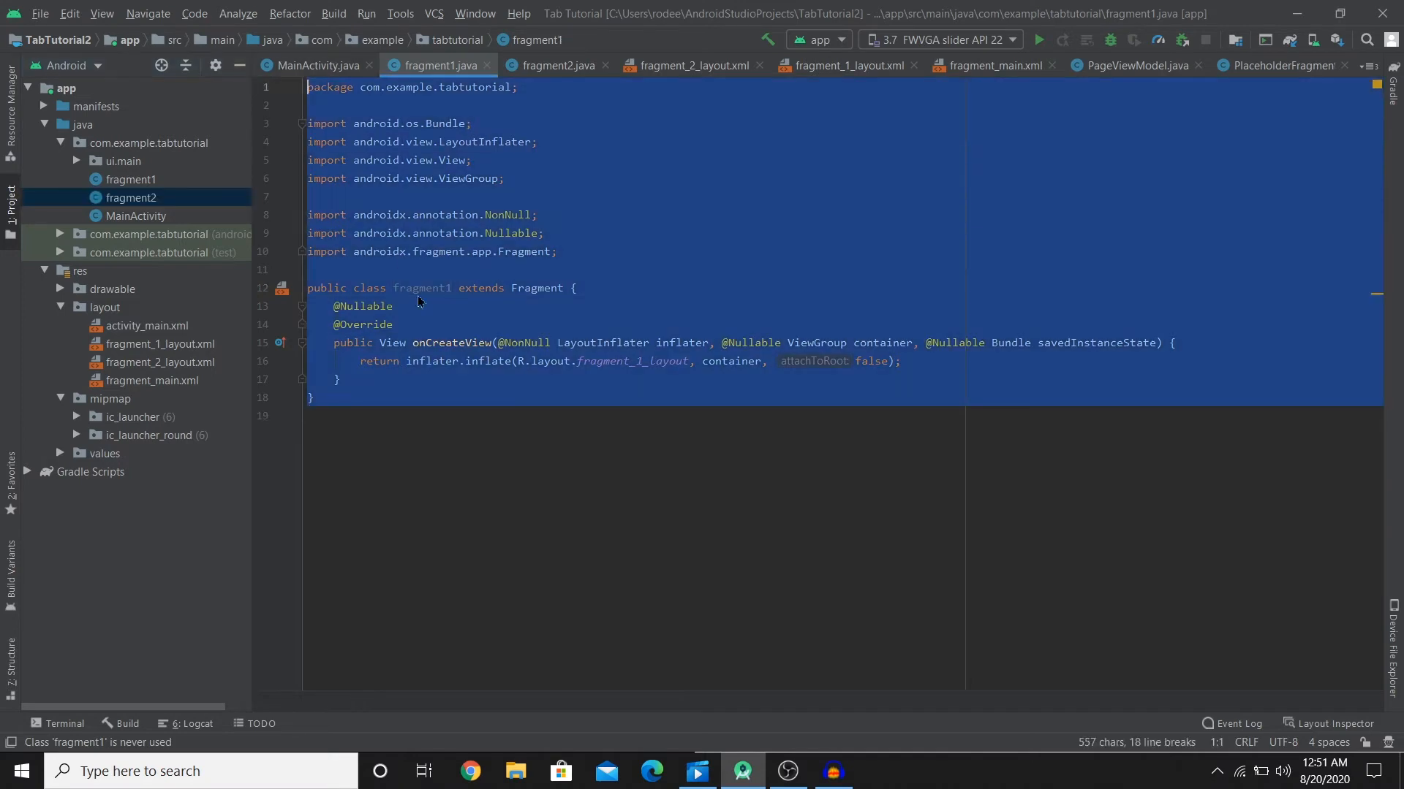
pyautogui.click(394, 325)
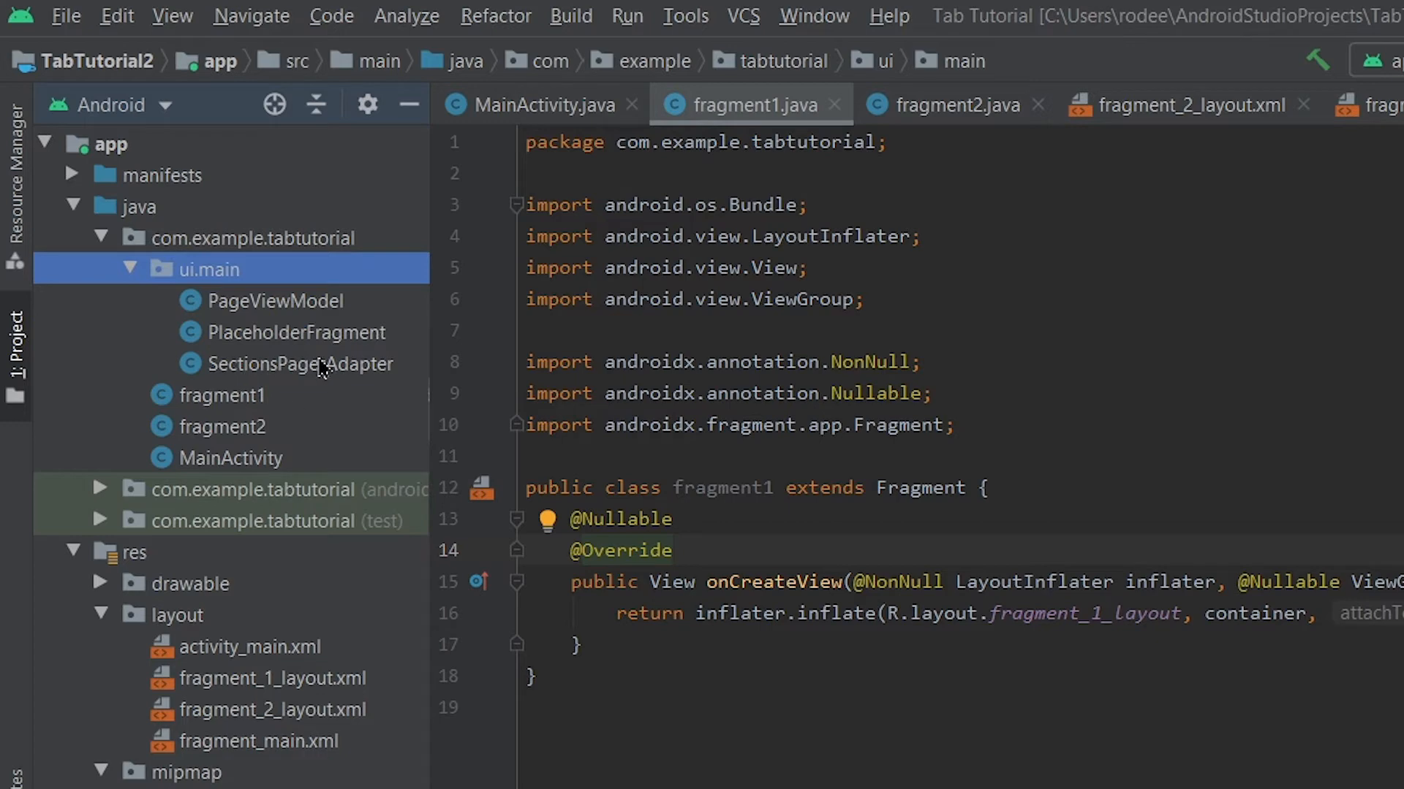
# Open SectionsPagerAdapter and inspect TAB_TITLES referencing tab_text_1 and tab_text_2
pyautogui.click(299, 364)
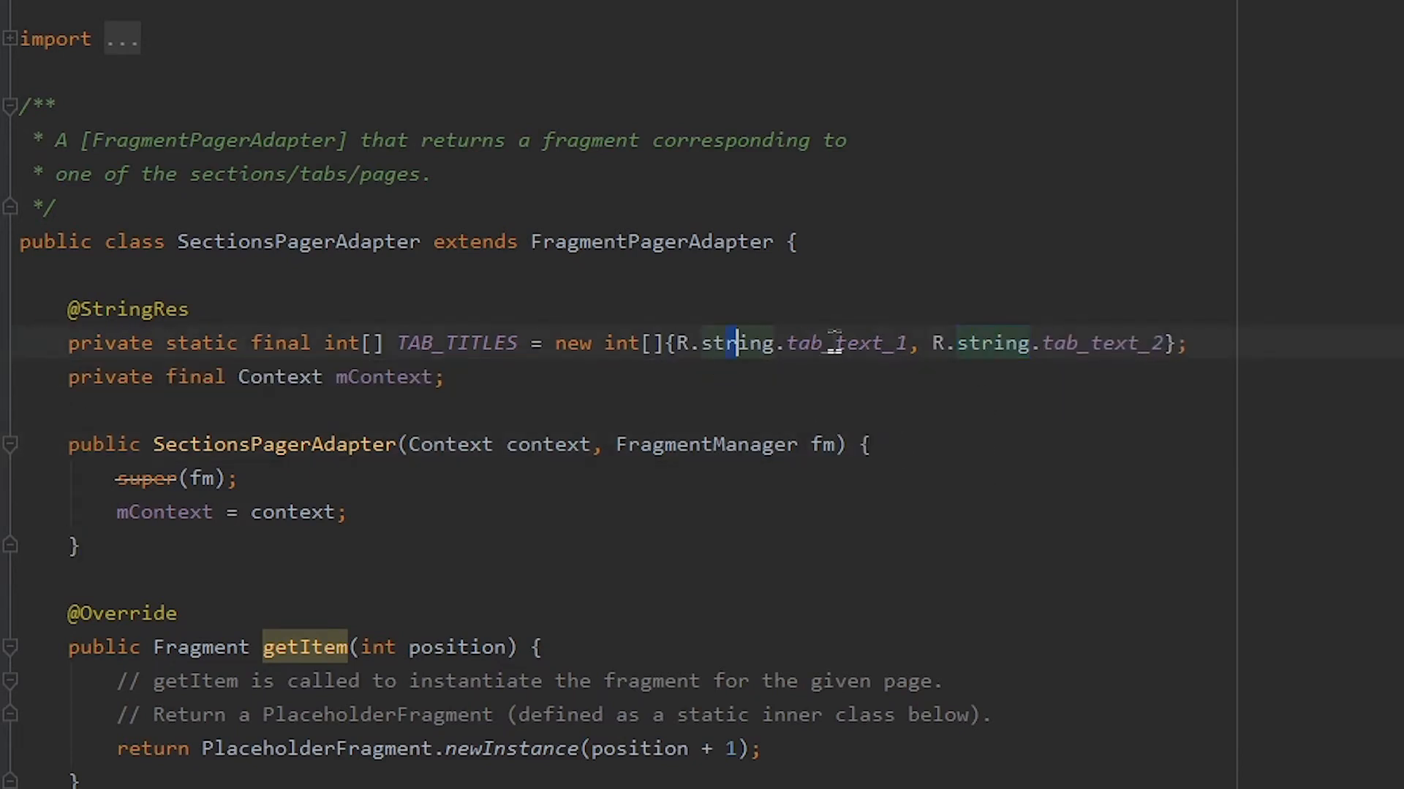
pyautogui.moveTo(734, 342); pyautogui.dragTo(860, 343)
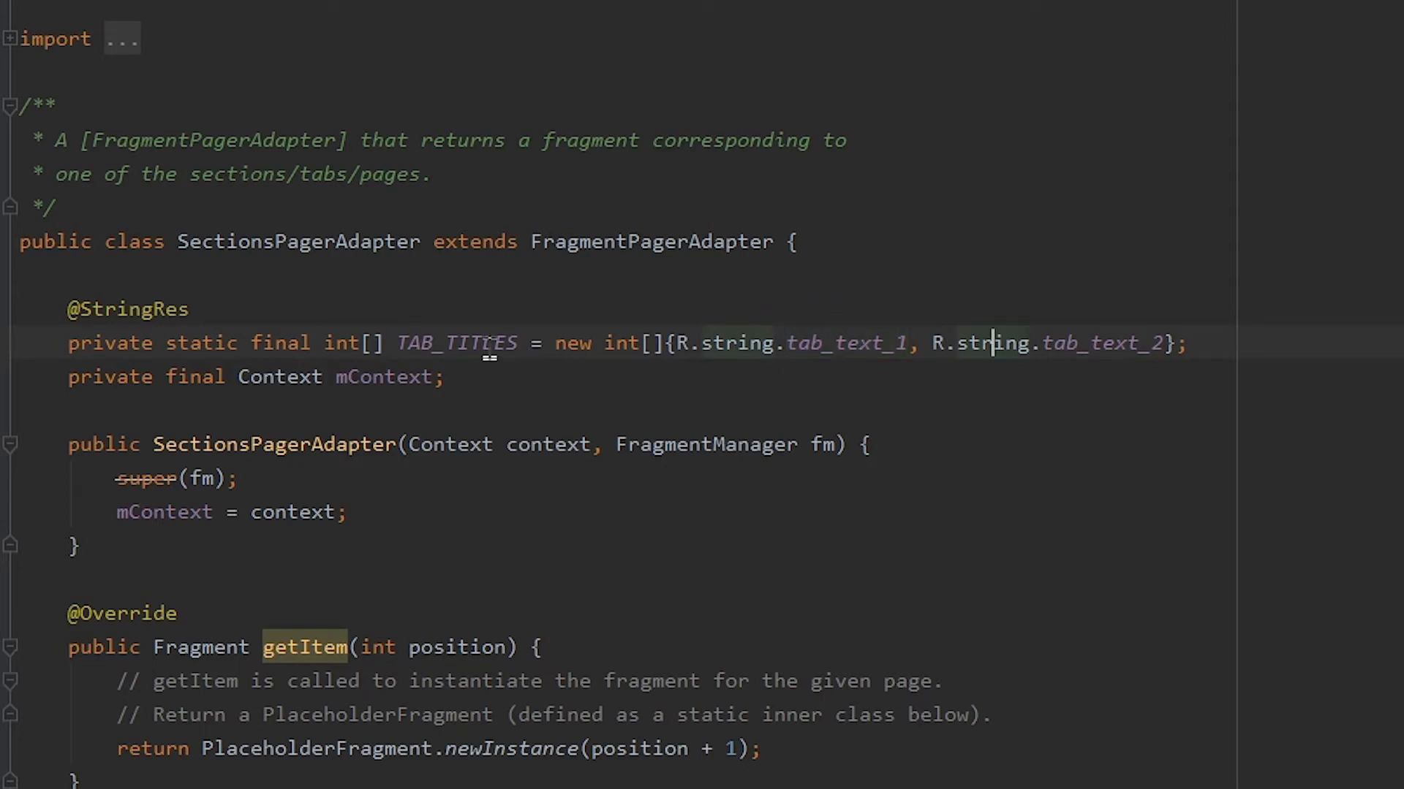
pyautogui.moveTo(701, 342); pyautogui.dragTo(936, 343)
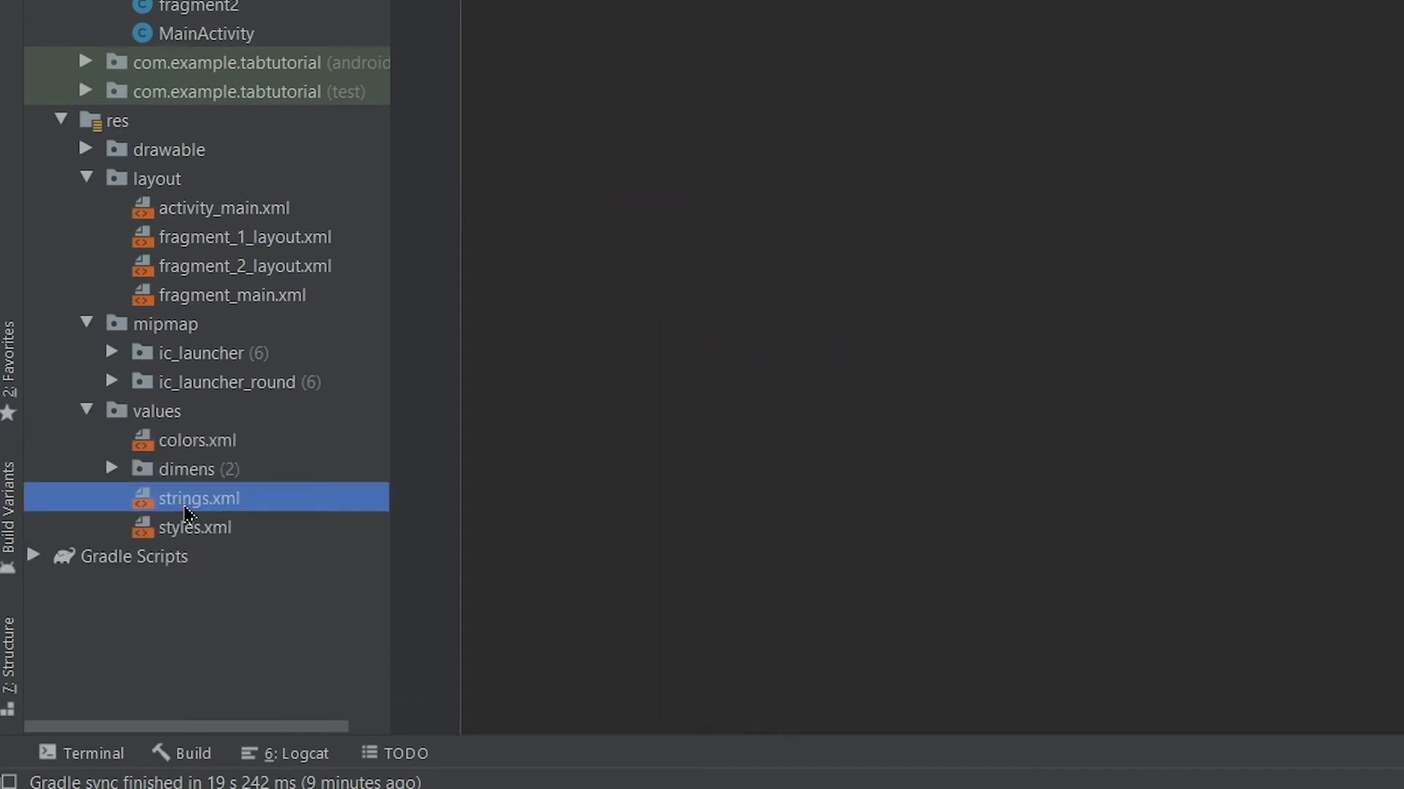
# Open strings.xml to check the tab_text strings
pyautogui.doubleClick(199, 498)
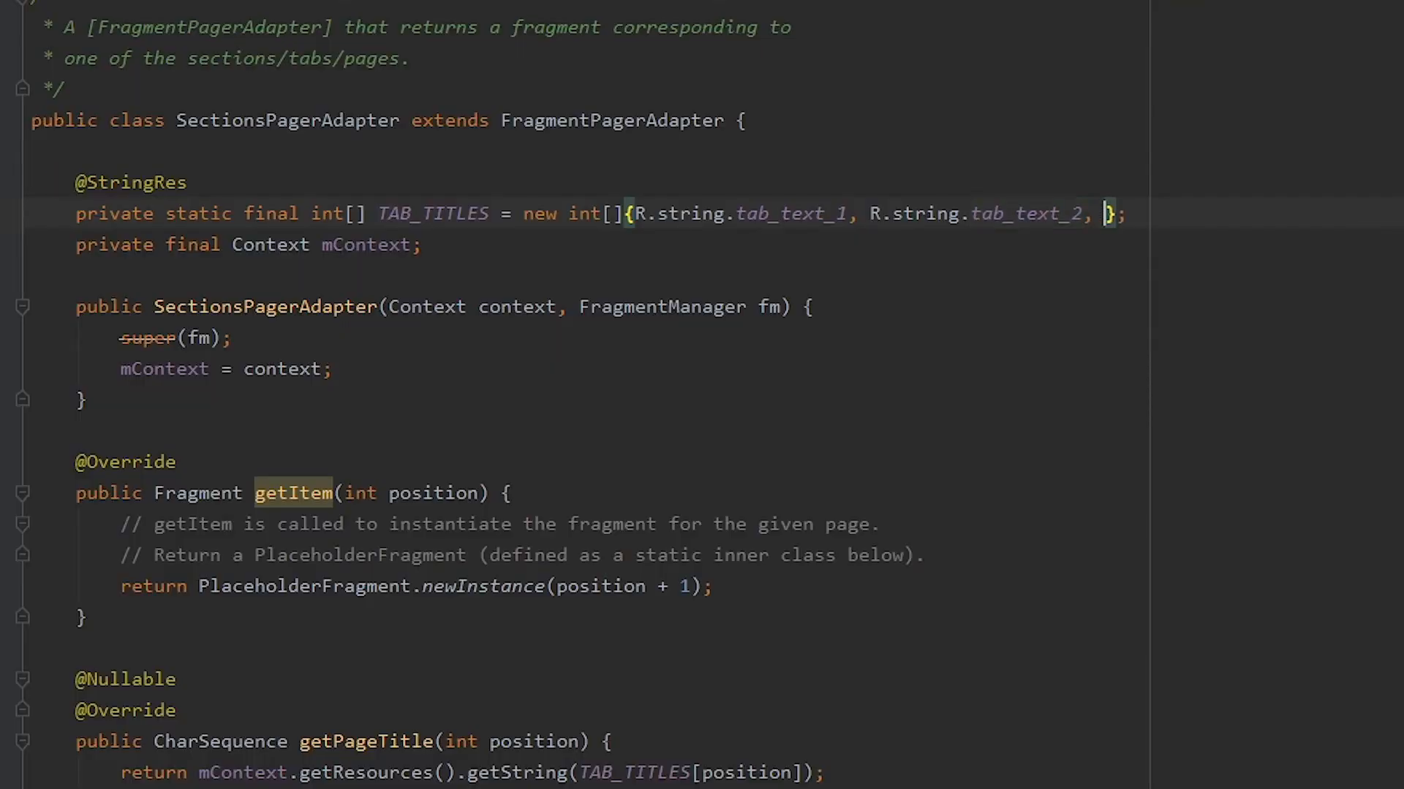
pyautogui.write('R.string')
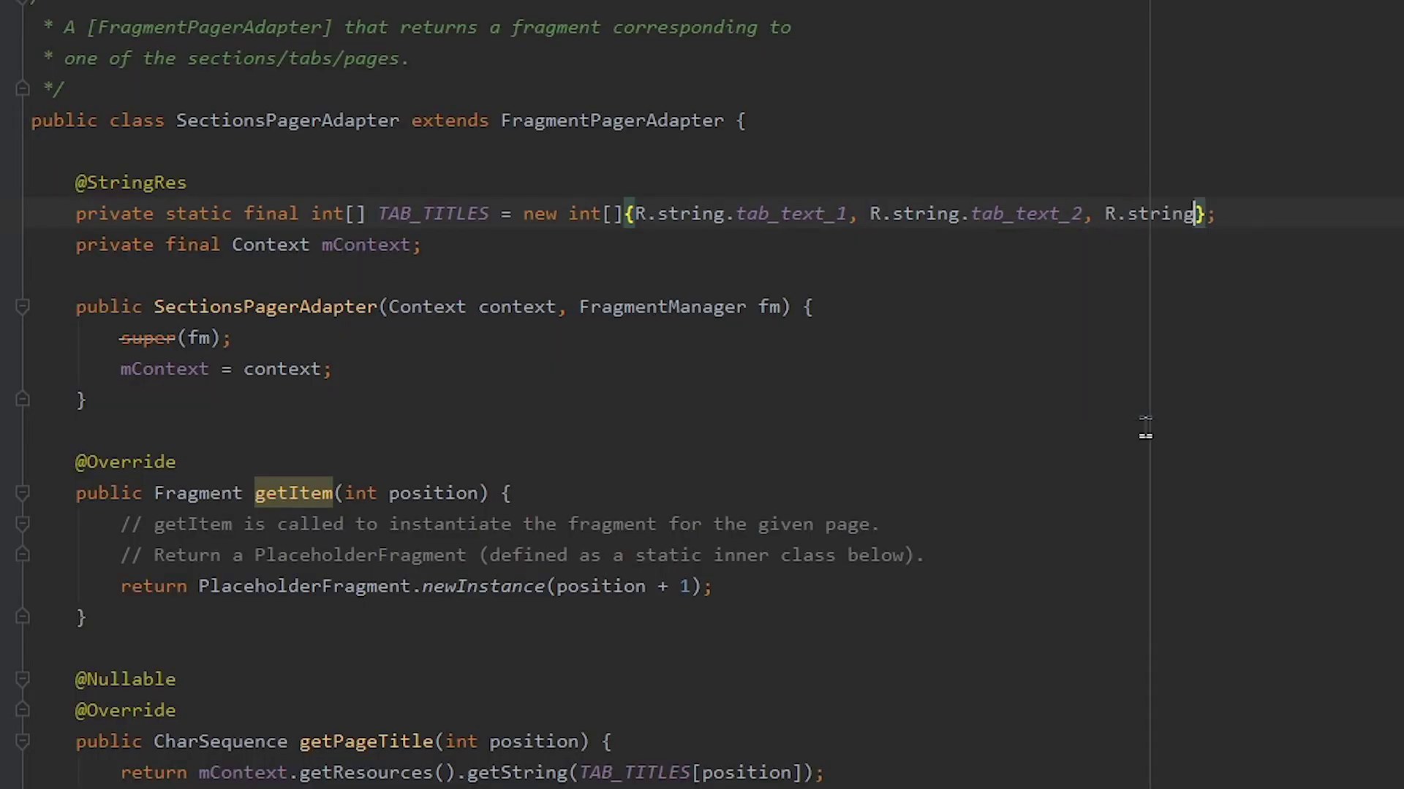
pyautogui.write('tab_text_3')
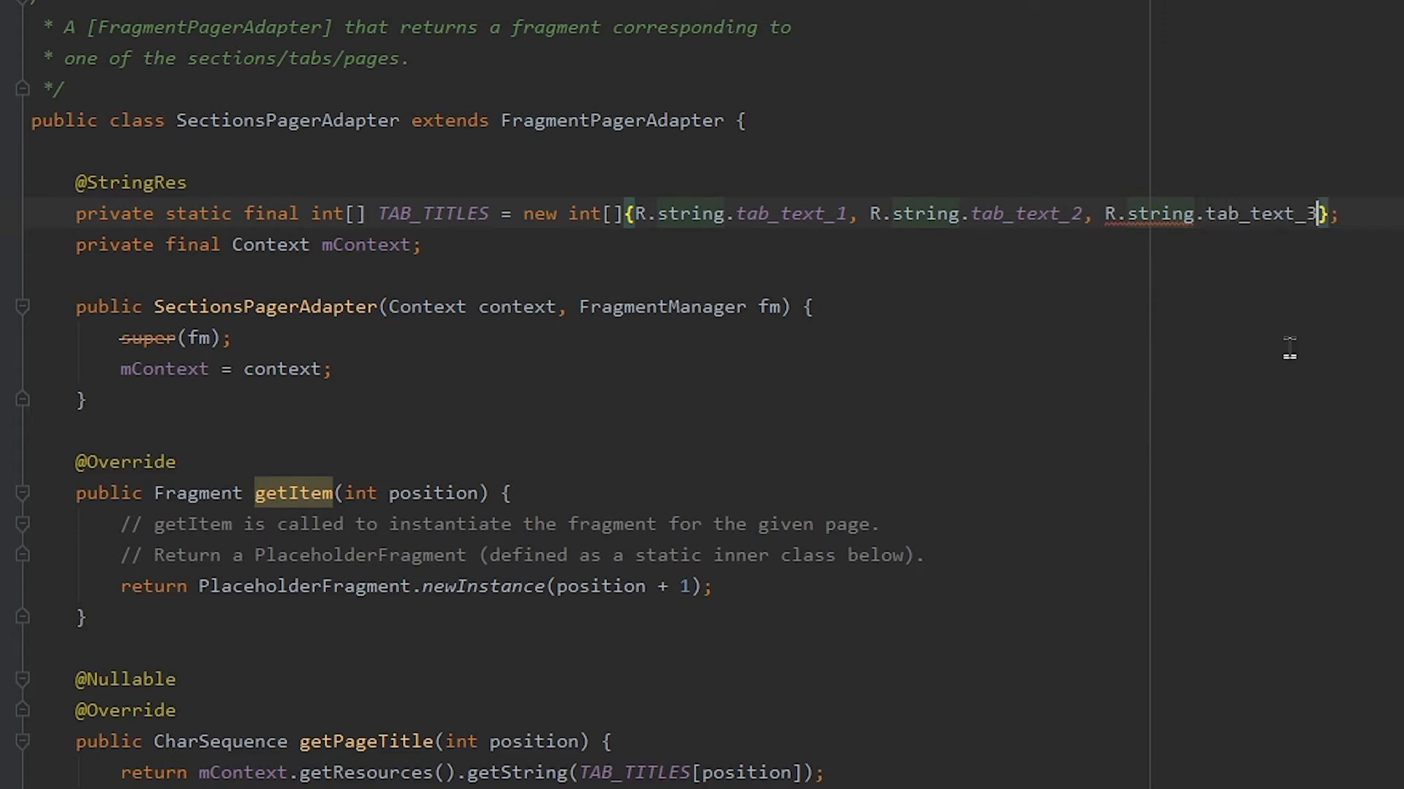
pyautogui.scroll(-3)
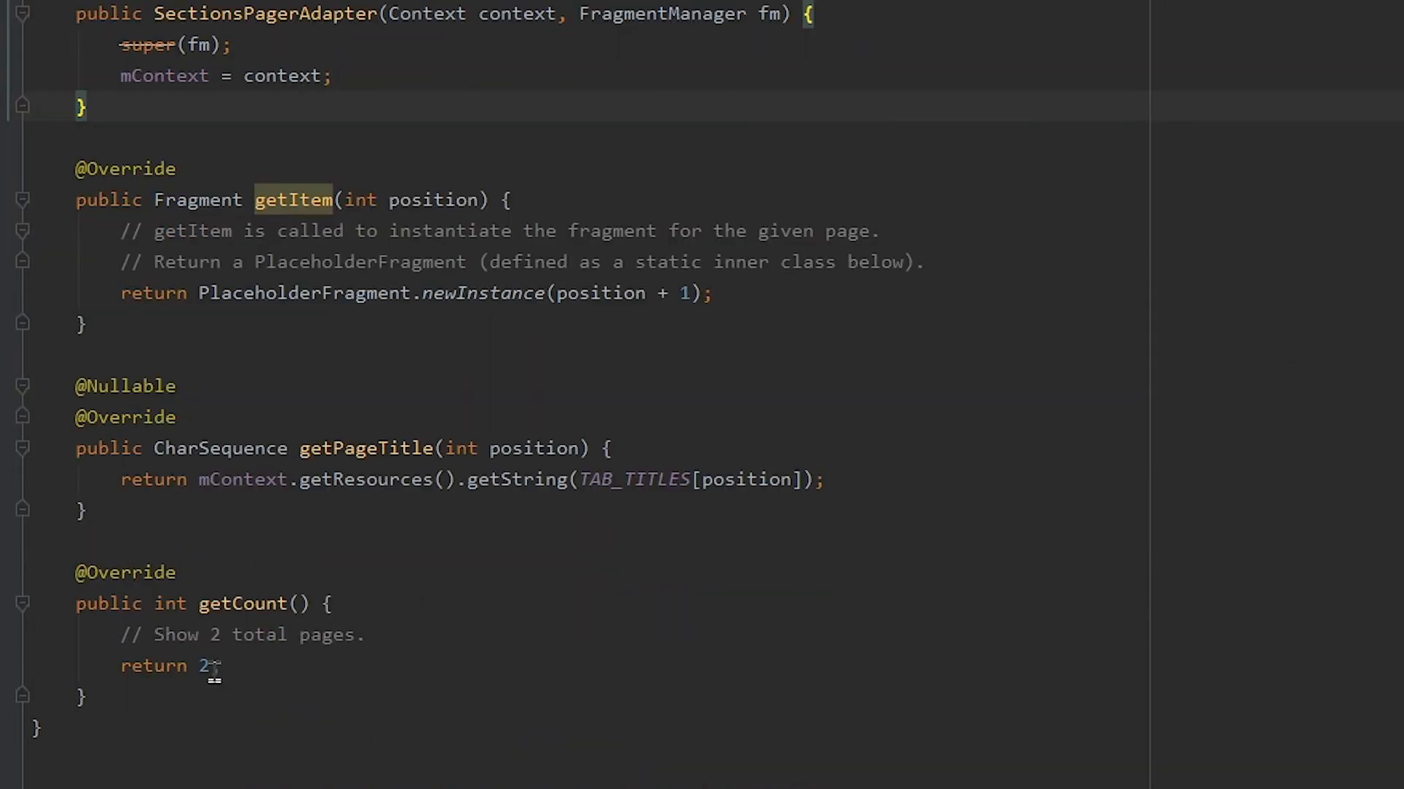
pyautogui.write('3};')
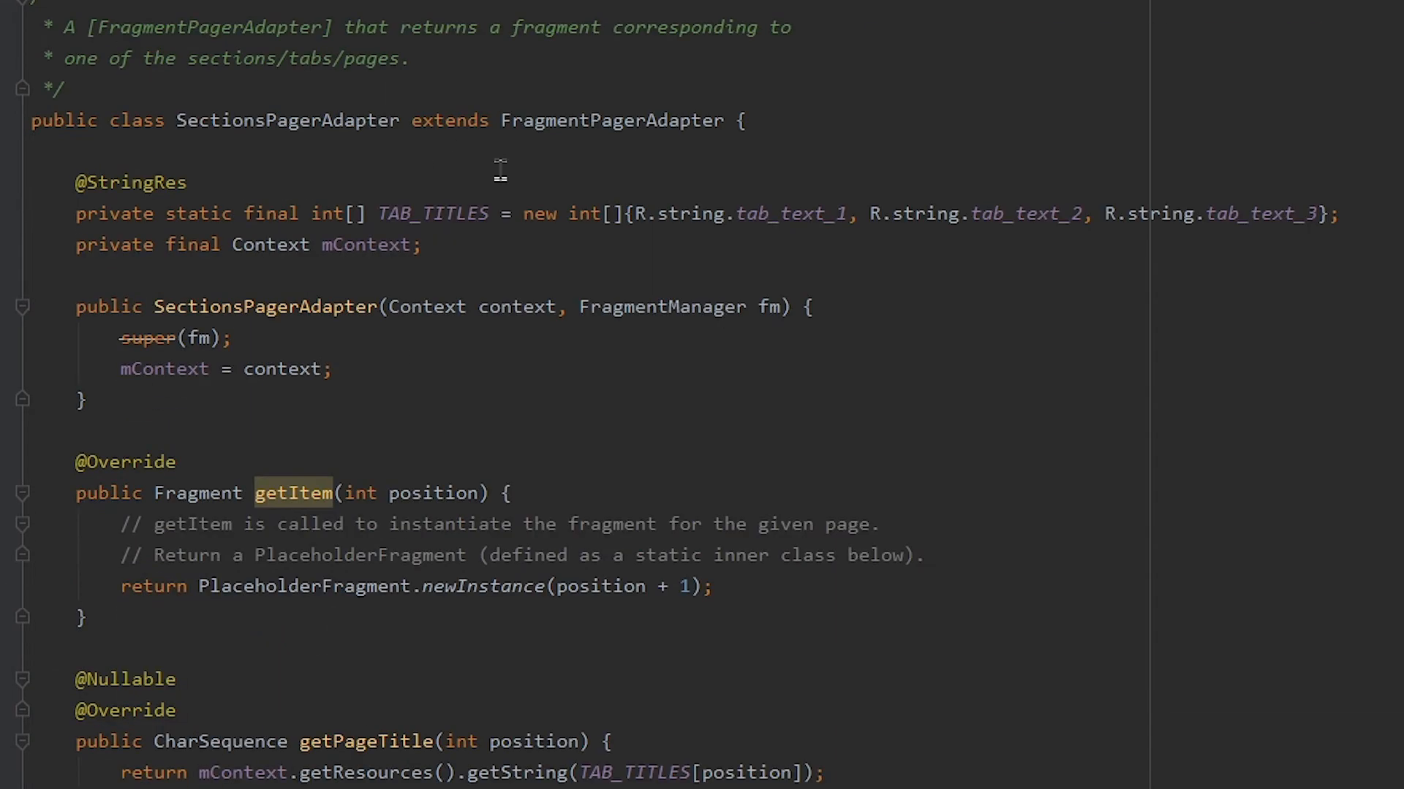
pyautogui.doubleClick(1161, 215)
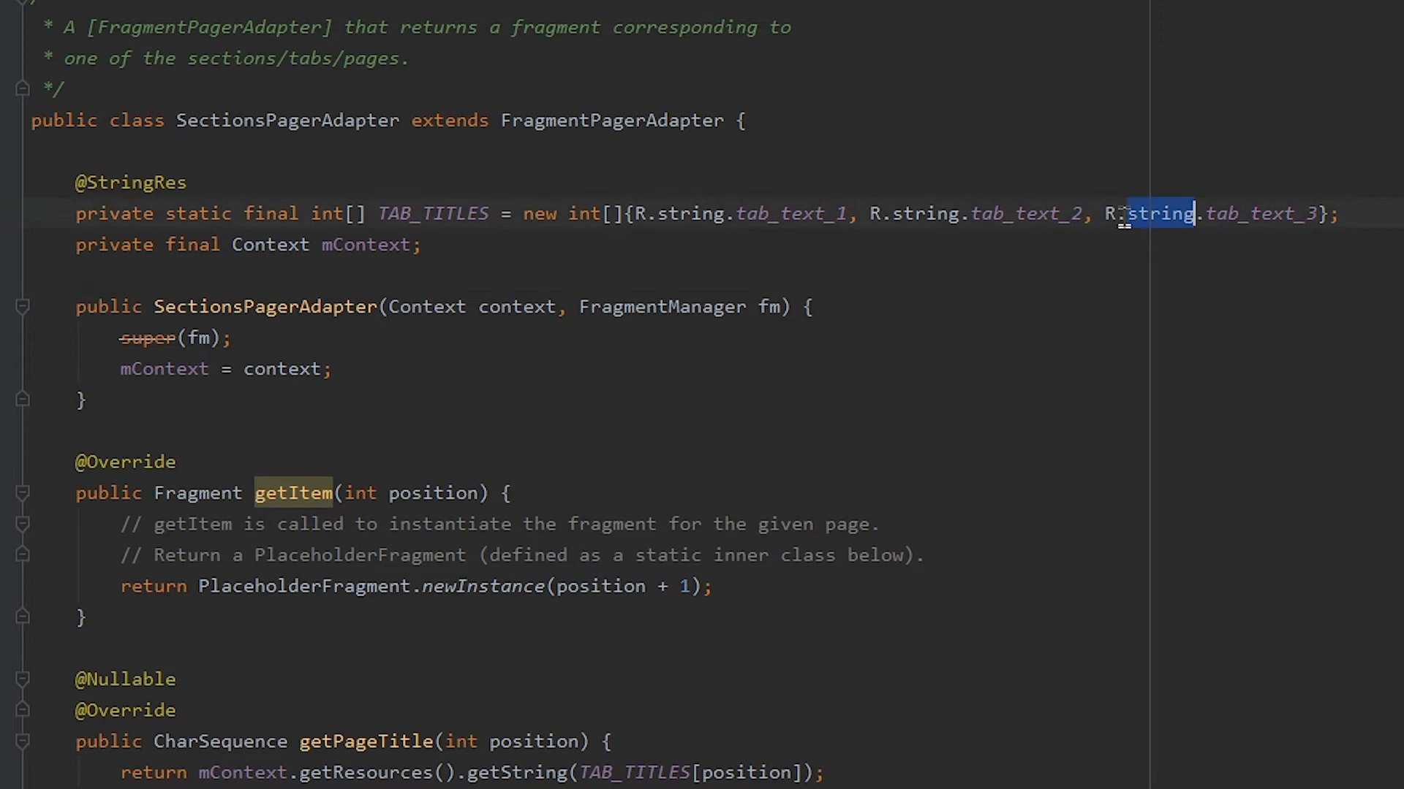
pyautogui.press('Delete')
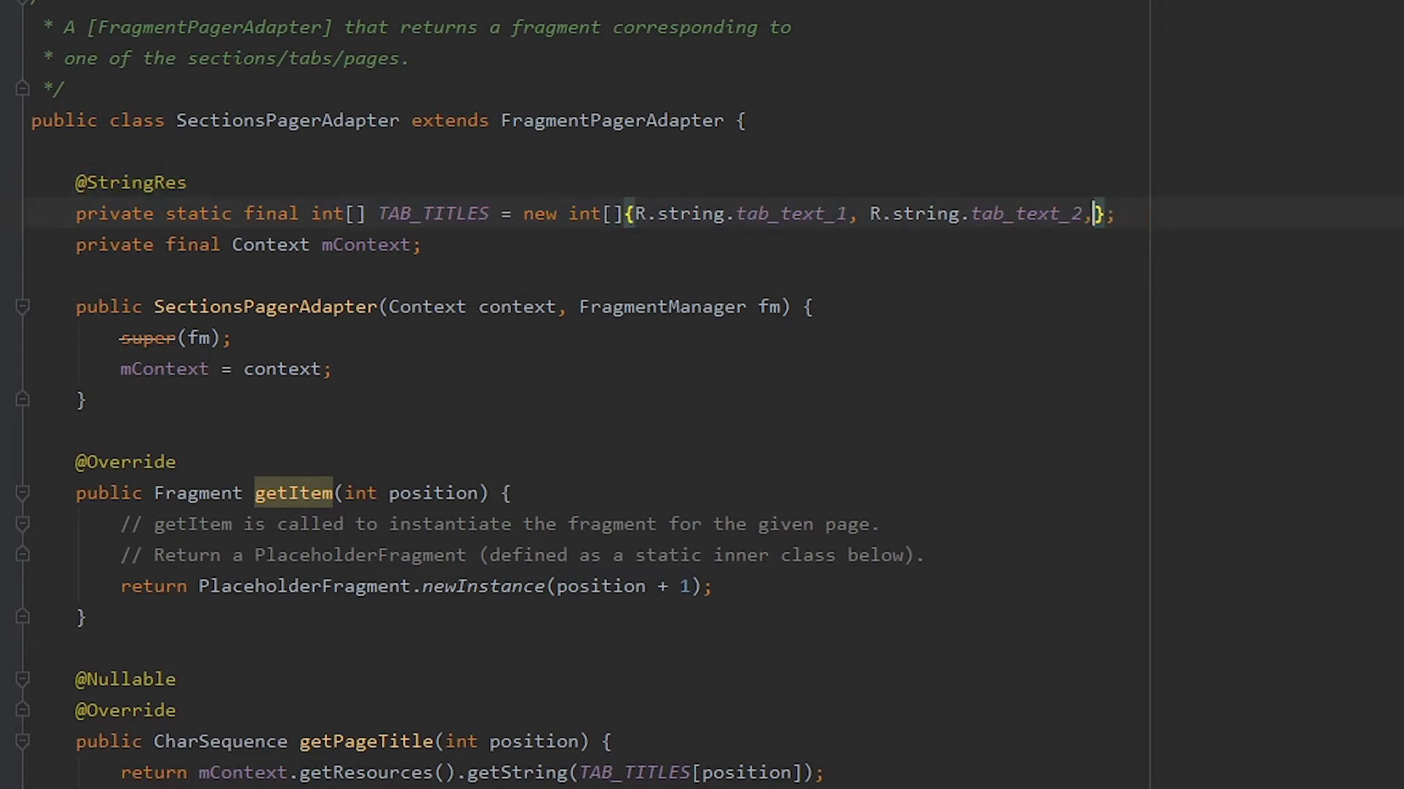
pyautogui.scroll(-3)
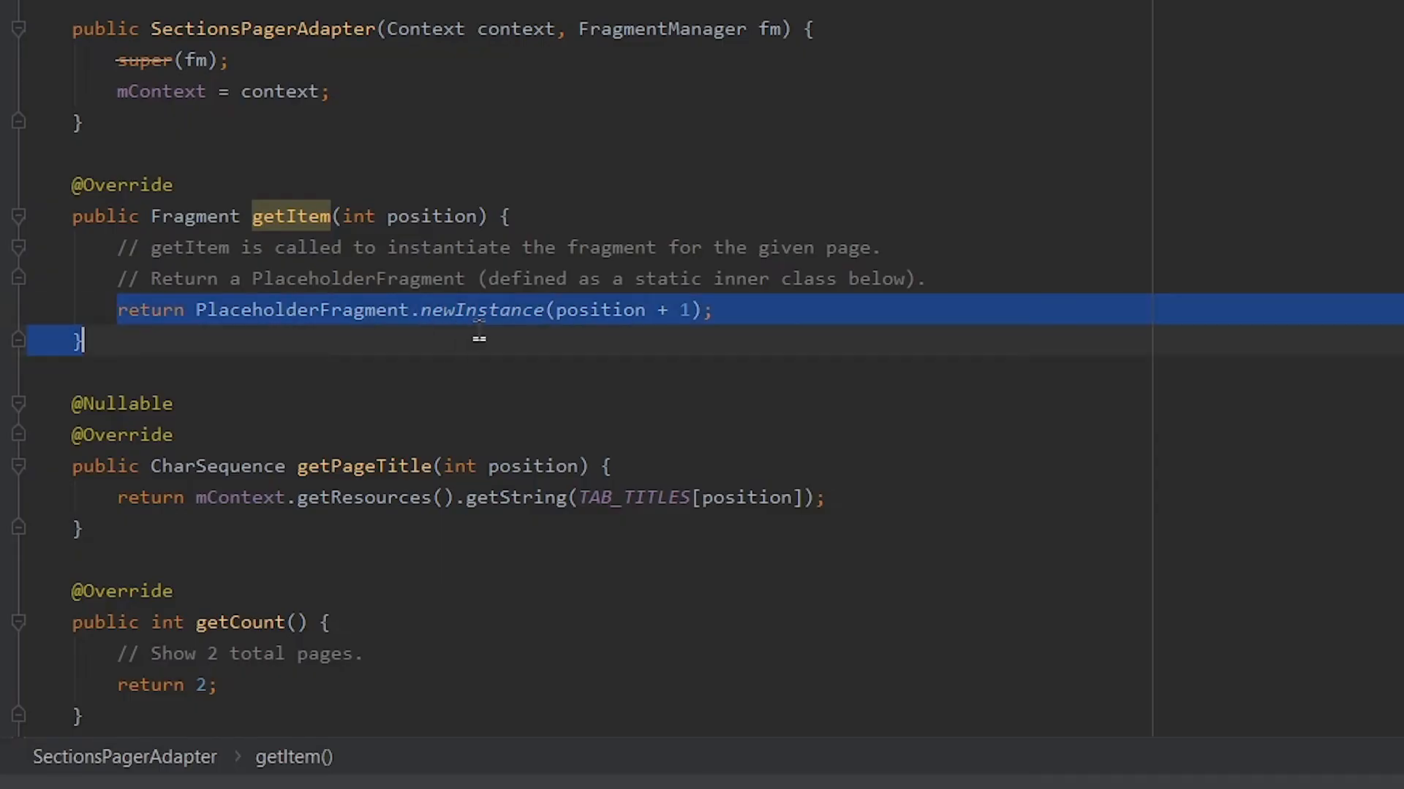
# Delete the old comment and return lines from the getItem body
pyautogui.click(713, 310)
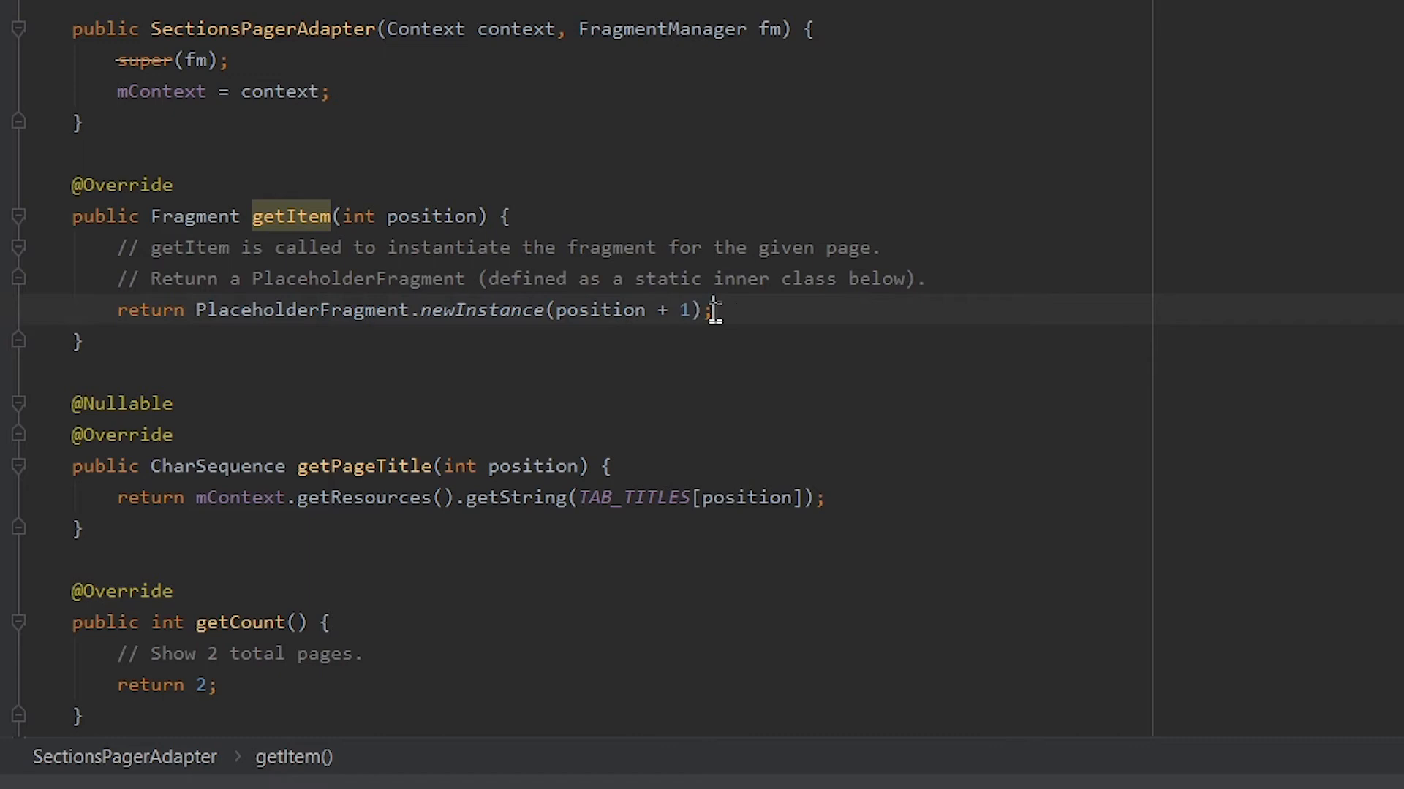
pyautogui.moveTo(711, 310); pyautogui.dragTo(103, 248)
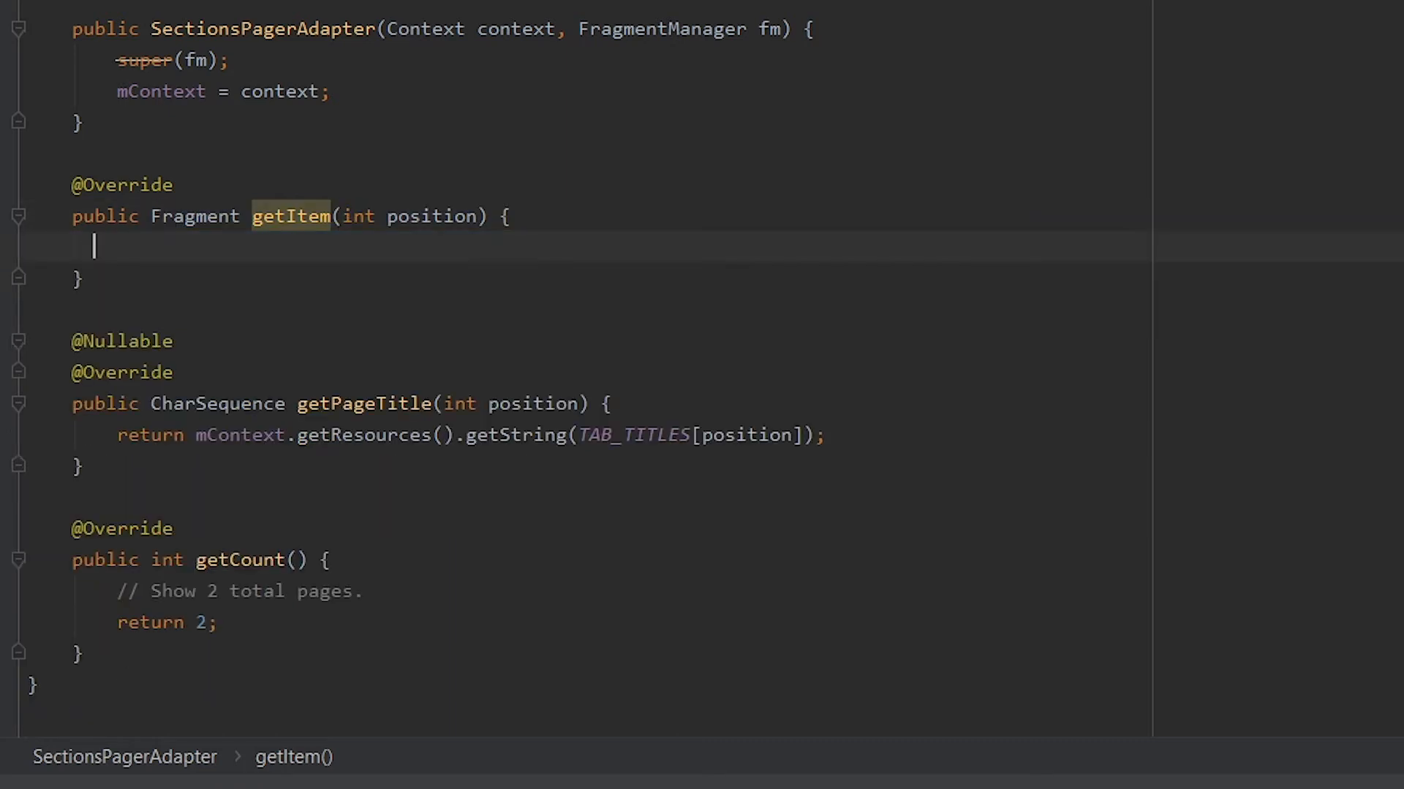
pyautogui.press('Return')
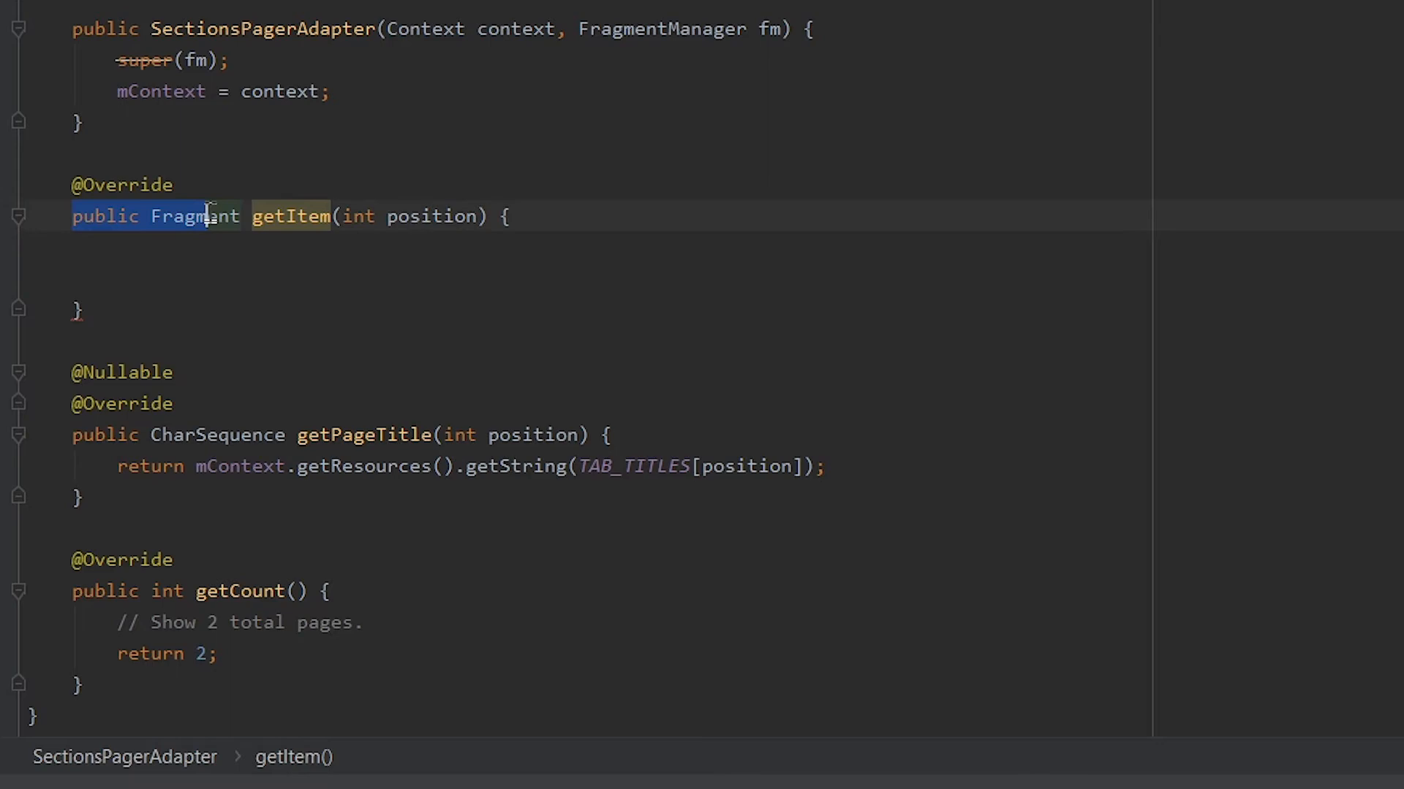
pyautogui.click(95, 246)
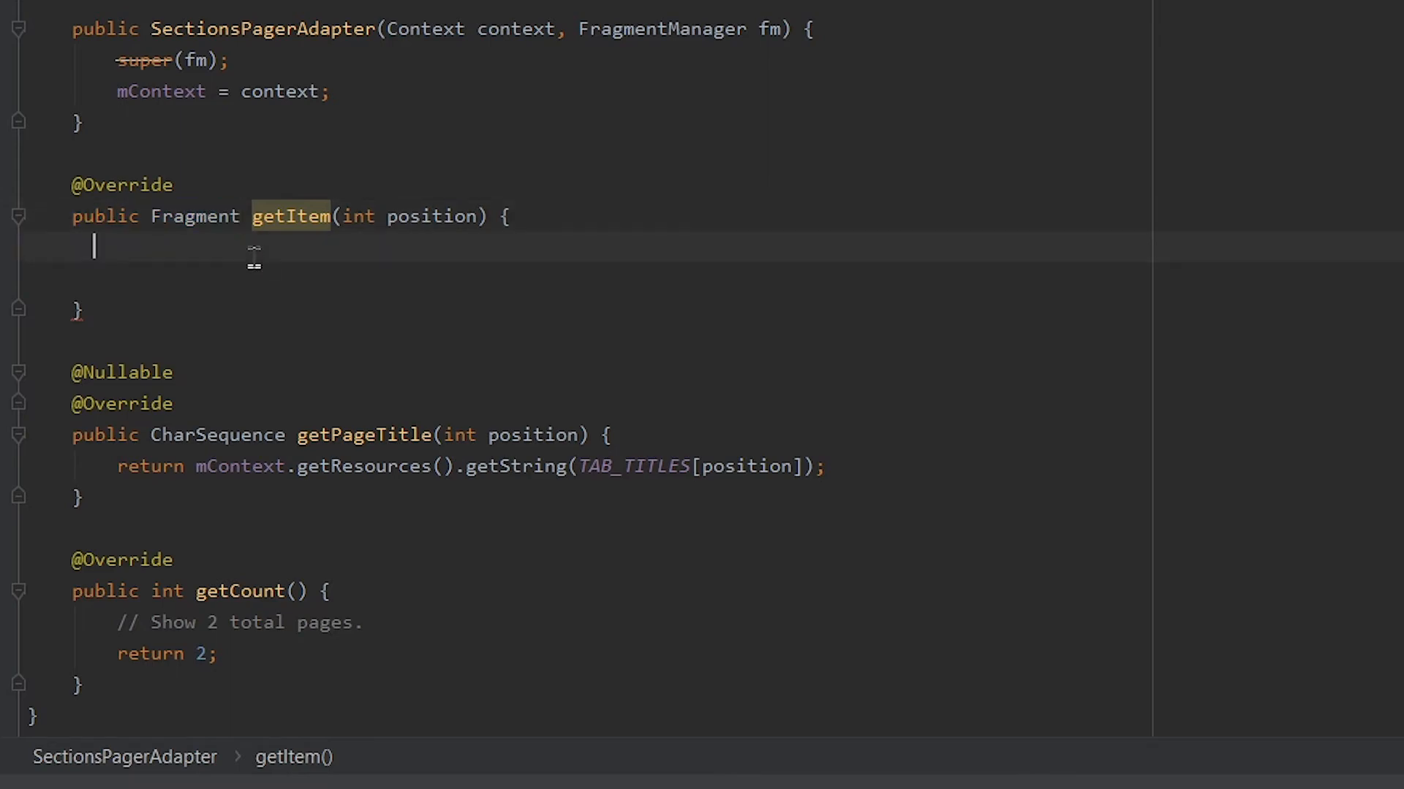
# Declare 'Fragment fragment = null;' and begin a switch on position beneath it
pyautogui.write('Fragment fragme')
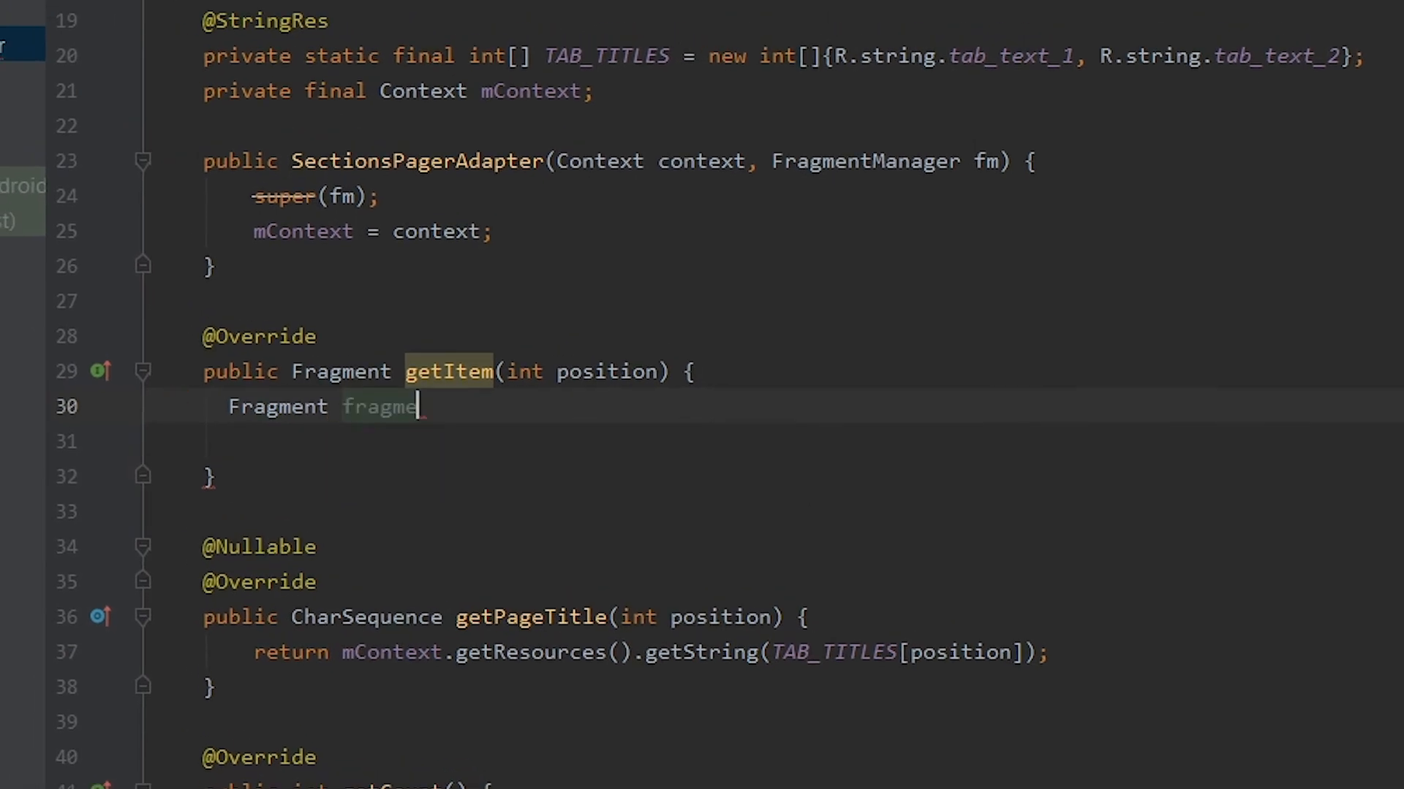
pyautogui.press('BackSpace')
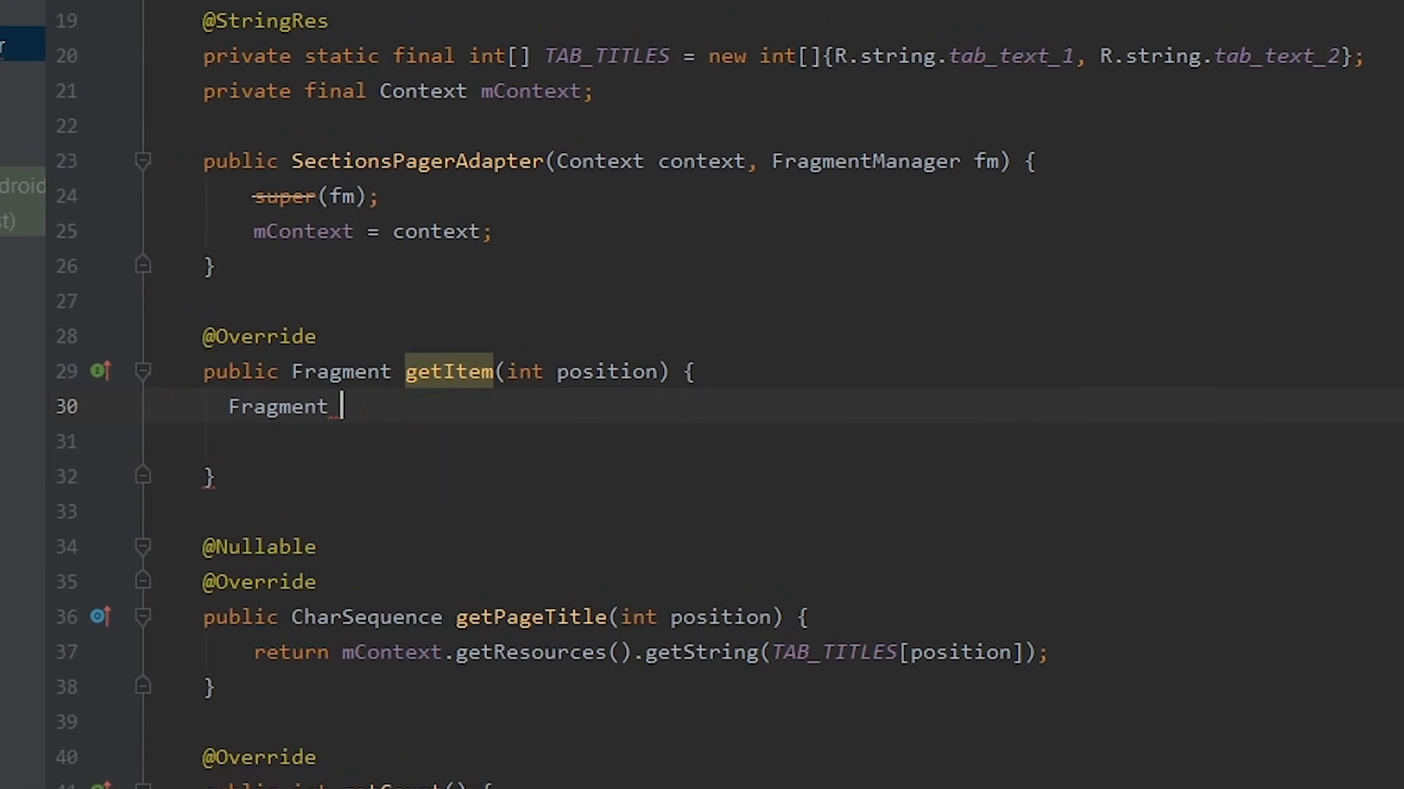
pyautogui.write('fragment =')
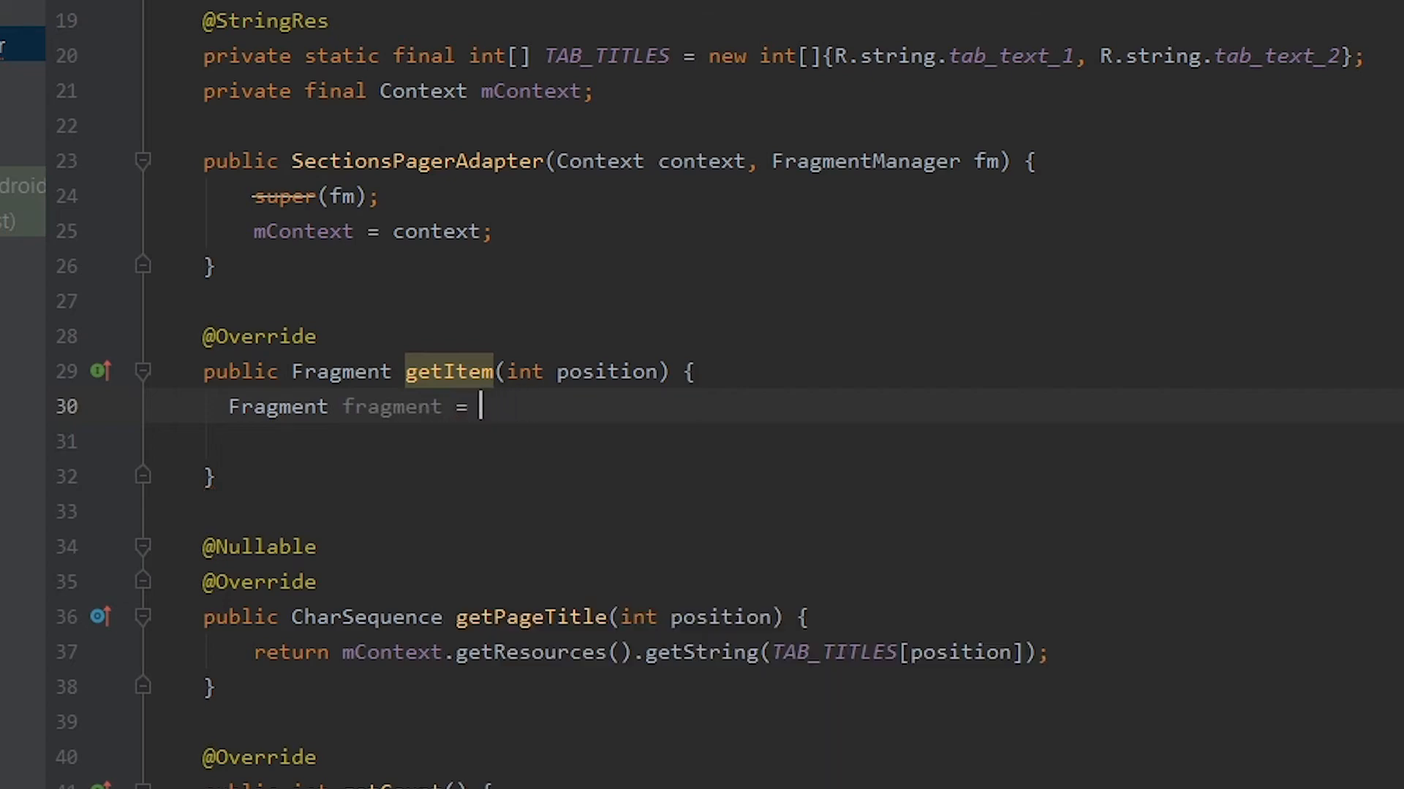
pyautogui.write('null')
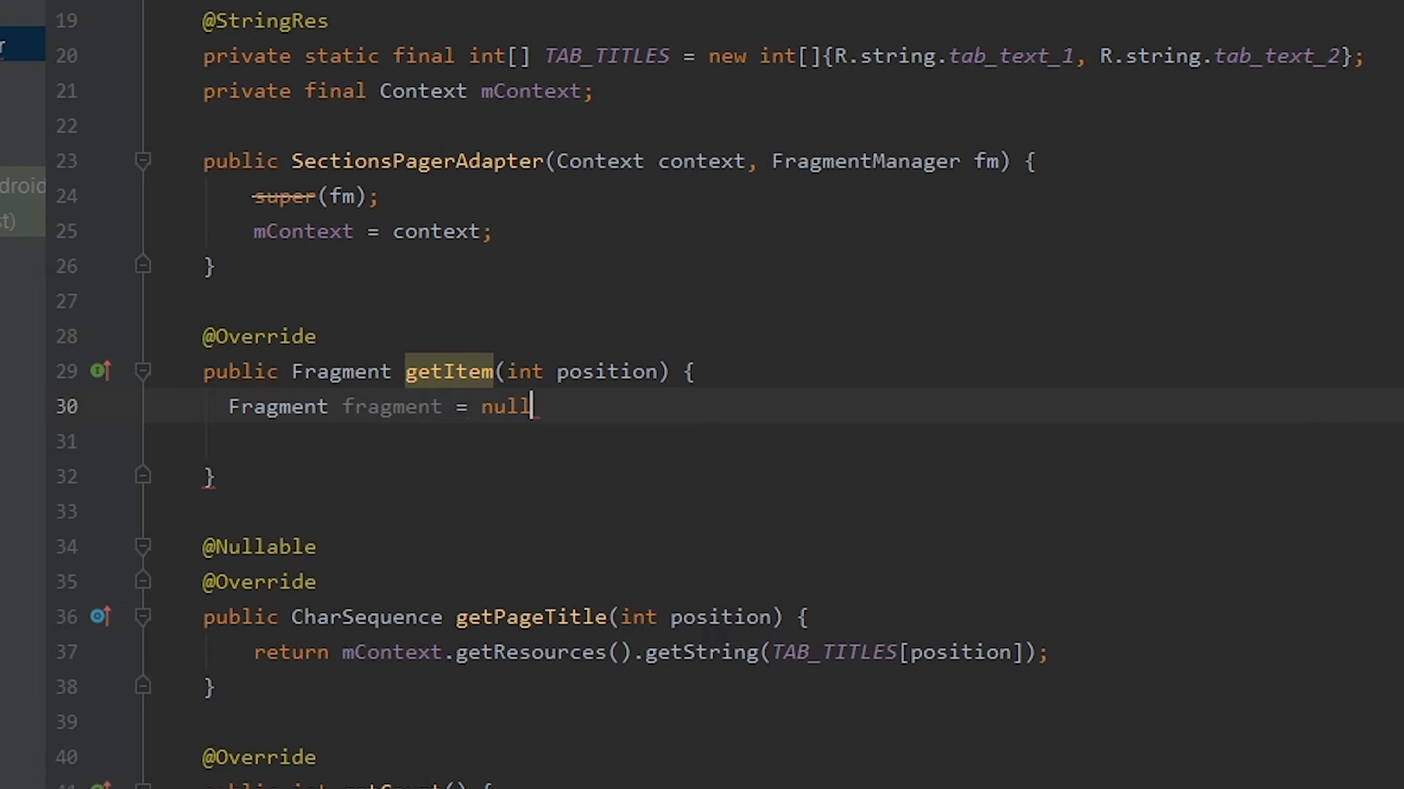
pyautogui.press('Enter')
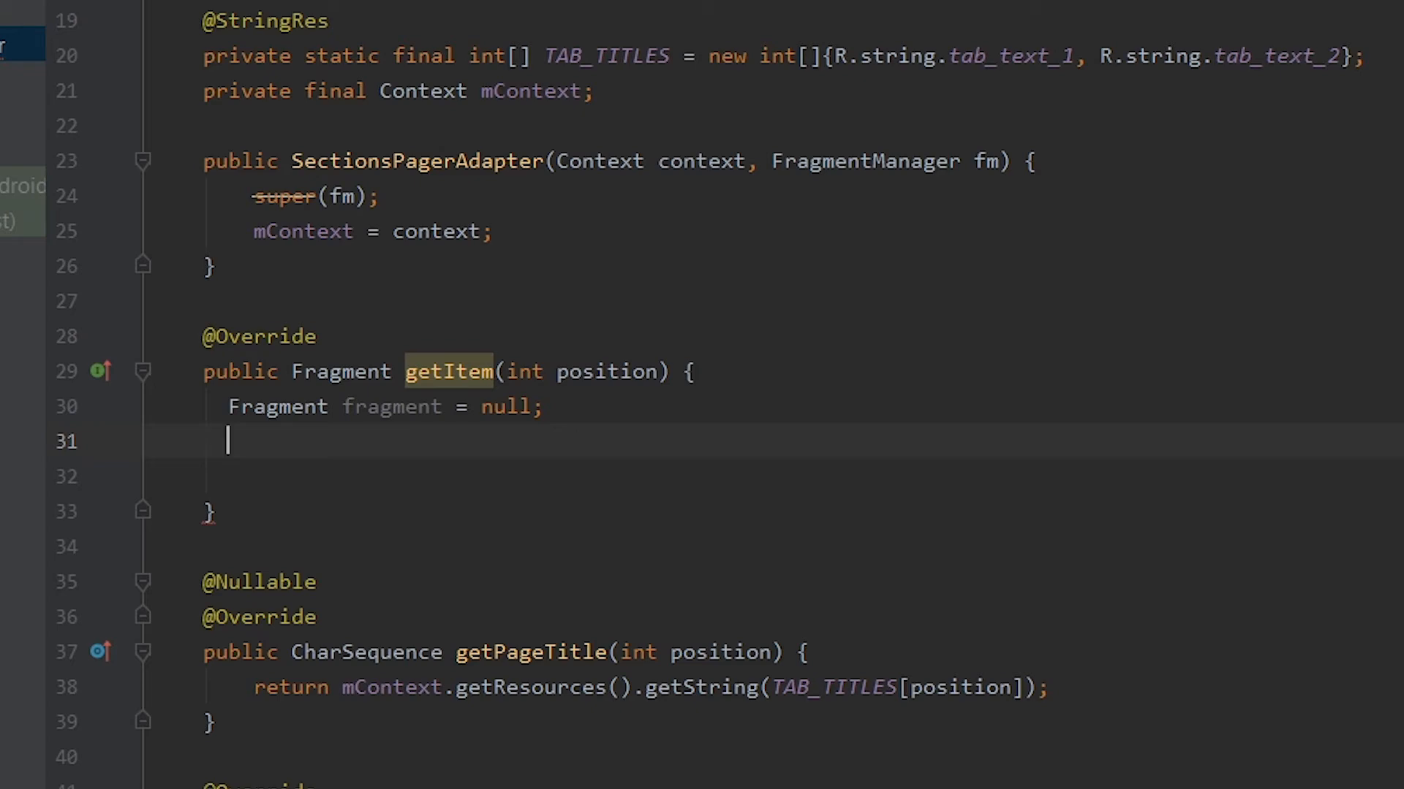
pyautogui.doubleClick(605, 372)
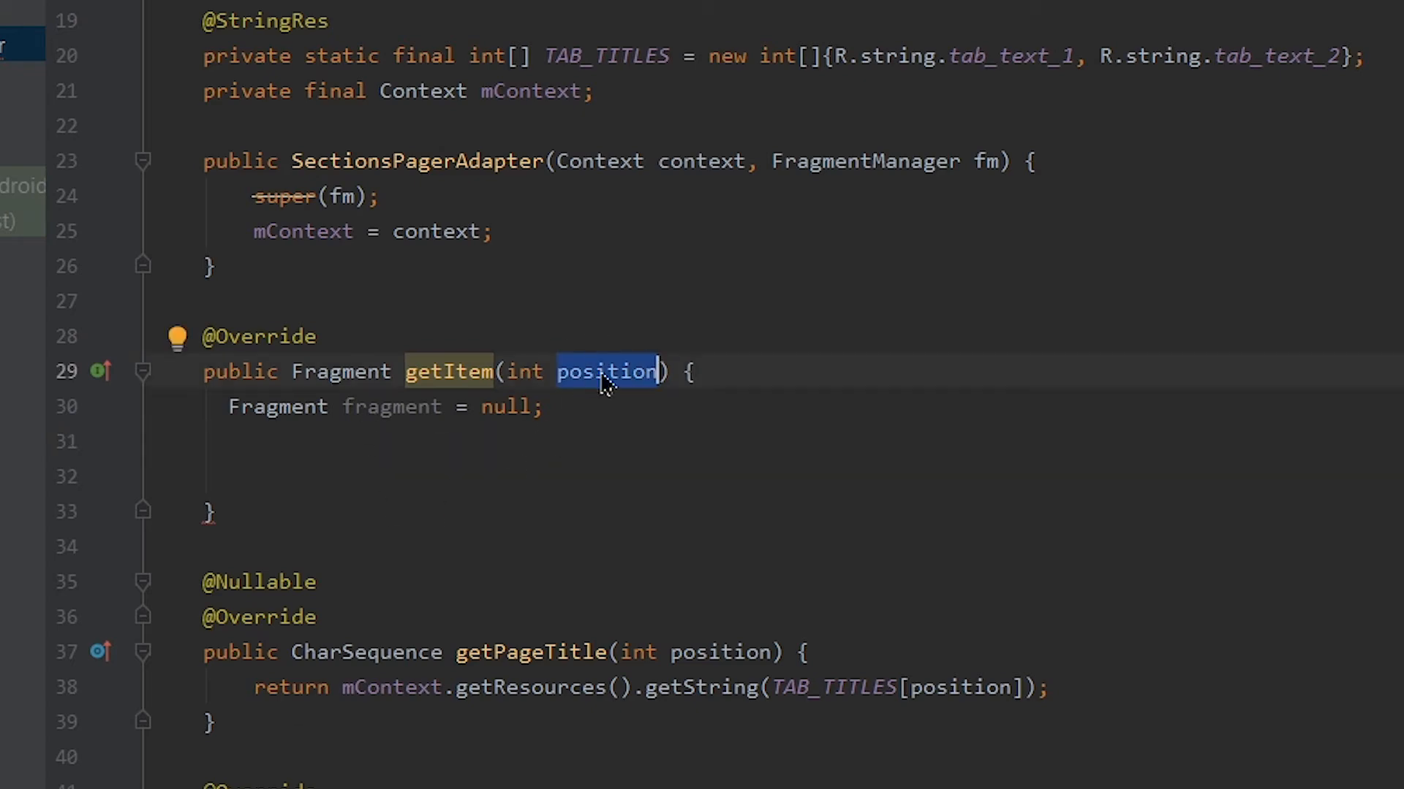
pyautogui.moveTo(604, 372); pyautogui.dragTo(407, 407)
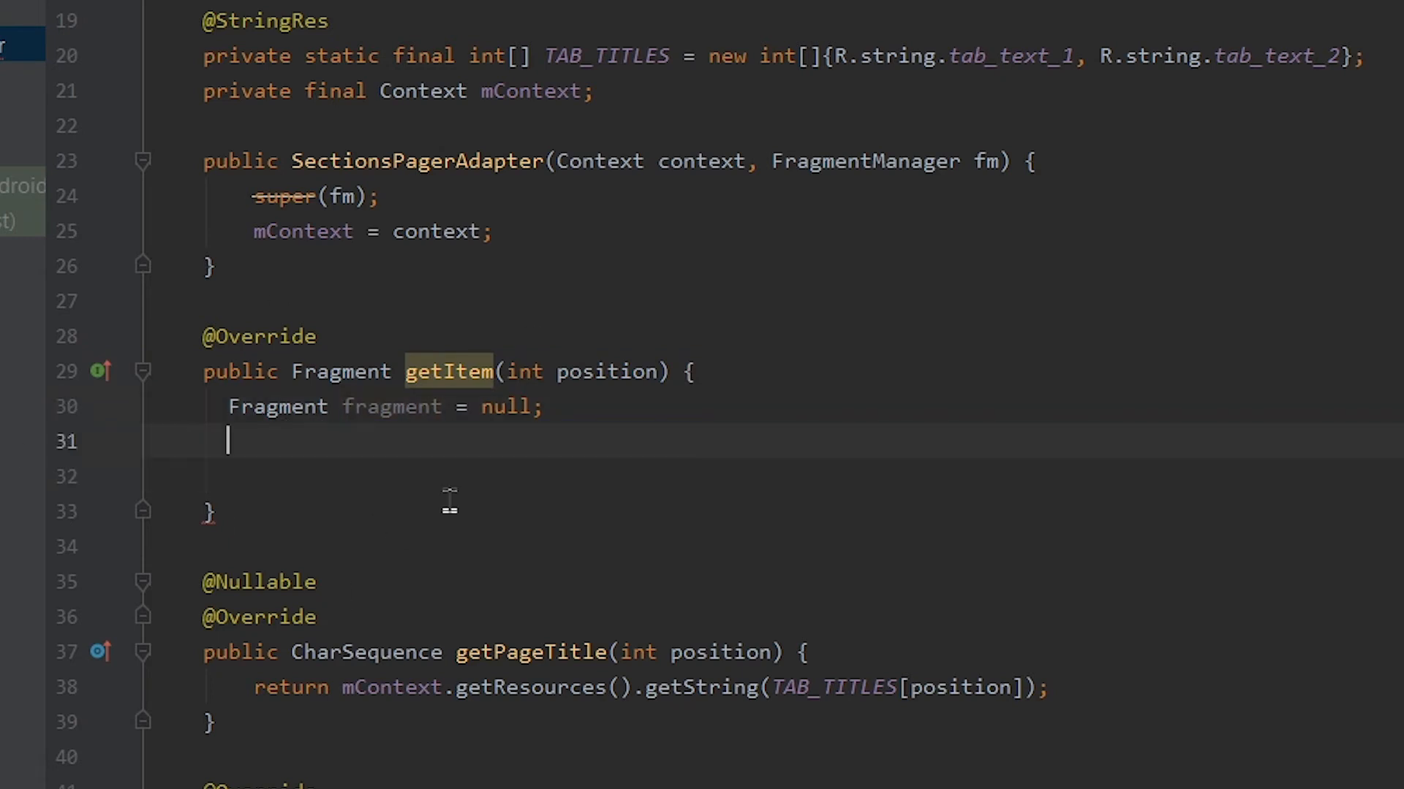
pyautogui.write('Sw')
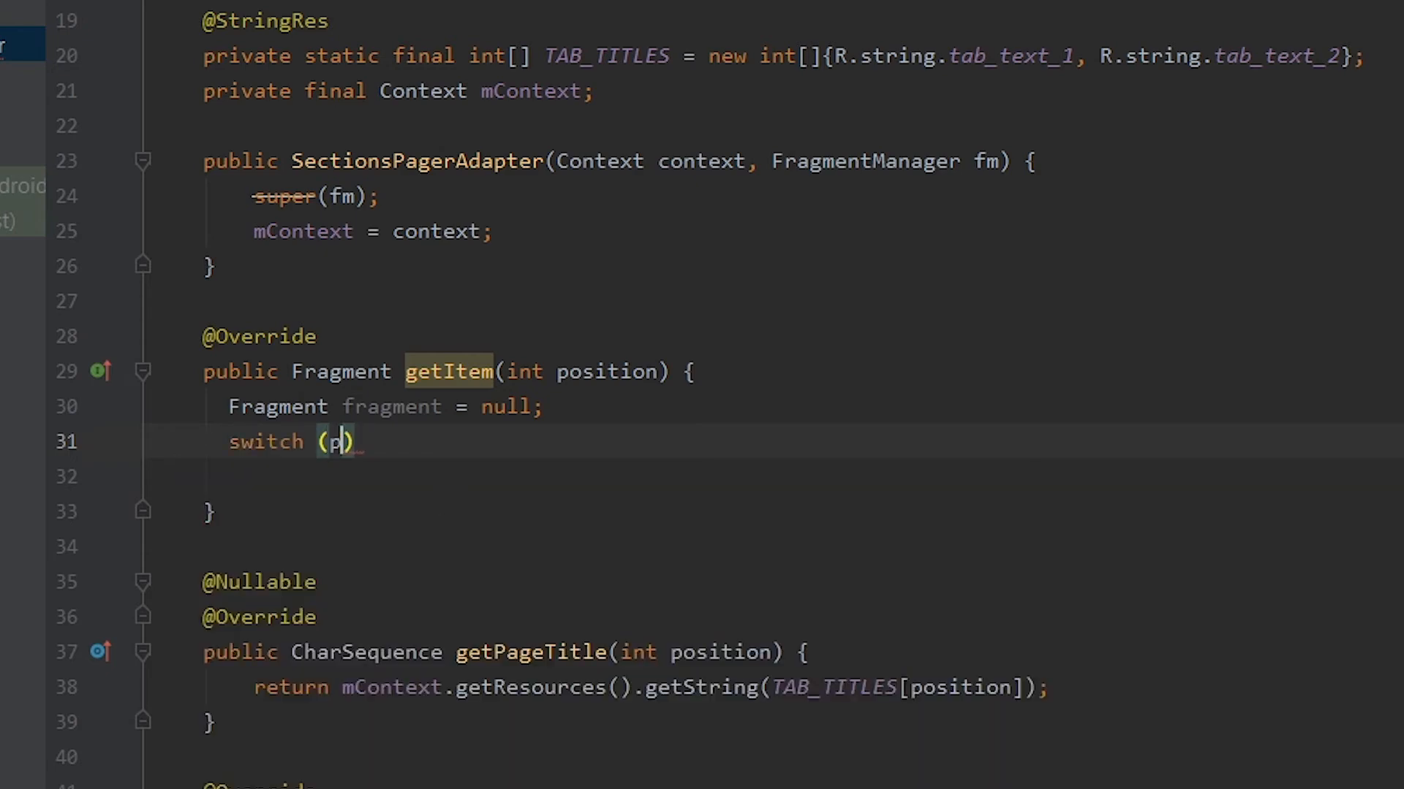
# Complete 'switch (position){' with case 0 assigning 'fragment = new fragment1();'
pyautogui.write('osition')
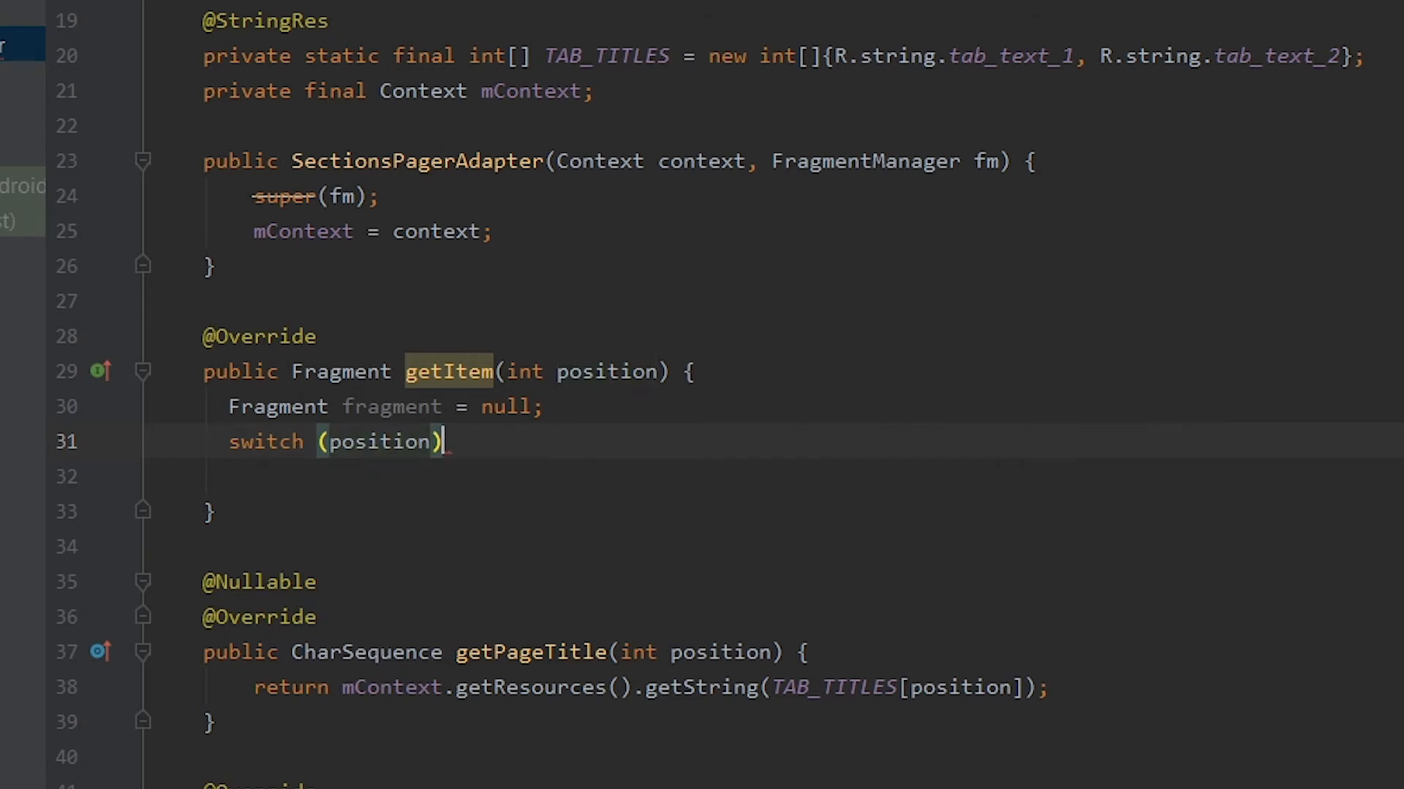
pyautogui.write('{')
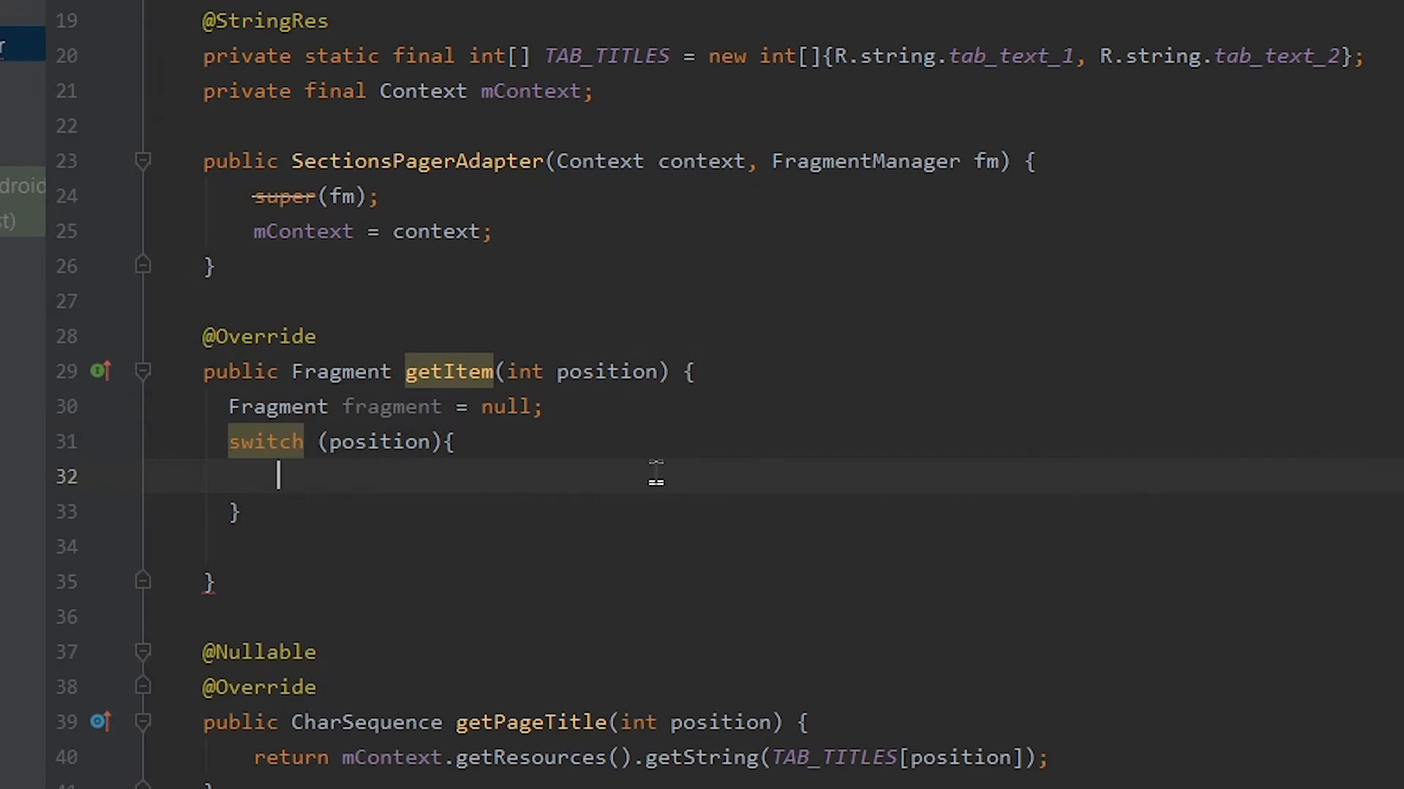
pyautogui.write('Cas')
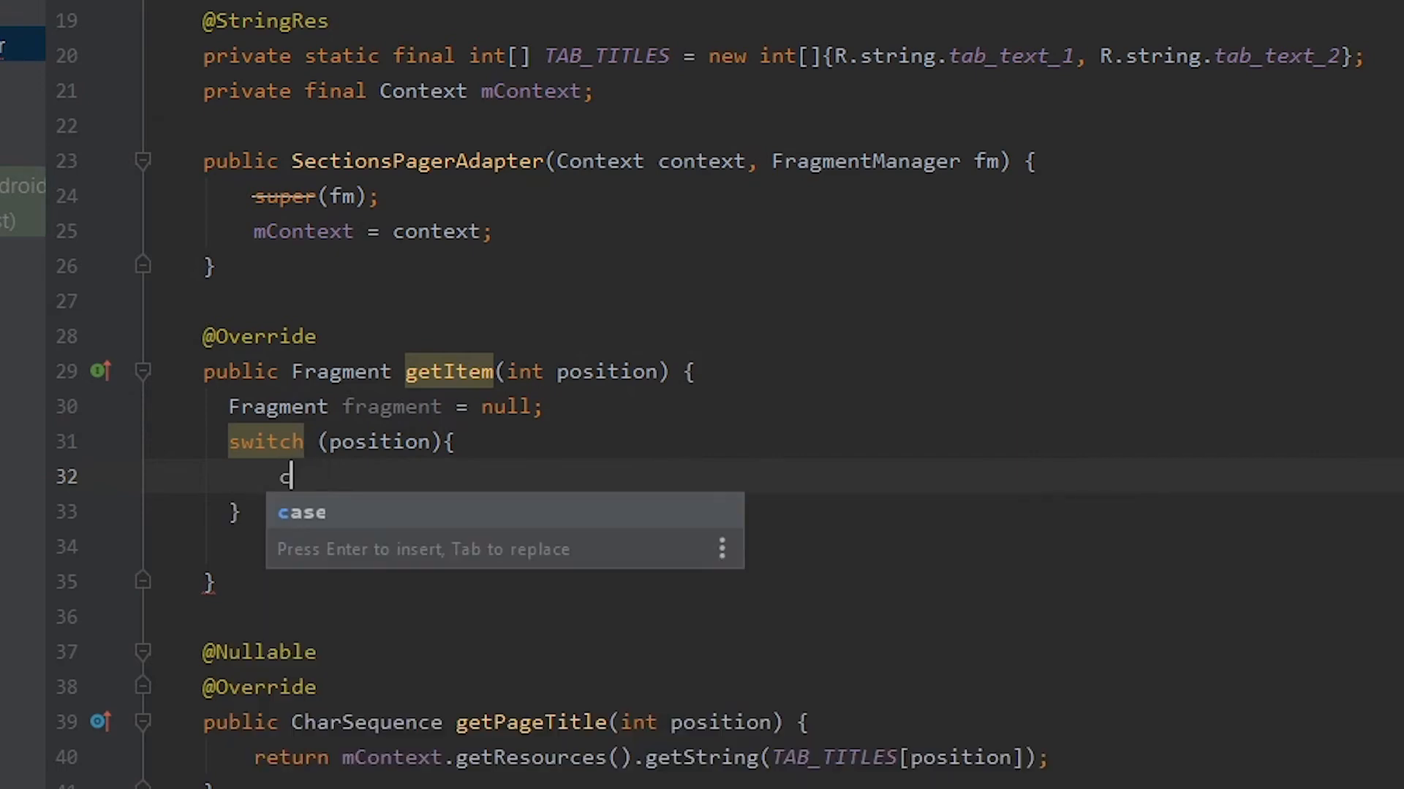
pyautogui.press('Enter')
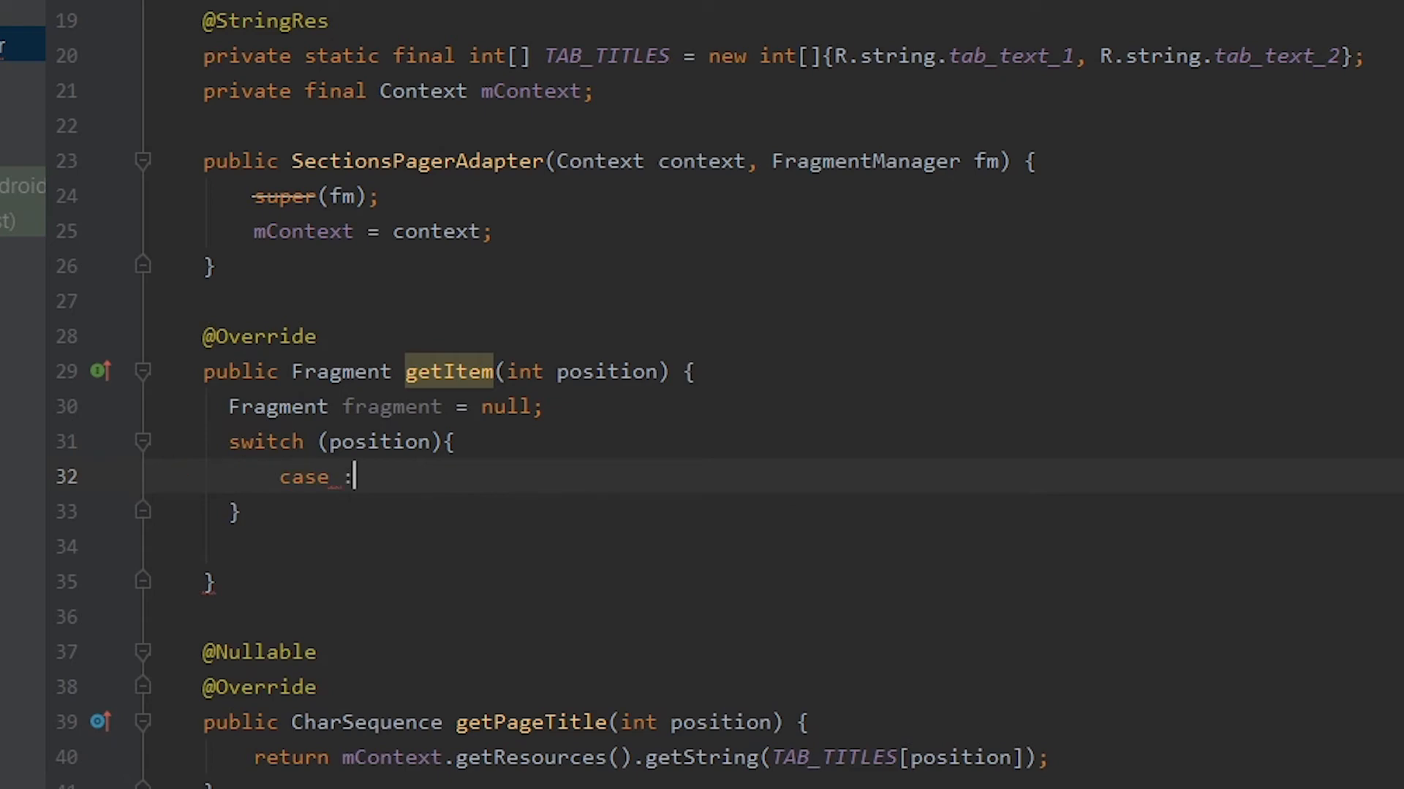
pyautogui.write('0')
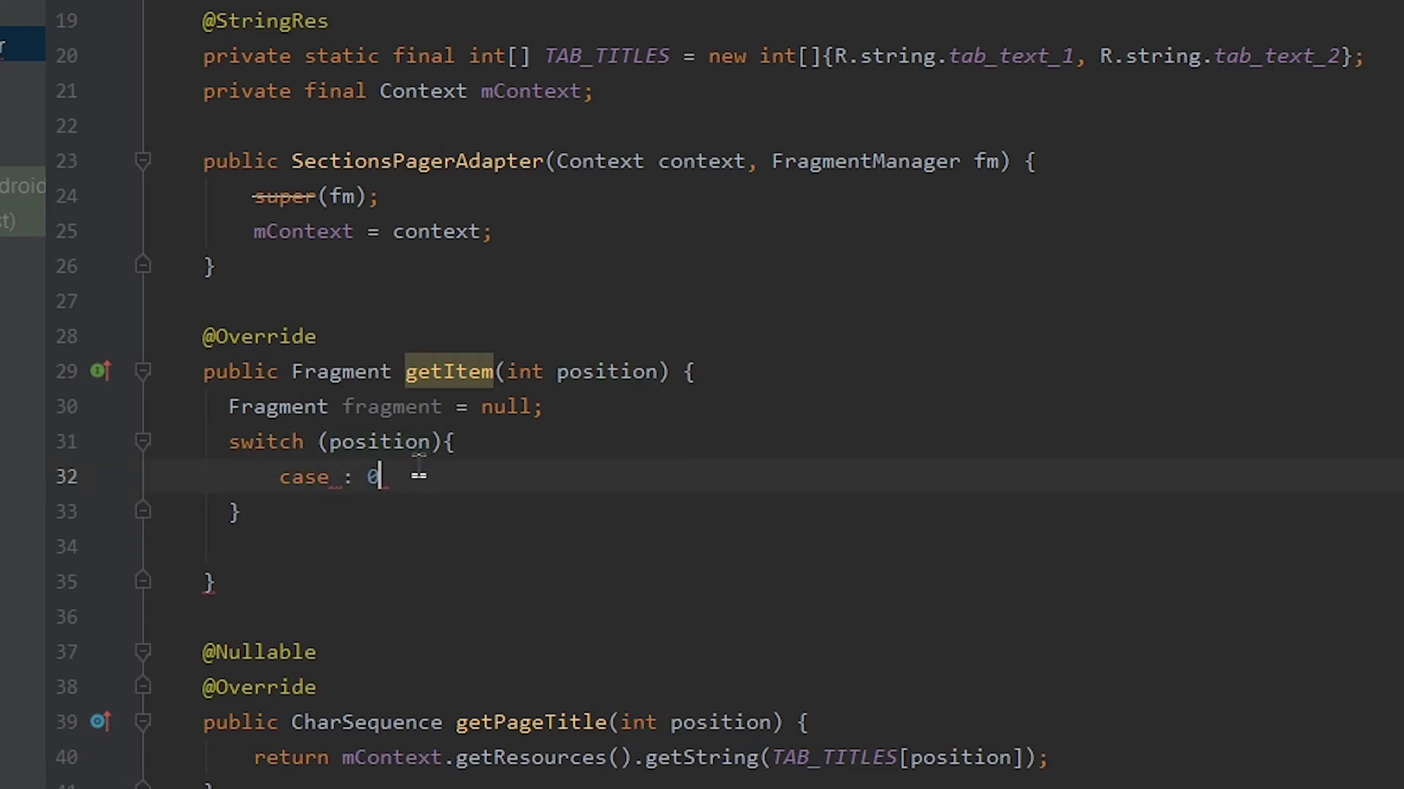
pyautogui.press('Backspace')
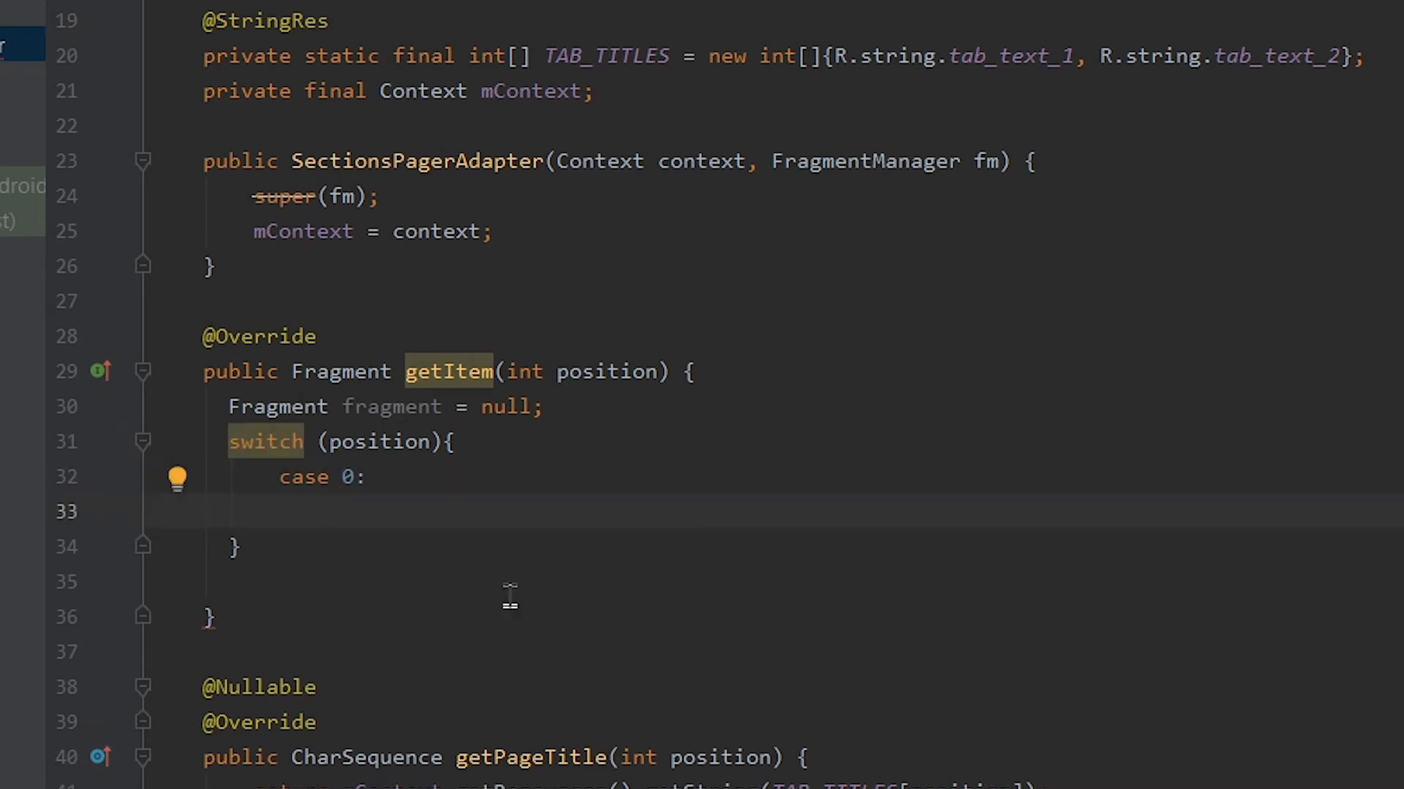
pyautogui.write('fragment')
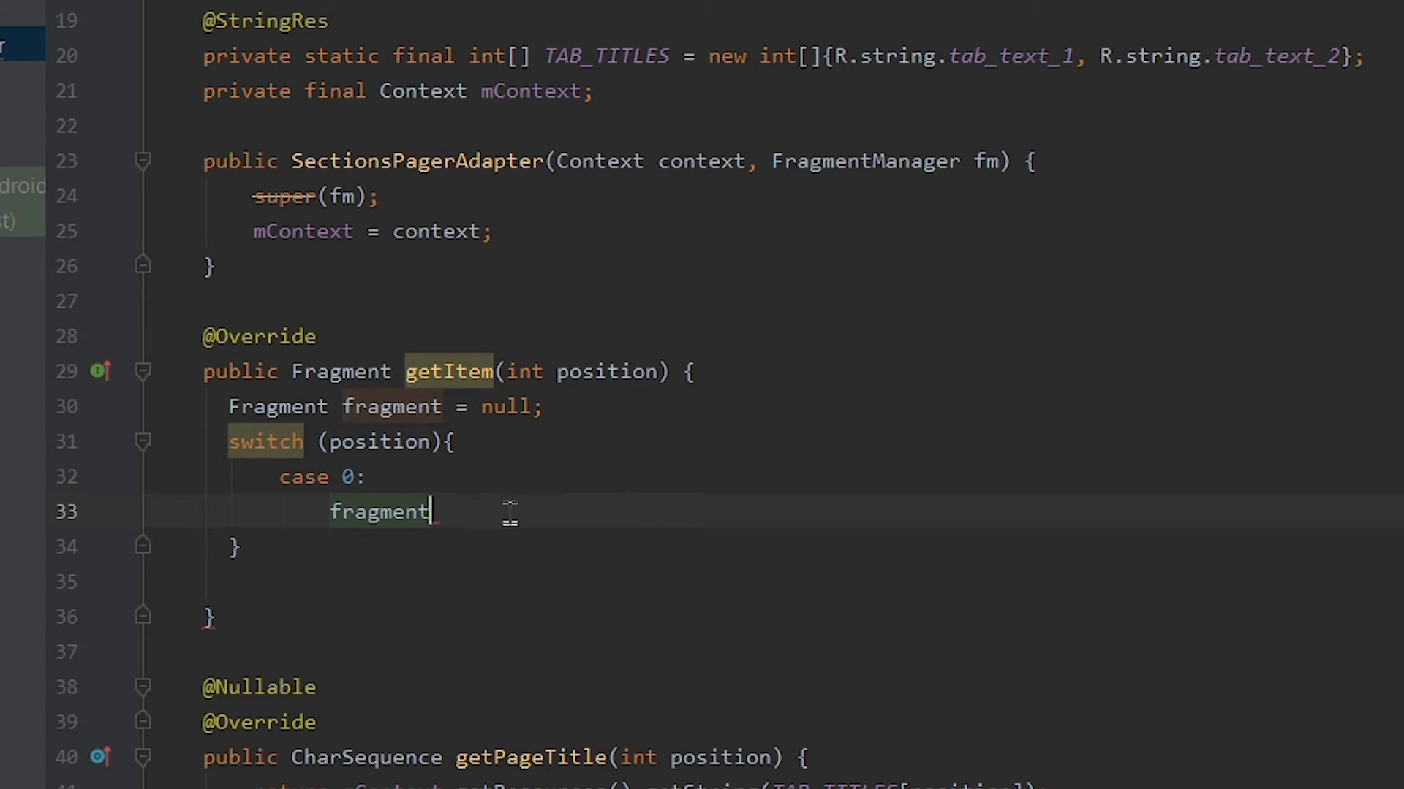
pyautogui.write('= new')
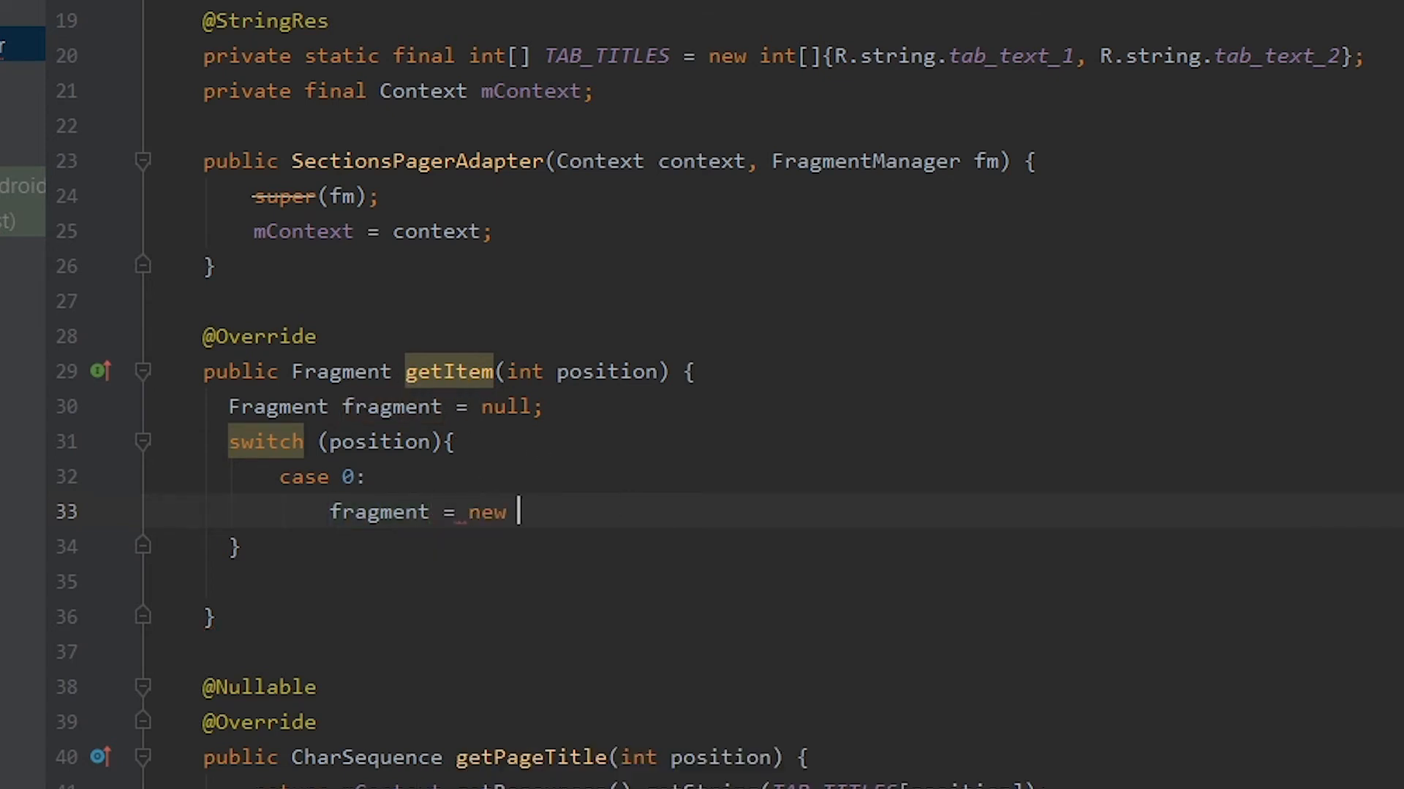
pyautogui.write('fragment1();')
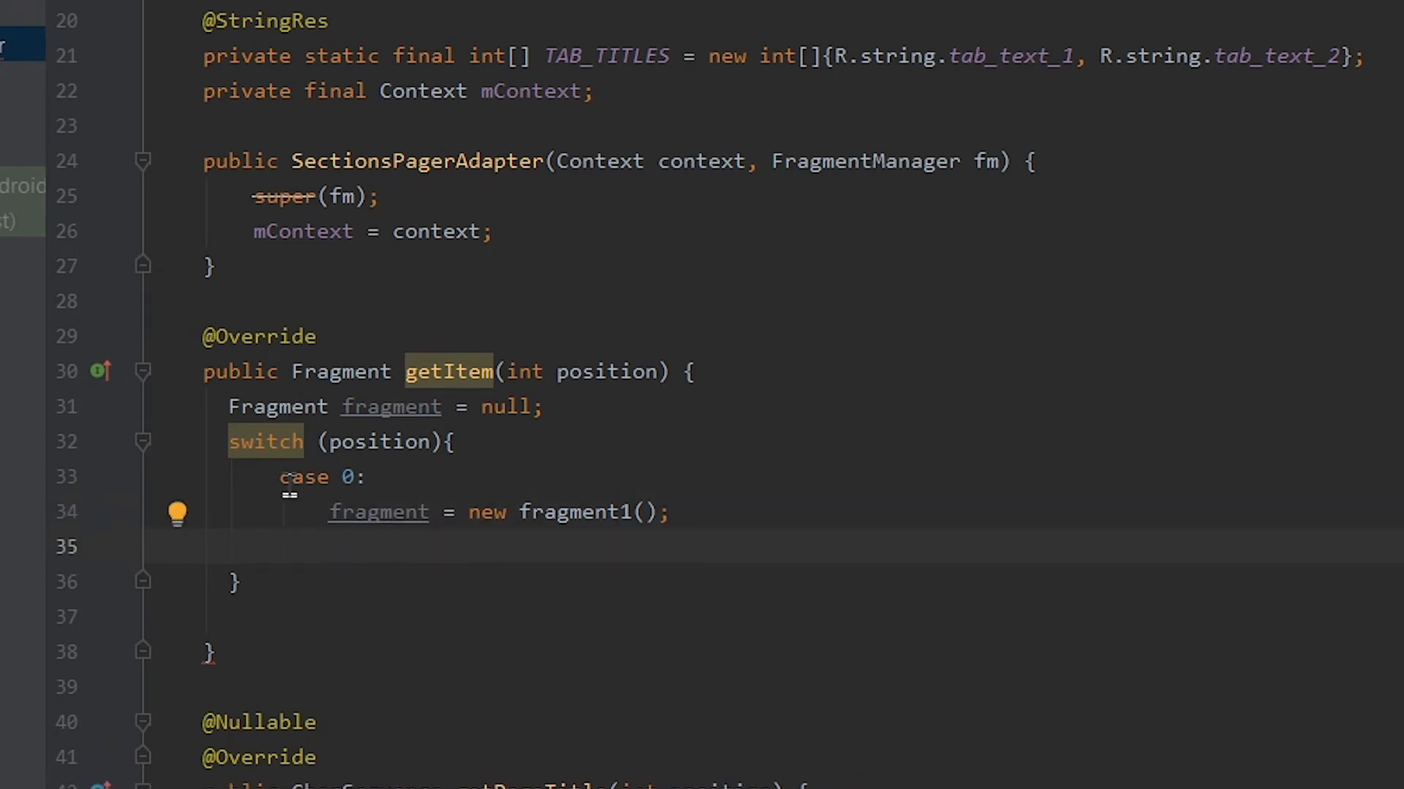
pyautogui.doubleClick(603, 371)
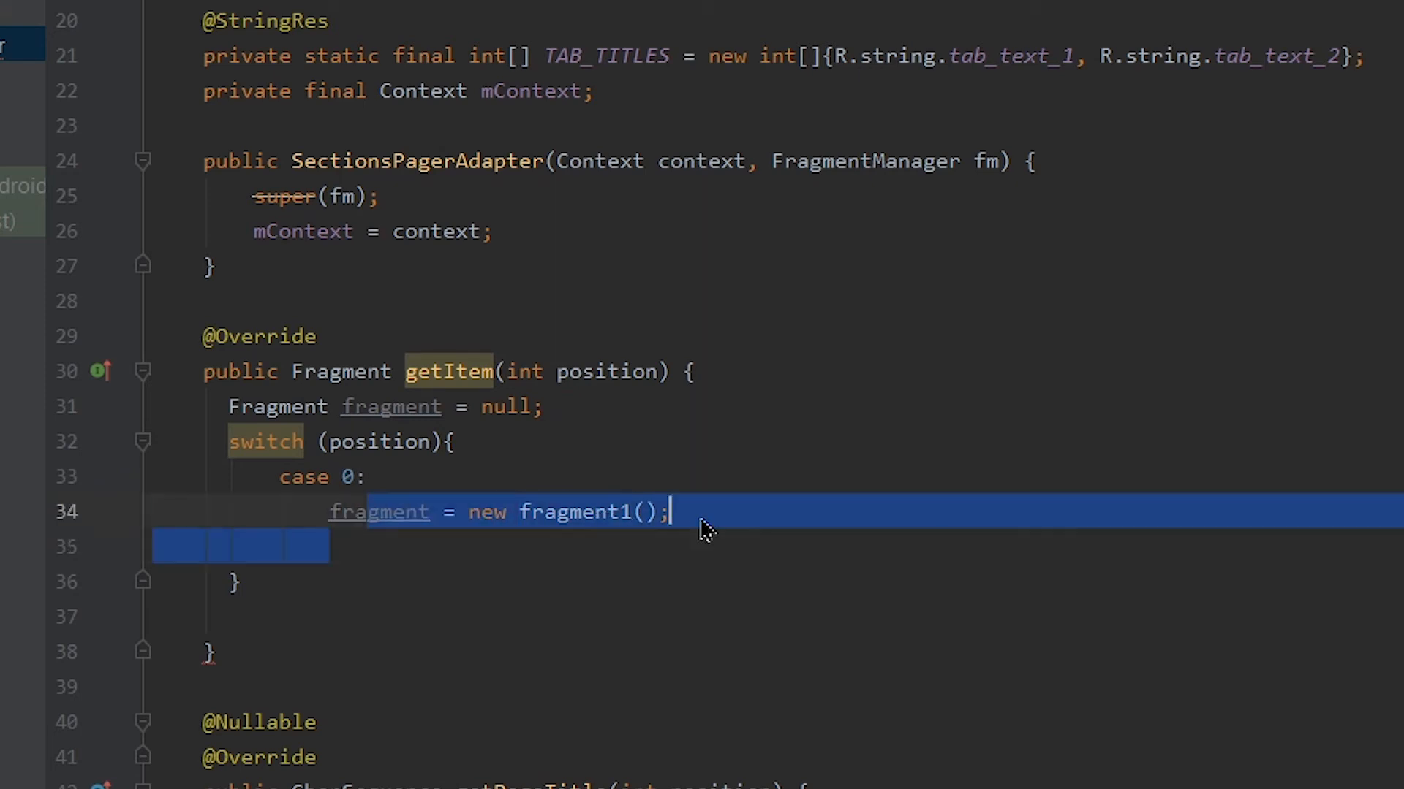
# Add 'case 1:' assigning 'fragment = new fragment2();' via autocomplete
pyautogui.write('case')
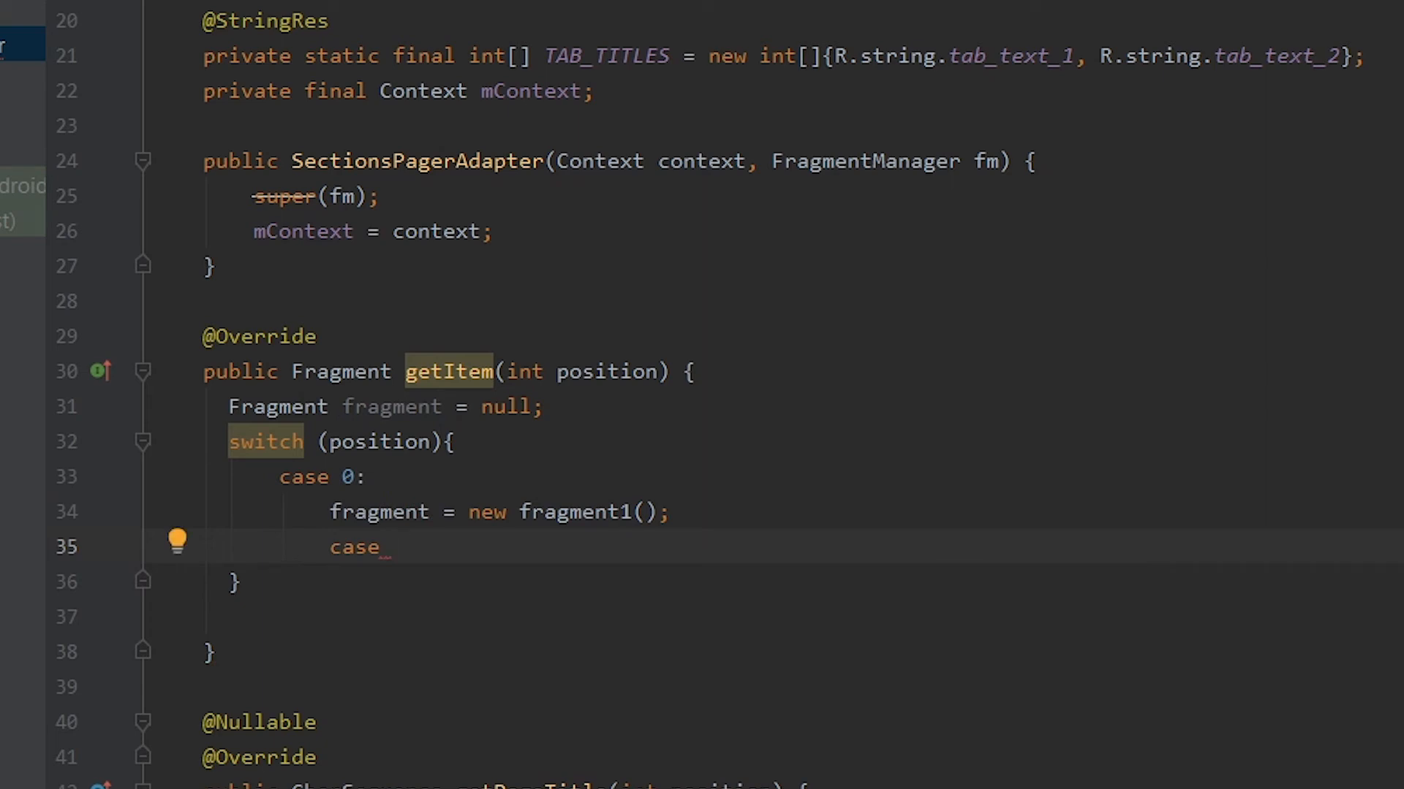
pyautogui.write('1:')
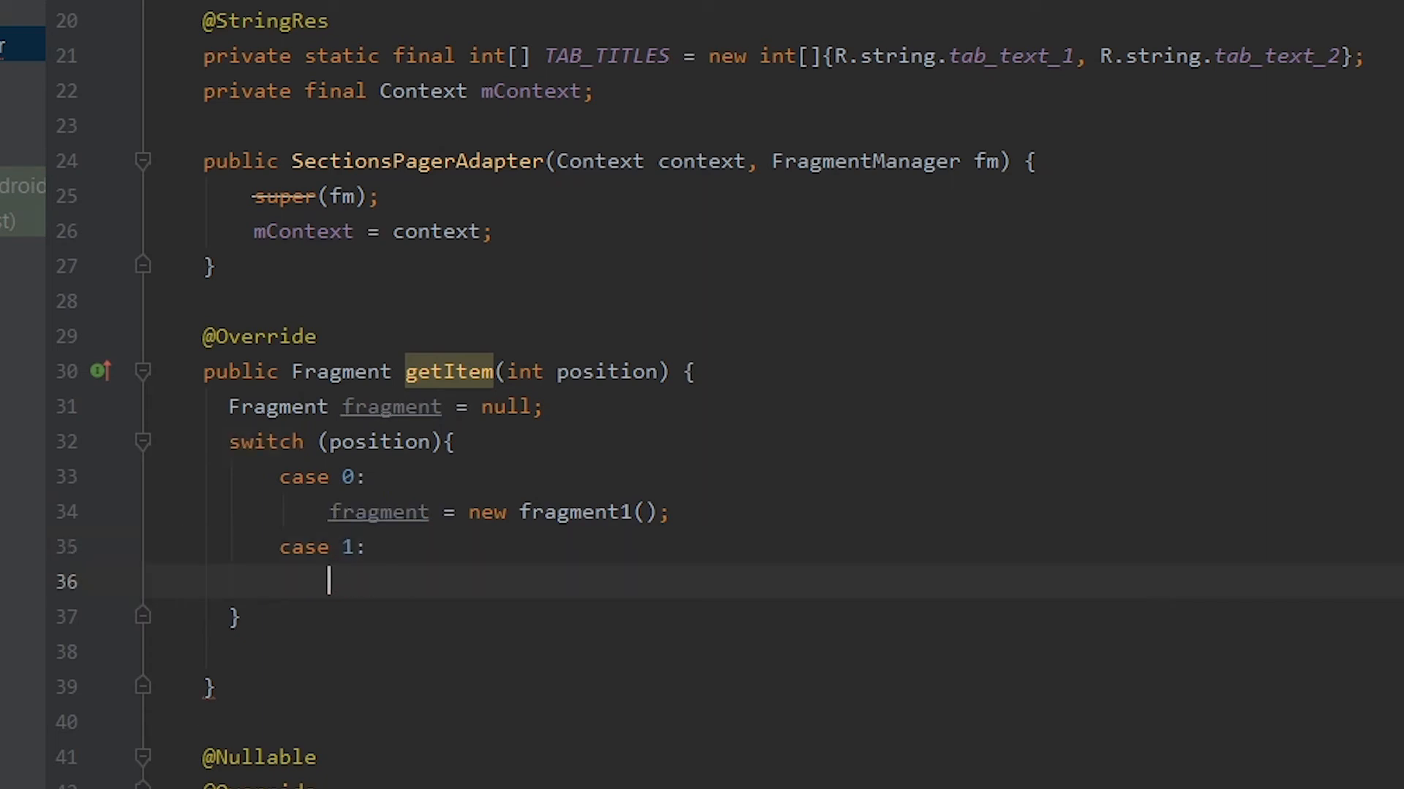
pyautogui.write('fragment =')
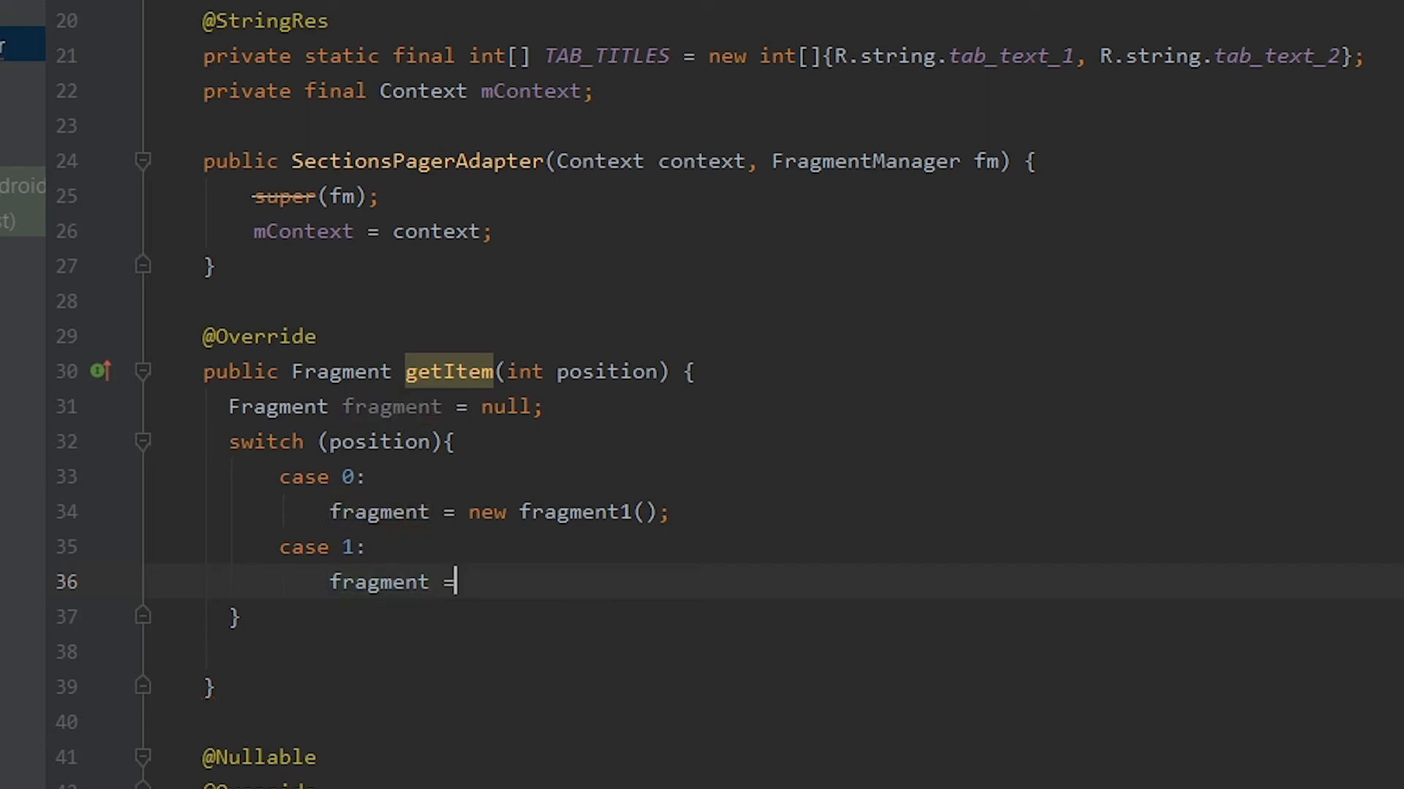
pyautogui.write('new')
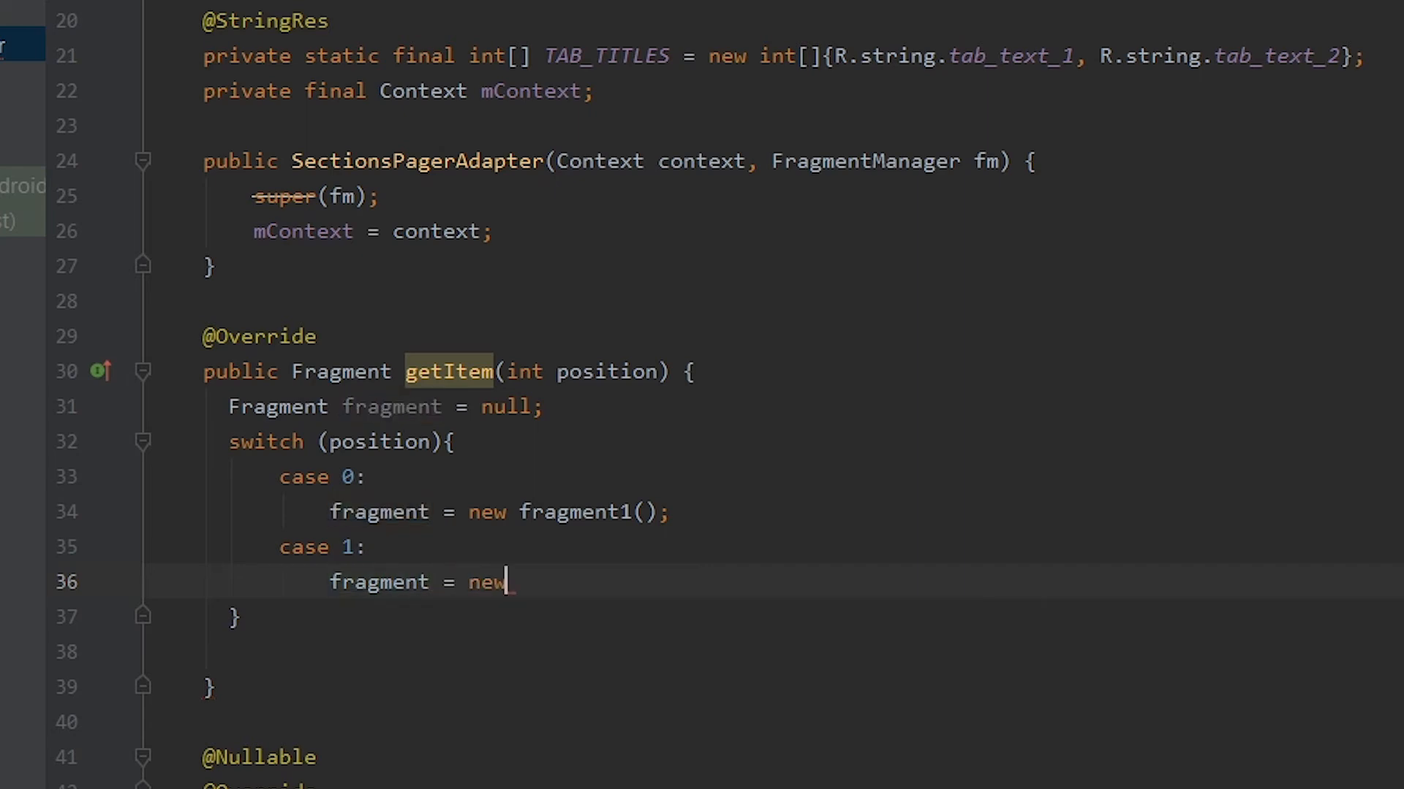
pyautogui.write('f')
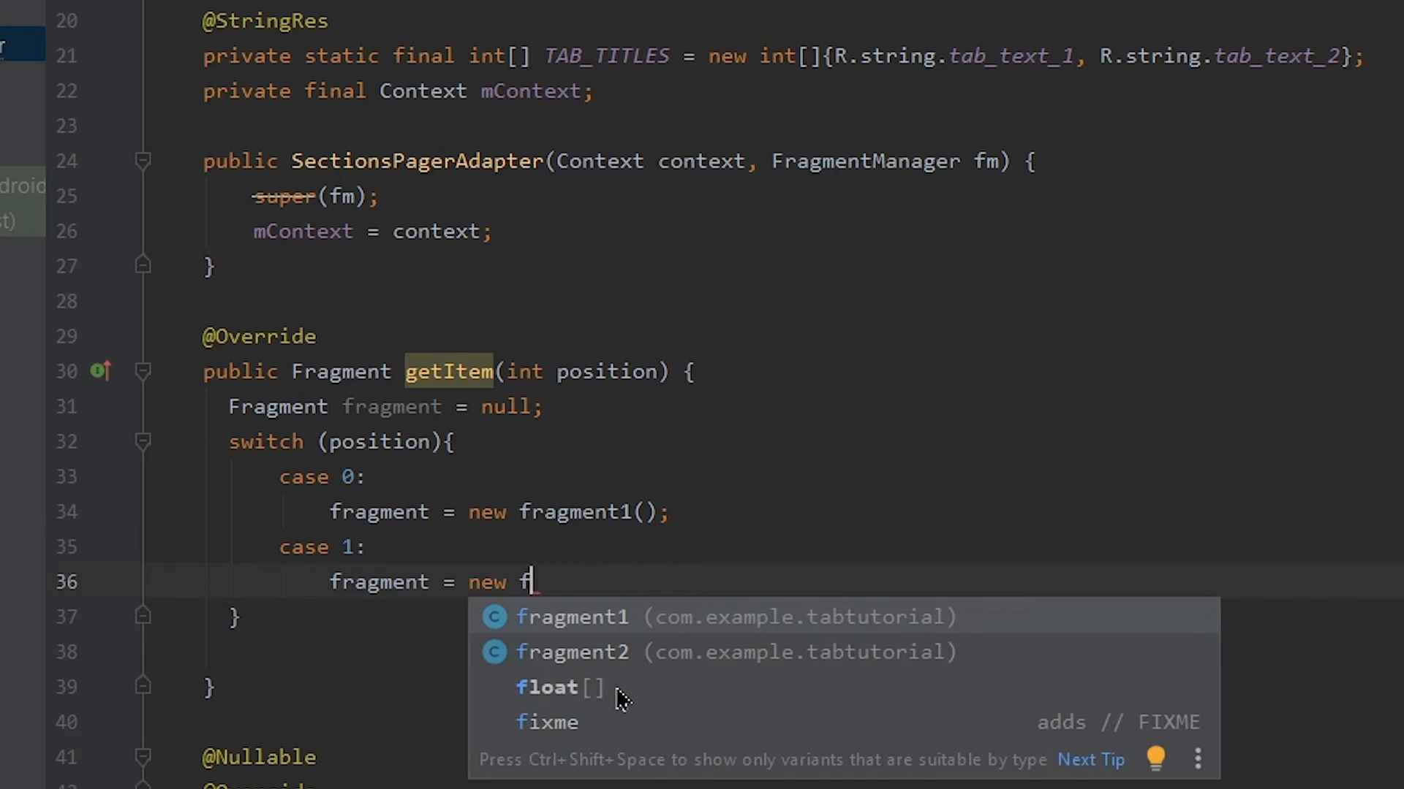
pyautogui.click(573, 652)
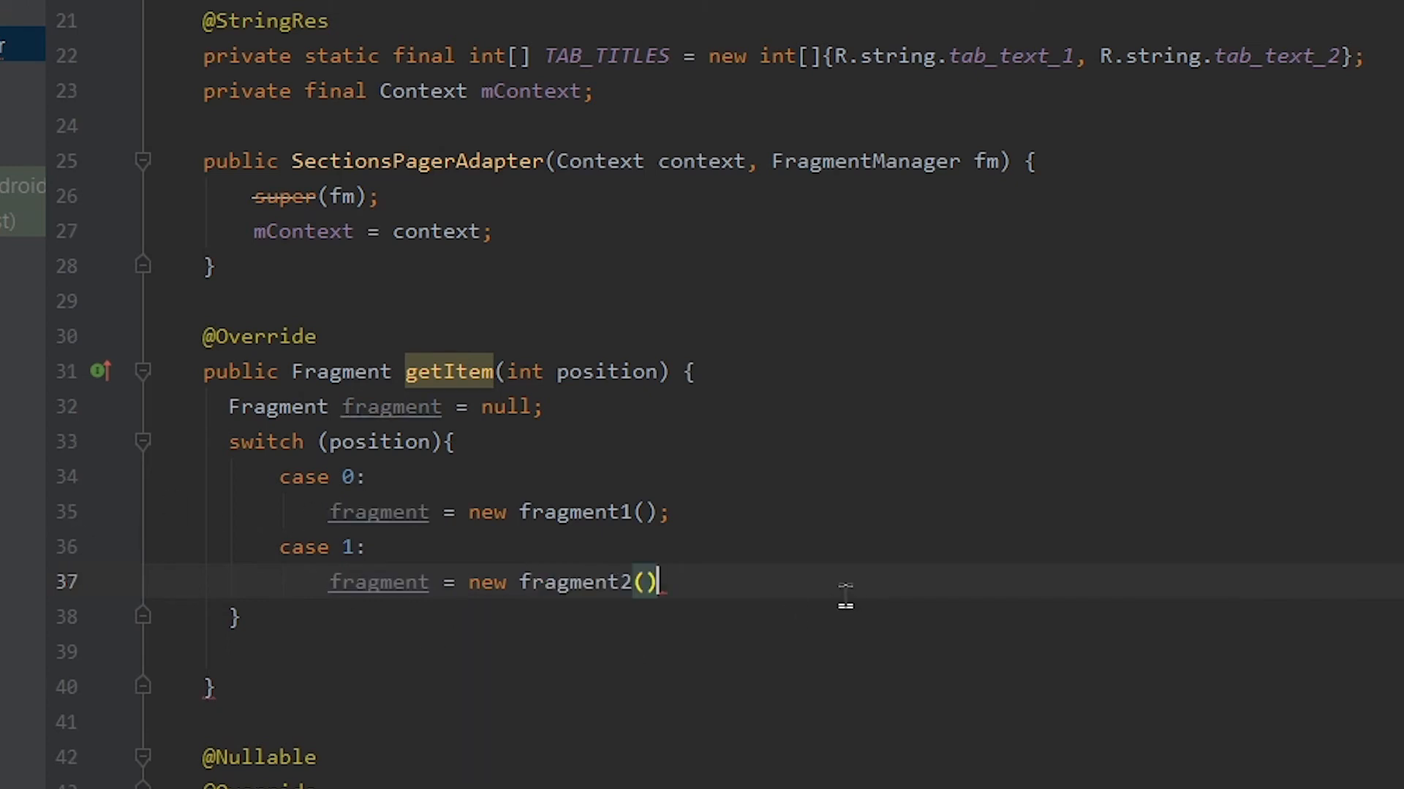
pyautogui.write(';')
pyautogui.write('break;')
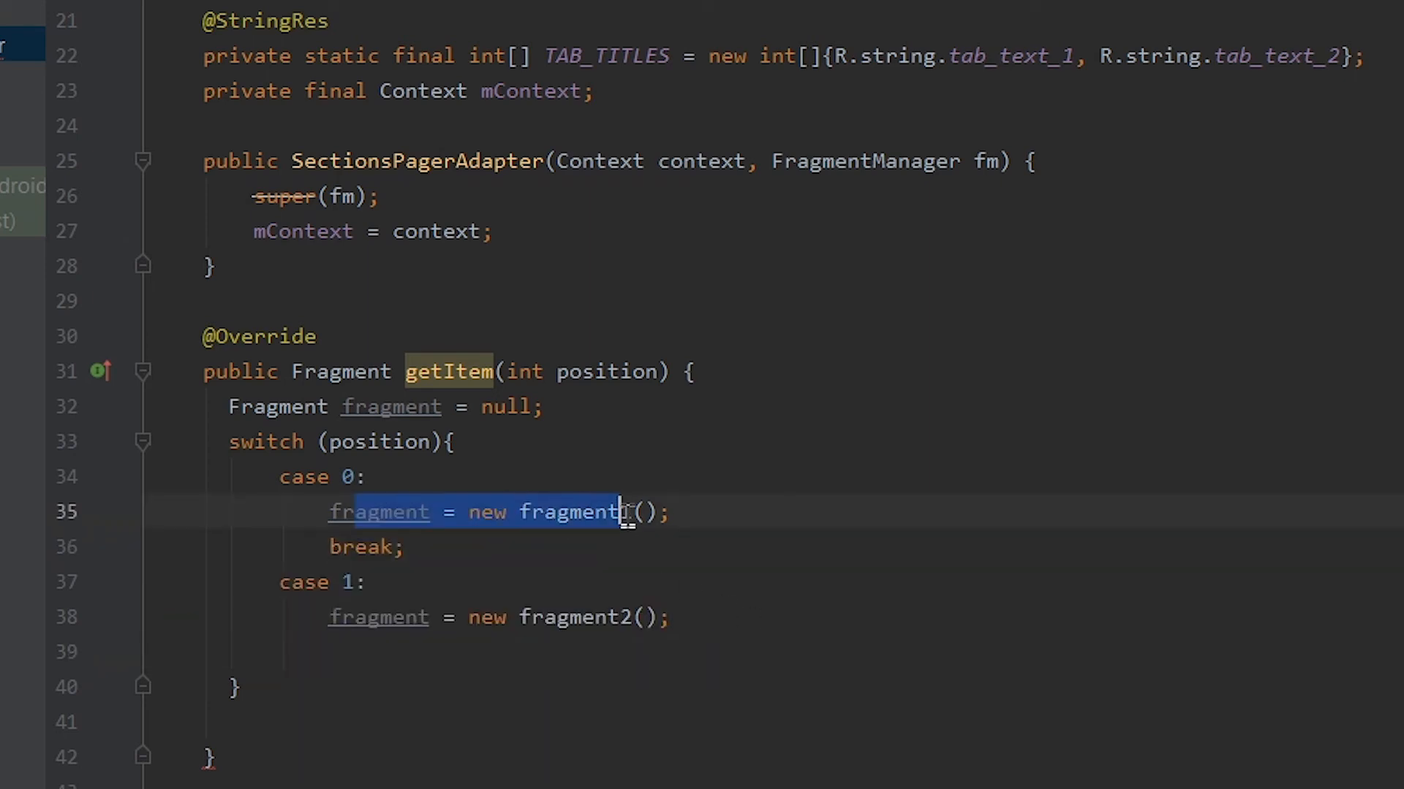
# Add 'break;' statements ending both switch cases
pyautogui.write('1')
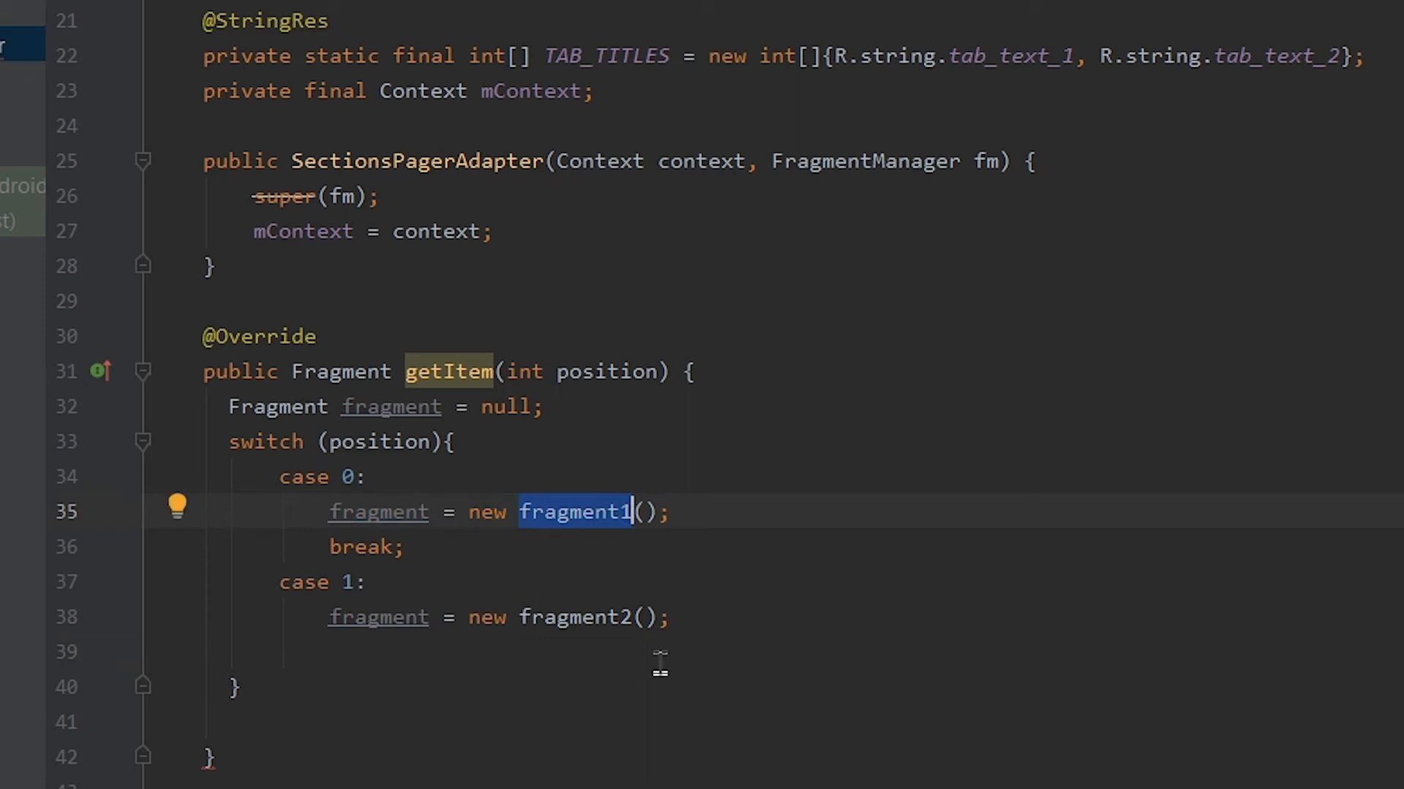
pyautogui.write('break;')
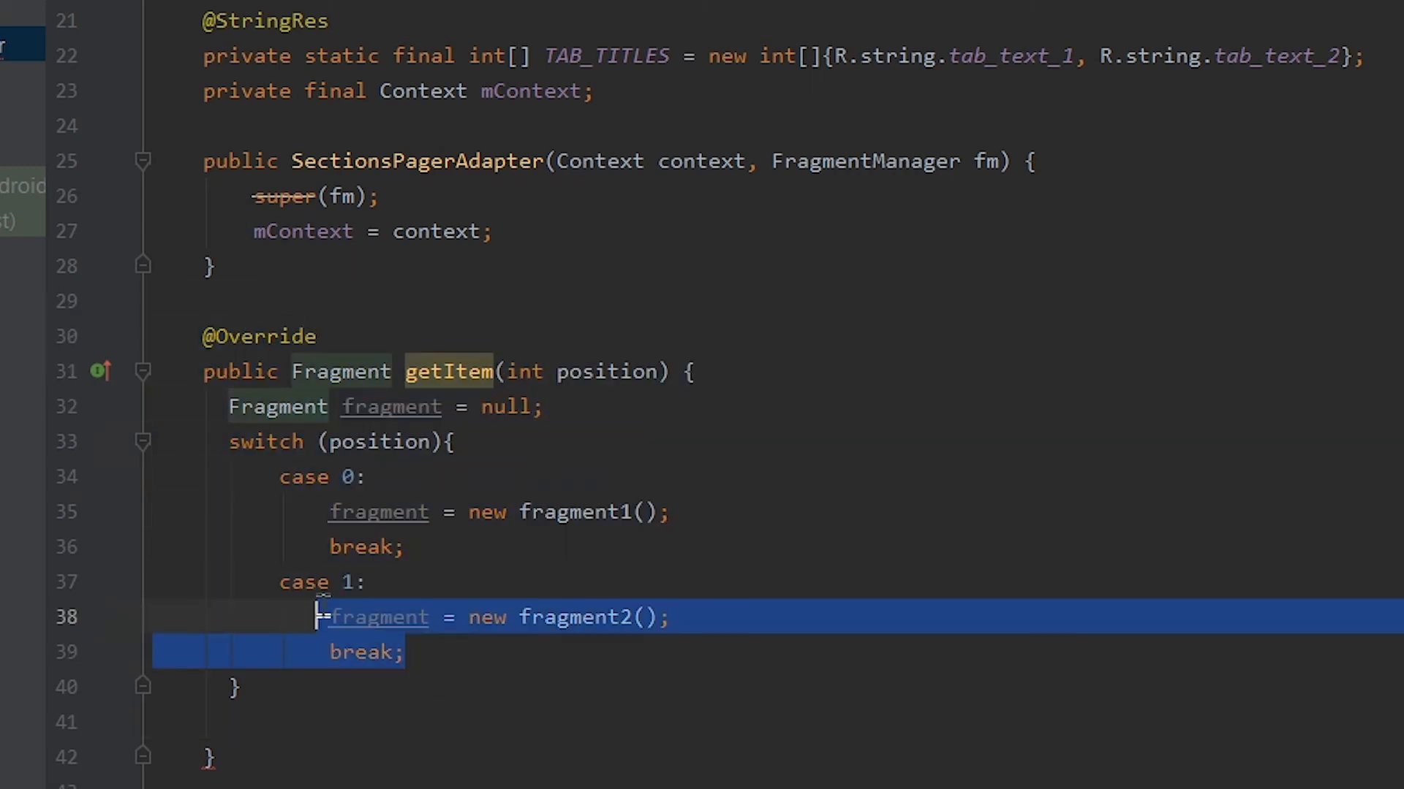
pyautogui.write('re')
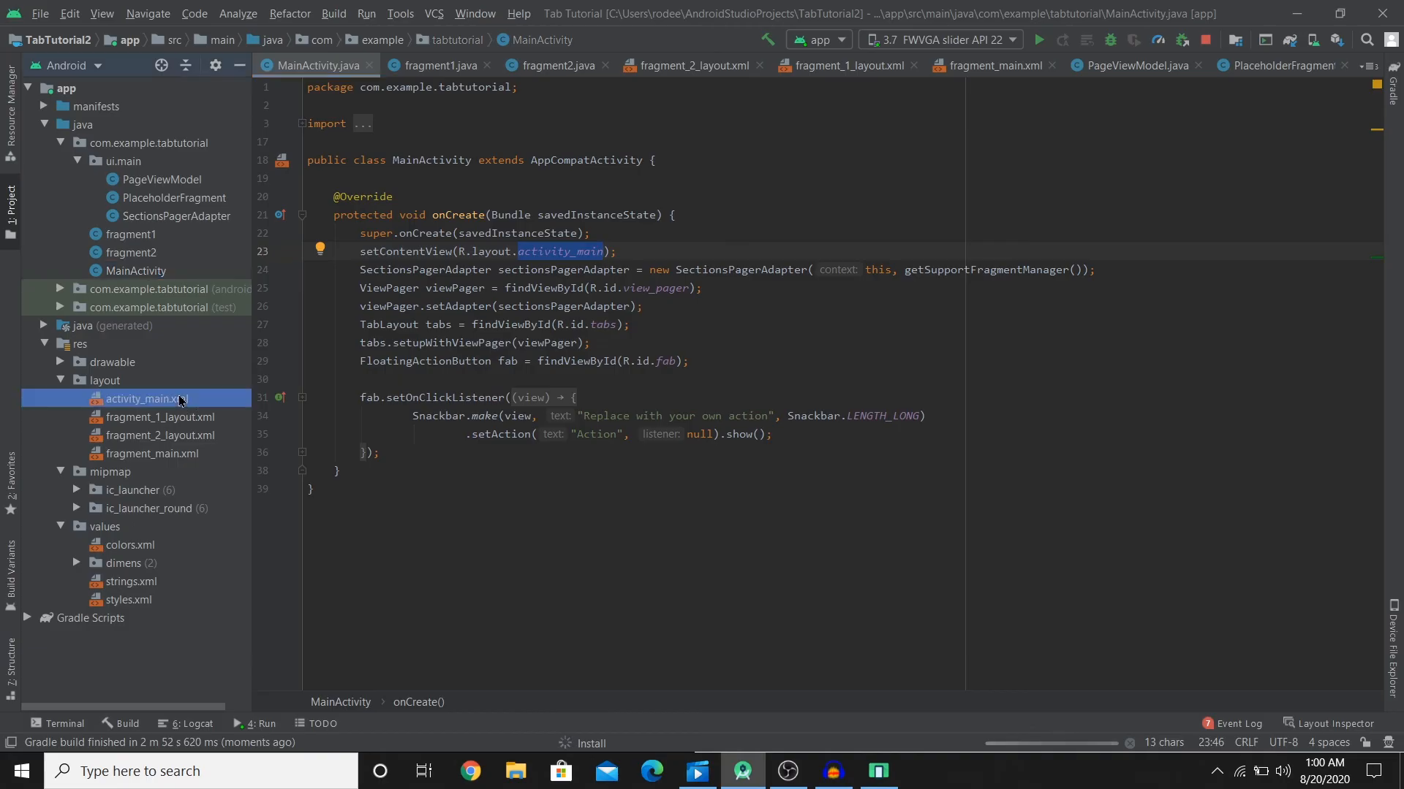
# Open activity_main.xml in the layout editor
pyautogui.doubleClick(146, 398)
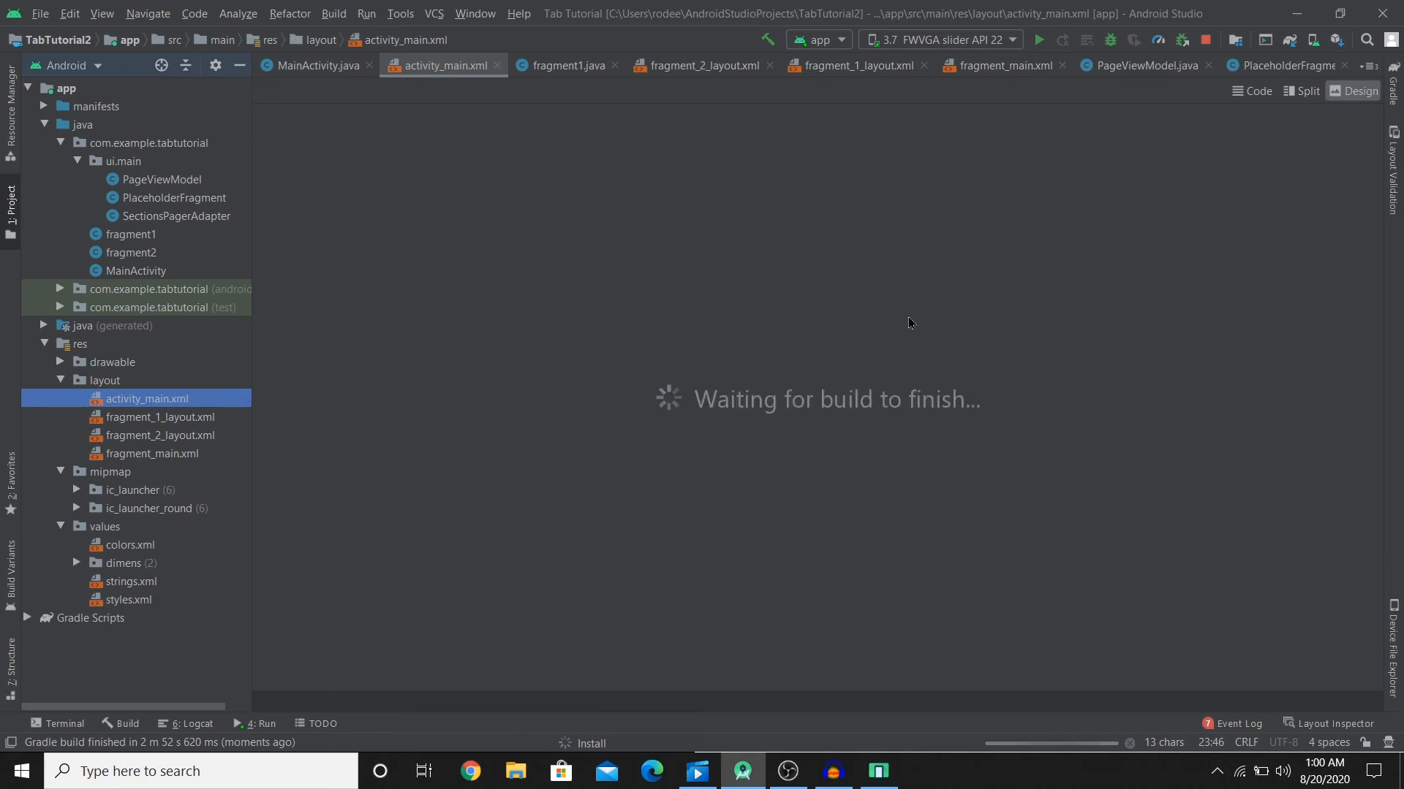
pyautogui.moveTo(837, 314)
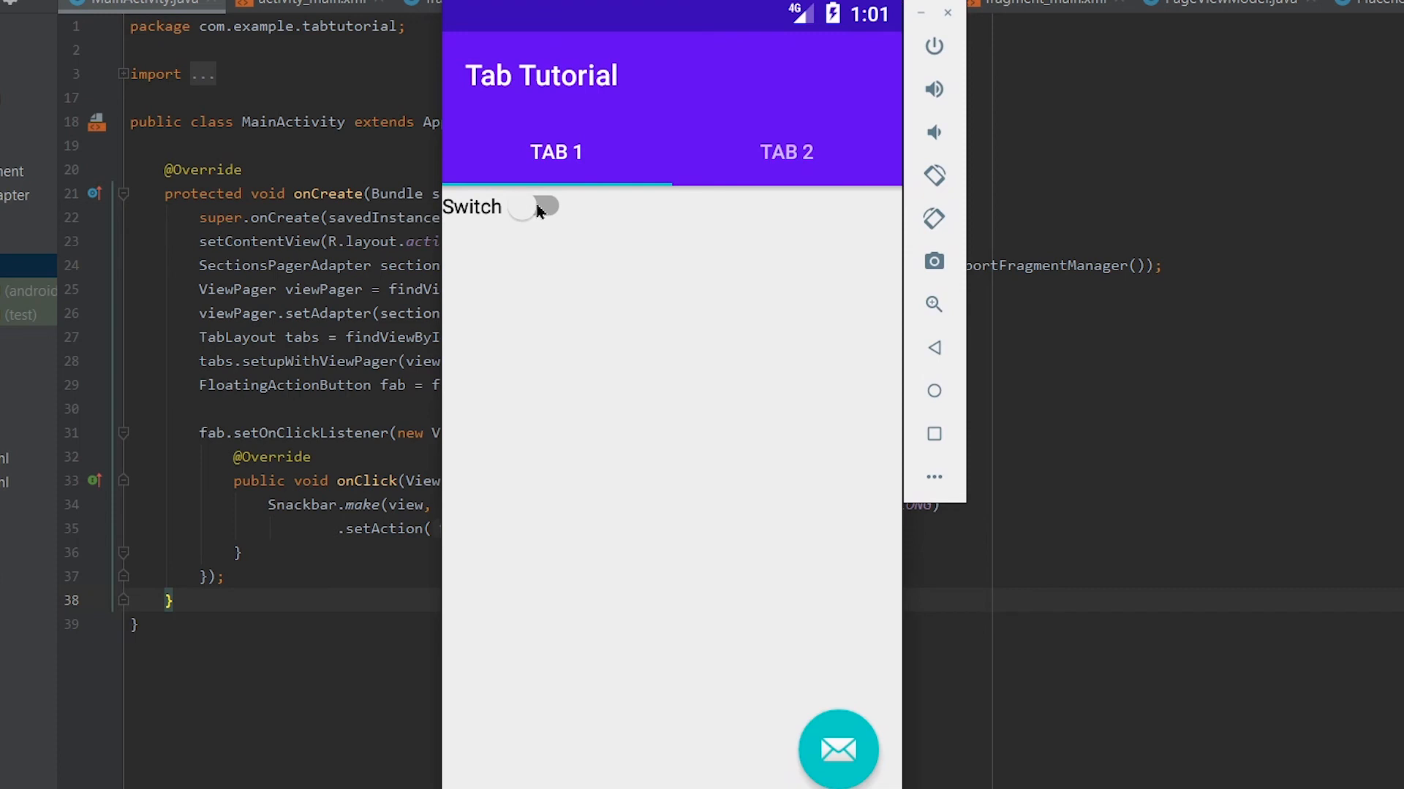
# Turn on Tab 1's Switch, then switch between Tab 1 and Tab 2's Button
pyautogui.click(535, 207)
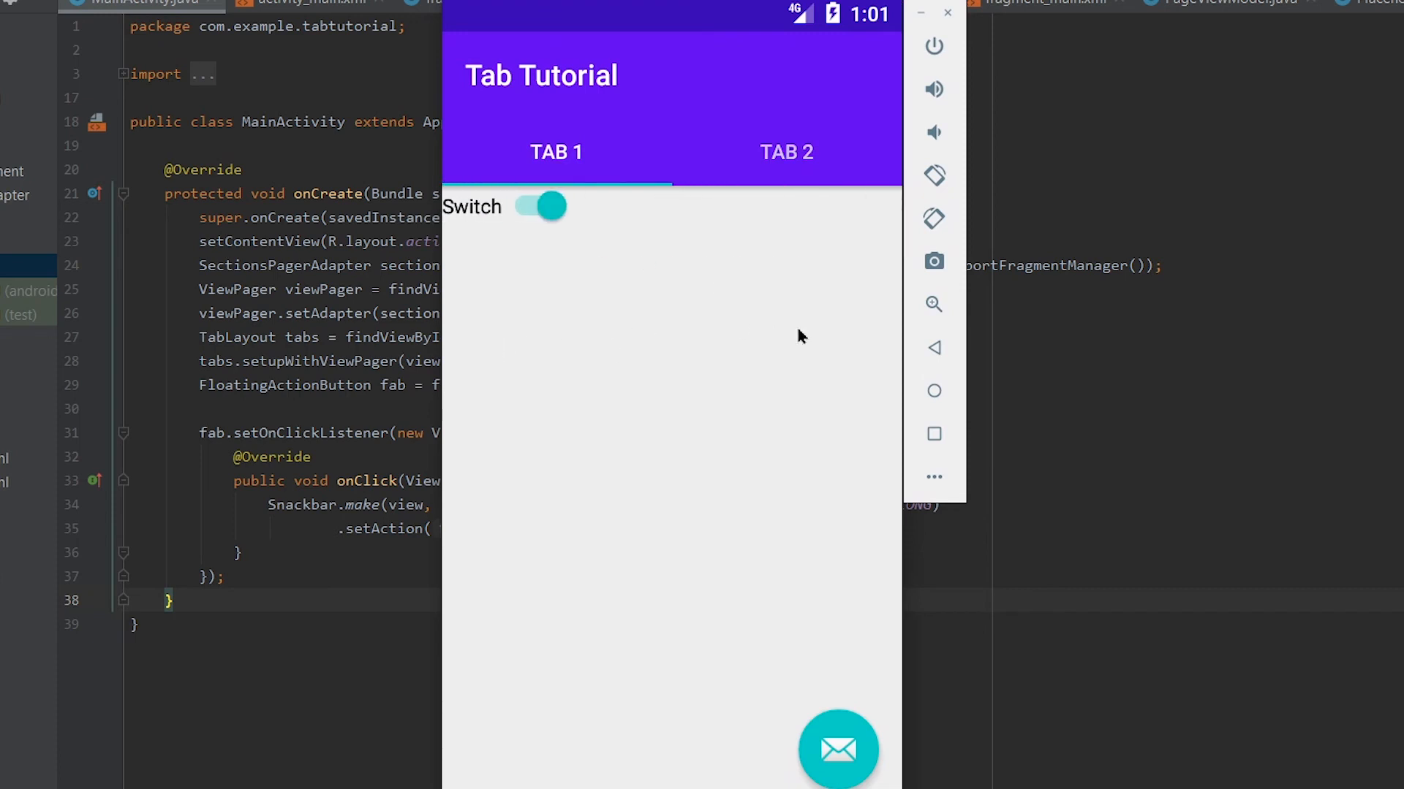
pyautogui.click(787, 153)
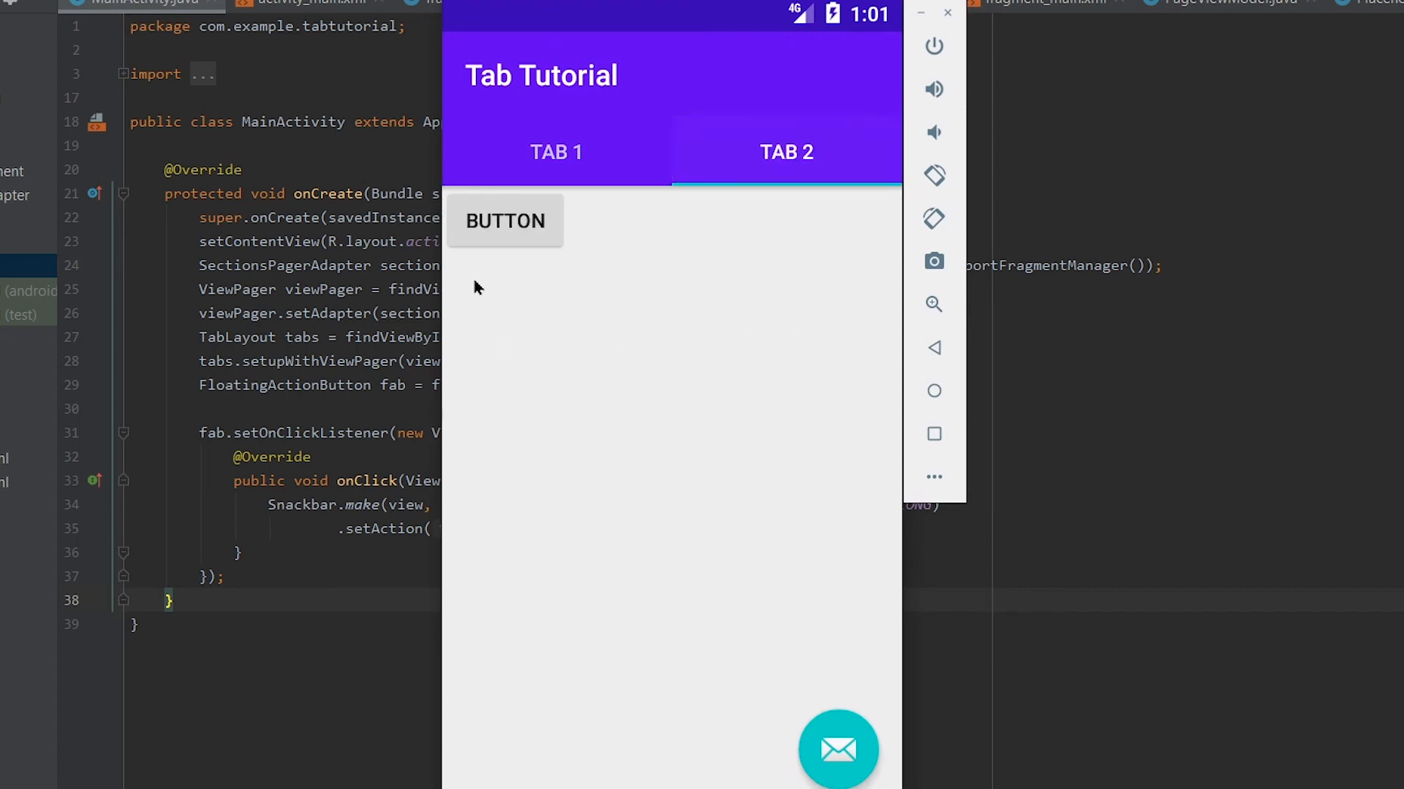
pyautogui.moveTo(657, 430)
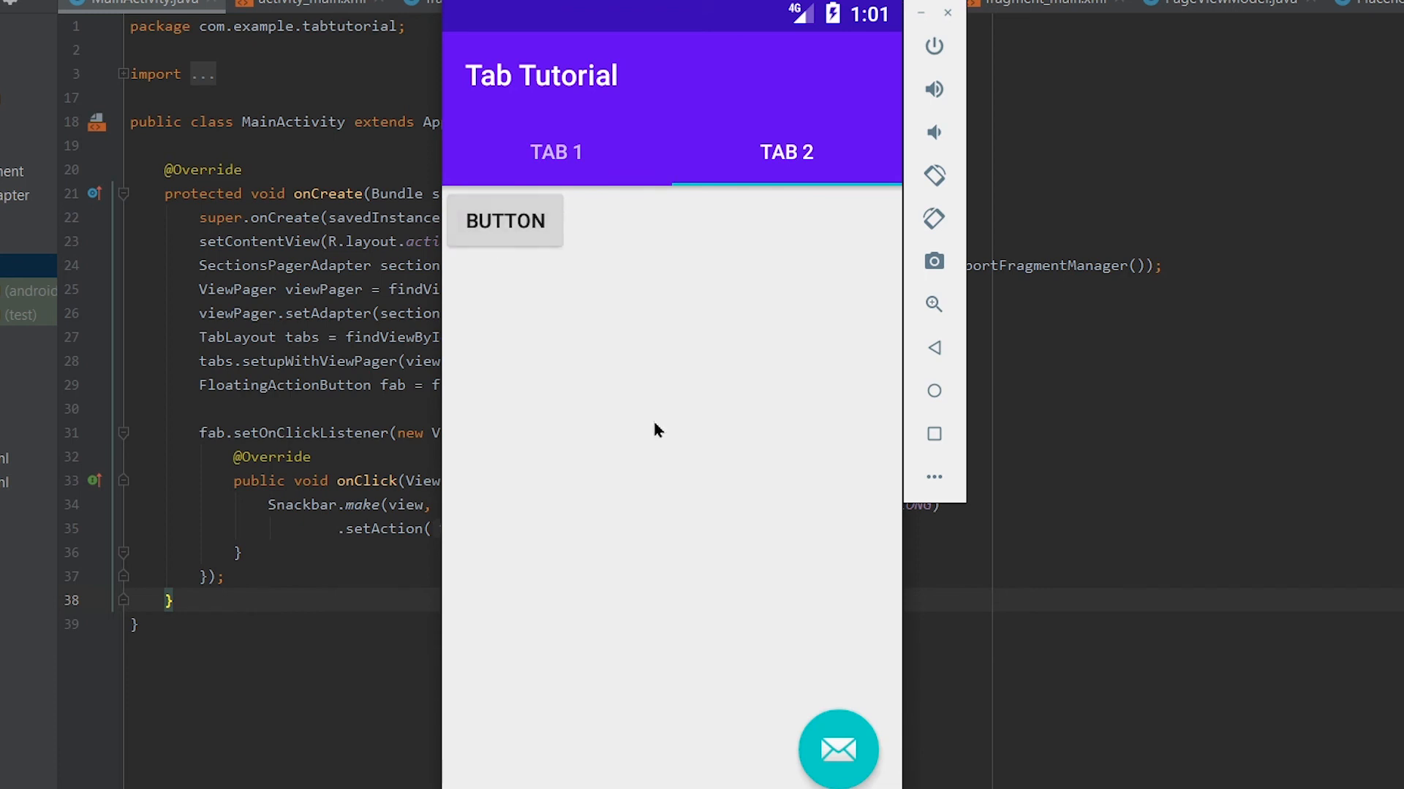
pyautogui.click(555, 152)
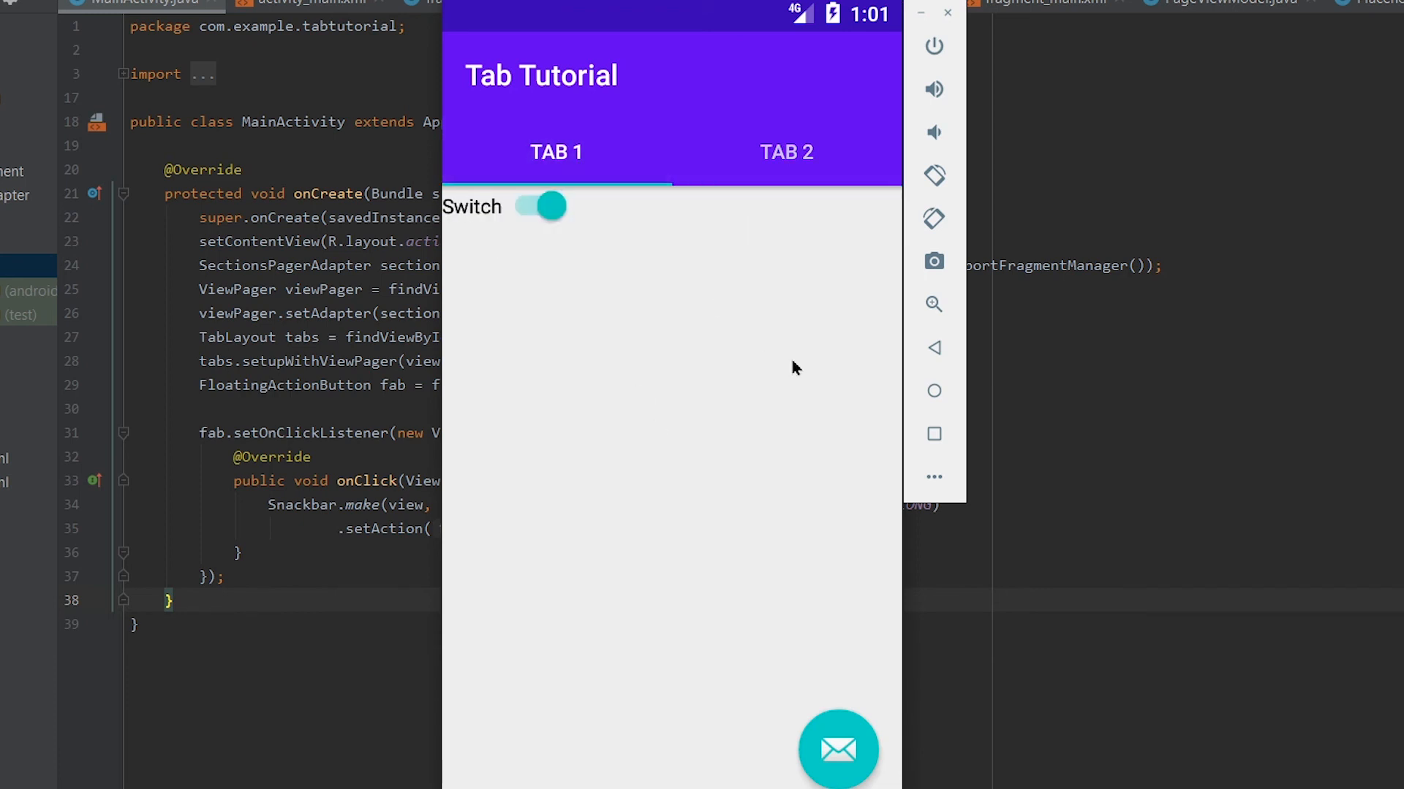
pyautogui.click(788, 152)
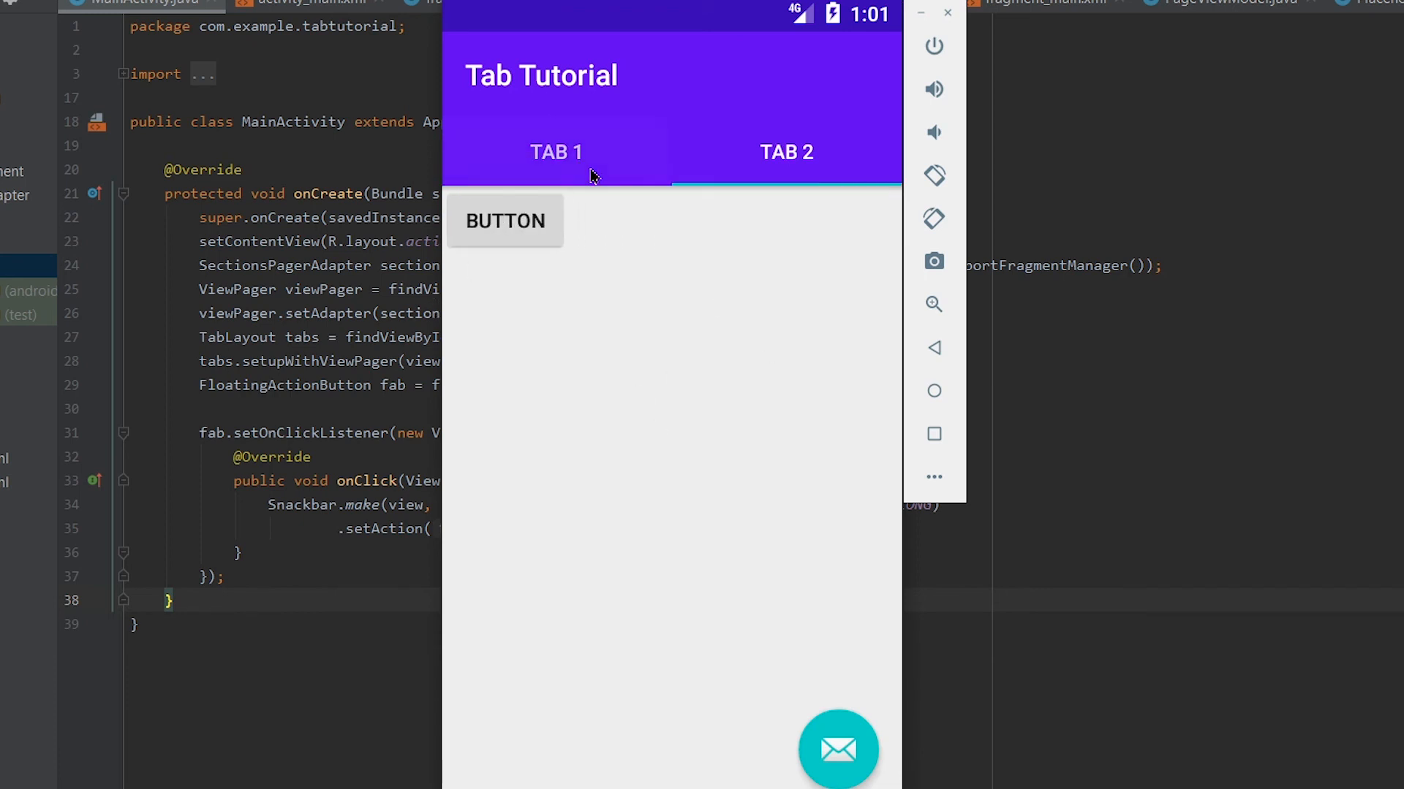
pyautogui.click(556, 152)
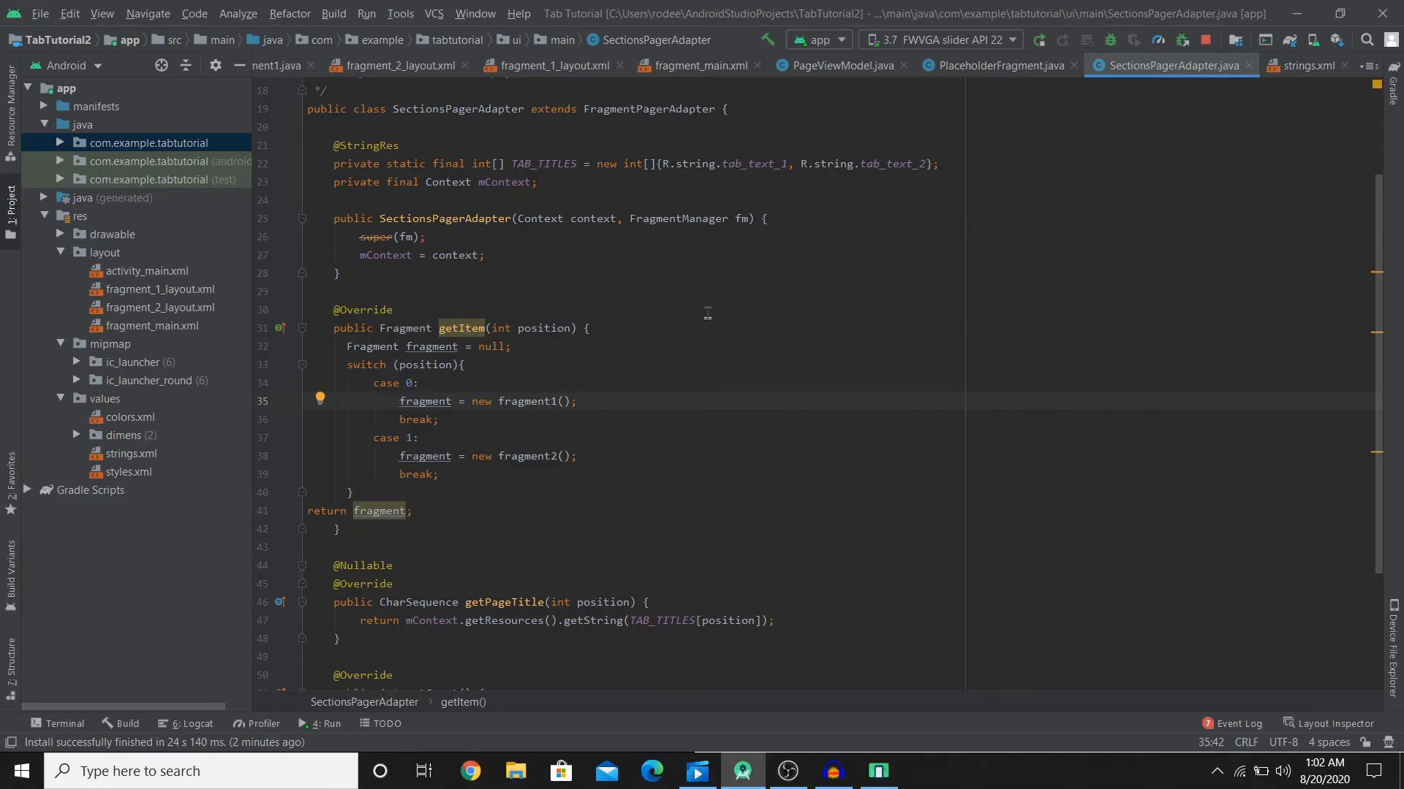
# View the Tabbed Activity template under File > New > New Project, then cancel
pyautogui.scroll(-3)
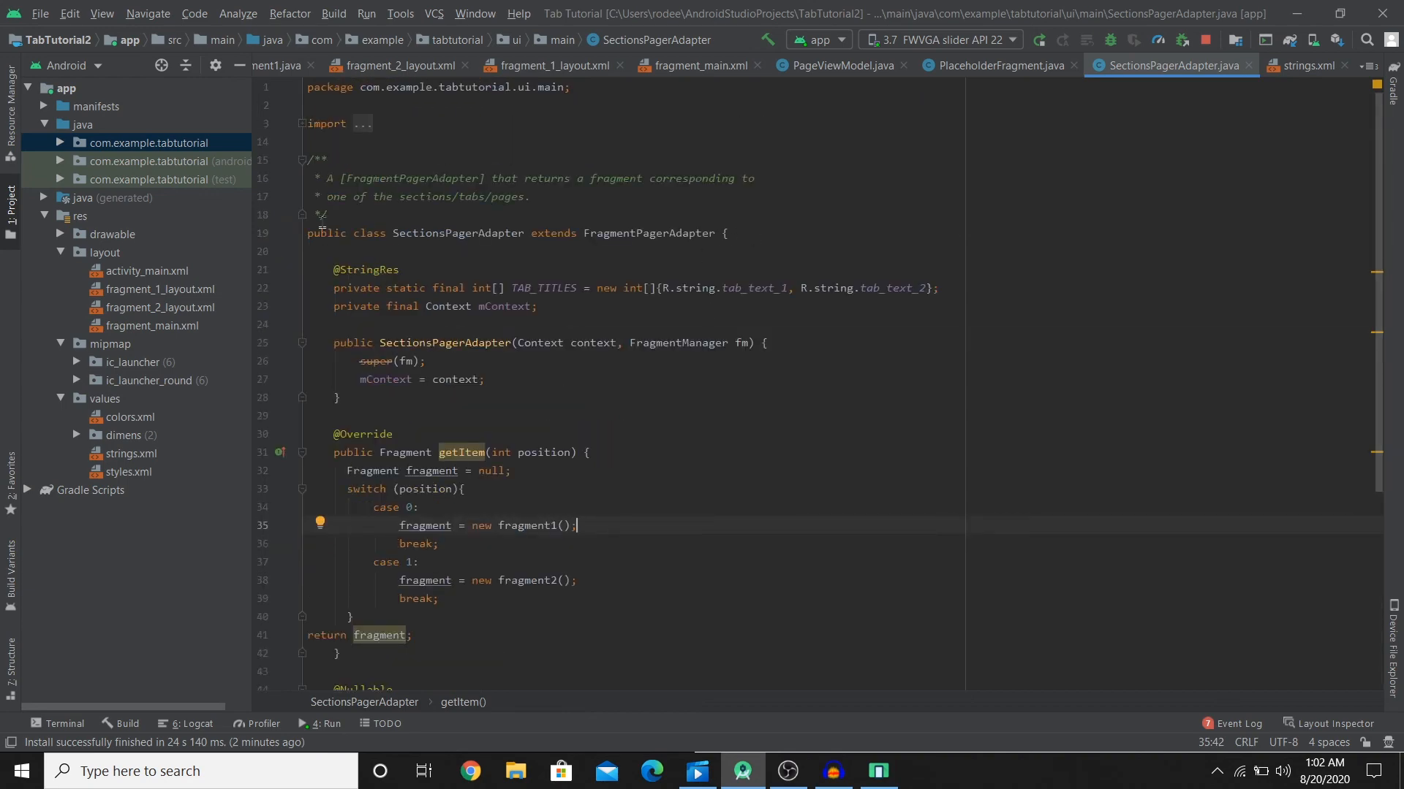
pyautogui.click(40, 13)
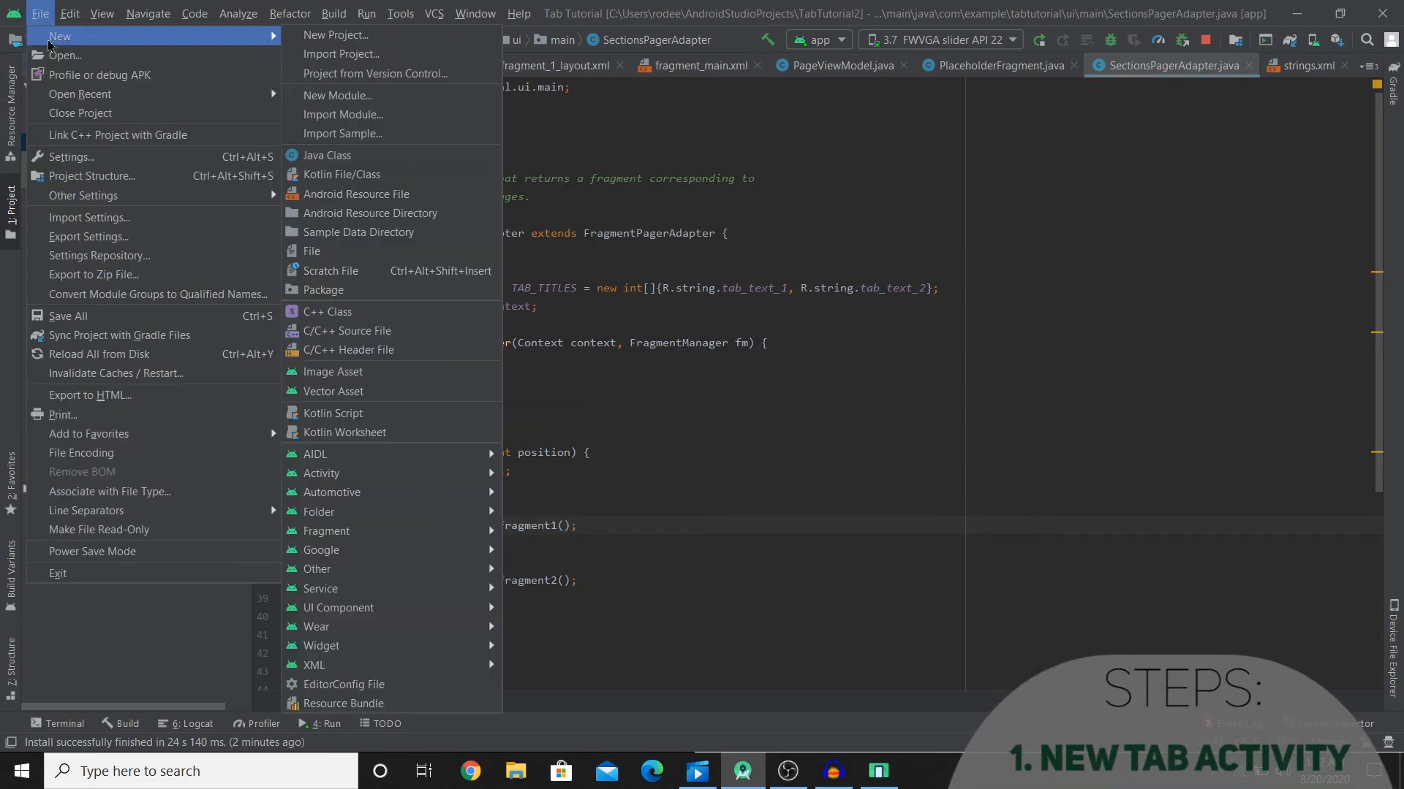
pyautogui.click(336, 35)
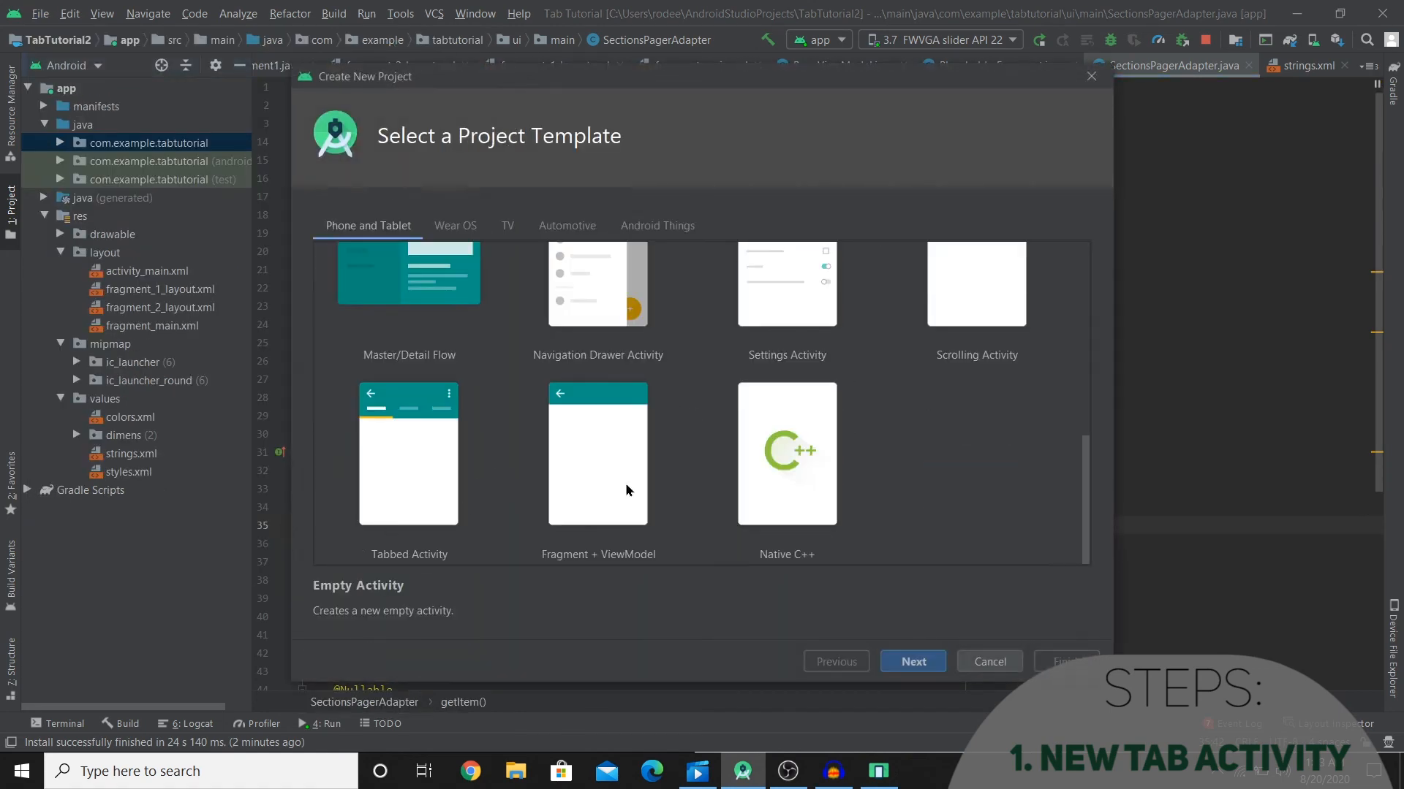
pyautogui.moveTo(1015, 663)
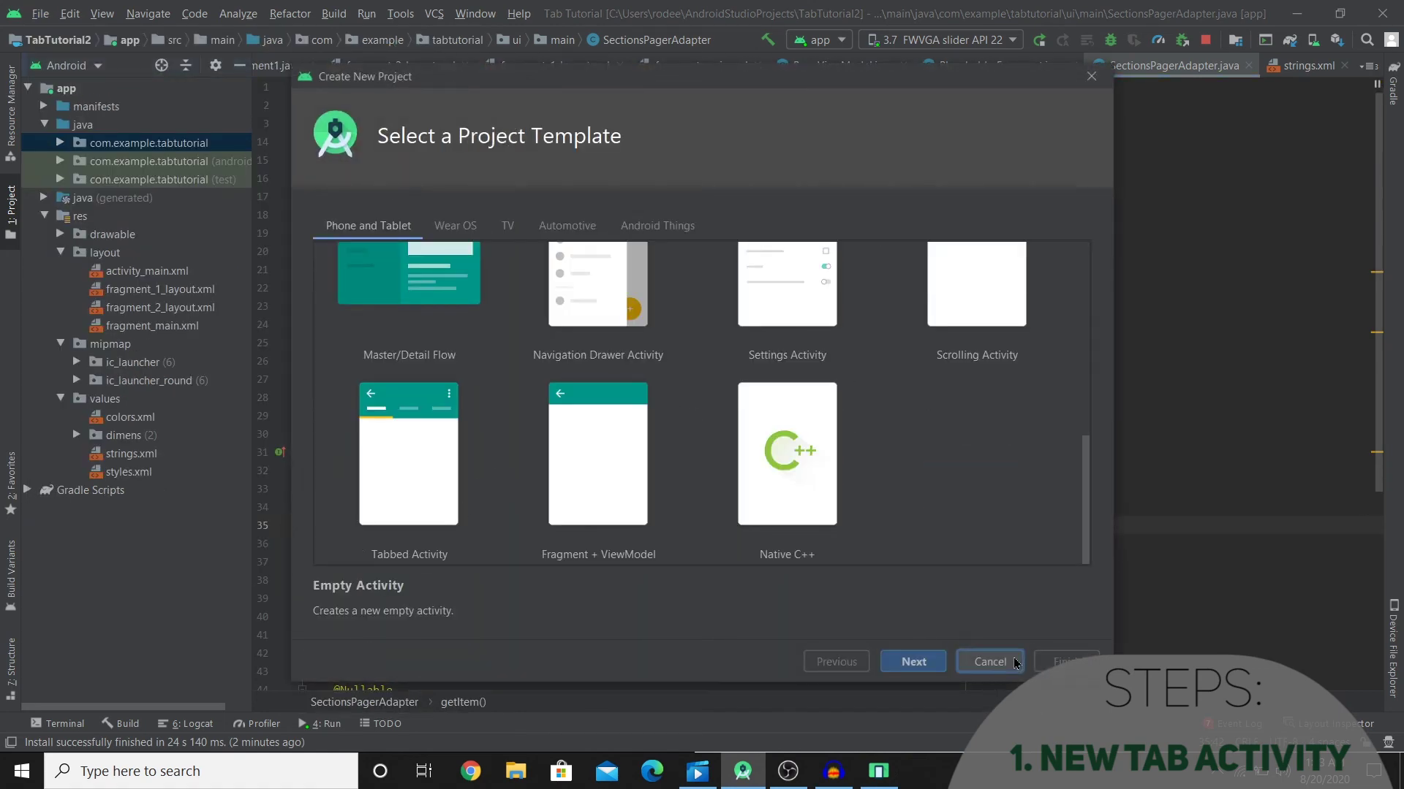
pyautogui.click(990, 661)
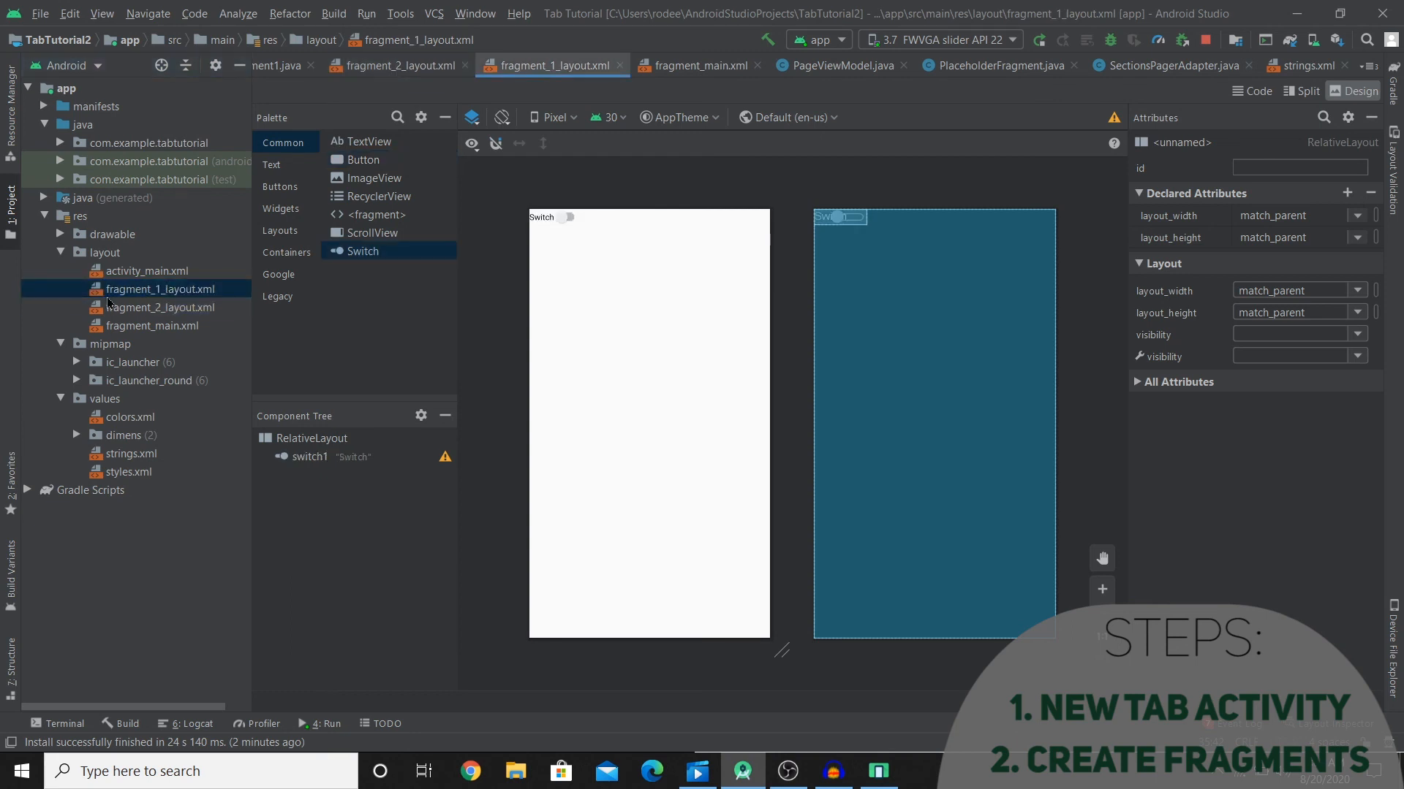
pyautogui.moveTo(192, 314)
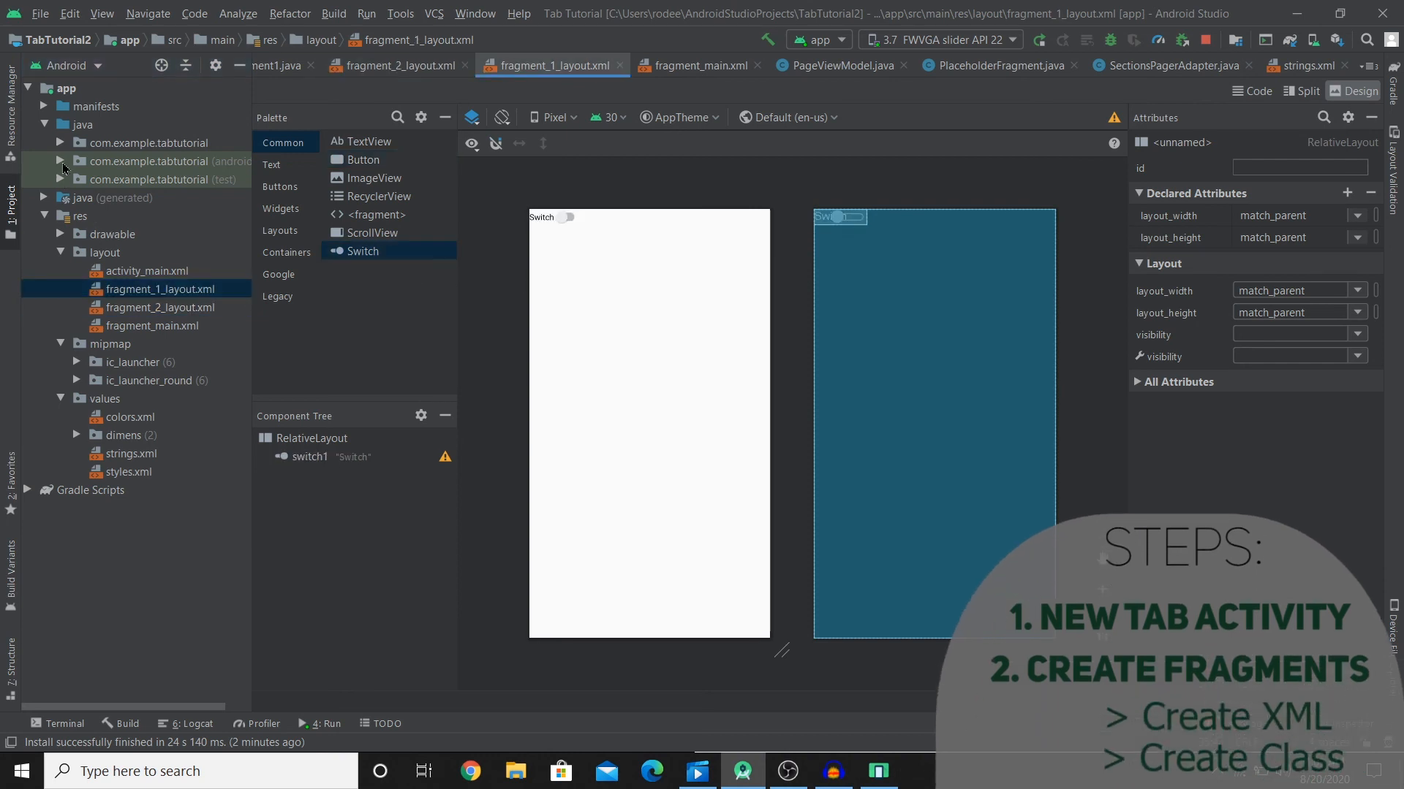
# Expand com.example.tabtutorial to reach fragment2.java
pyautogui.click(62, 142)
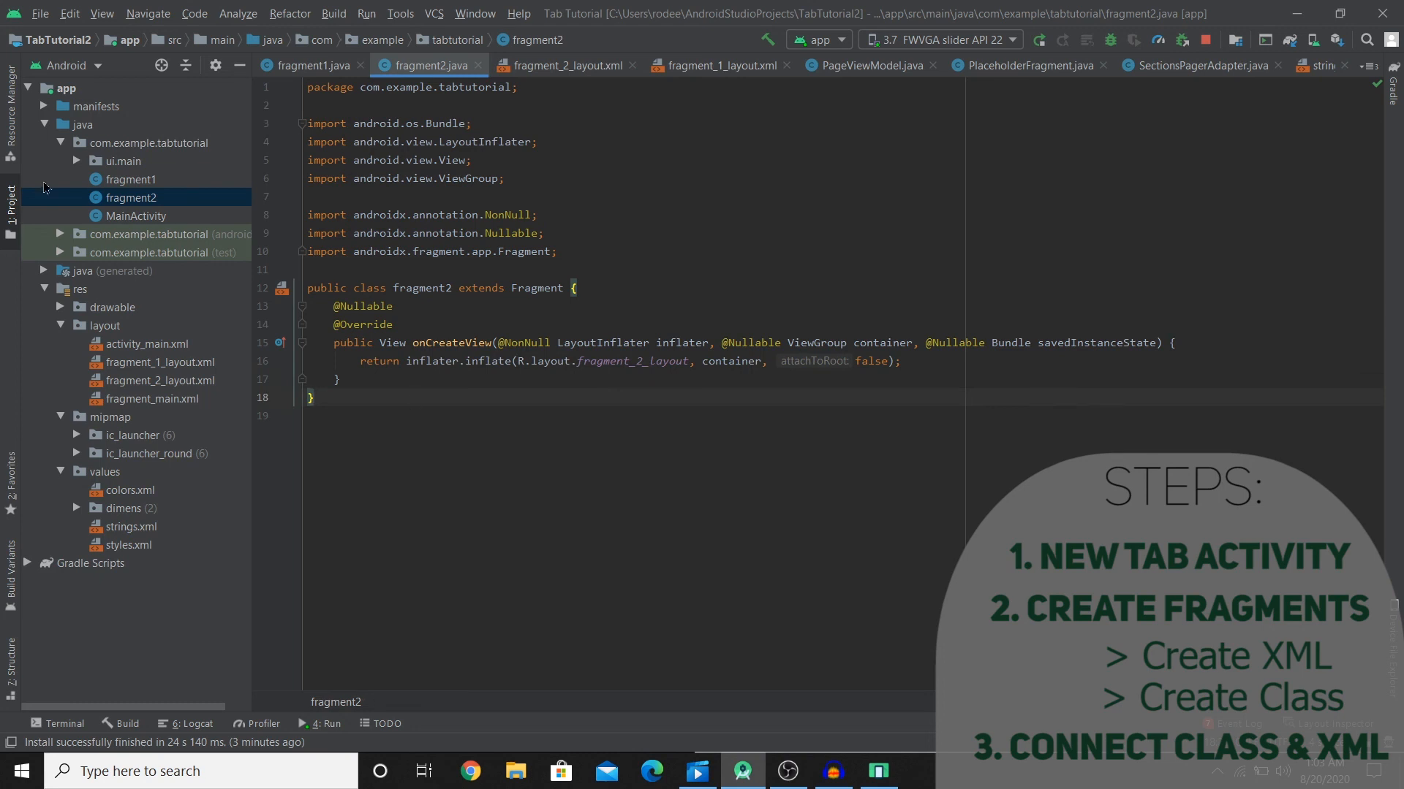
# Open SectionsPagerAdapter from ui.main and review getItem's switch and TAB_TITLES
pyautogui.click(123, 161)
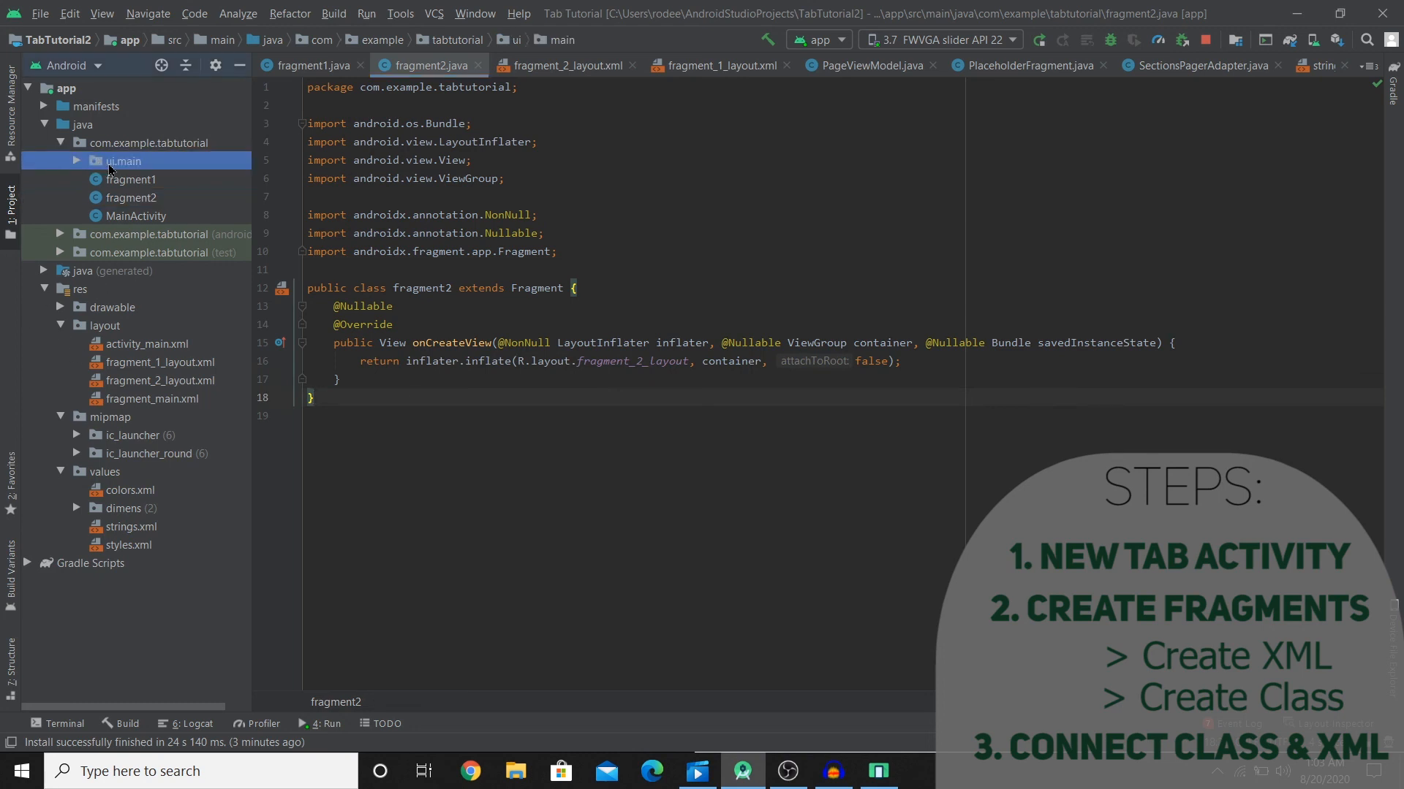
pyautogui.click(75, 160)
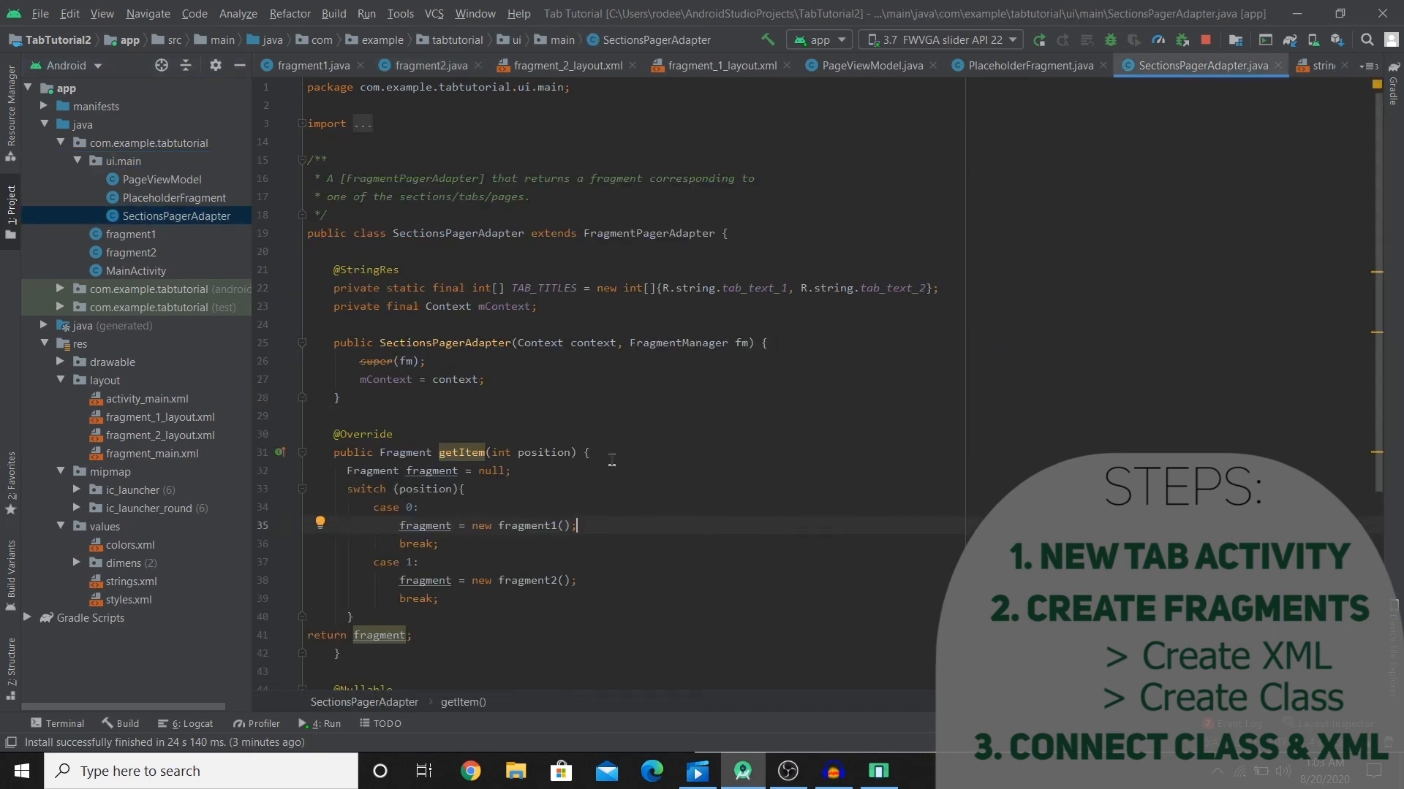
pyautogui.scroll(-3)
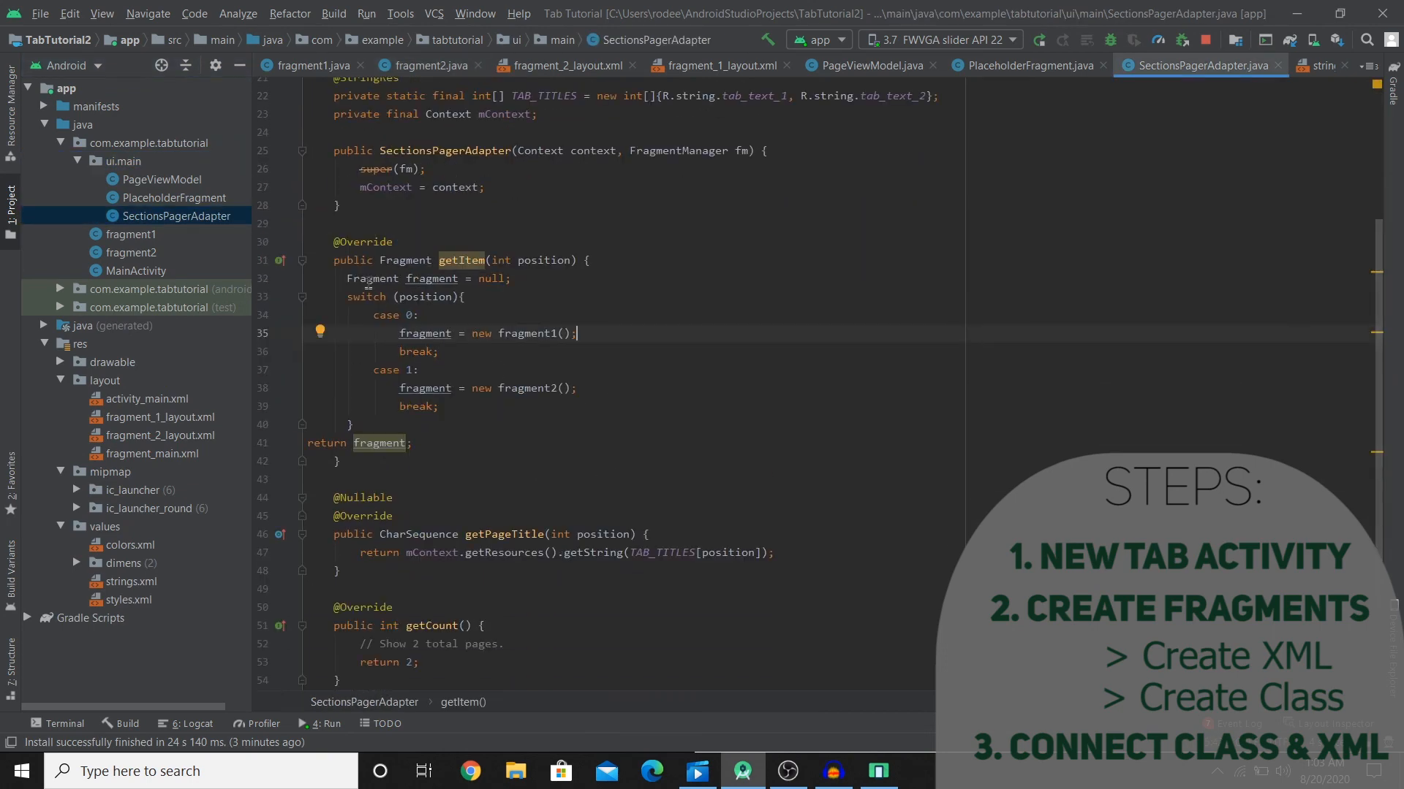
pyautogui.doubleClick(524, 333)
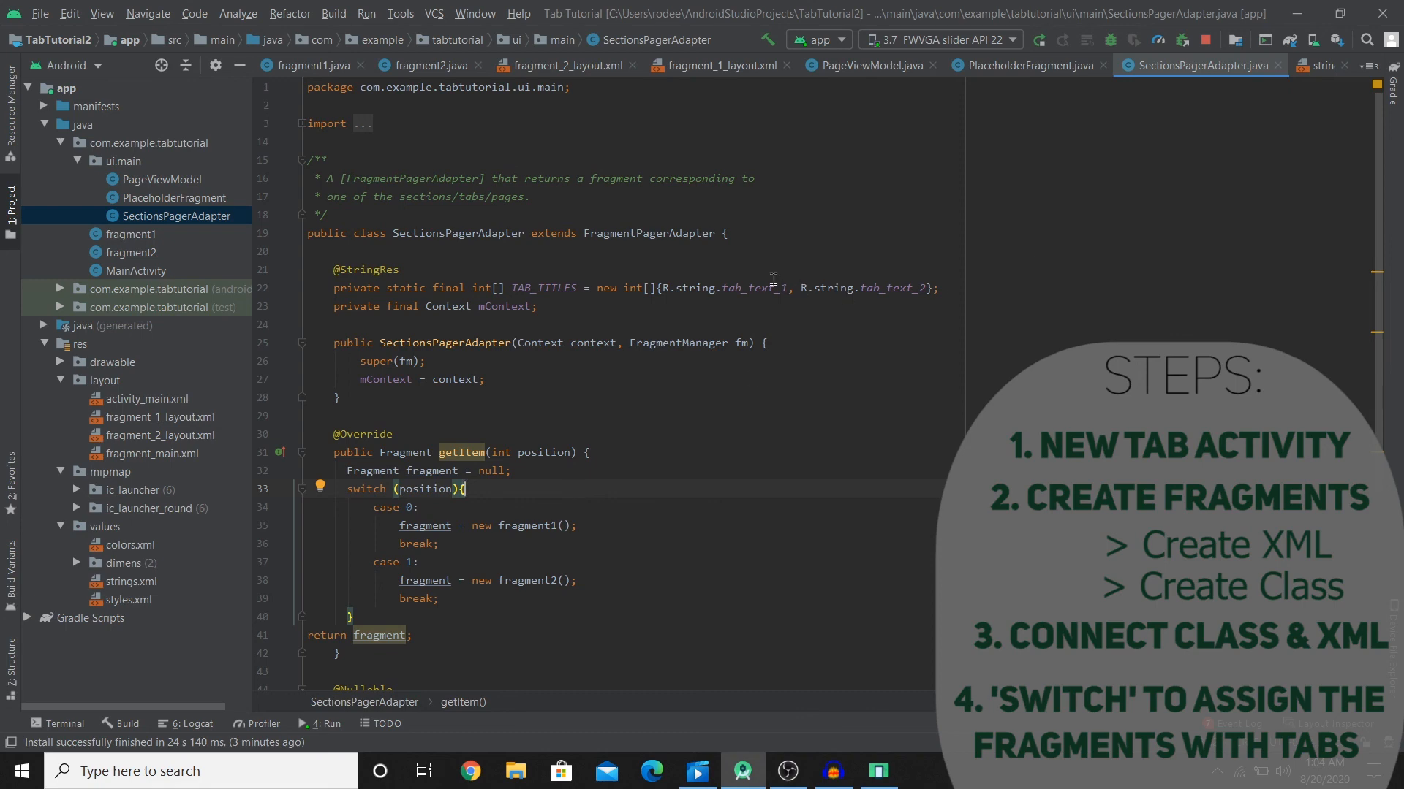
pyautogui.doubleClick(898, 288)
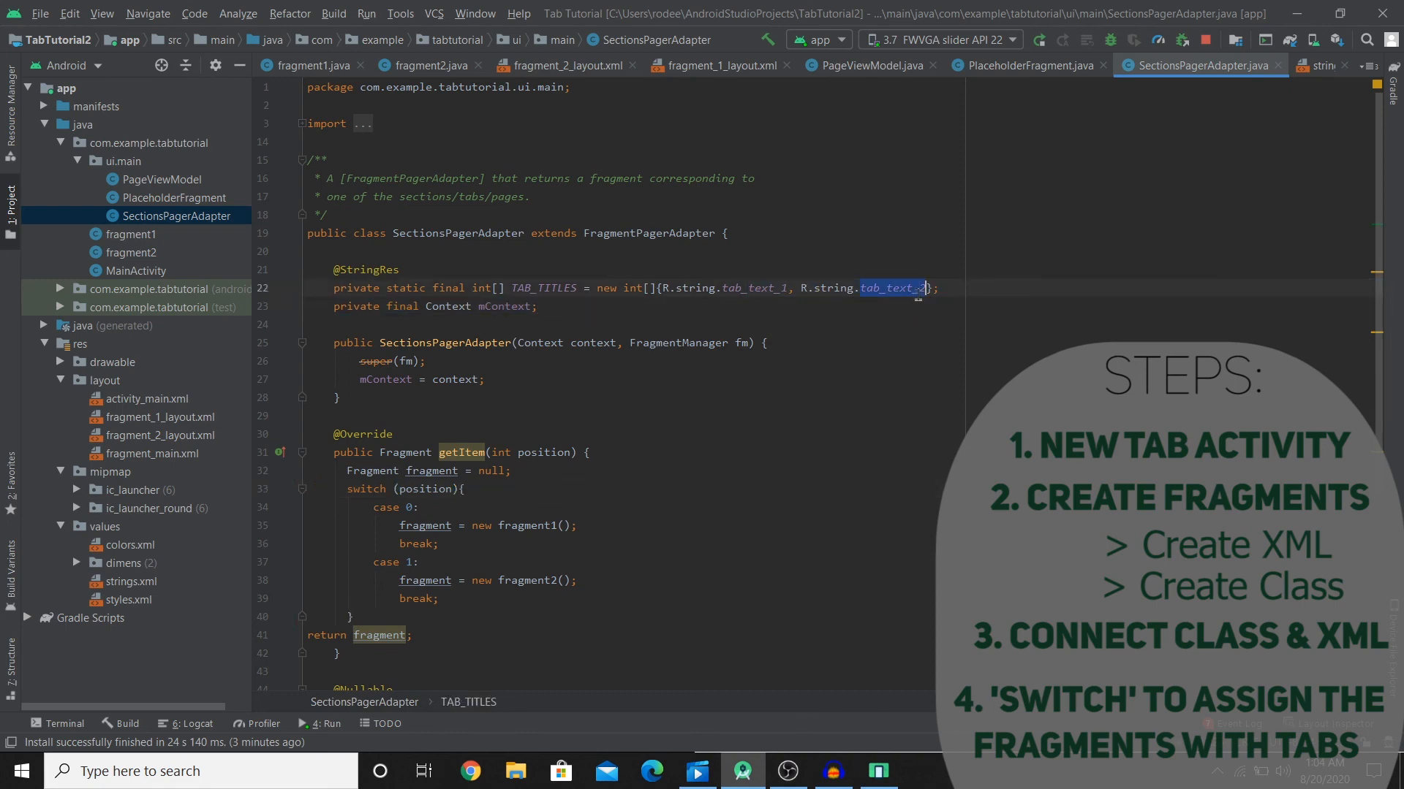
pyautogui.scroll(-3)
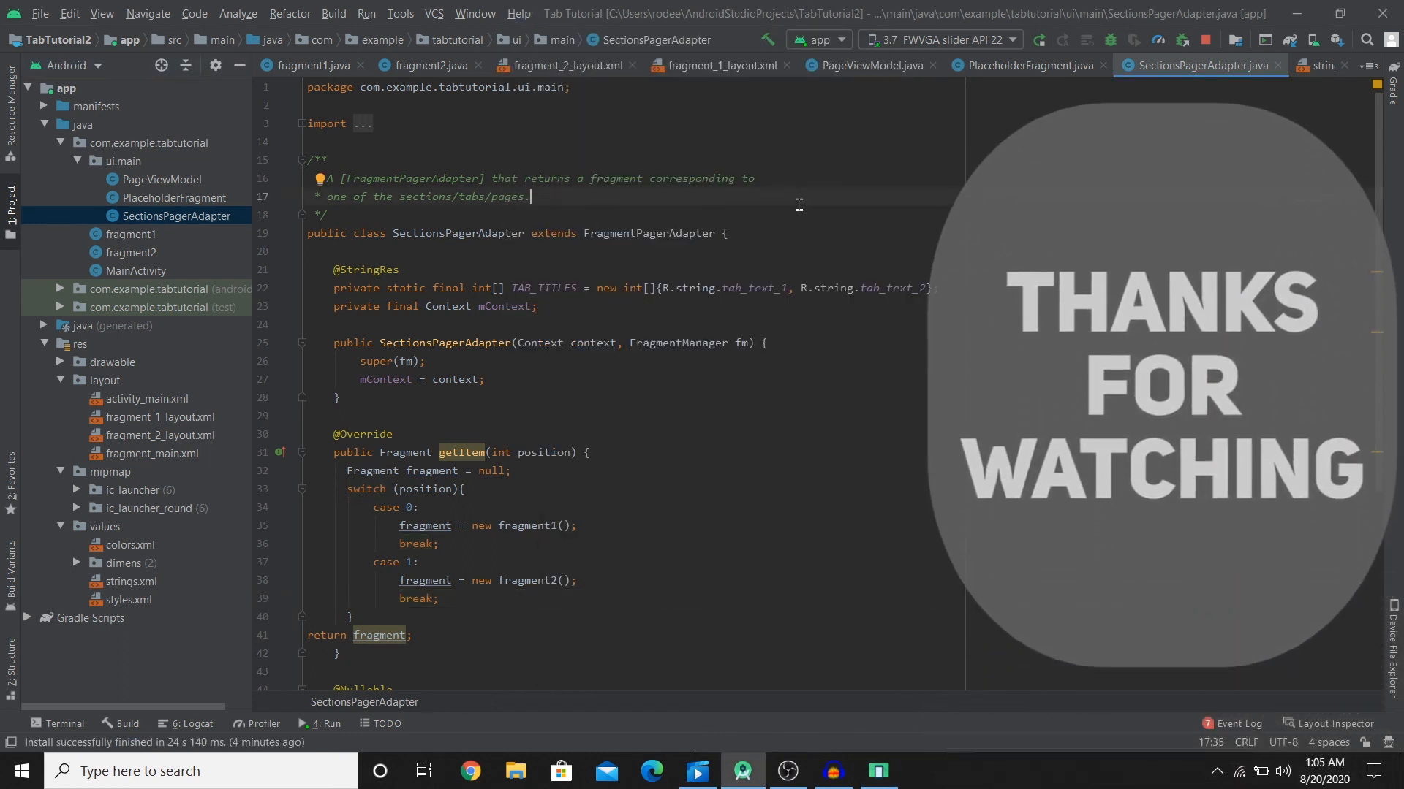
pyautogui.scroll(-3)
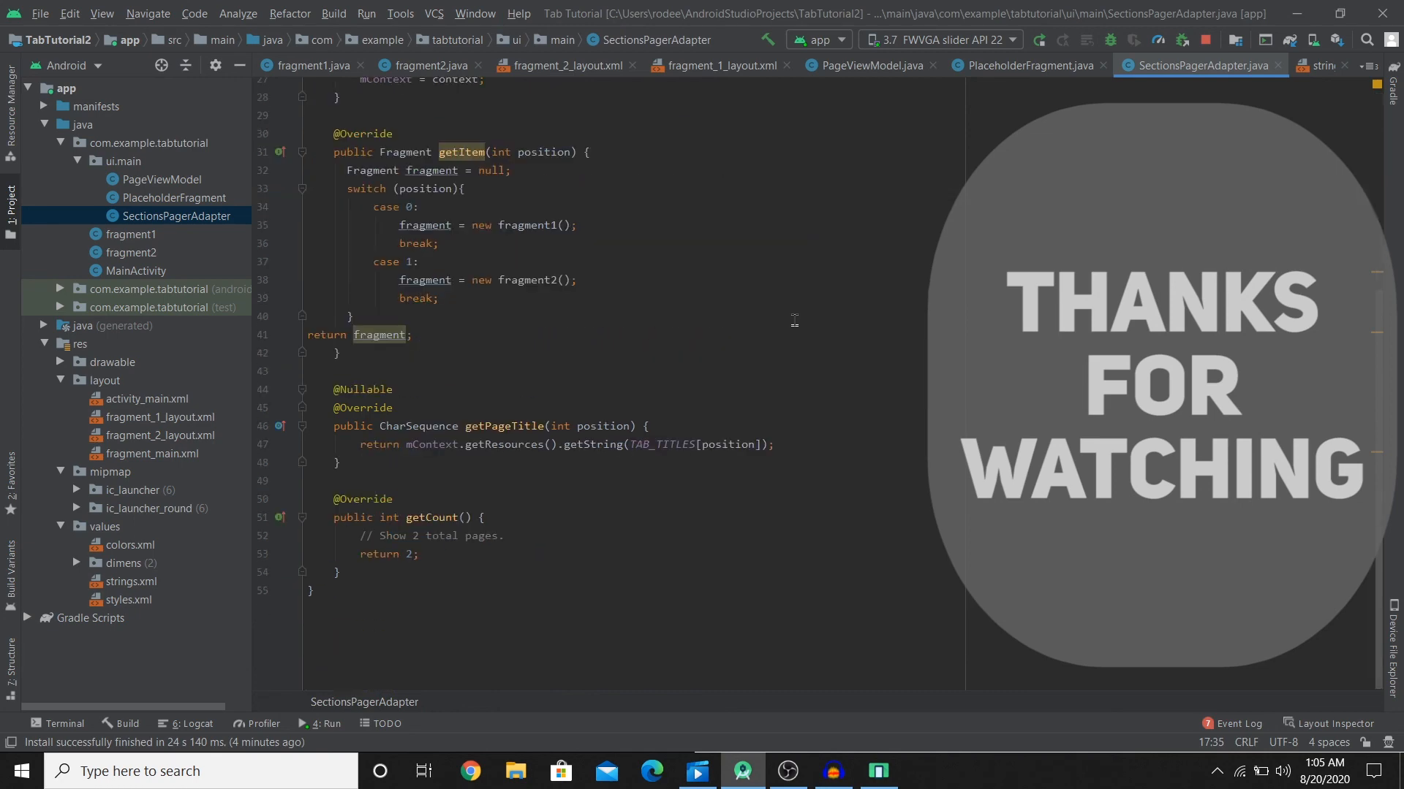